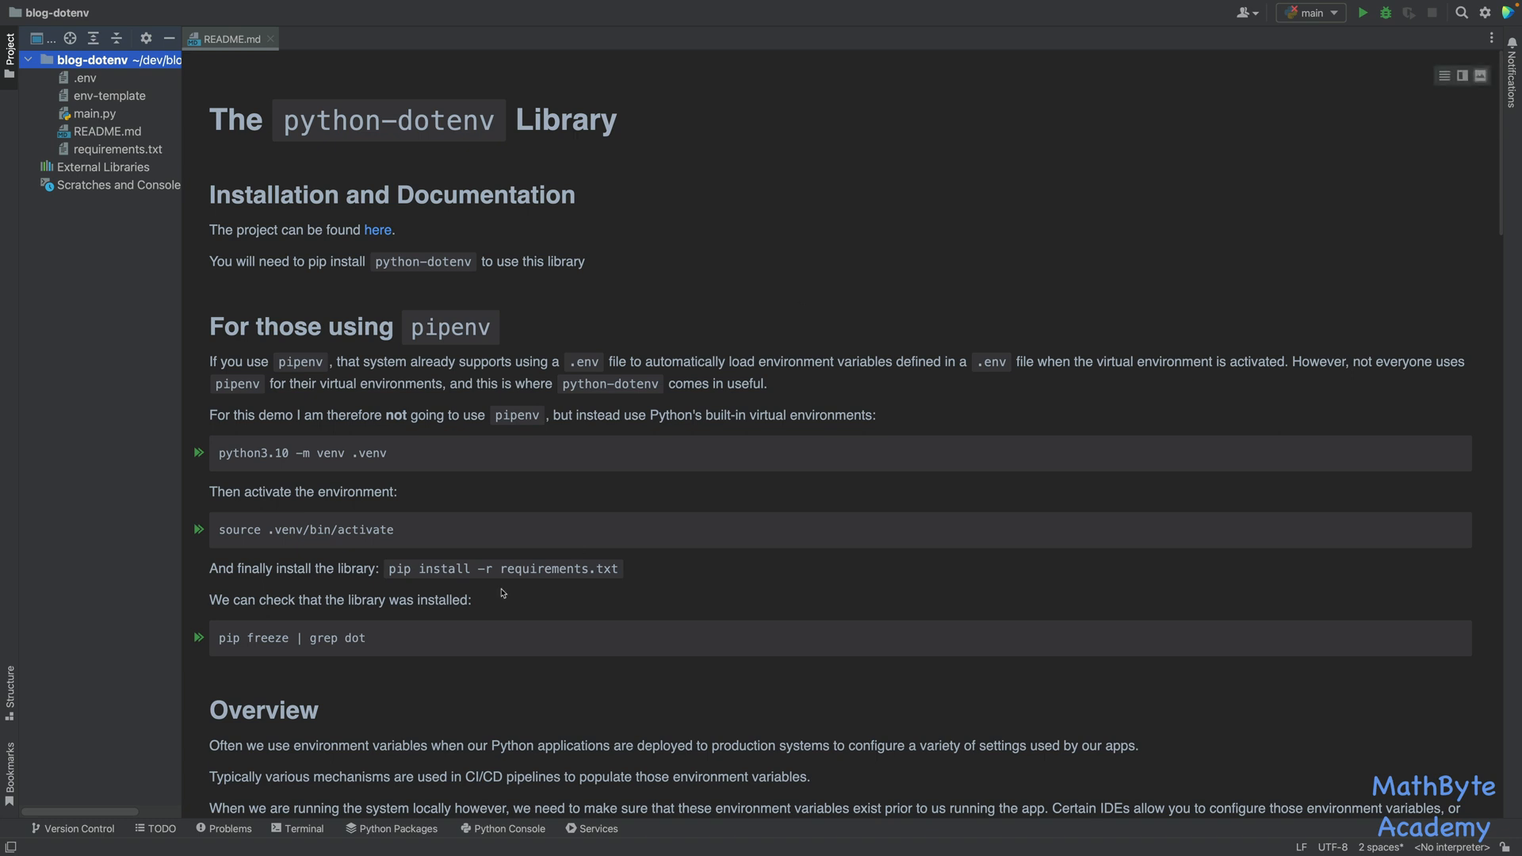
{"action": "mouse_move", "coordinate": [329, 453]}
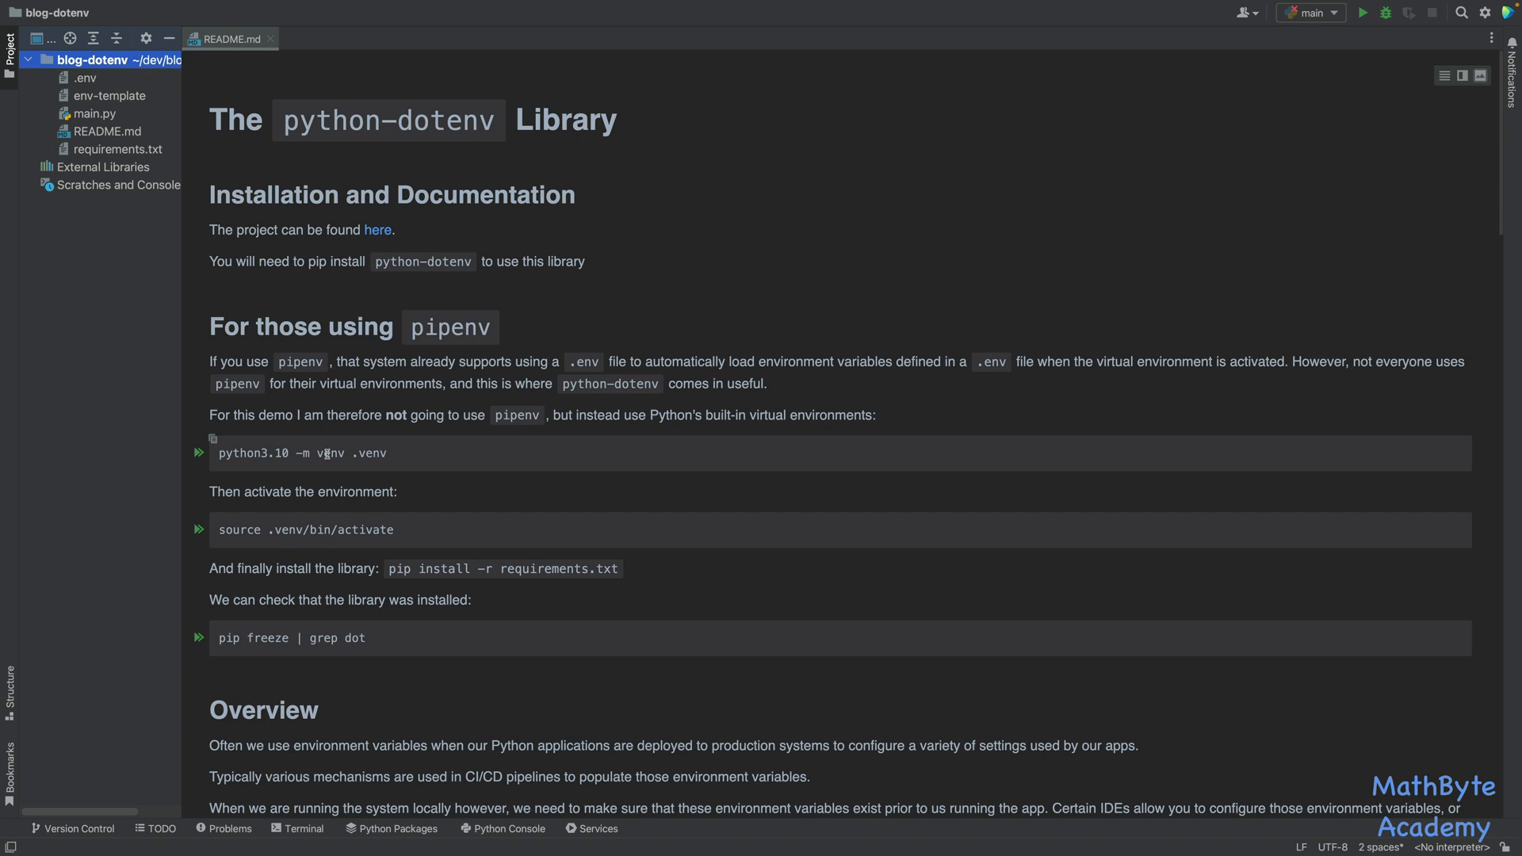
{"action": "mouse_move", "coordinate": [441, 597]}
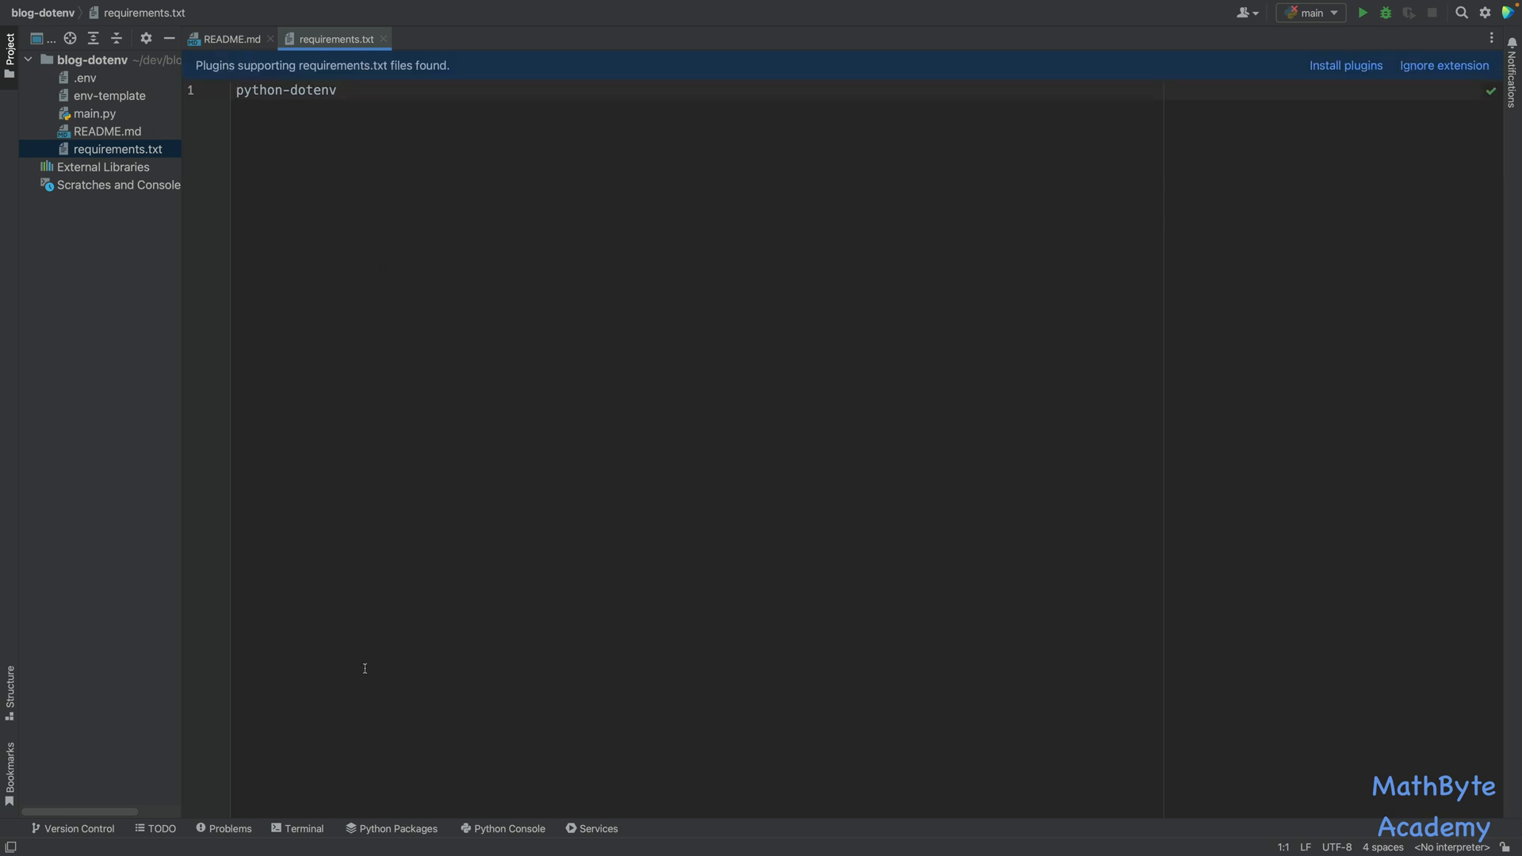
- Create a .venv virtual environment in the project terminal with python3.10 -m venv .venv
{"action": "left_click", "coordinate": [302, 827]}
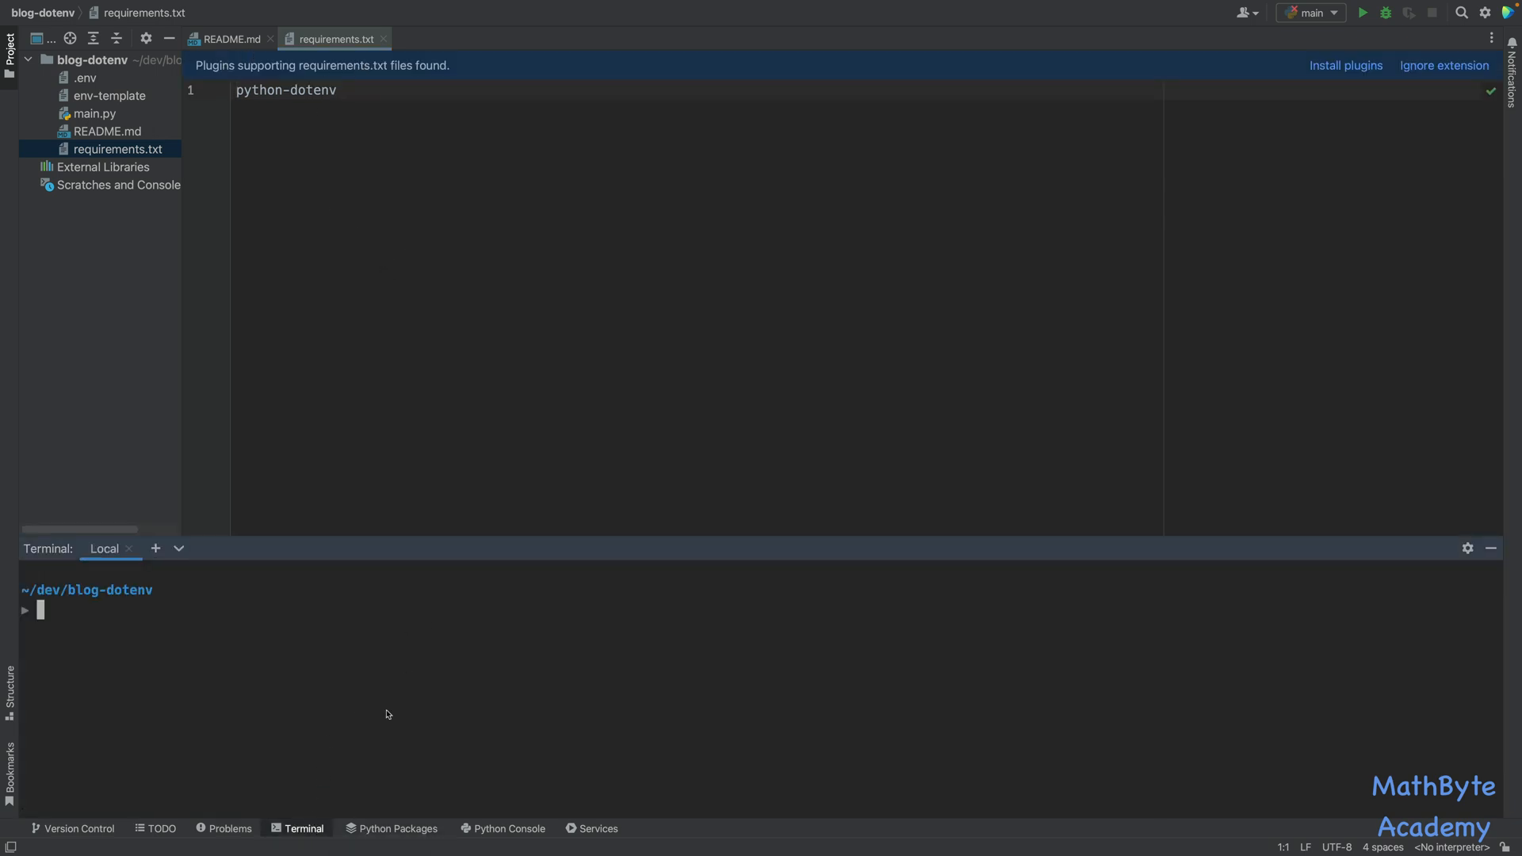
{"action": "type", "text": "python"}
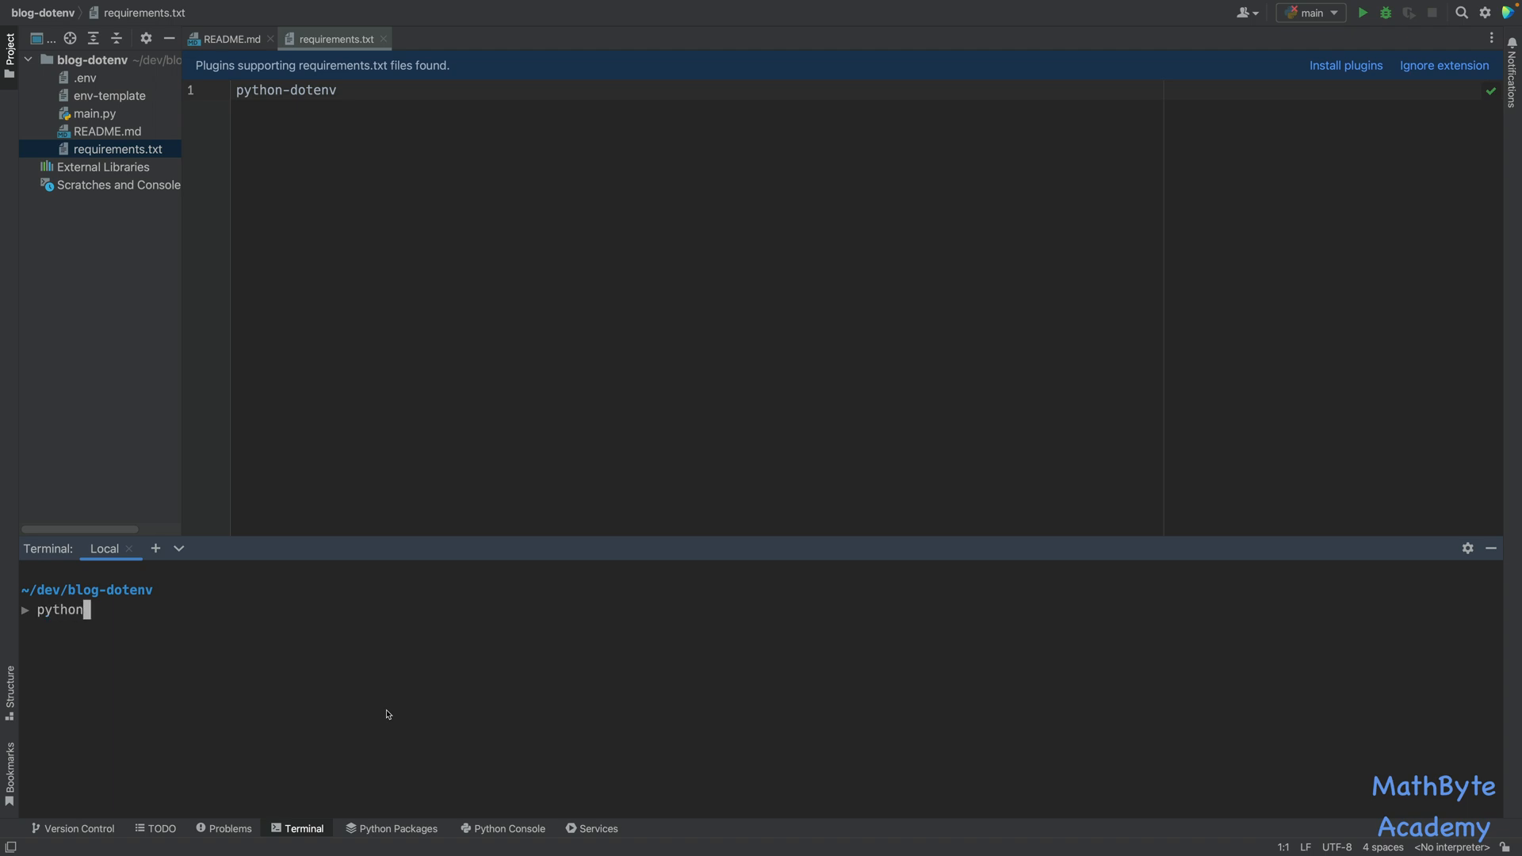
{"action": "type", "text": "3.10"}
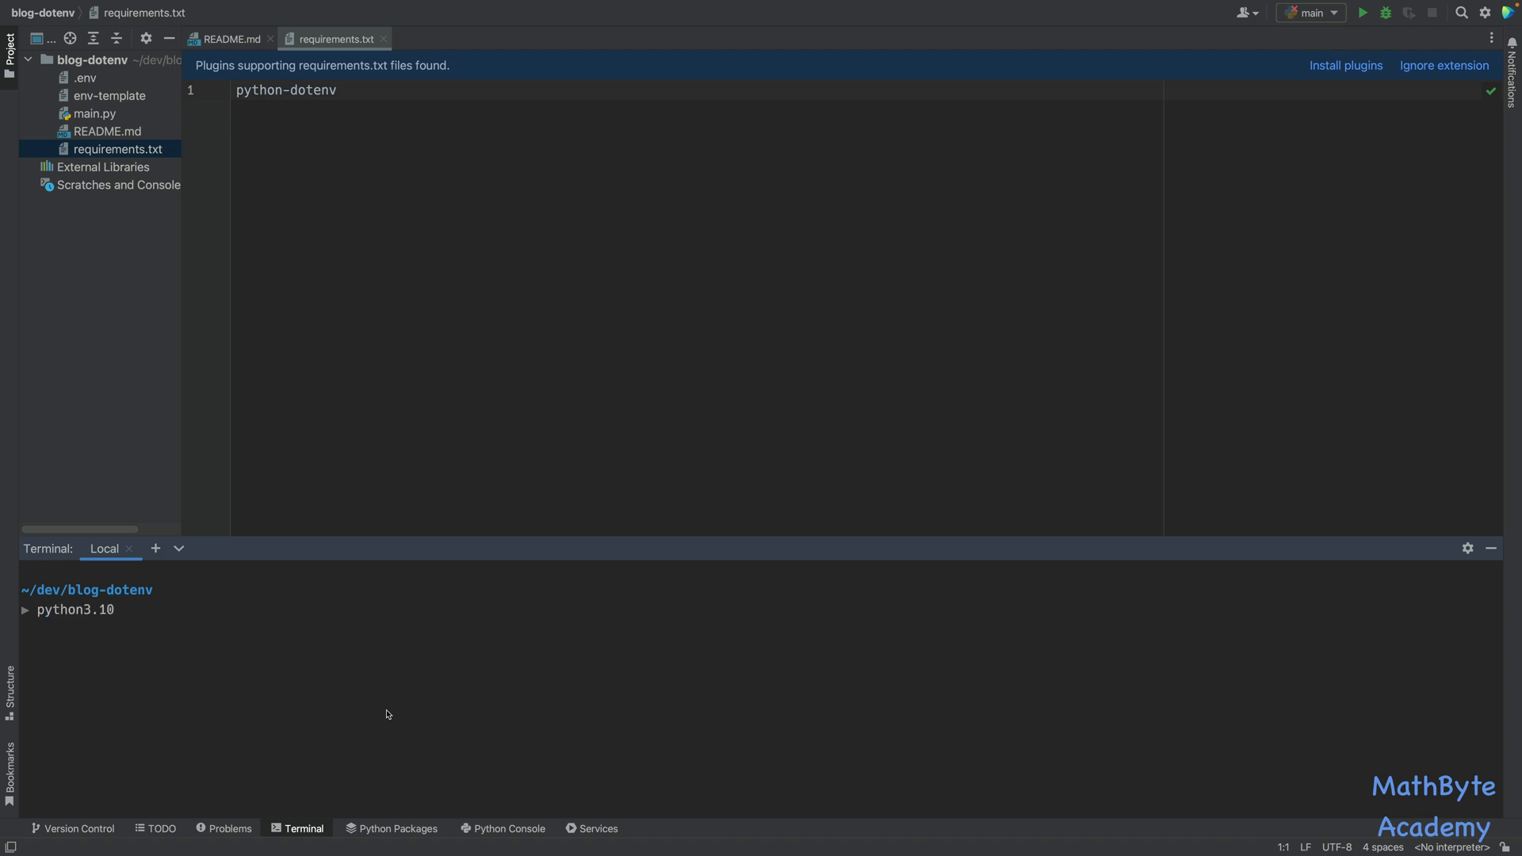
{"action": "type", "text": "-m"}
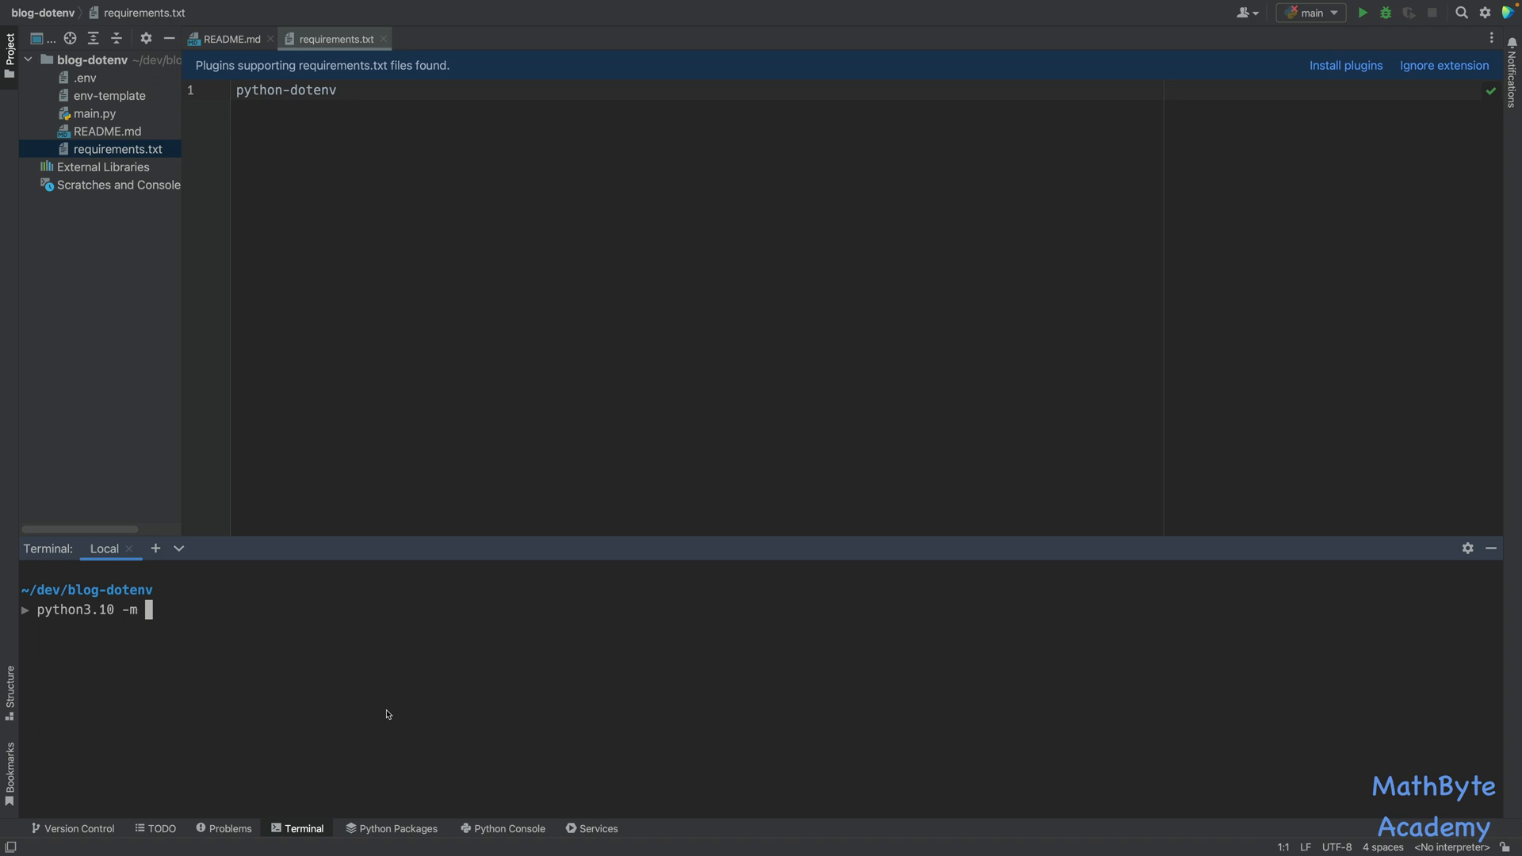
{"action": "type", "text": "venv"}
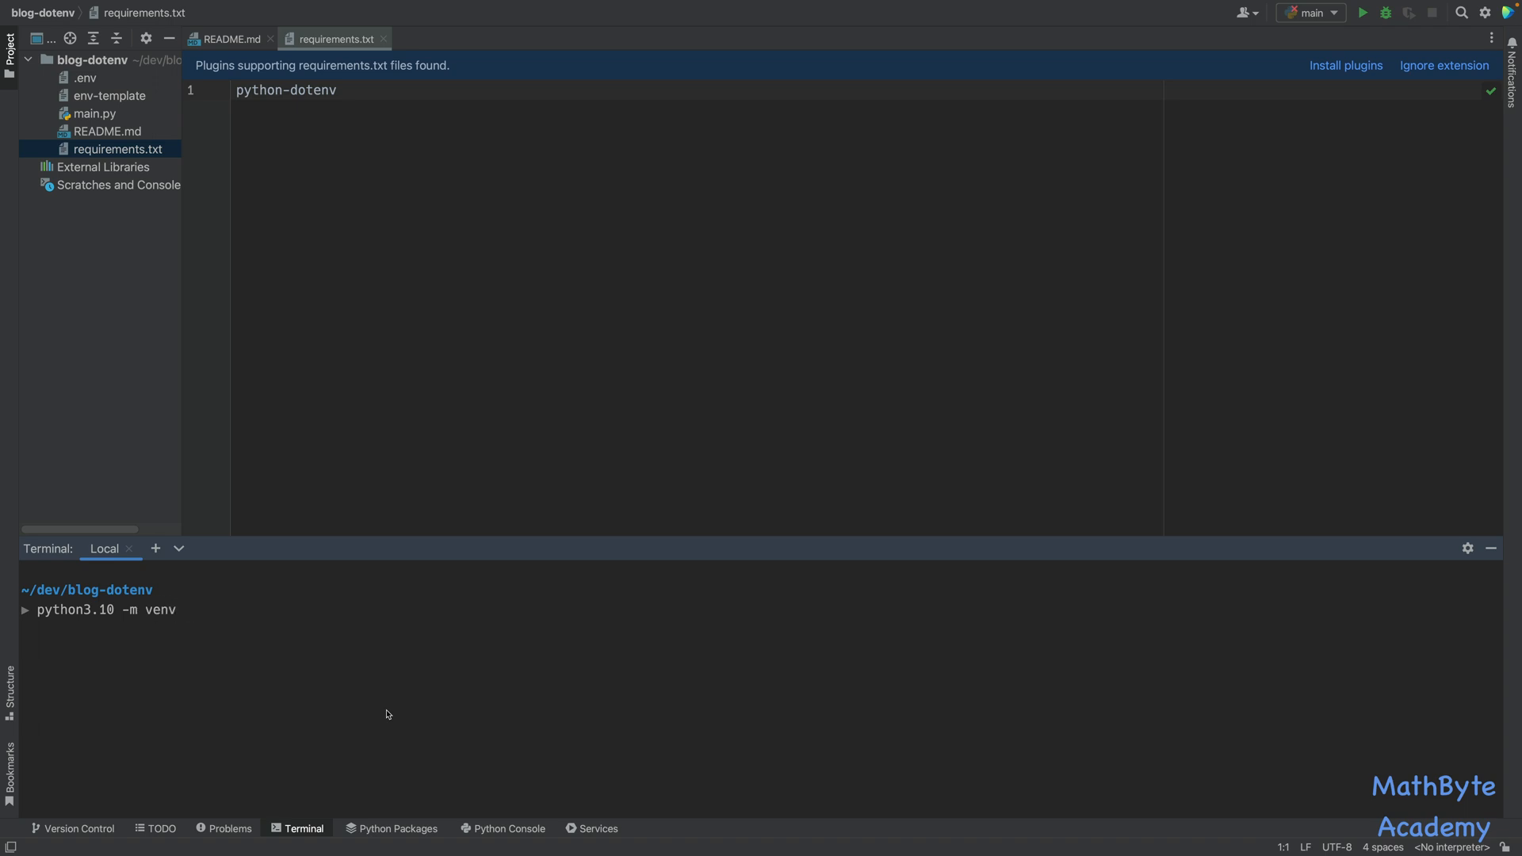
{"action": "type", "text": ".venv"}
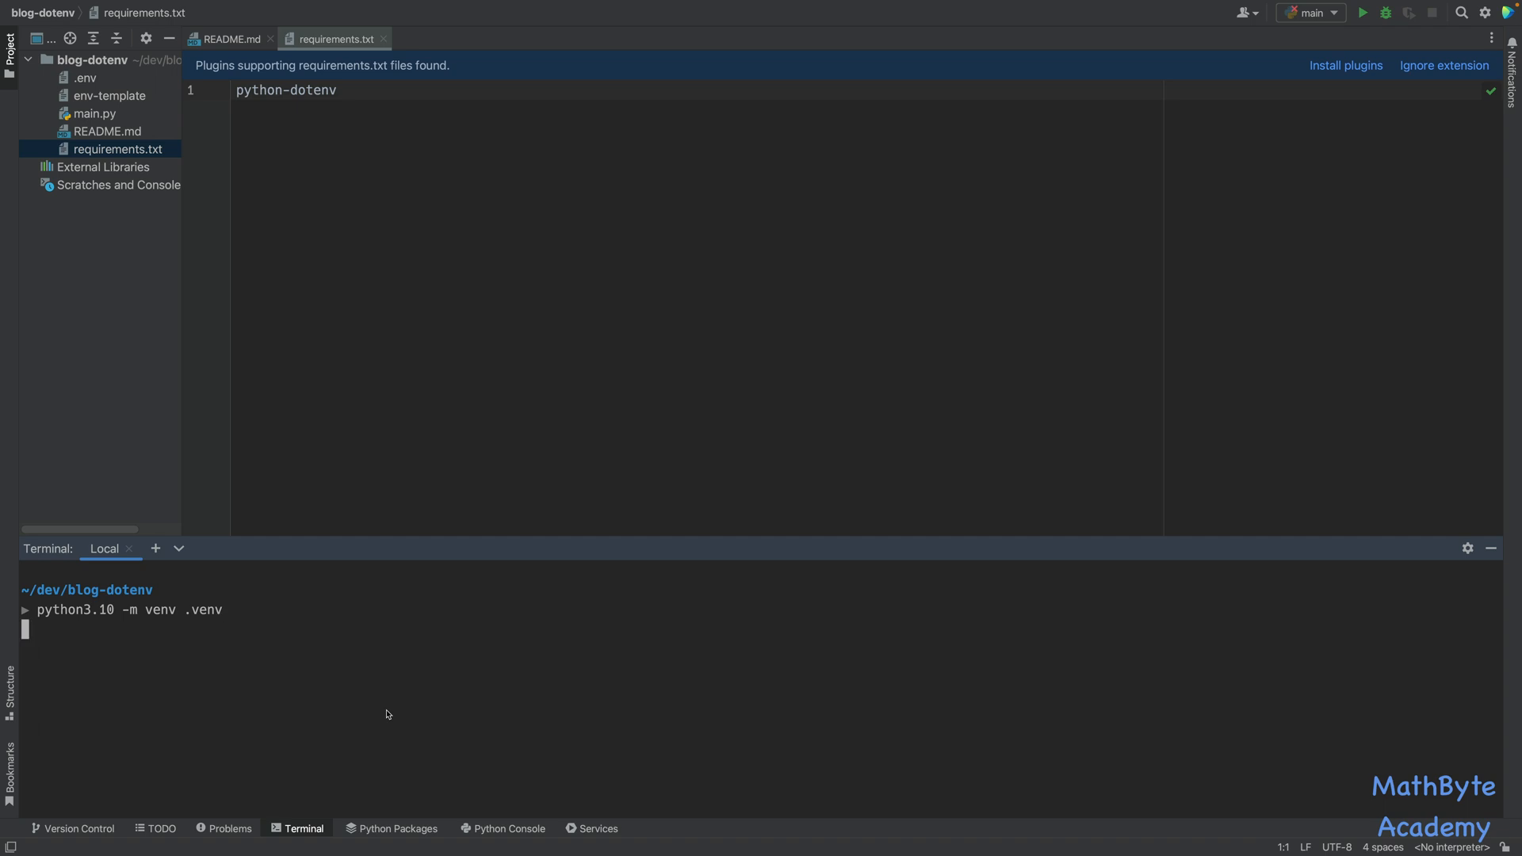
{"action": "key", "text": "Return"}
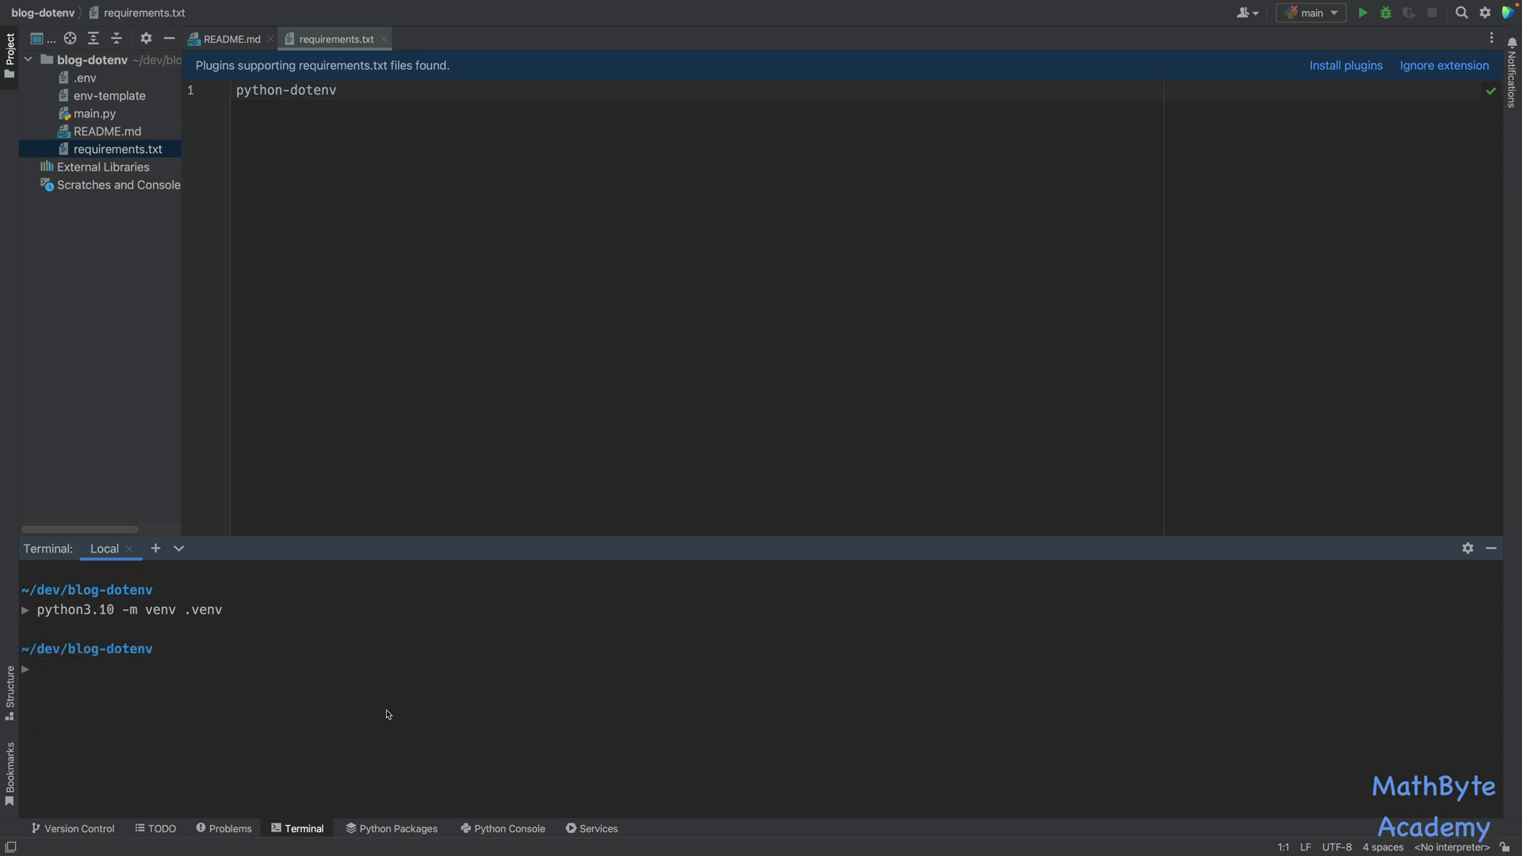
- Activate the new environment with source .venv/bin/activate
{"action": "type", "text": "source"}
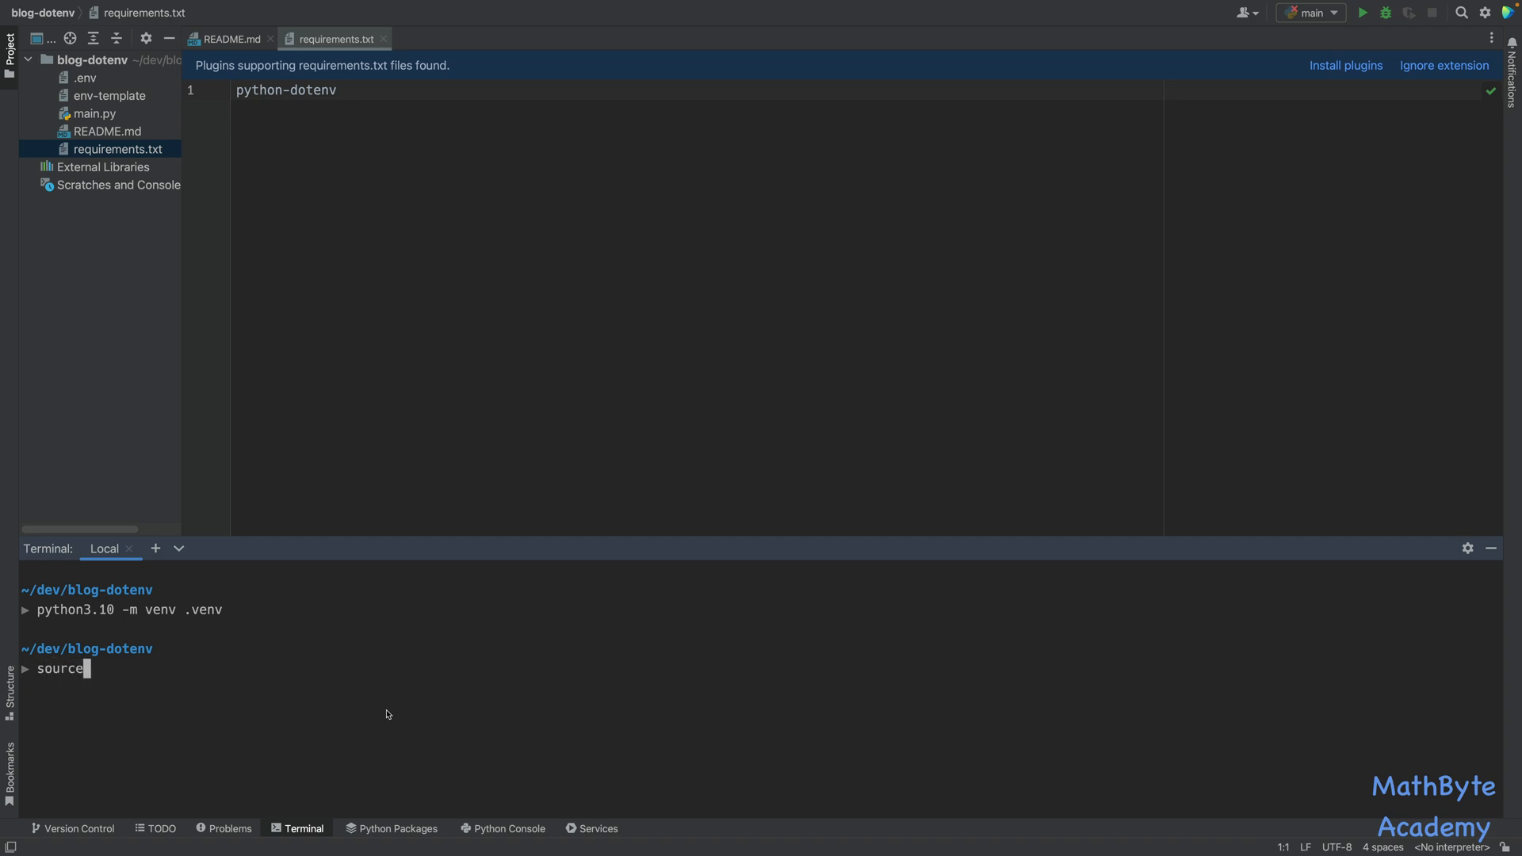
{"action": "type", "text": ".v/b"}
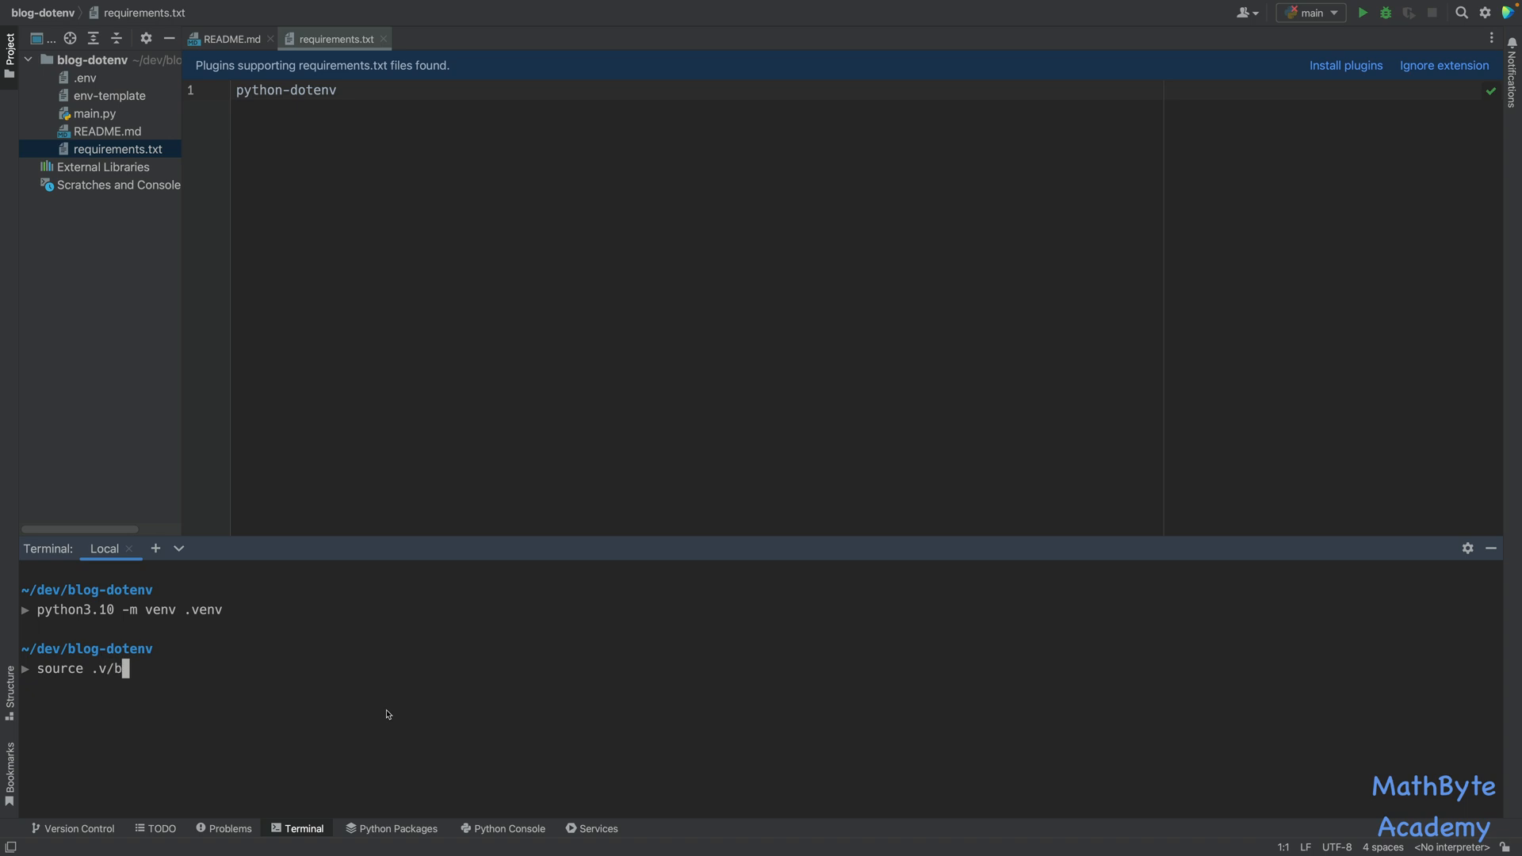
{"action": "key", "text": "Return"}
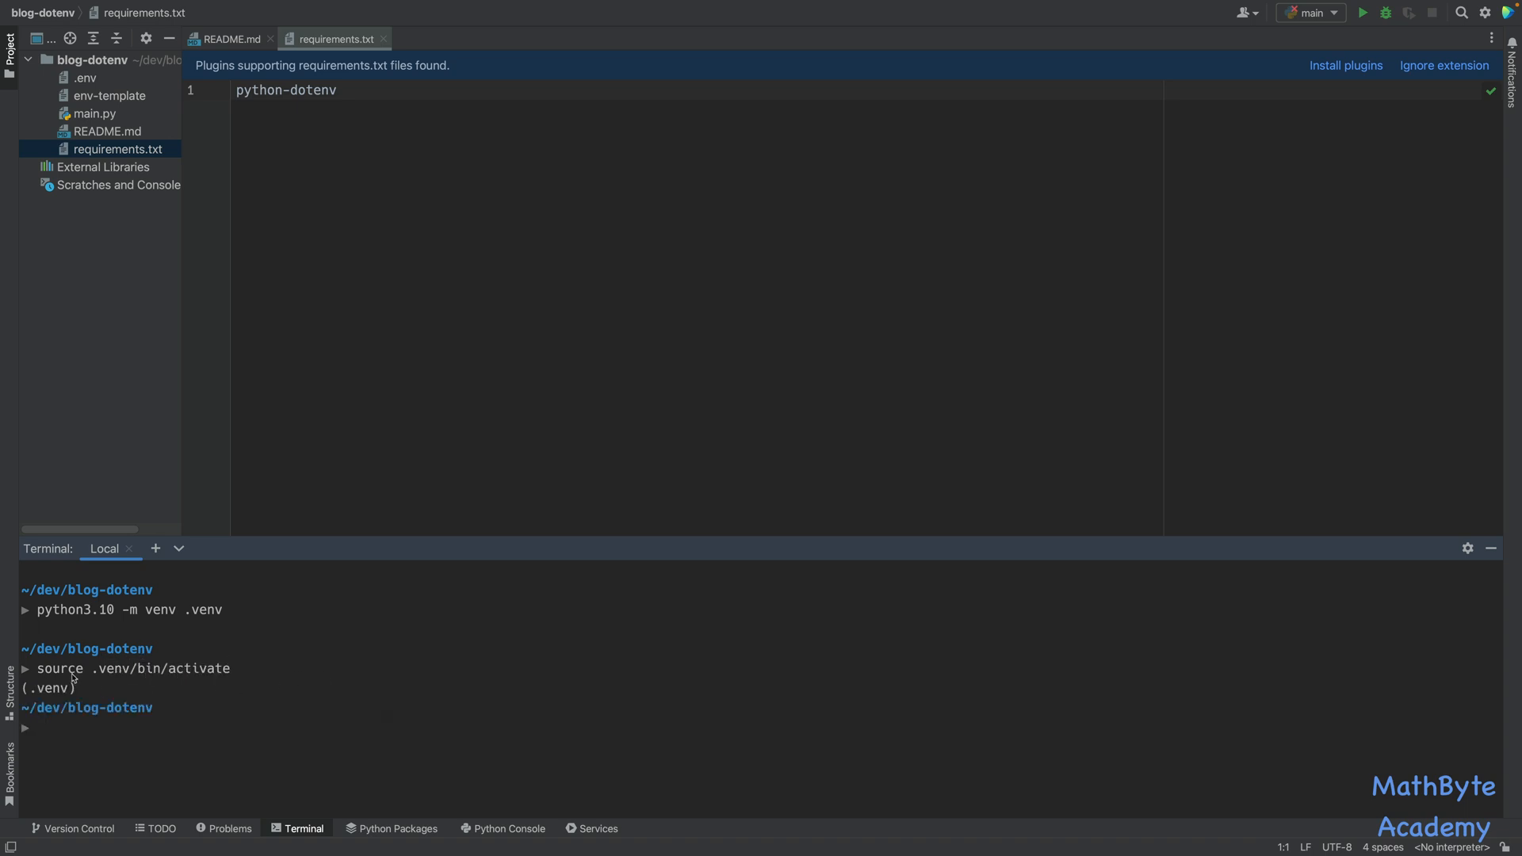
- Run pip install -r requirements.txt to install python-dotenv 0.21.0 into .venv
{"action": "left_click", "coordinate": [83, 728]}
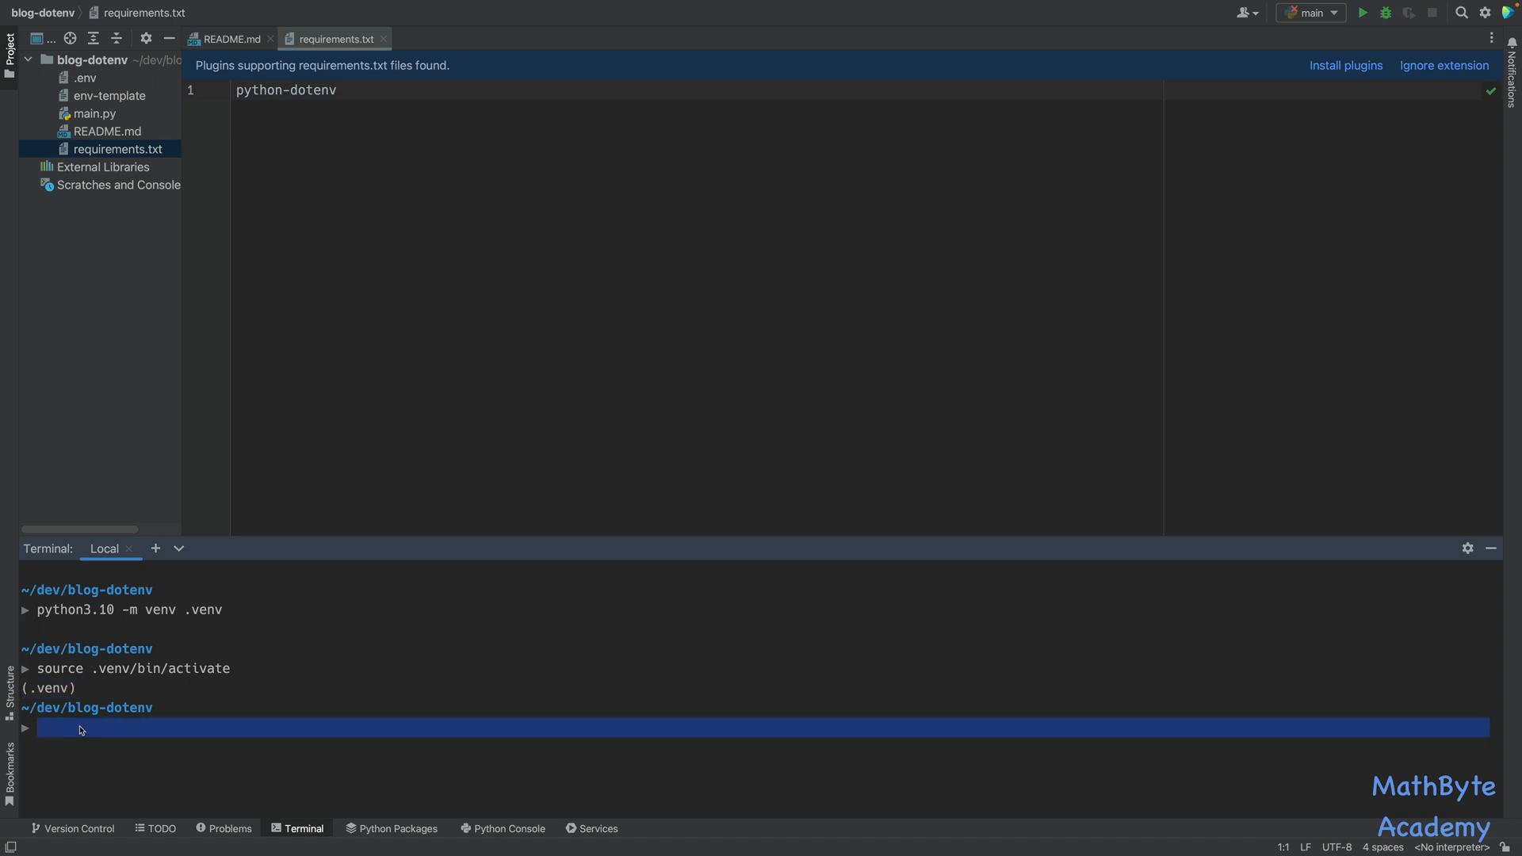
{"action": "type", "text": "pip"}
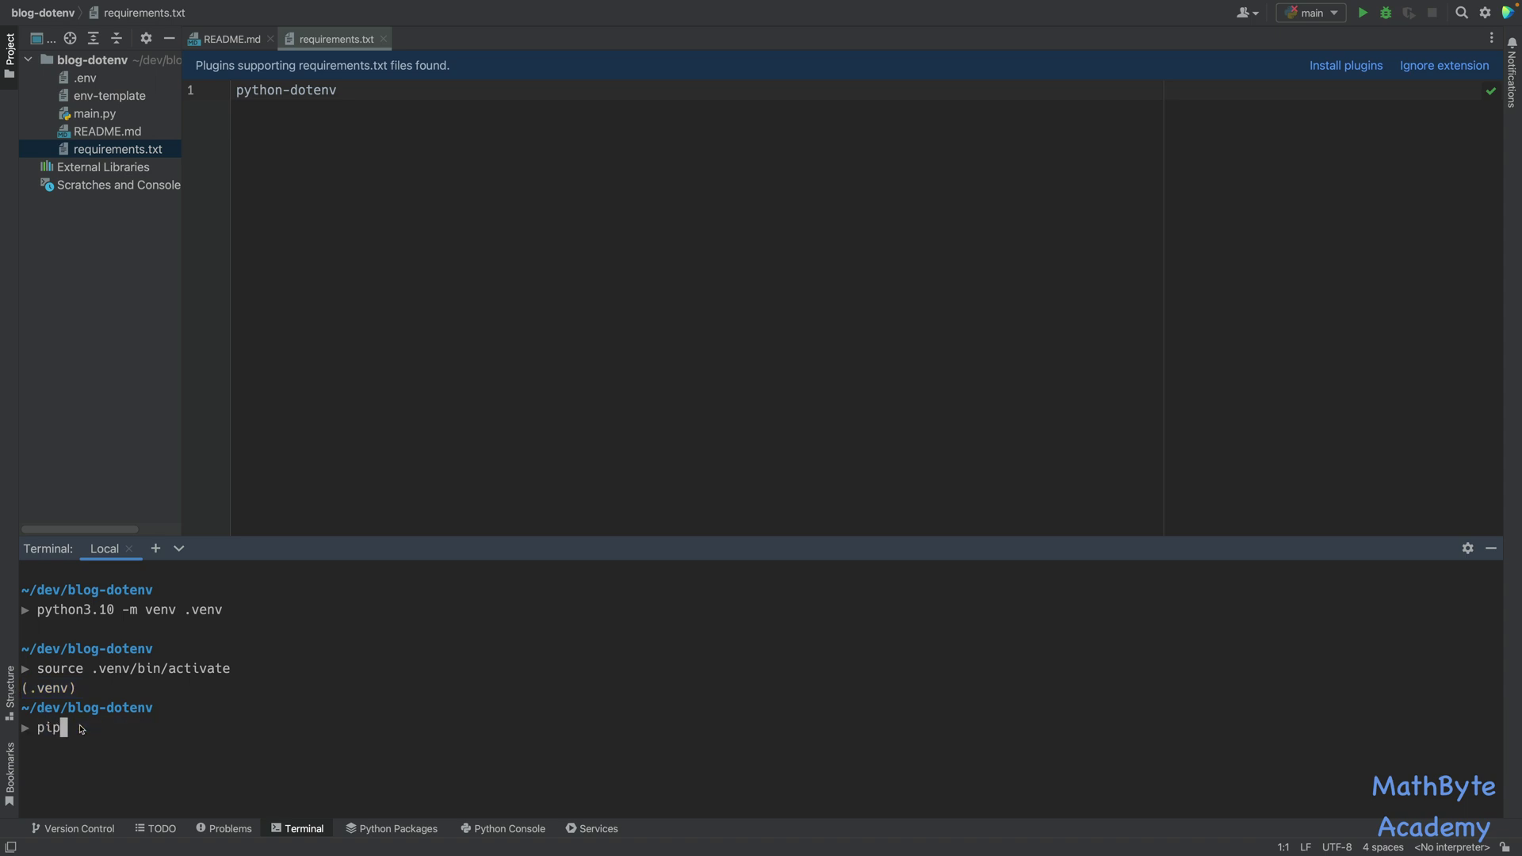
{"action": "type", "text": "install 0-r requirements.txt"}
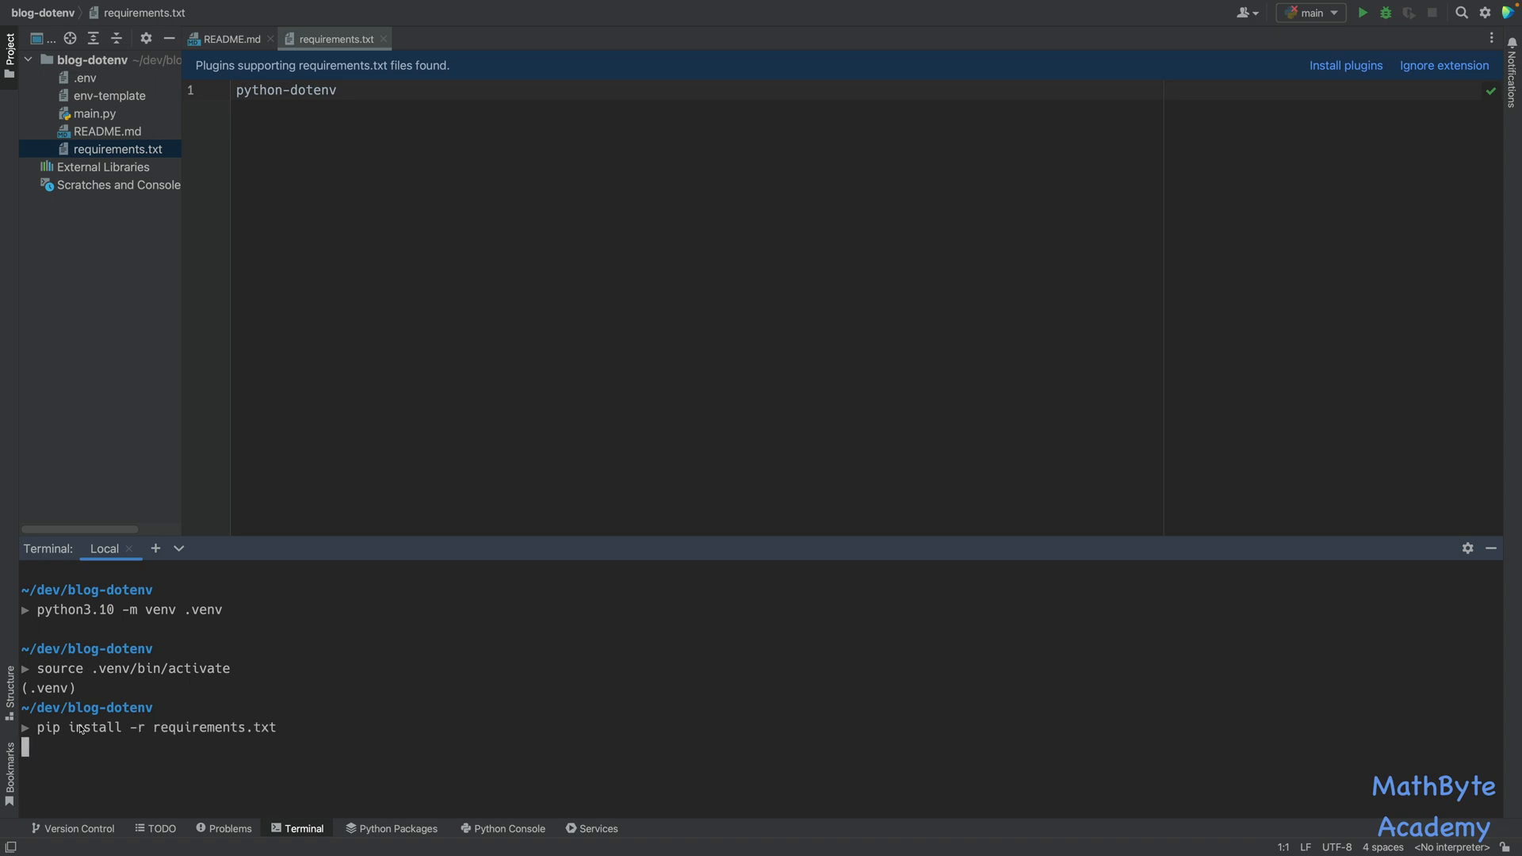
{"action": "key", "text": "Return"}
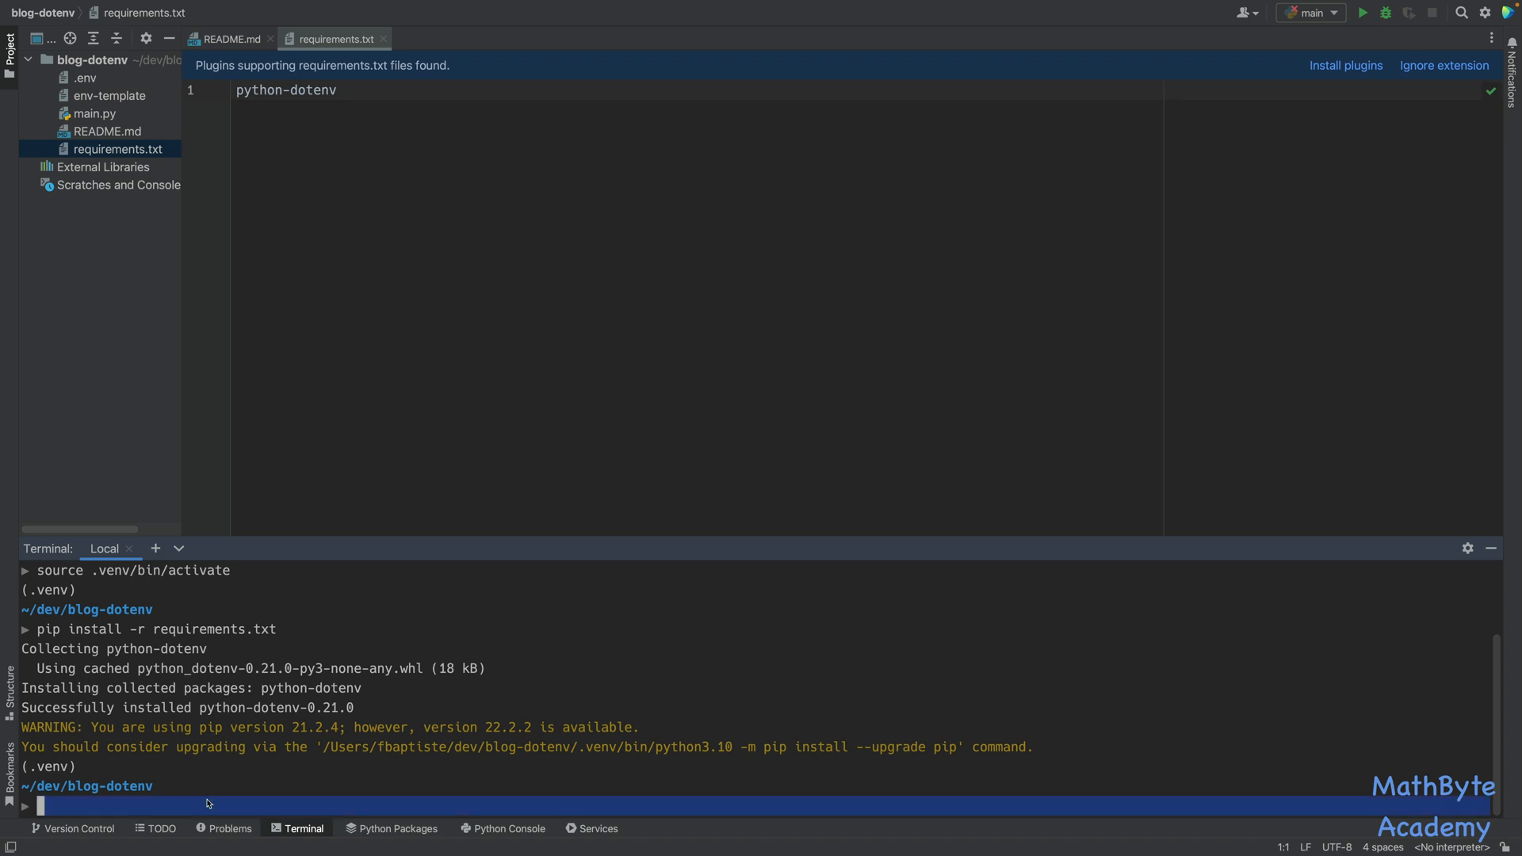
- Run pip freeze, then pip freeze | grep dotenv, to confirm python-dotenv==0.21.0
{"action": "type", "text": "pip freeze"}
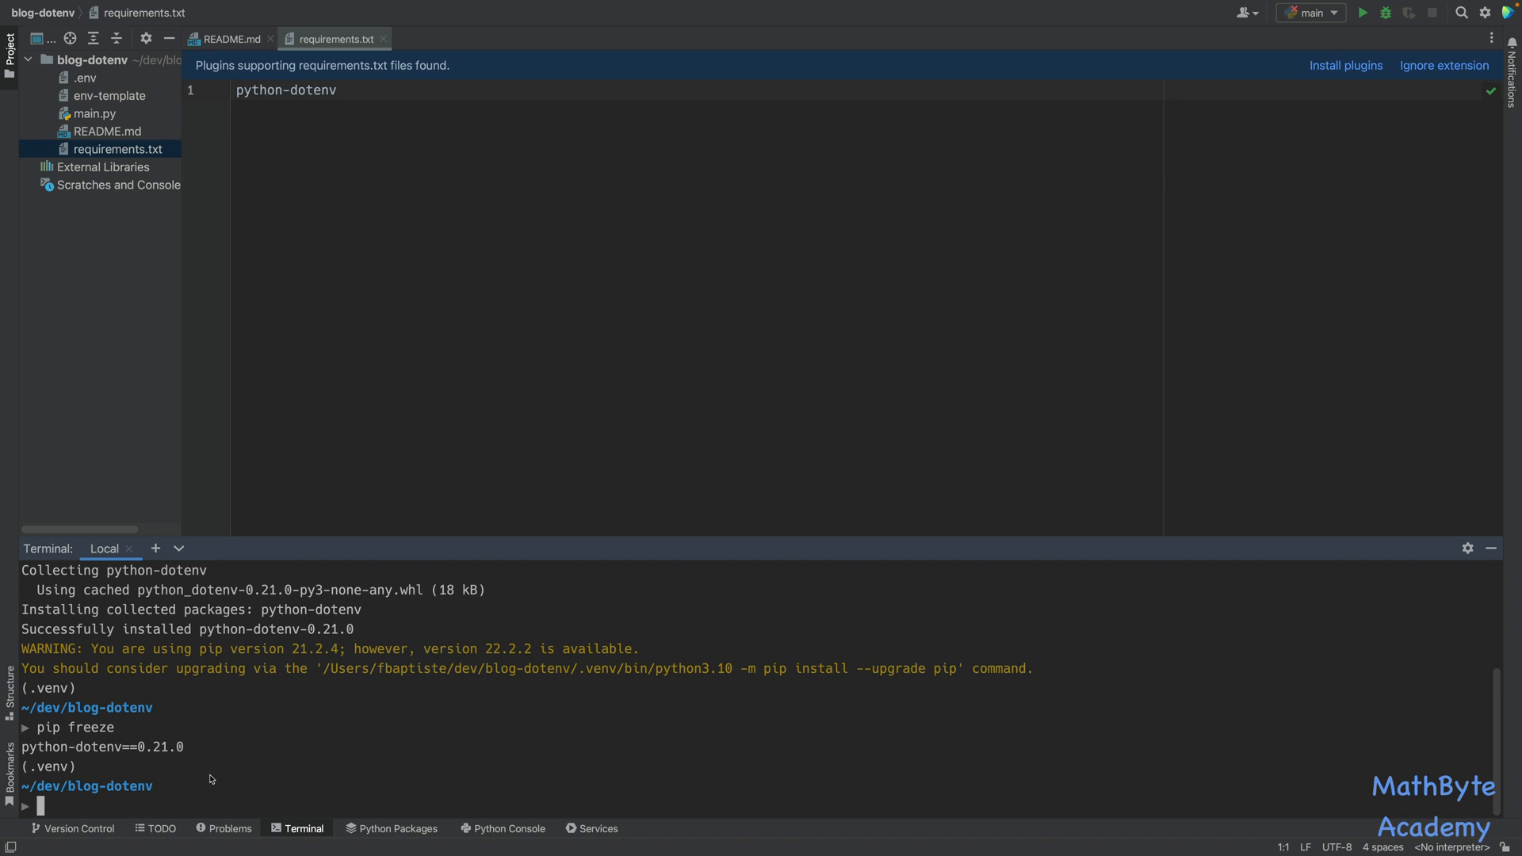
{"action": "mouse_move", "coordinate": [230, 780]}
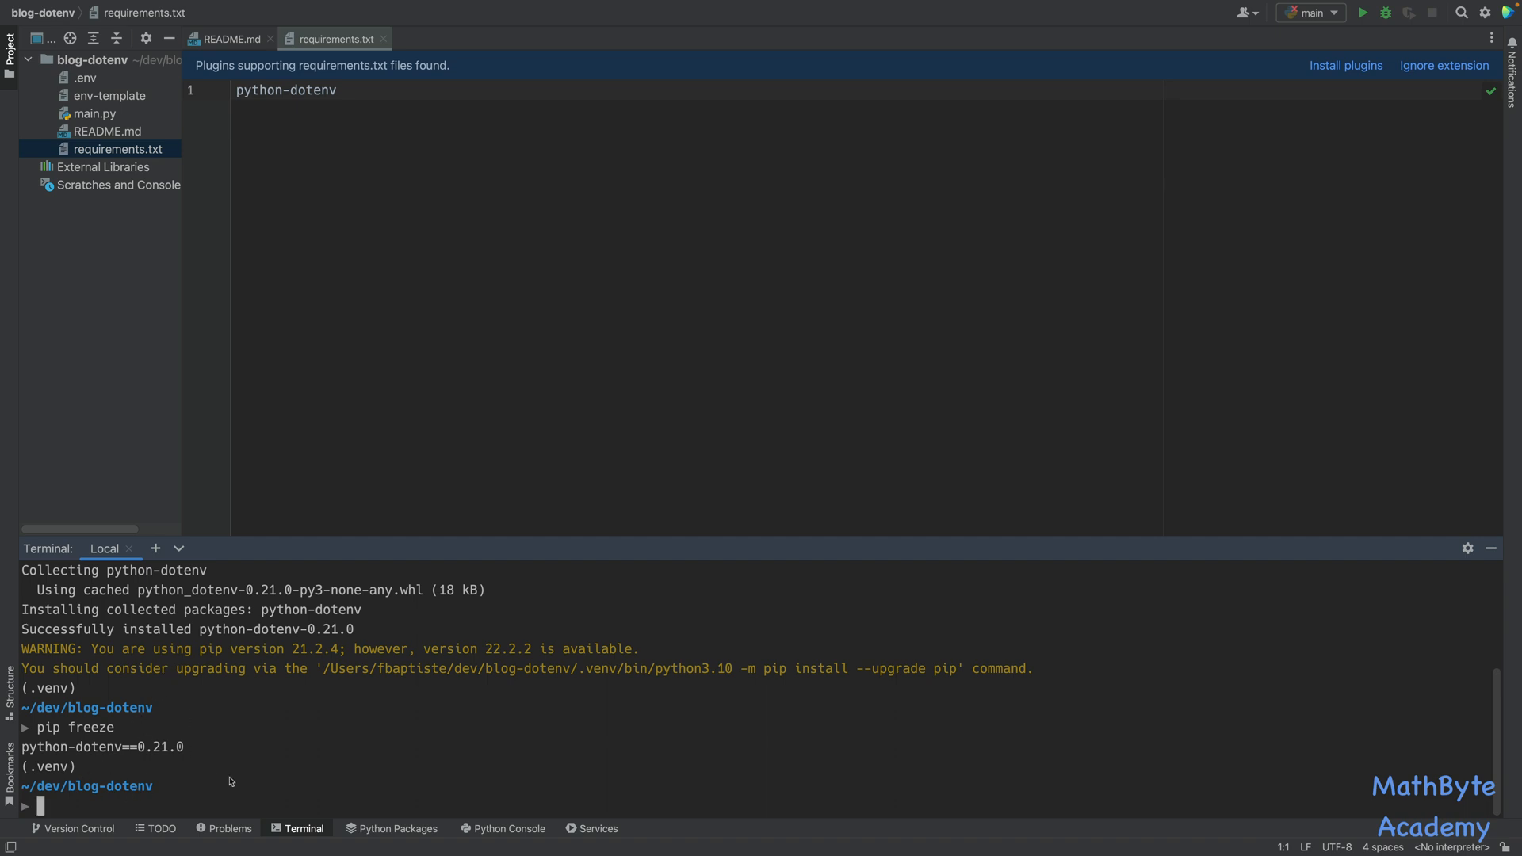
{"action": "type", "text": "pip fr"}
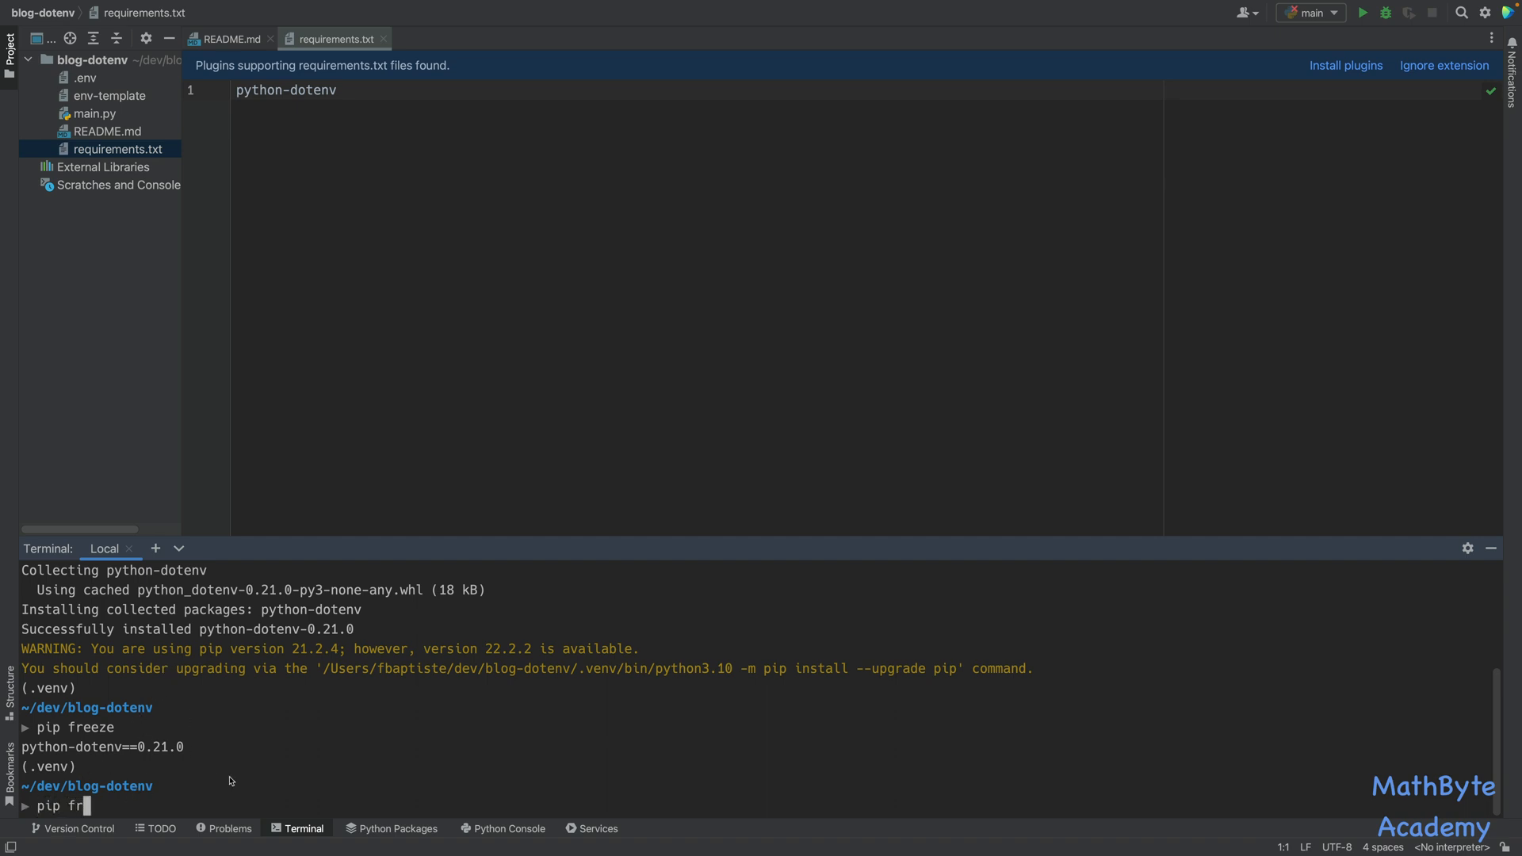
{"action": "type", "text": "eeze |"}
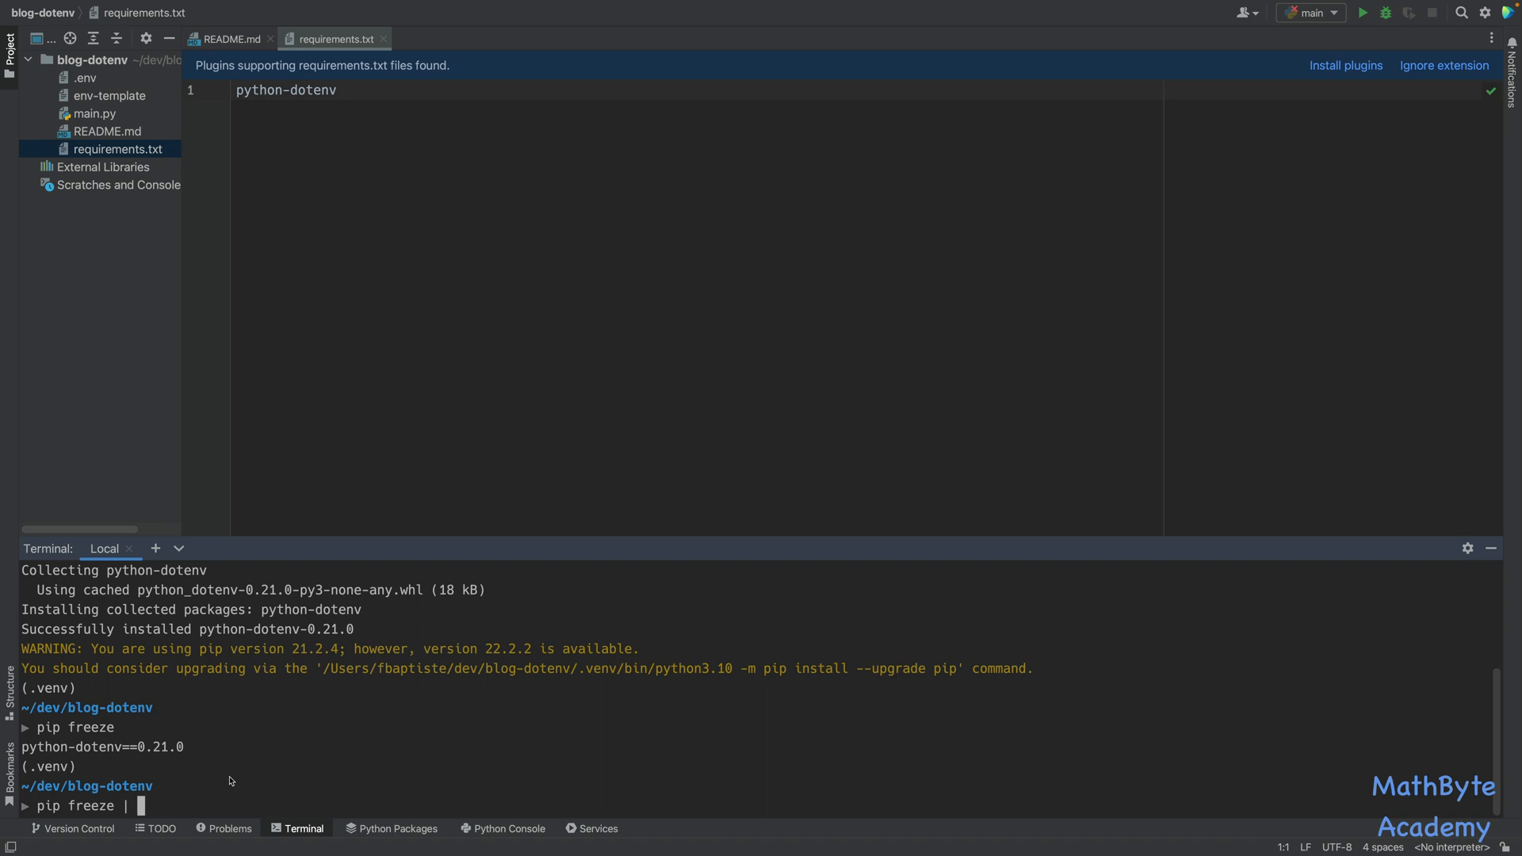
{"action": "type", "text": "grep"}
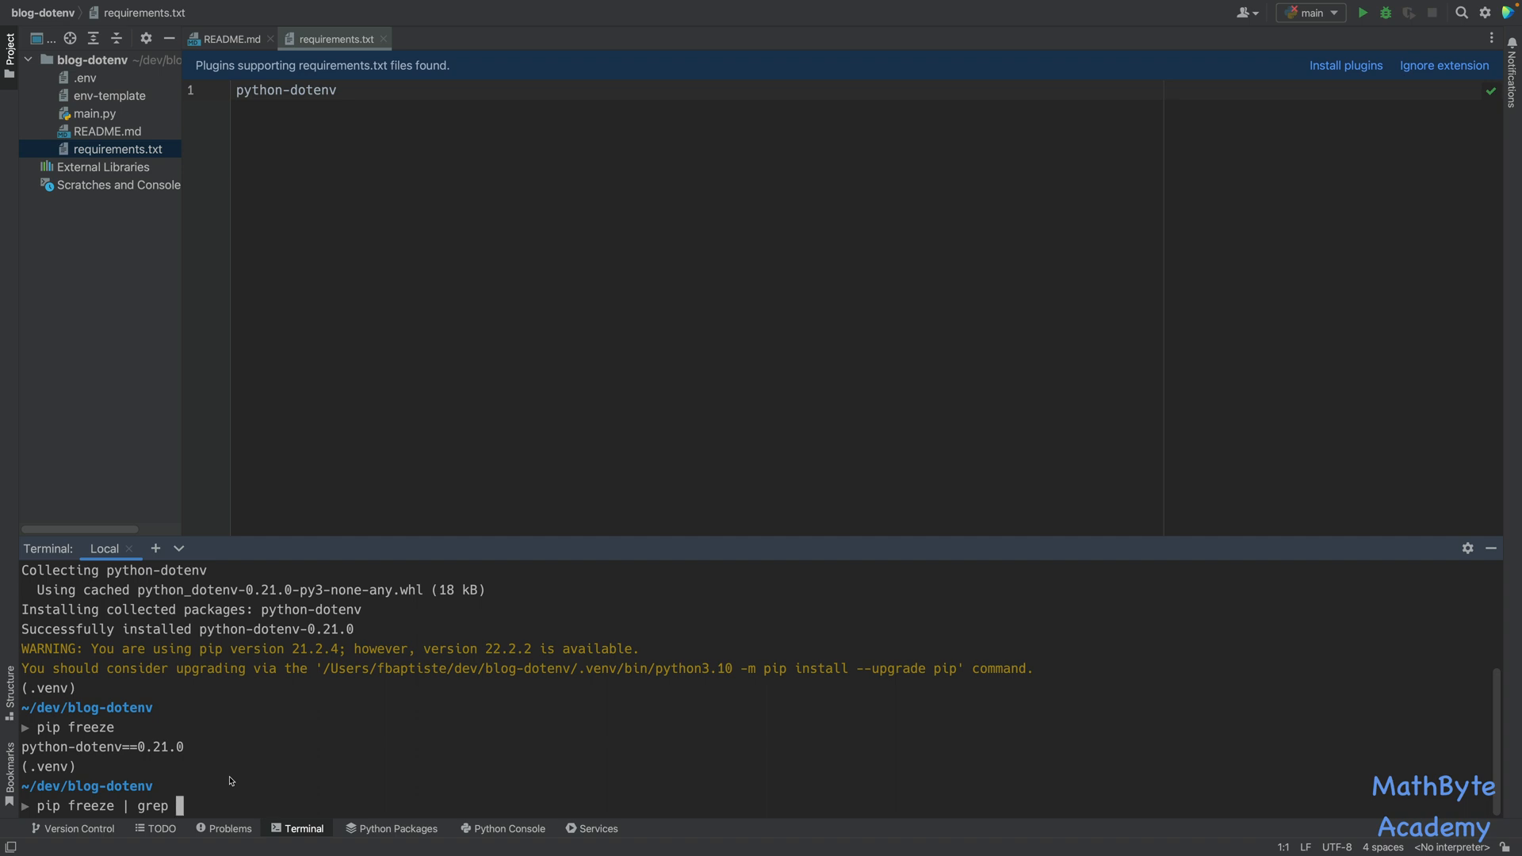
{"action": "type", "text": "dotenv"}
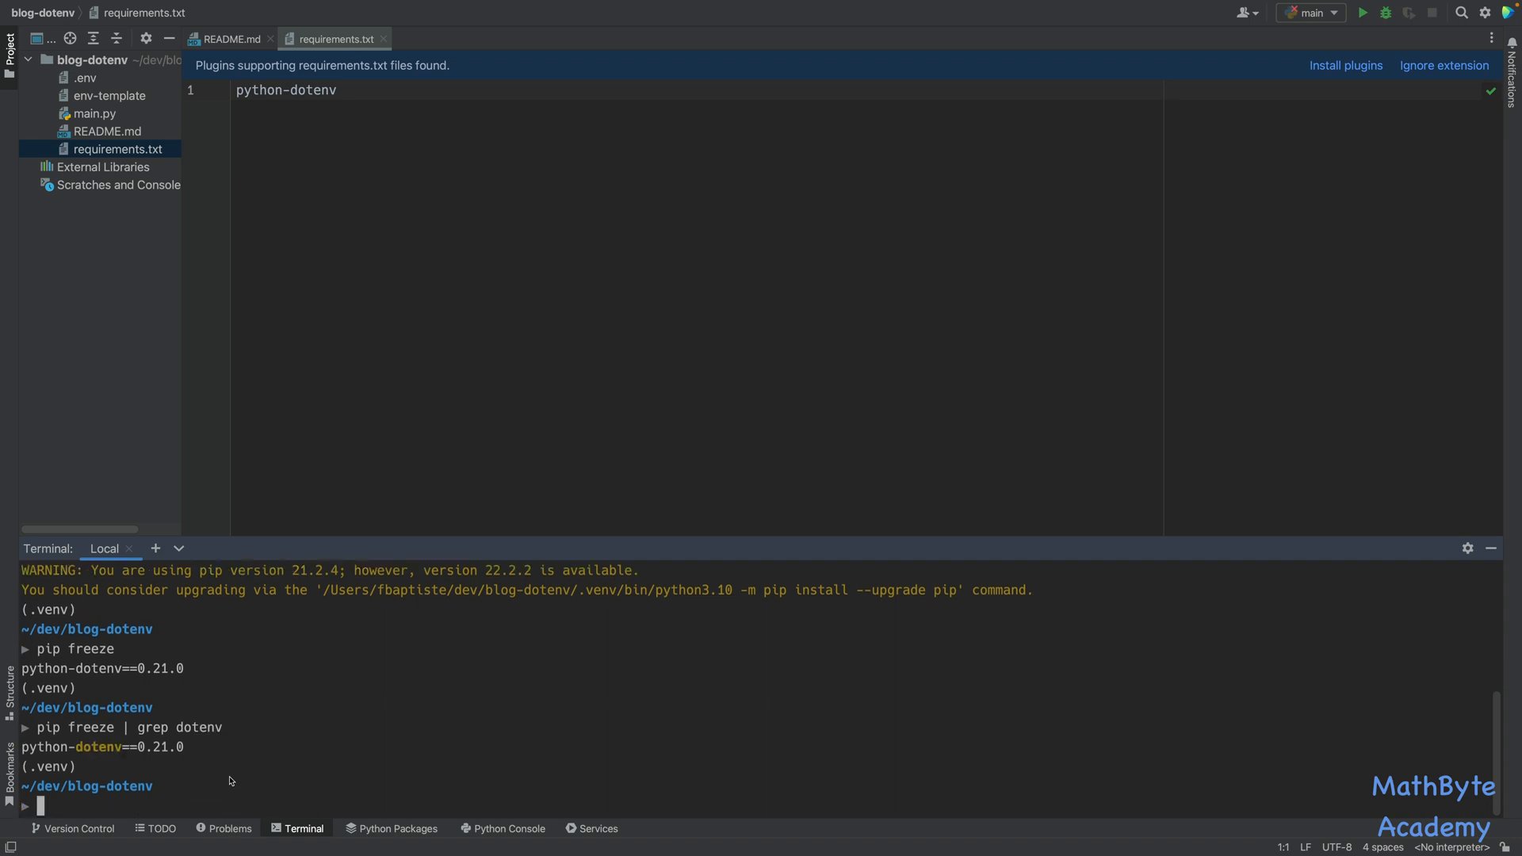
{"action": "mouse_move", "coordinate": [103, 747]}
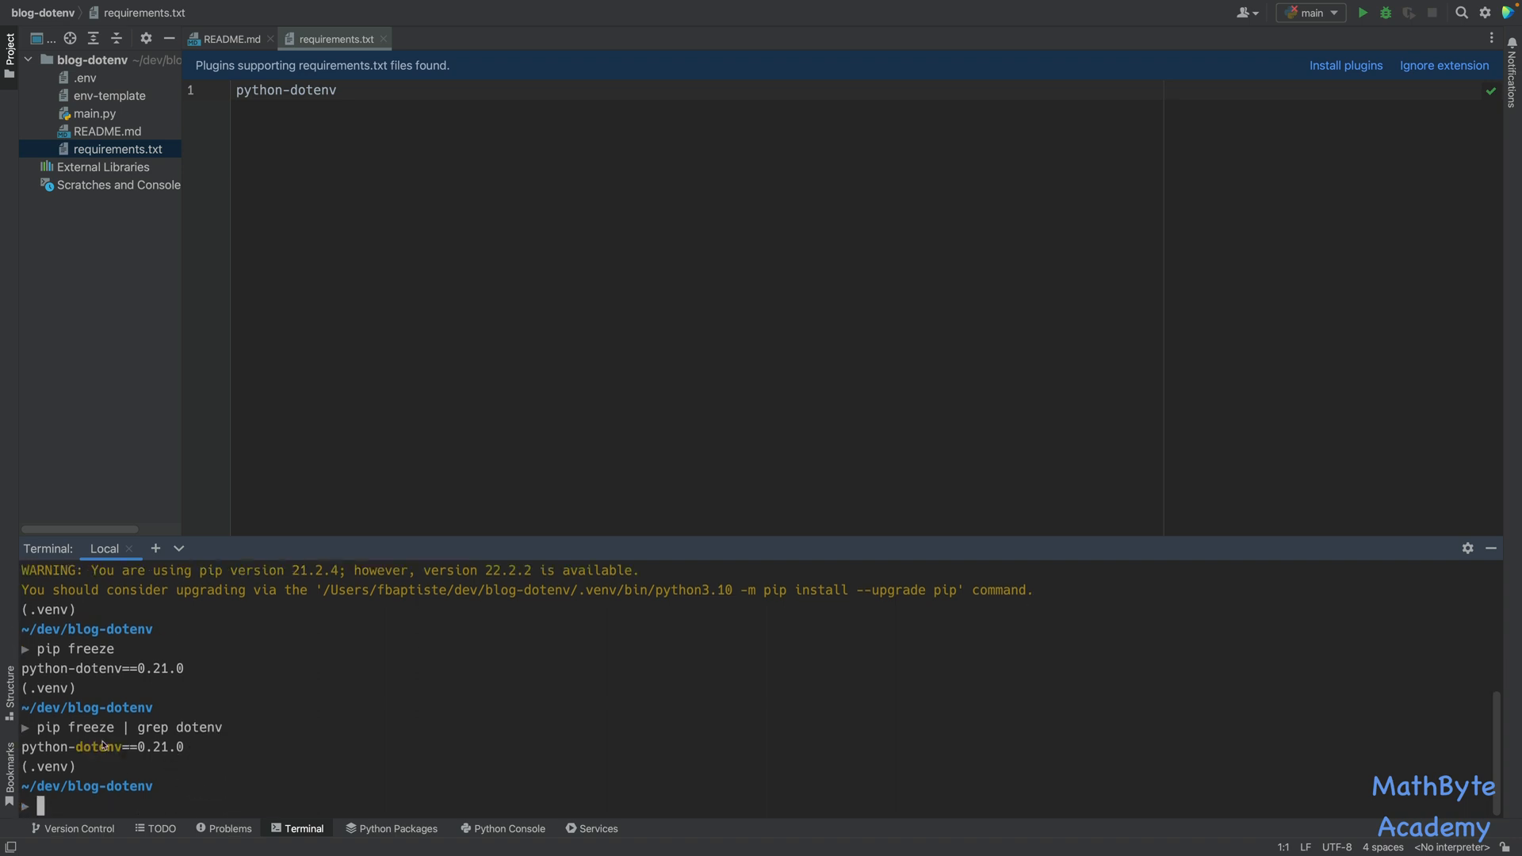
{"action": "mouse_move", "coordinate": [319, 751]}
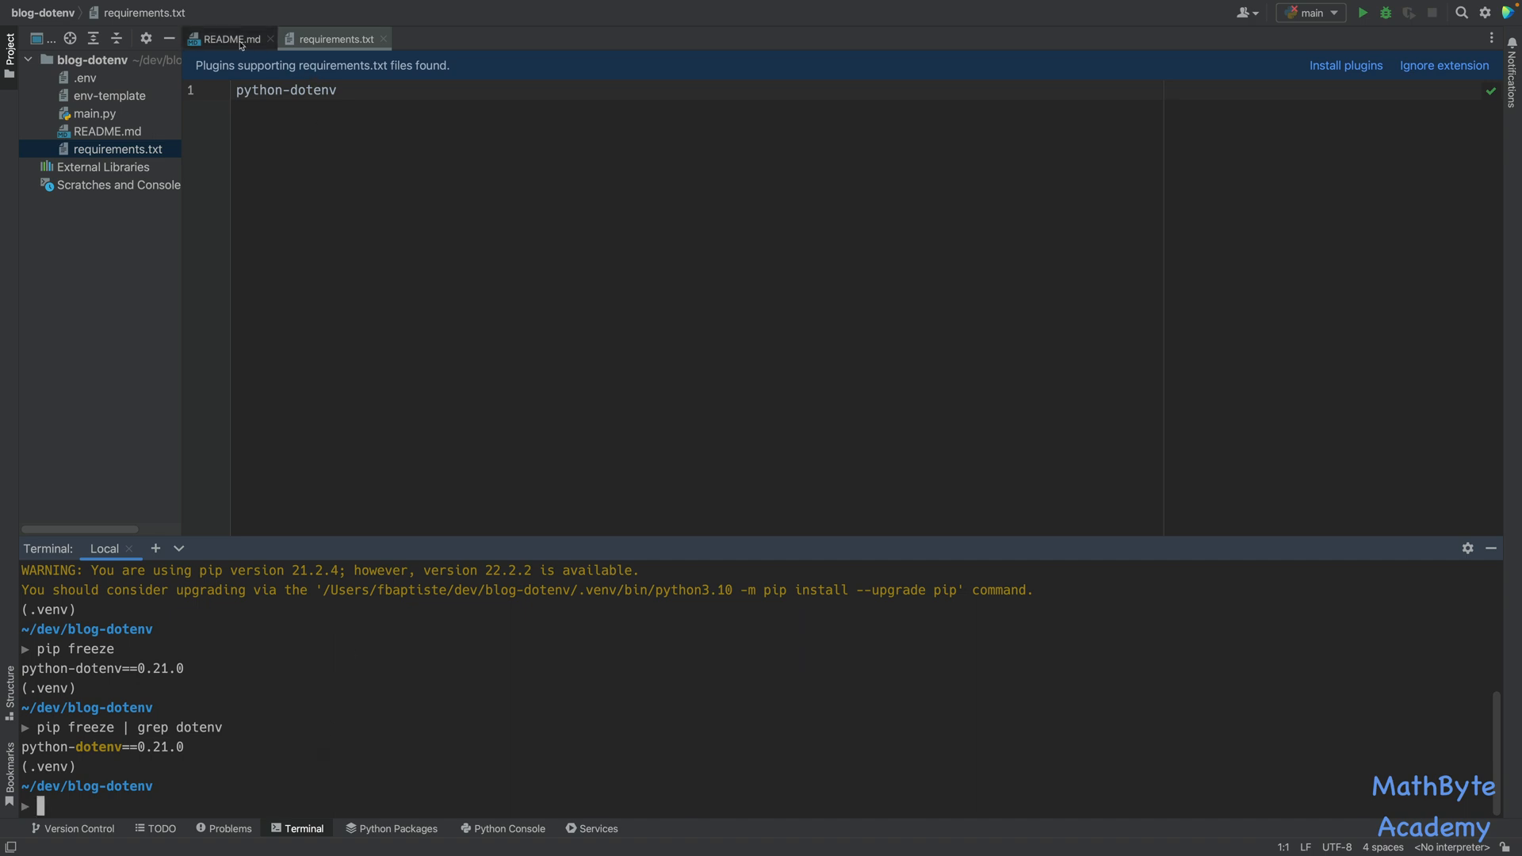
- Return to README.md and scroll down to its Overview section
{"action": "left_click", "coordinate": [231, 38]}
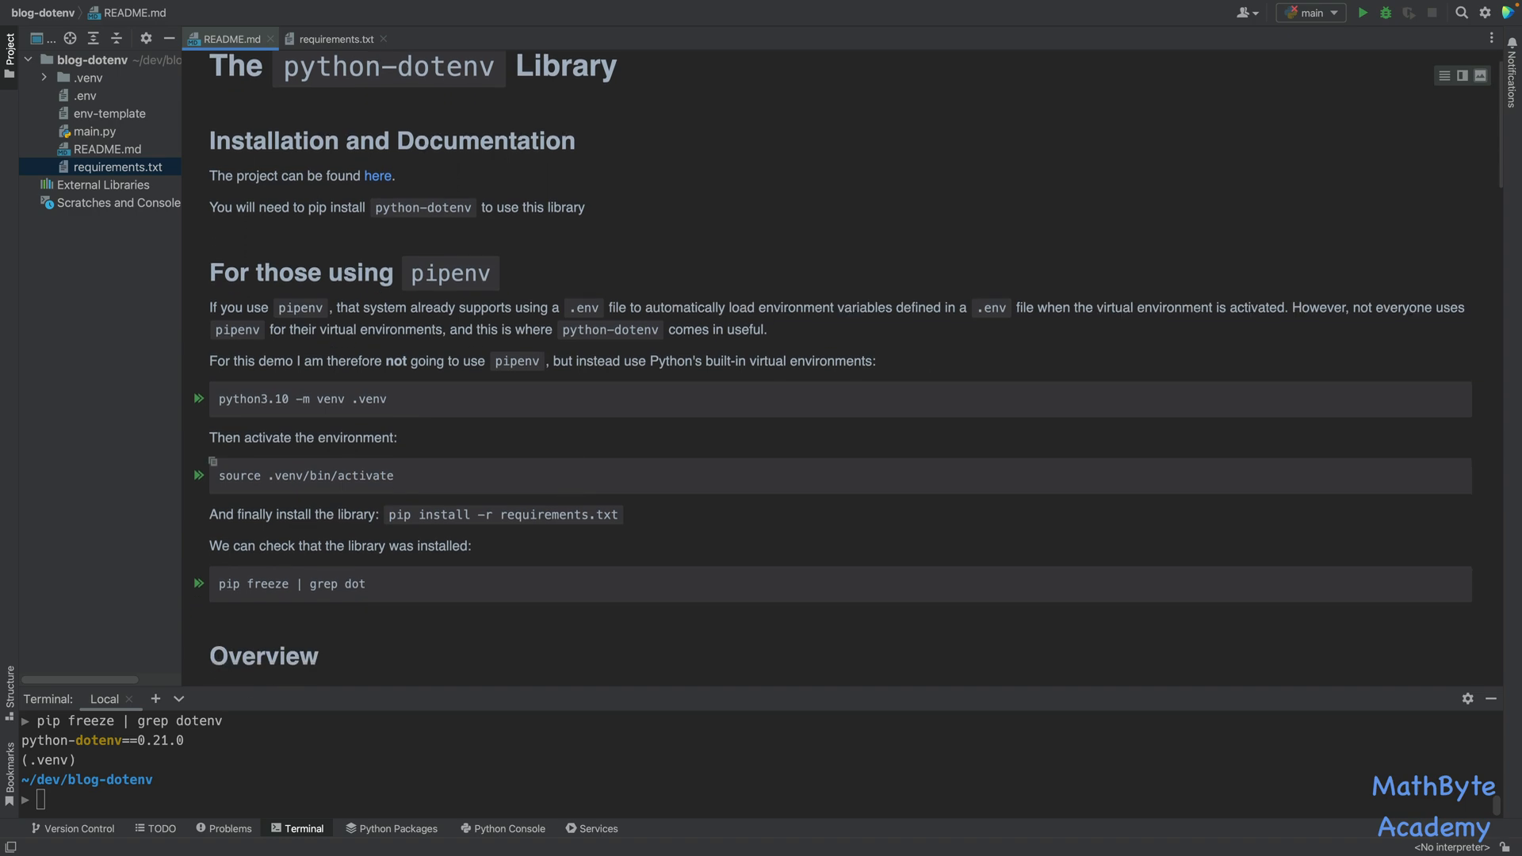
{"action": "scroll", "scroll_direction": "down", "scroll_amount": 3}
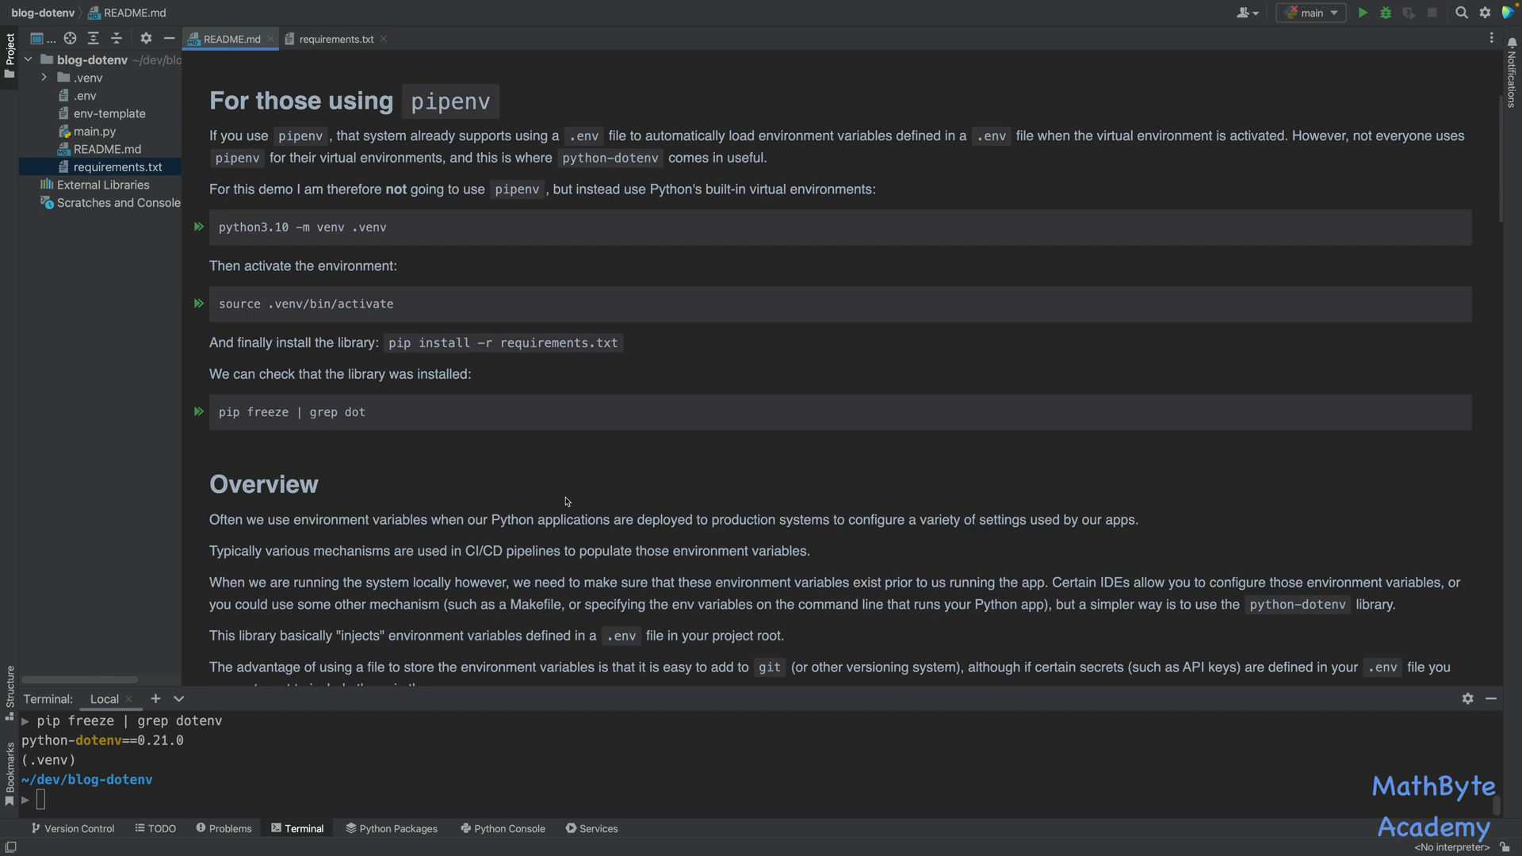
{"action": "scroll", "scroll_direction": "down", "scroll_amount": 3}
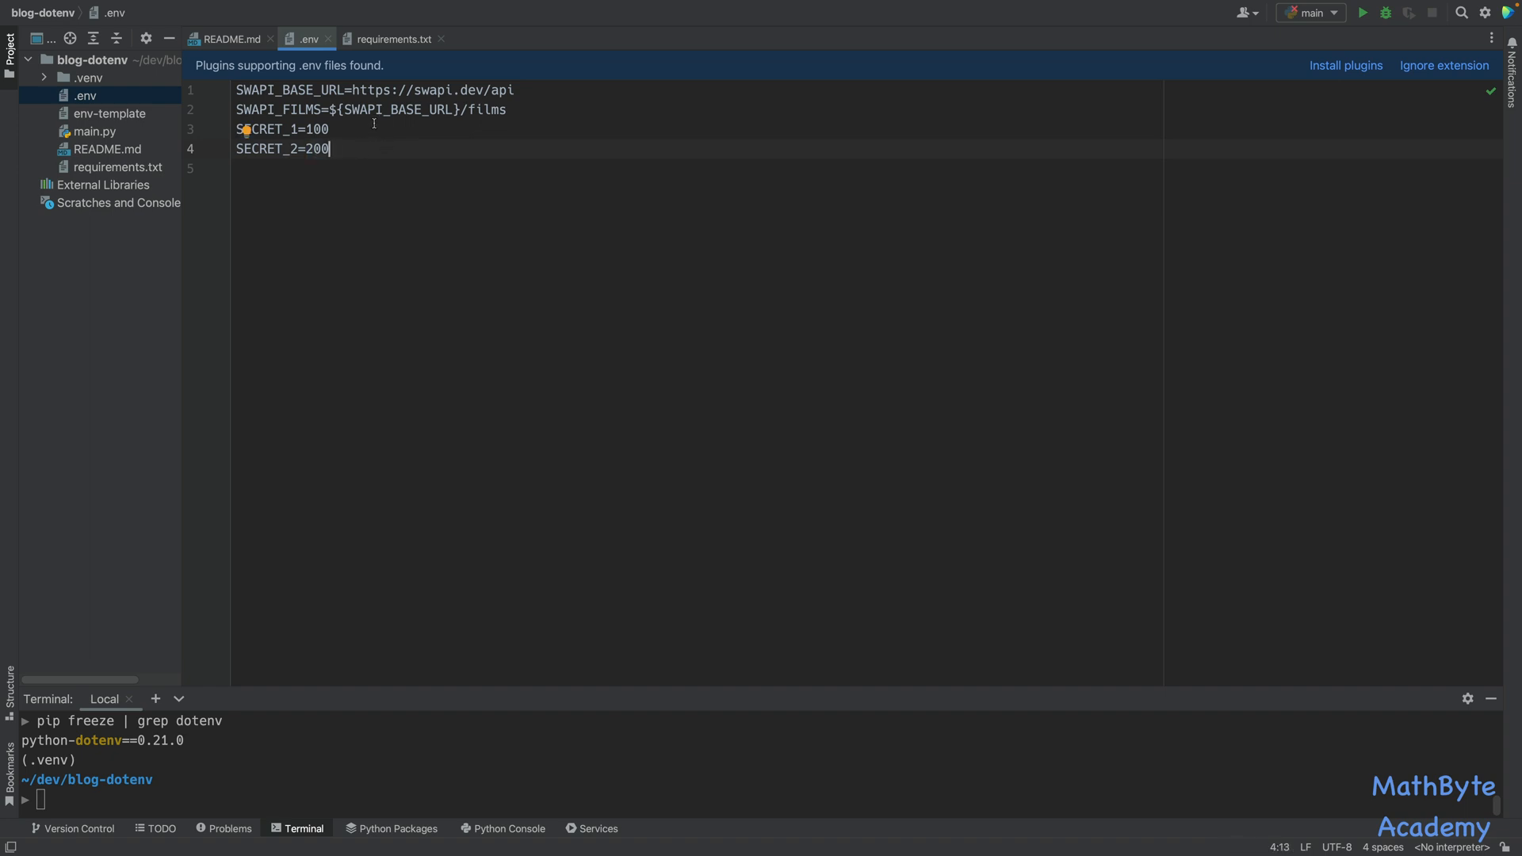
{"action": "mouse_move", "coordinate": [354, 148]}
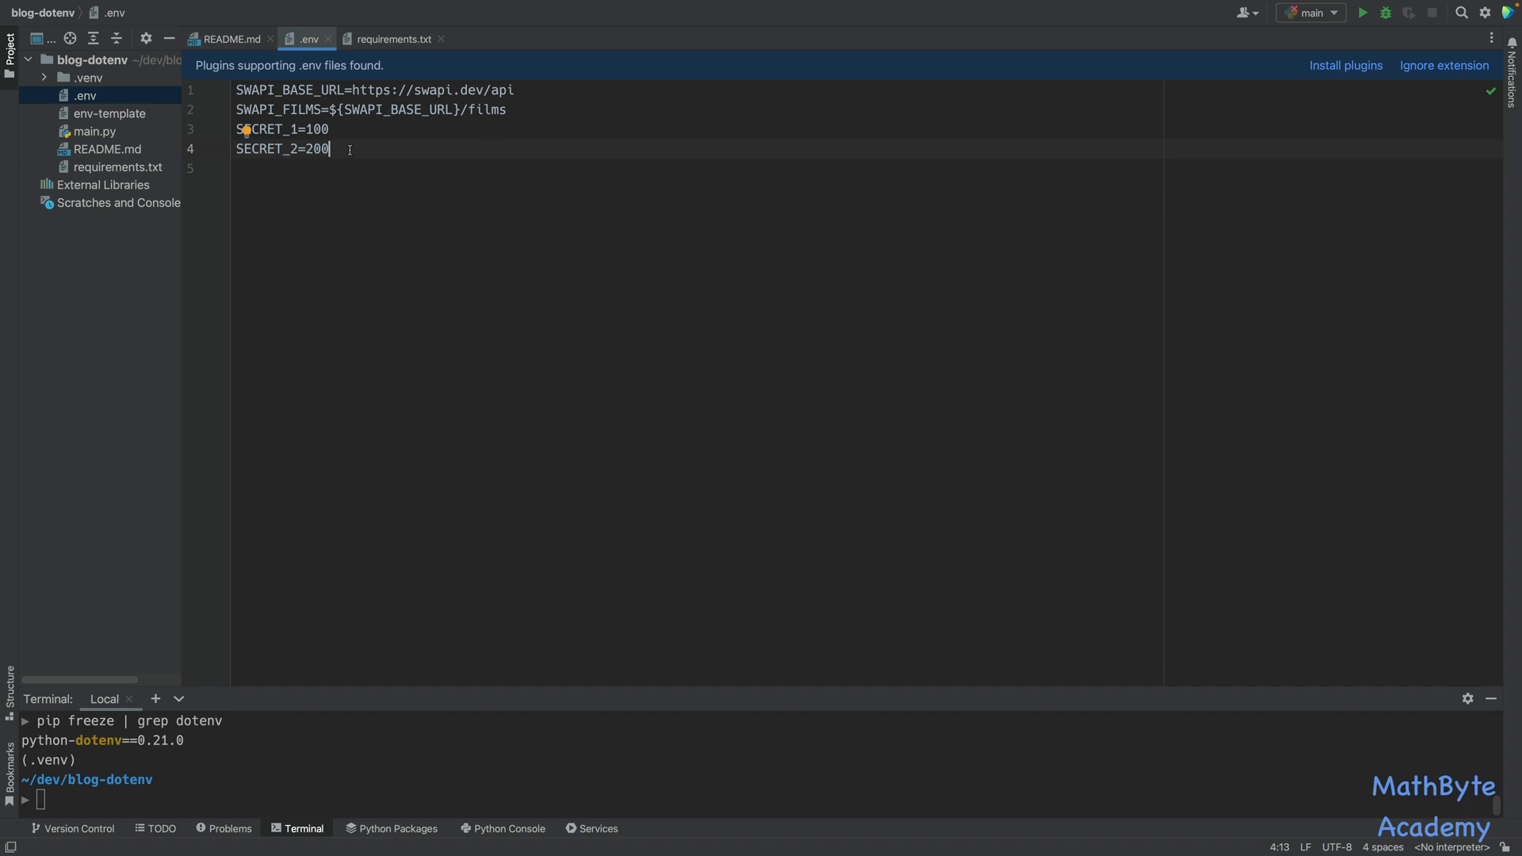
{"action": "mouse_move", "coordinate": [248, 54]}
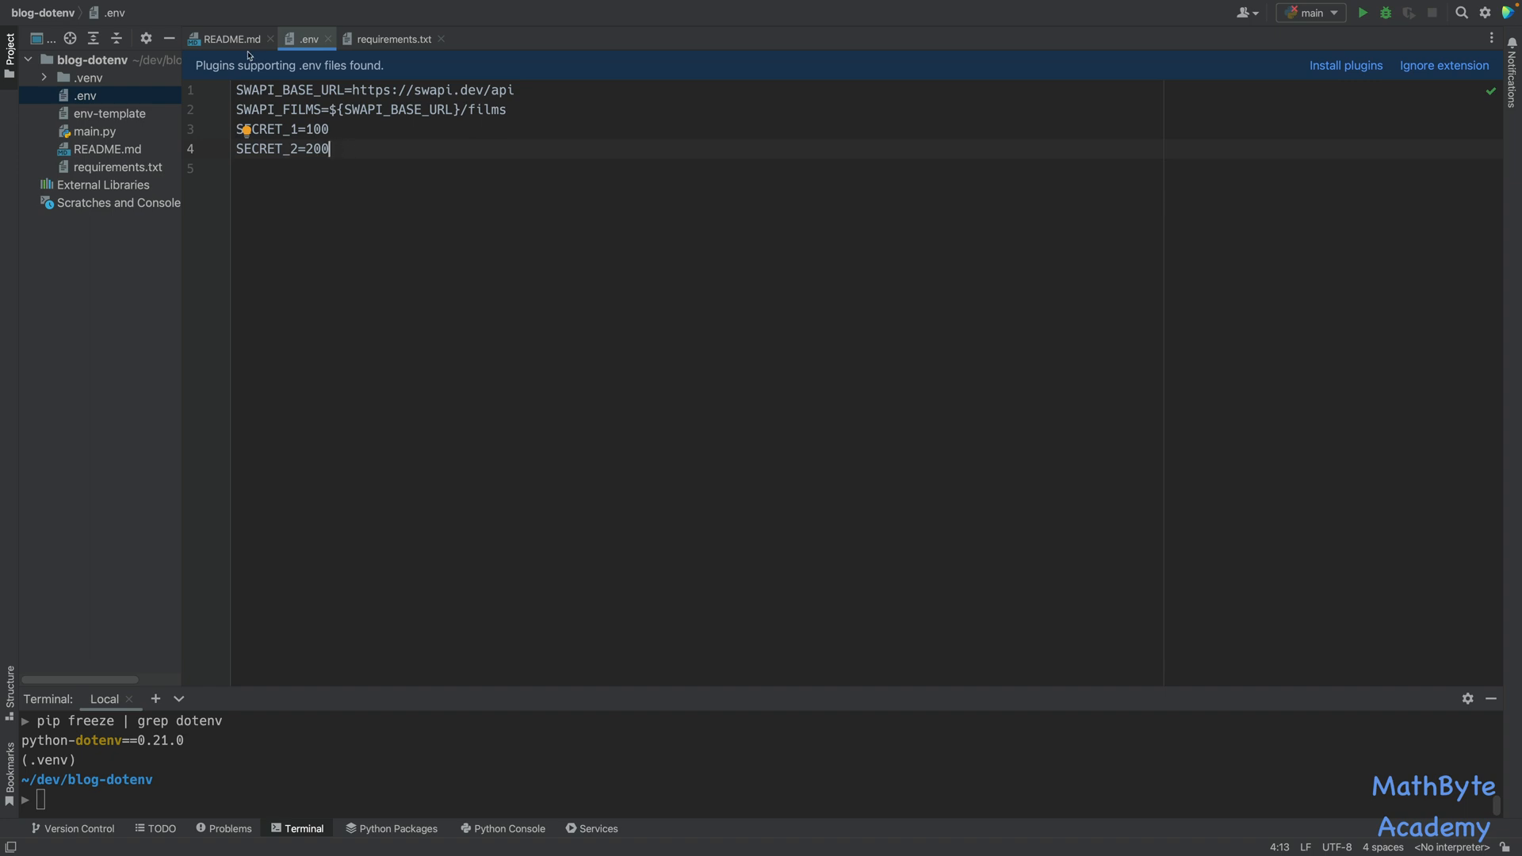
- Open env-template, which lists the SWAPI variables with blank SECRET_1 and SECRET_2
{"action": "left_click", "coordinate": [231, 39]}
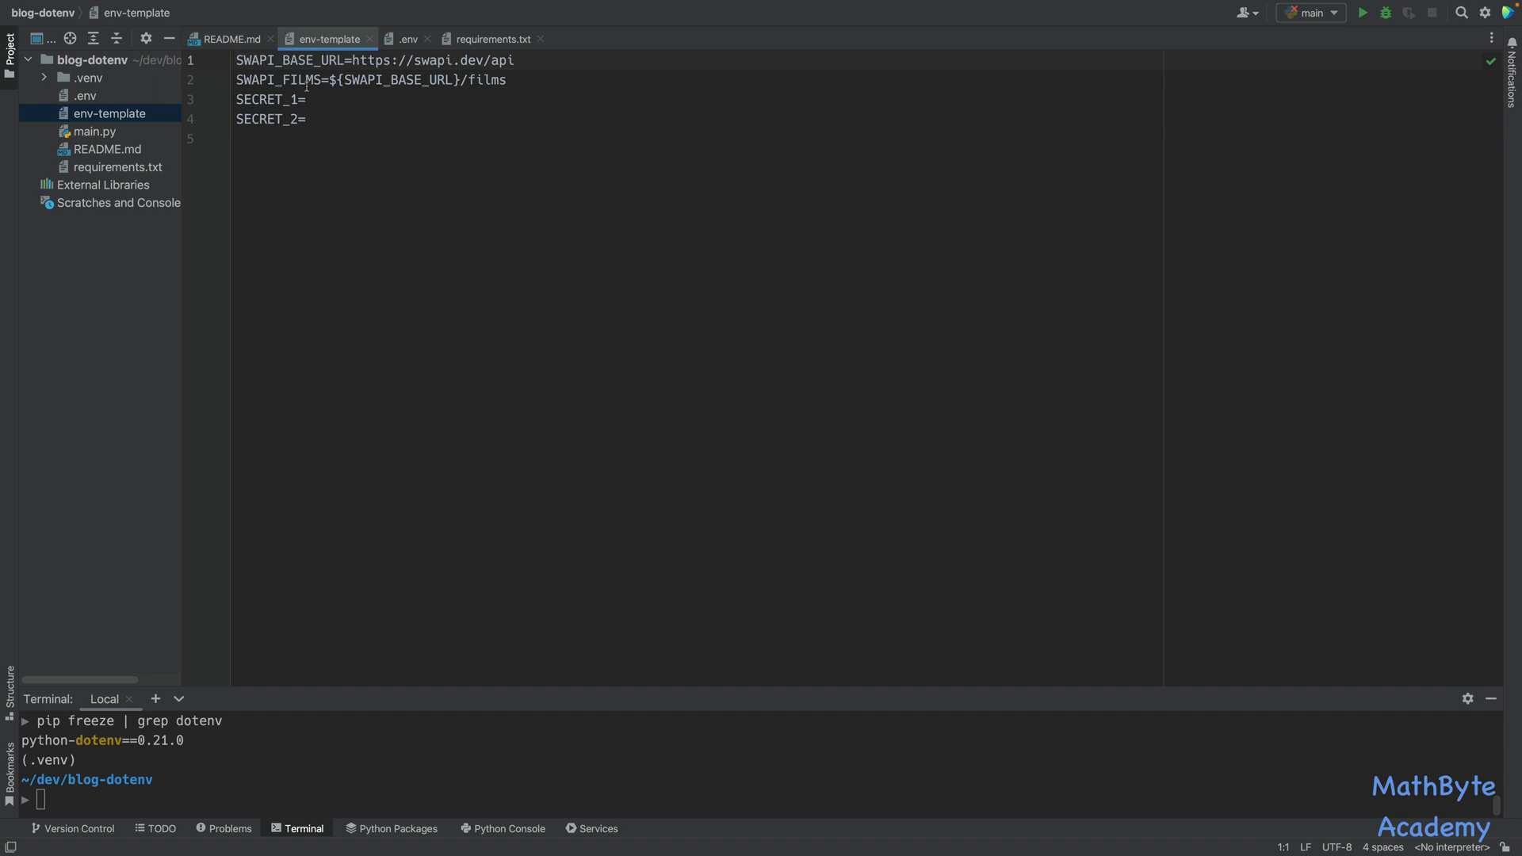
{"action": "mouse_move", "coordinate": [311, 101]}
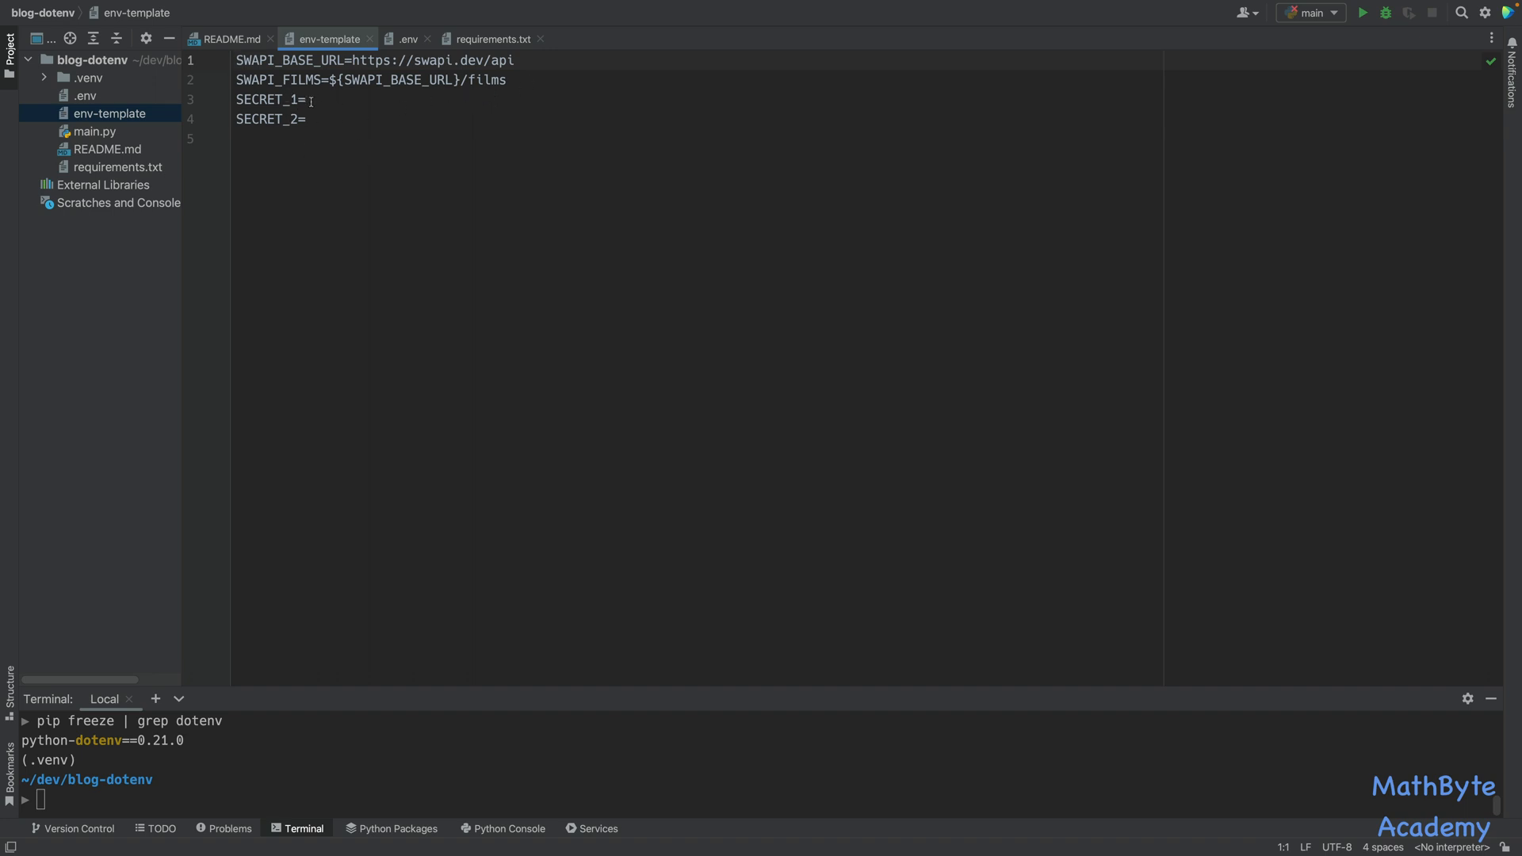
{"action": "left_click", "coordinate": [313, 118]}
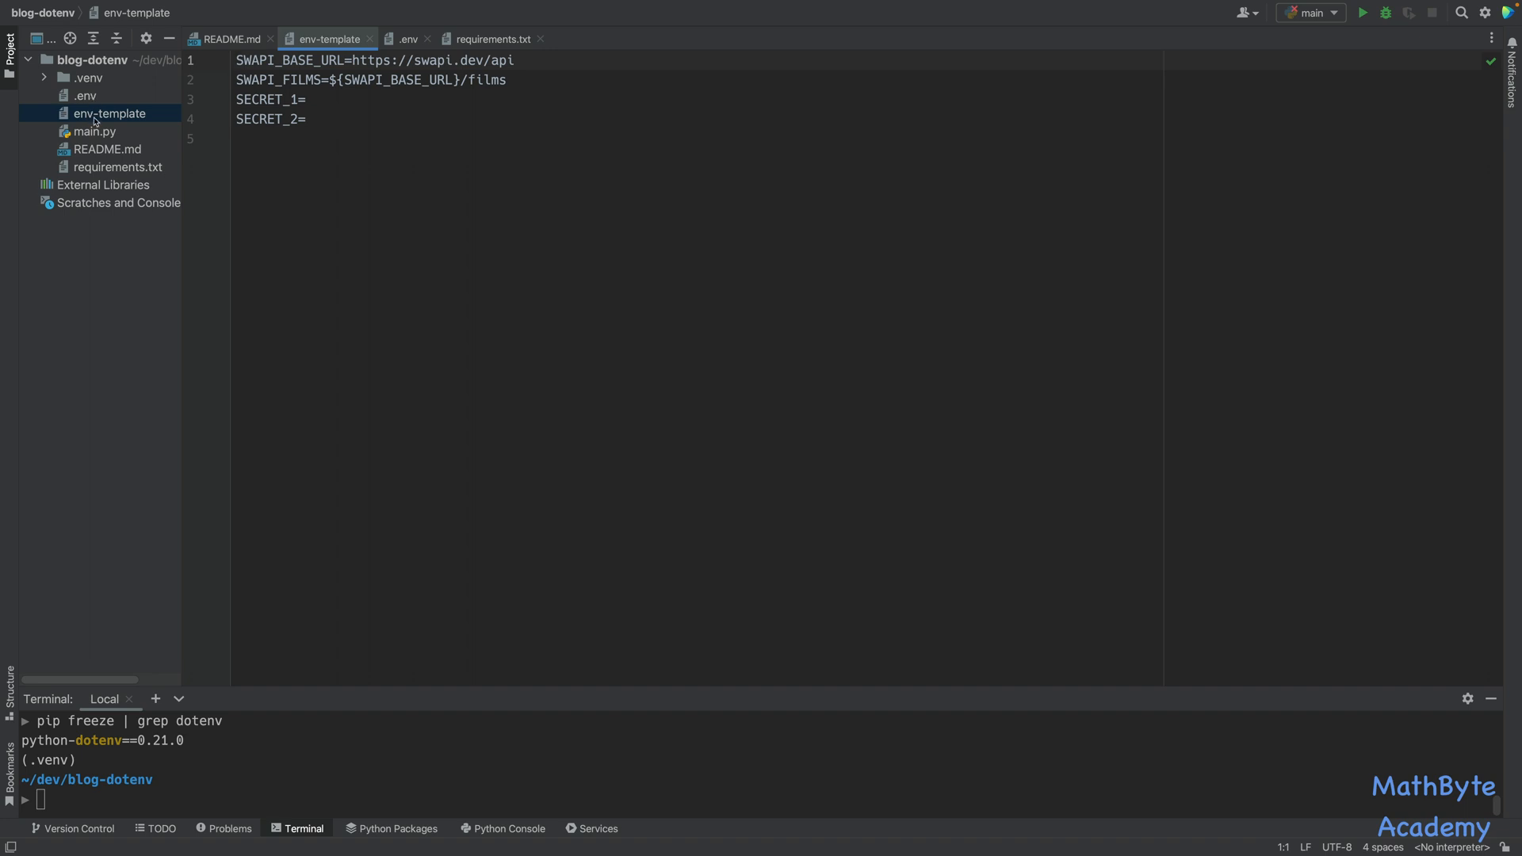
{"action": "mouse_move", "coordinate": [226, 149]}
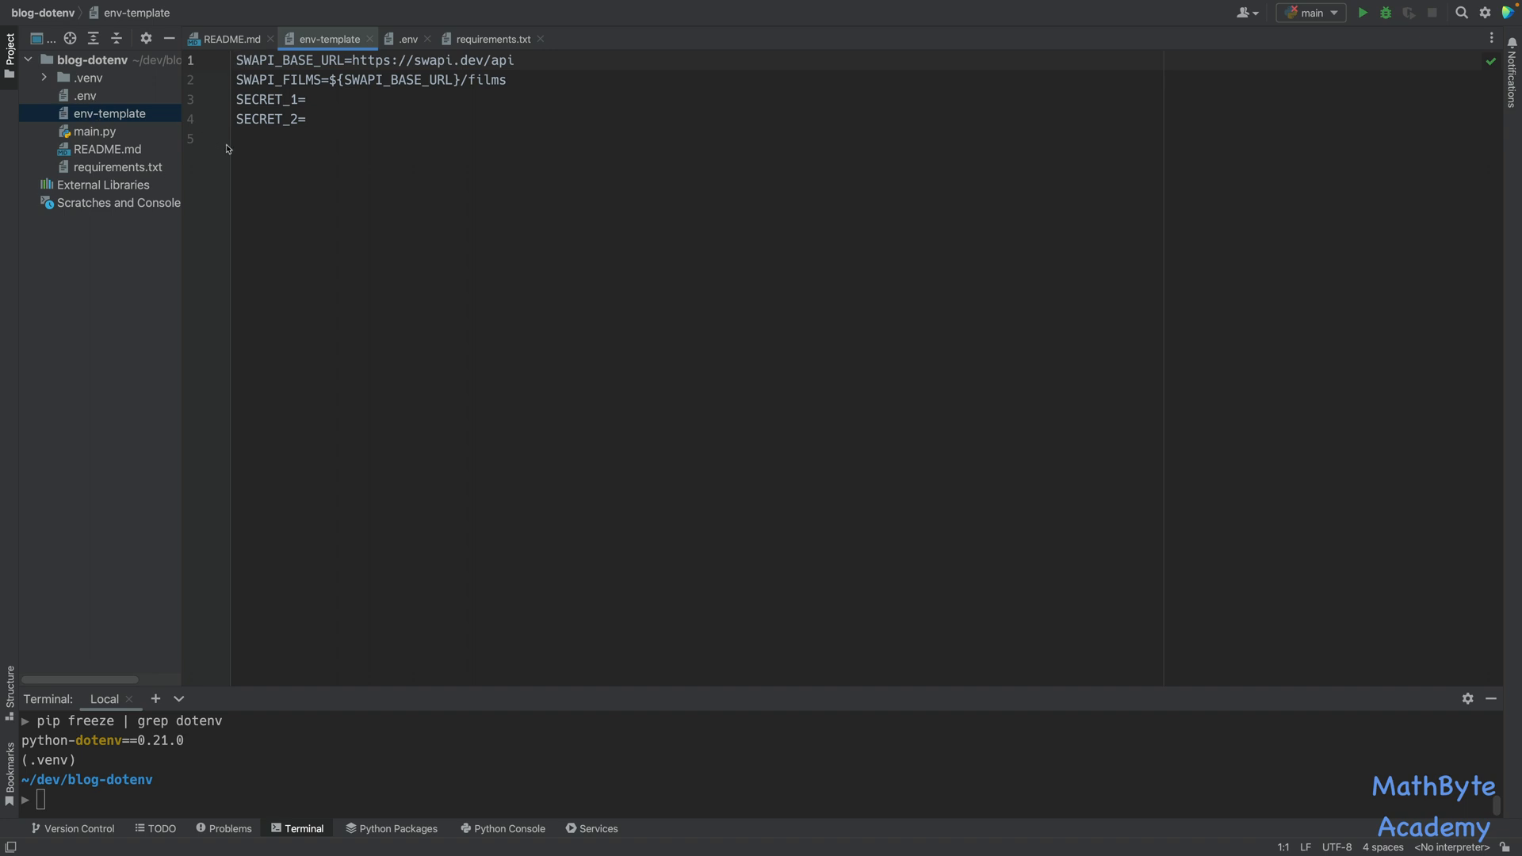
{"action": "mouse_move", "coordinate": [102, 120]}
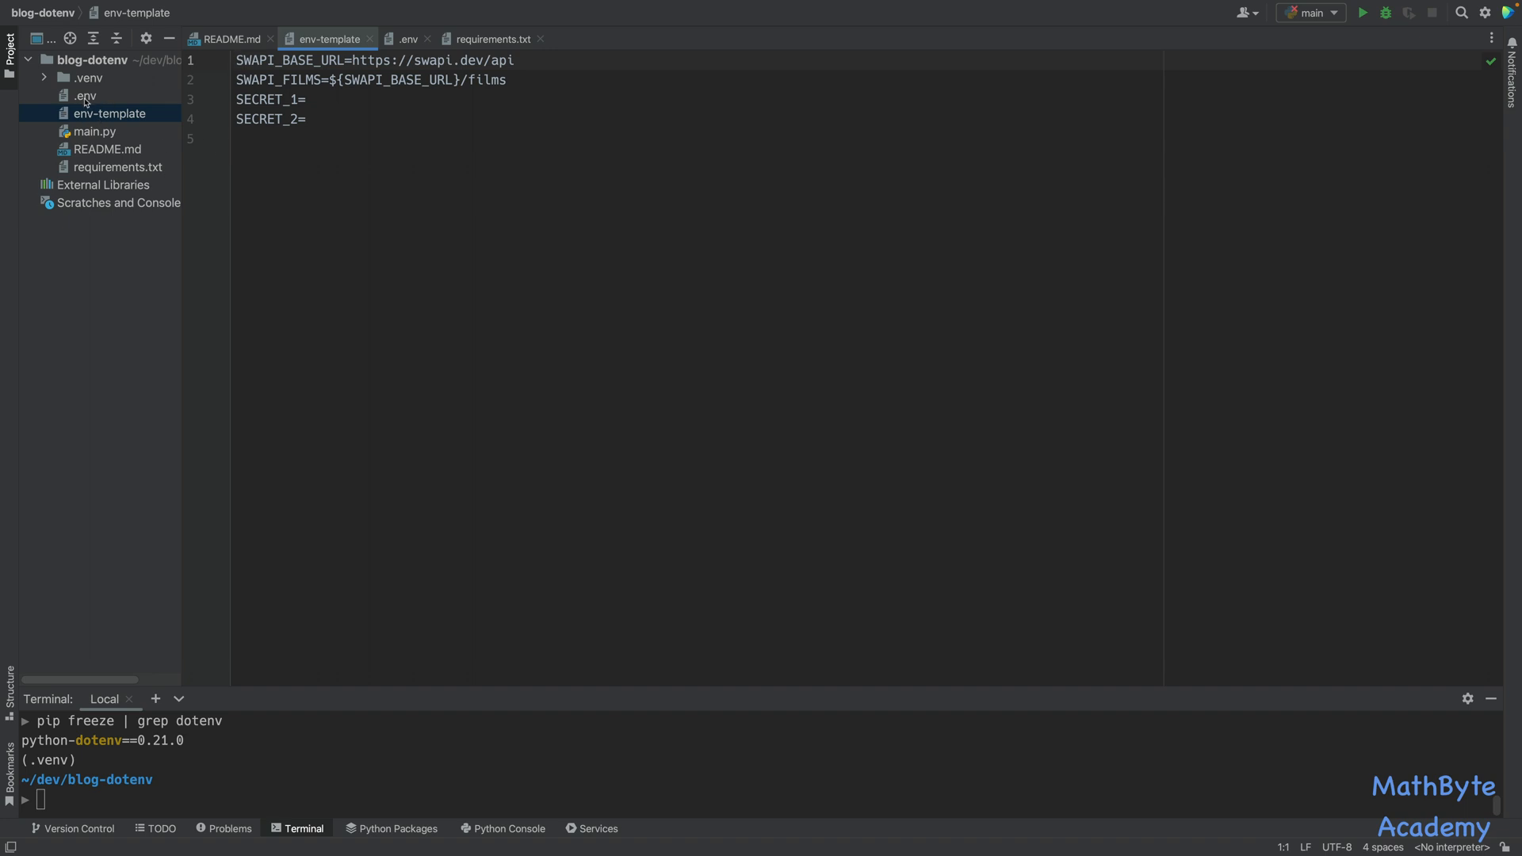
{"action": "mouse_move", "coordinate": [316, 107]}
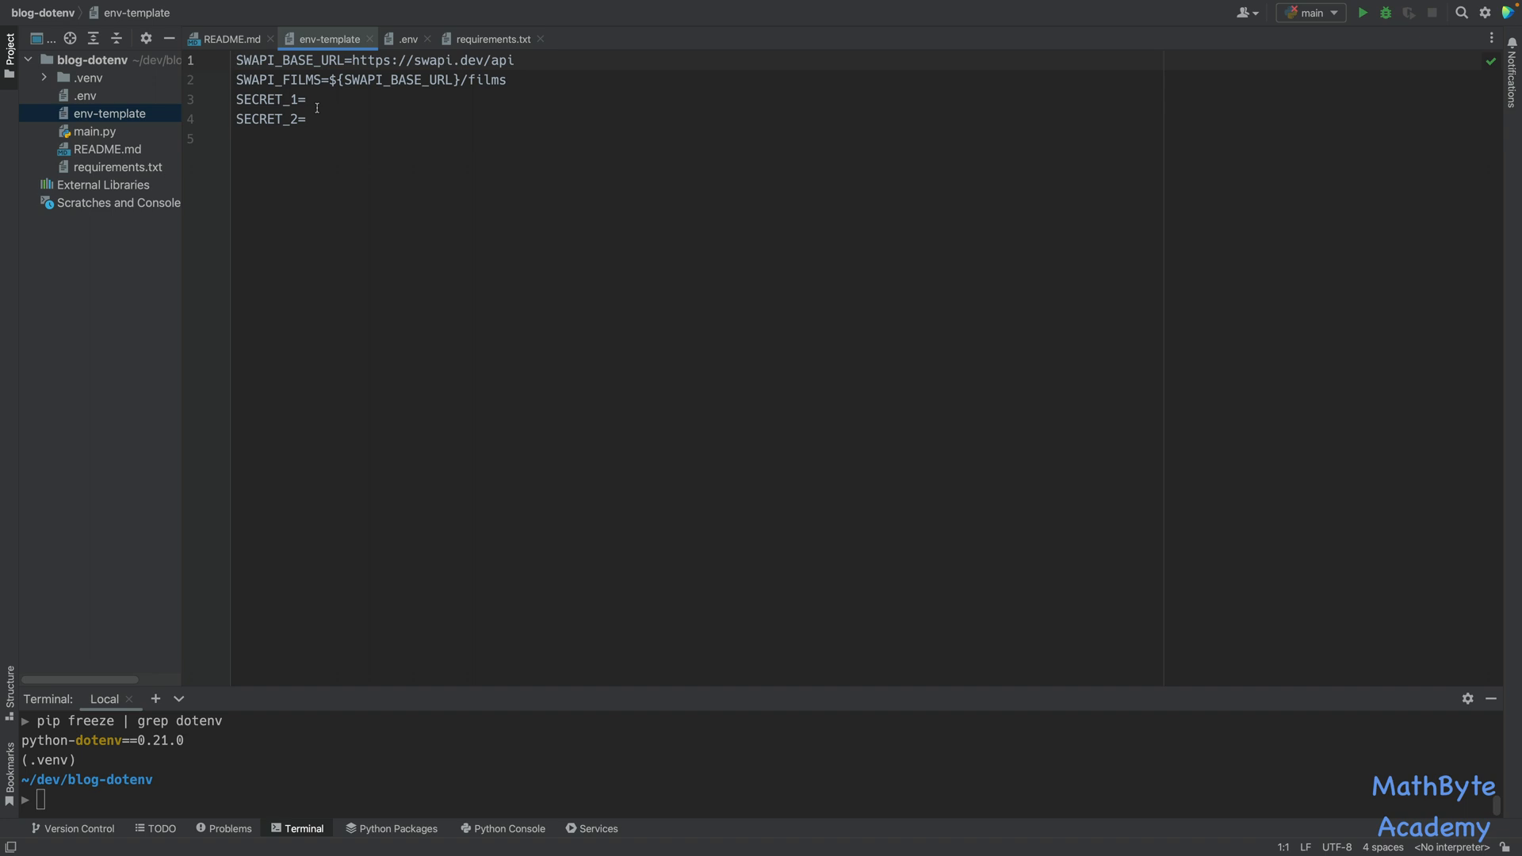
{"action": "mouse_move", "coordinate": [326, 138]}
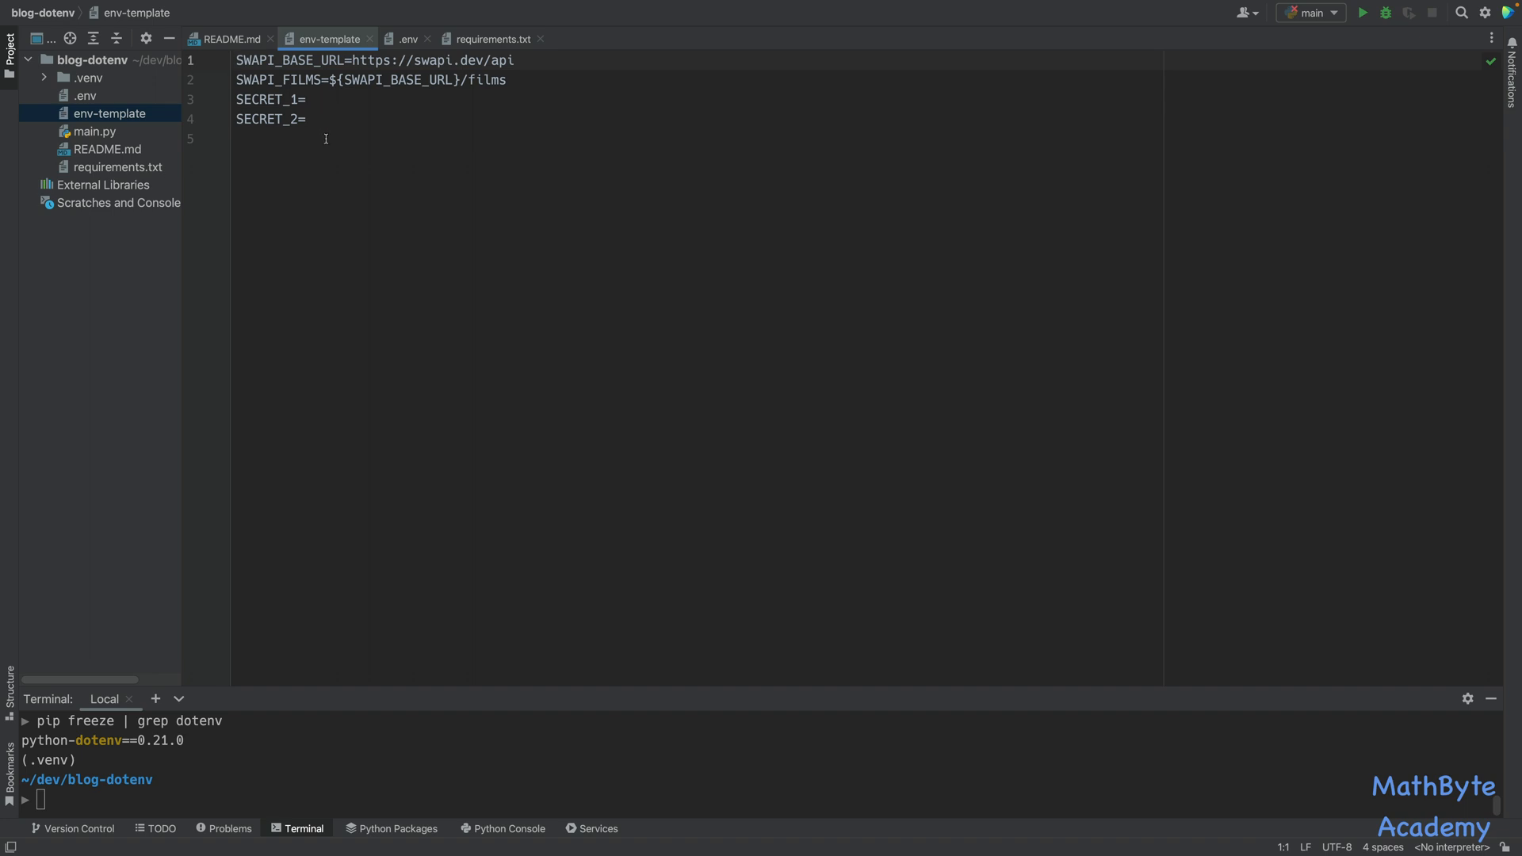
{"action": "mouse_move", "coordinate": [229, 39]}
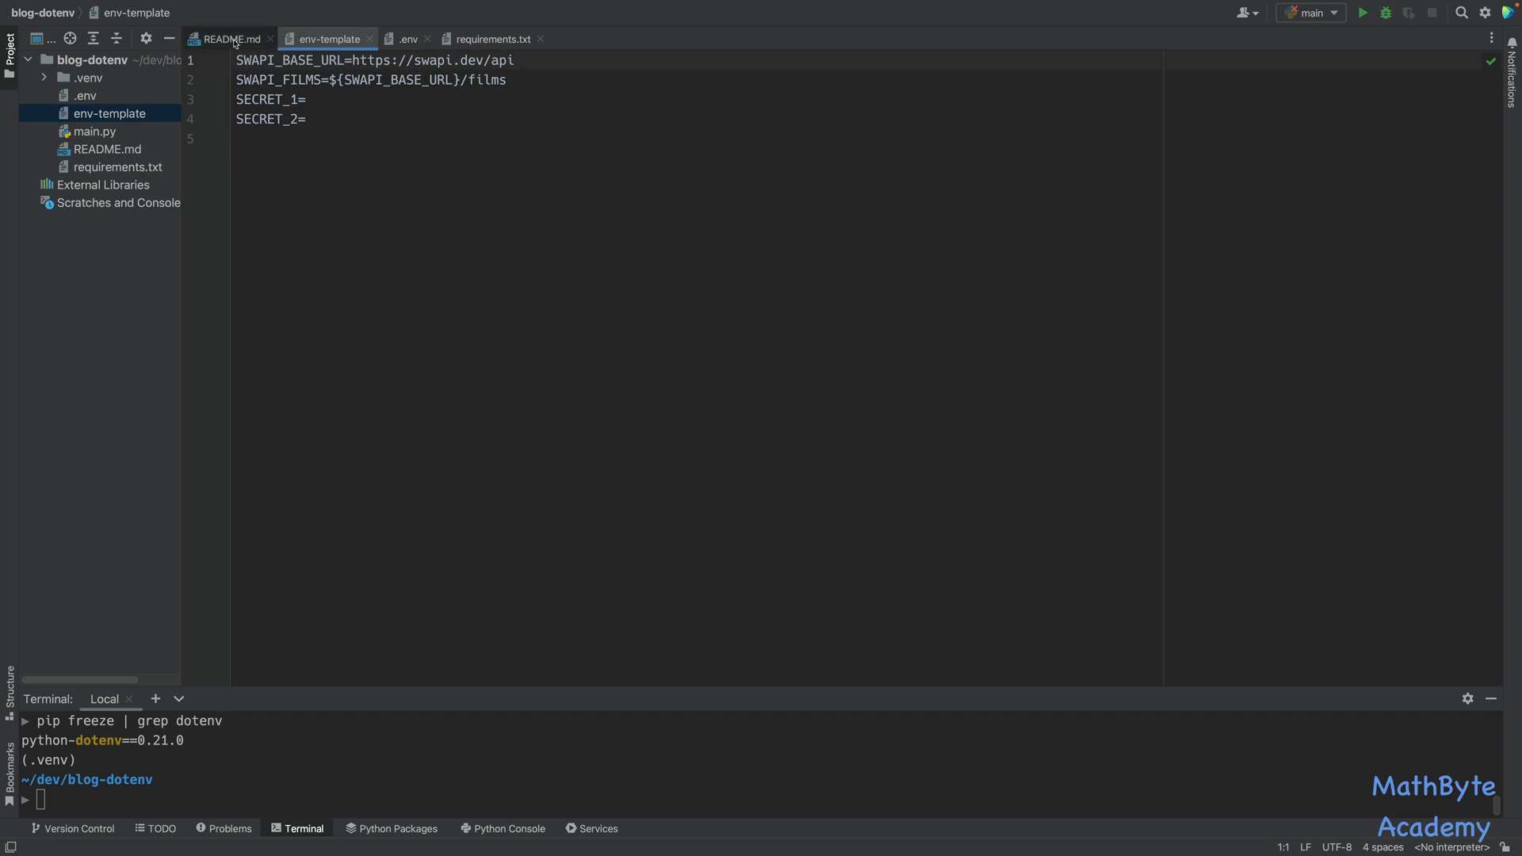
- Scroll the README, highlight load_dotenv in the sample, and read the variable-priority section
{"action": "left_click", "coordinate": [230, 39]}
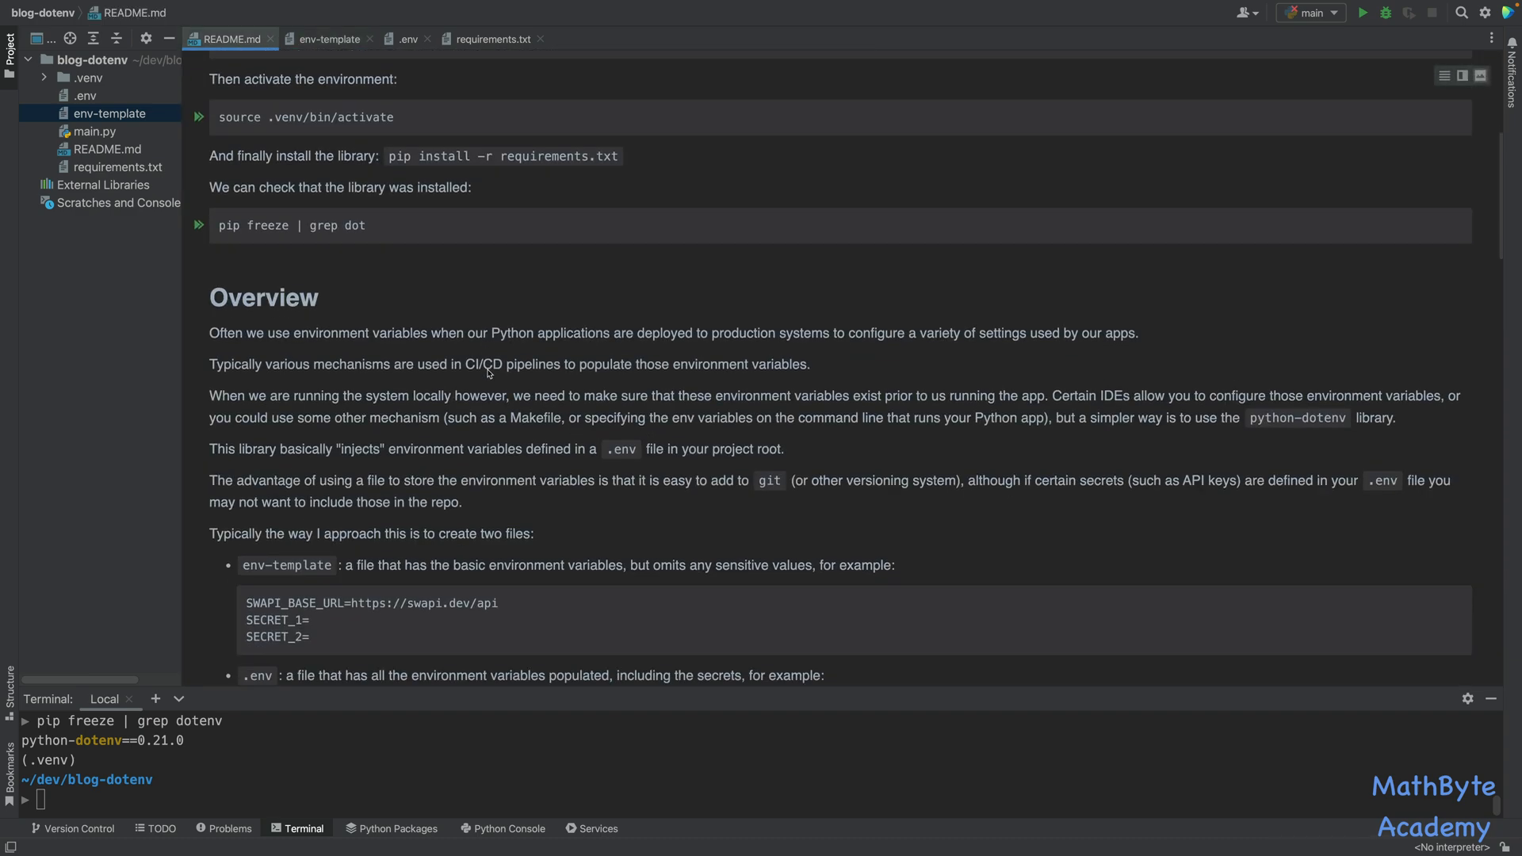
{"action": "scroll", "scroll_direction": "down", "scroll_amount": 3}
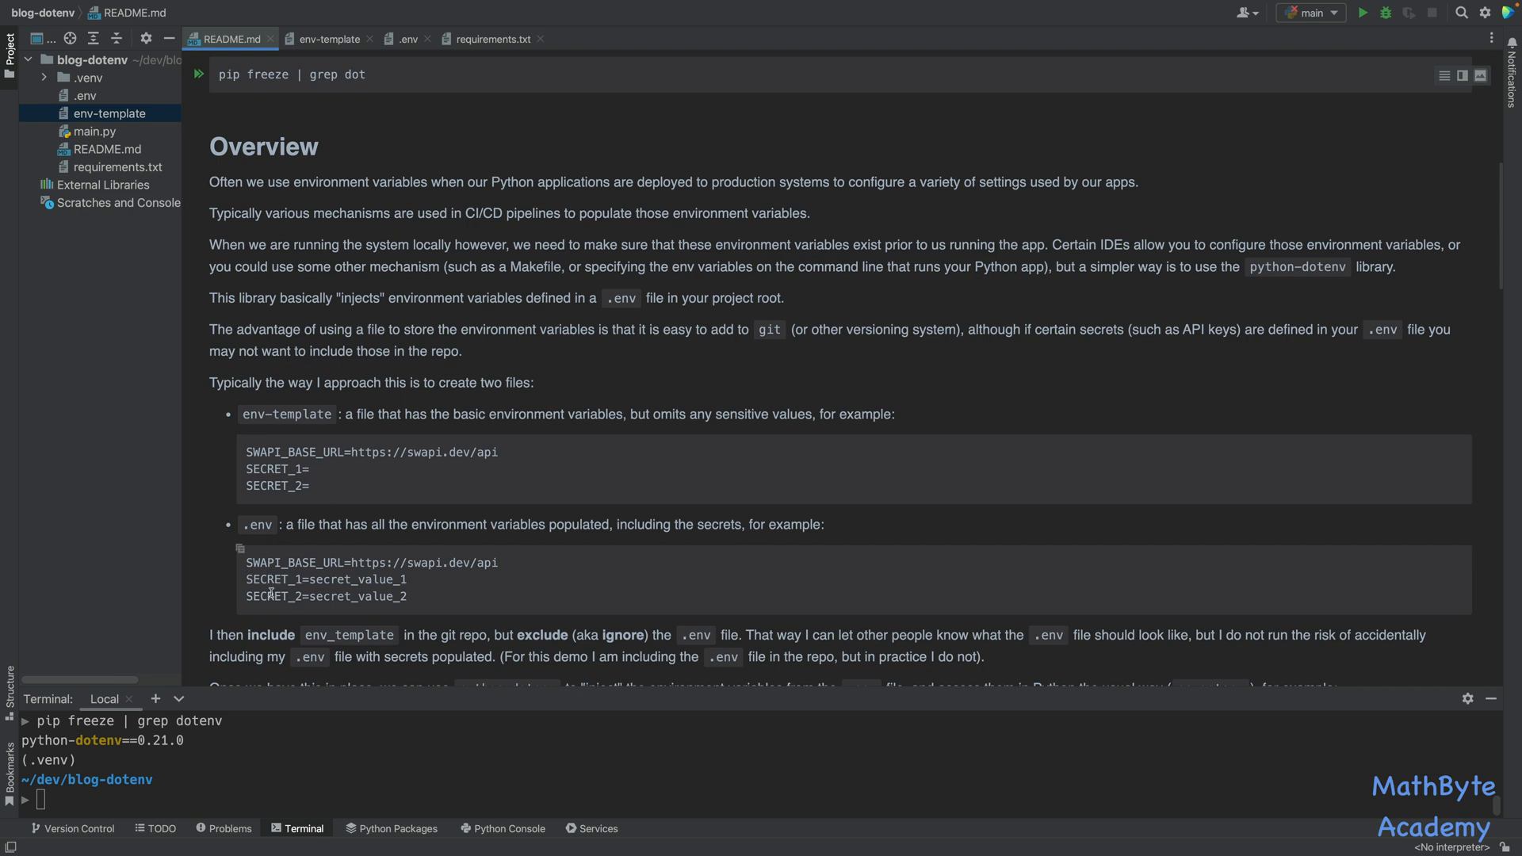
{"action": "mouse_move", "coordinate": [432, 584]}
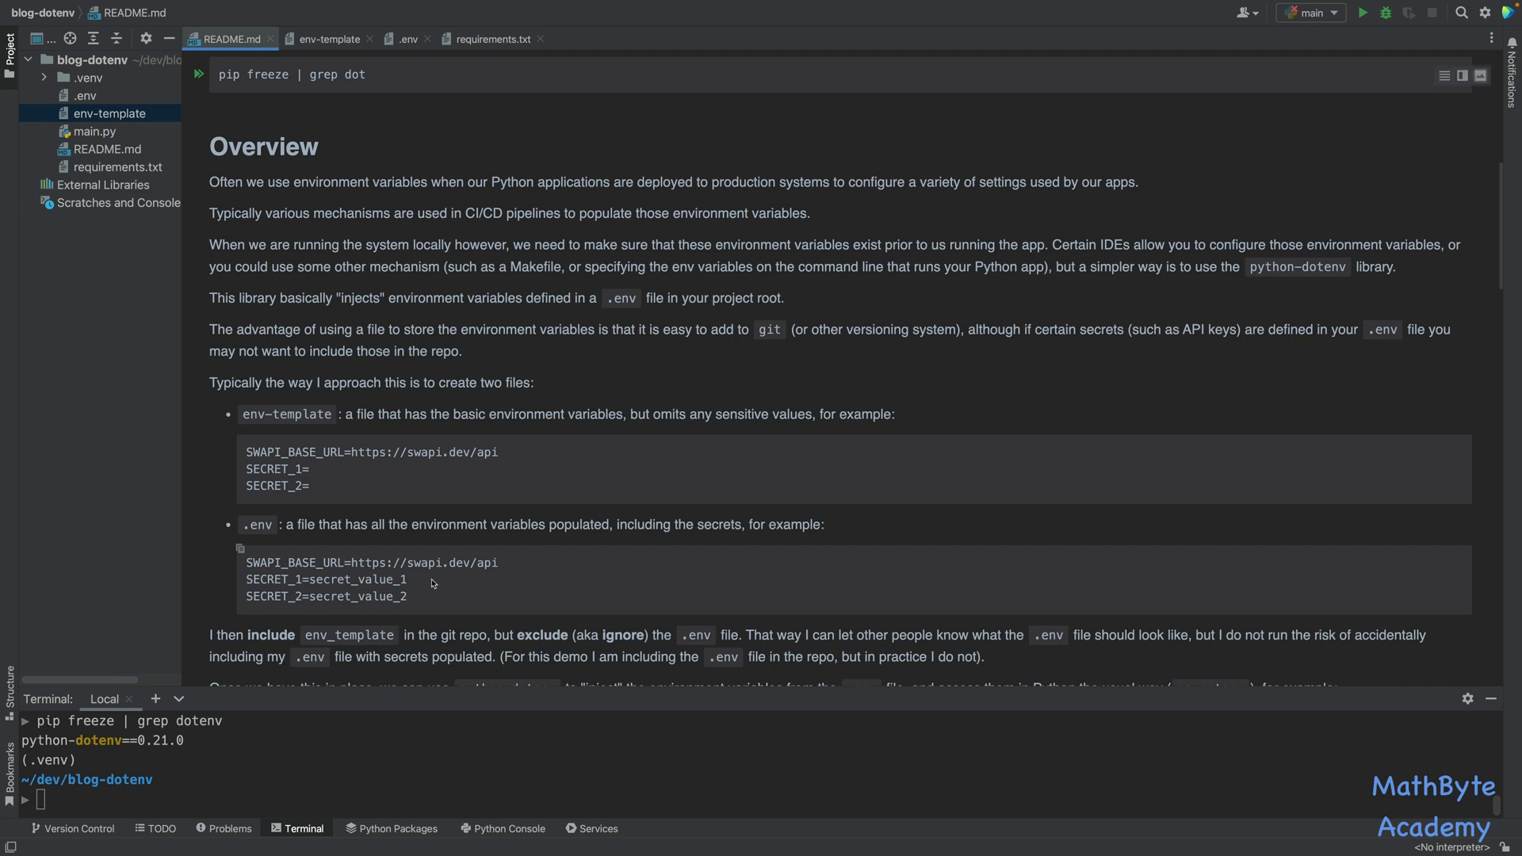
{"action": "scroll", "scroll_direction": "up", "scroll_amount": 3}
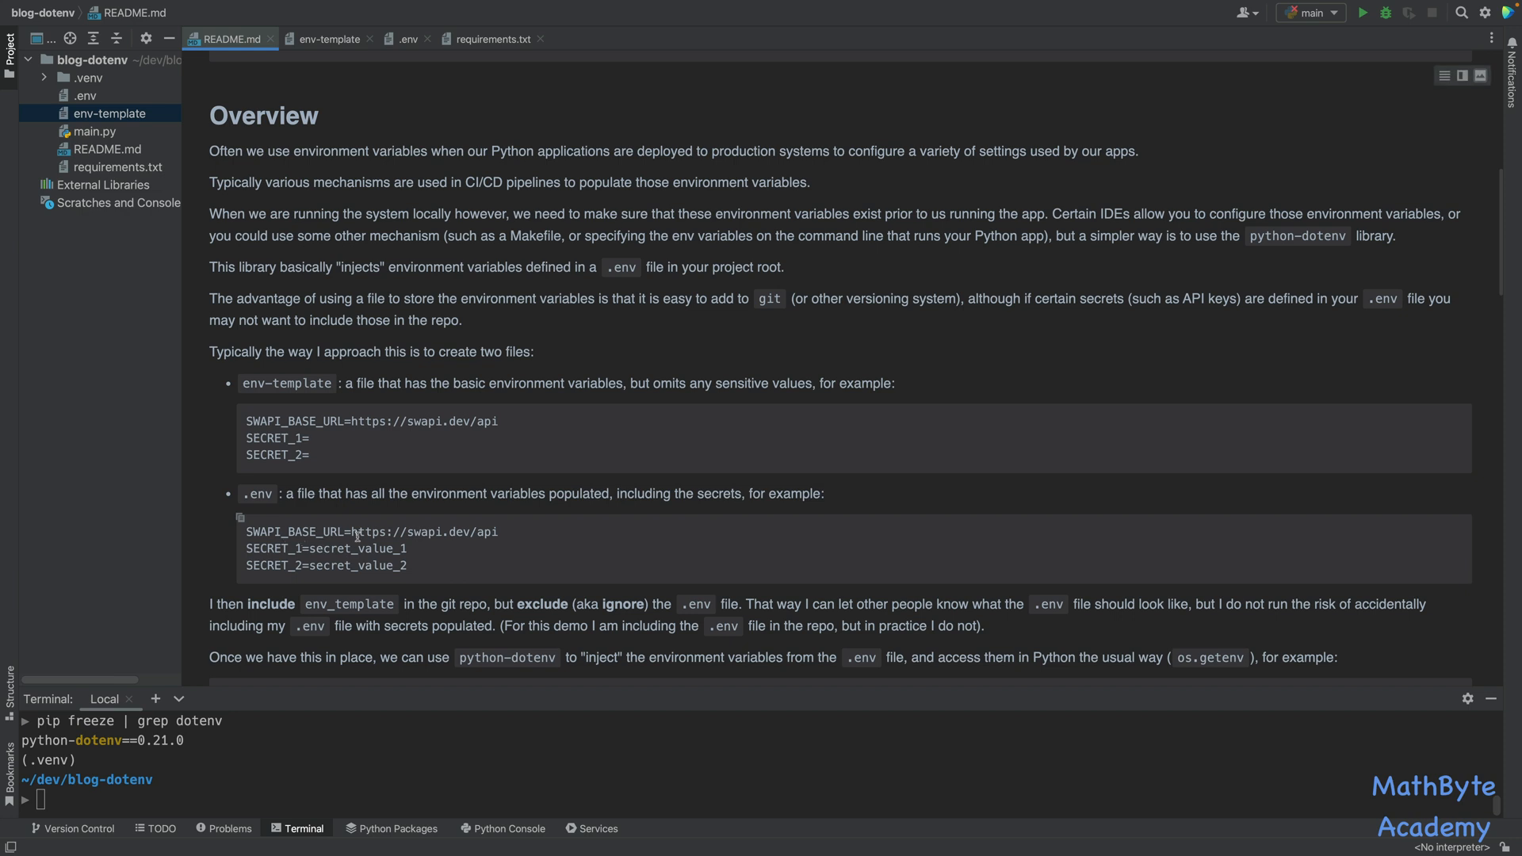
{"action": "mouse_move", "coordinate": [572, 498]}
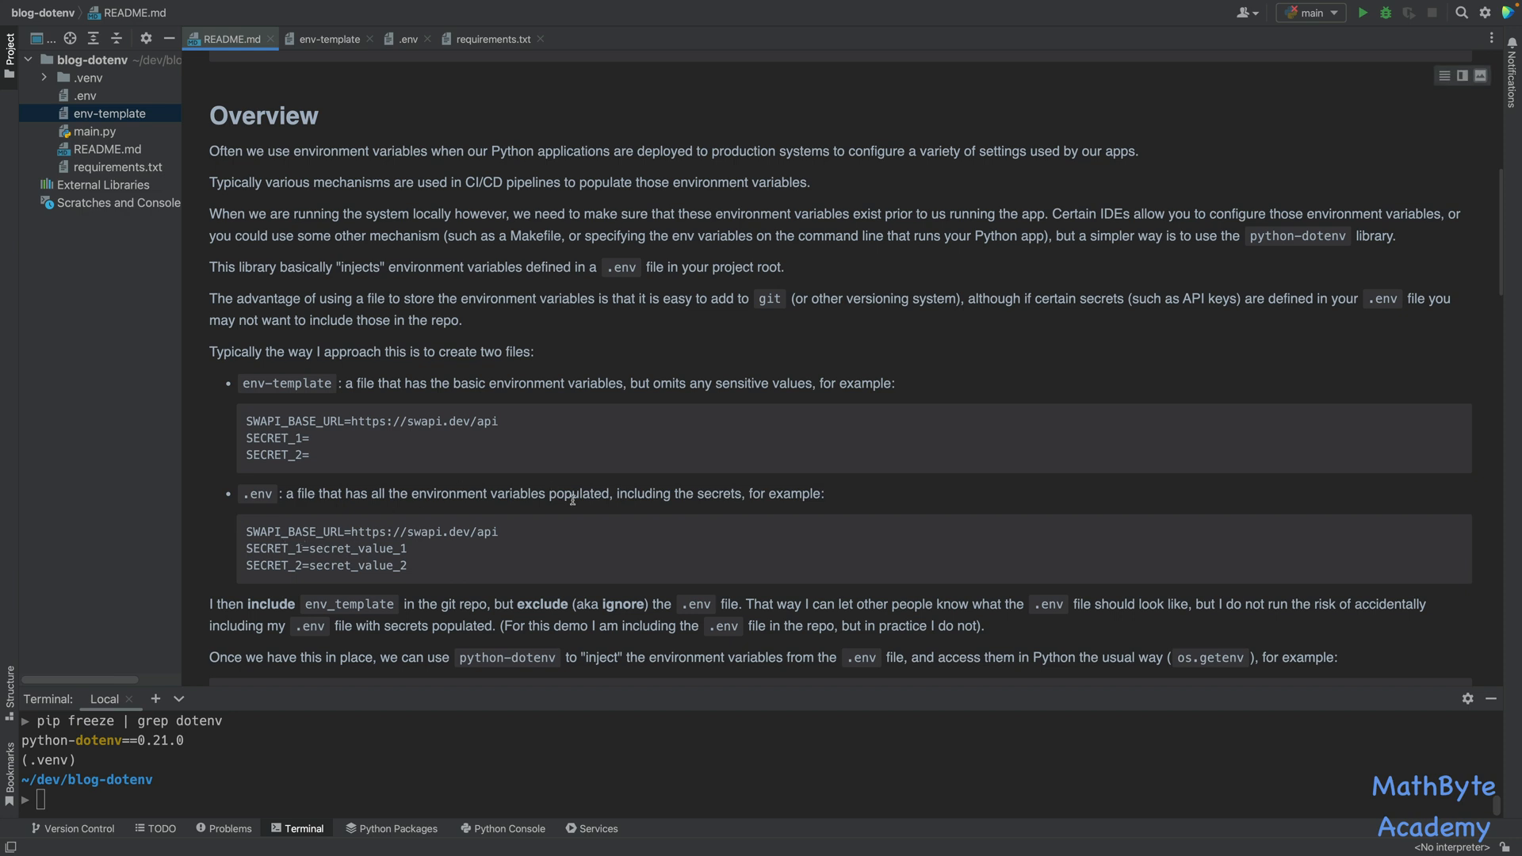
{"action": "scroll", "scroll_direction": "up", "scroll_amount": 3}
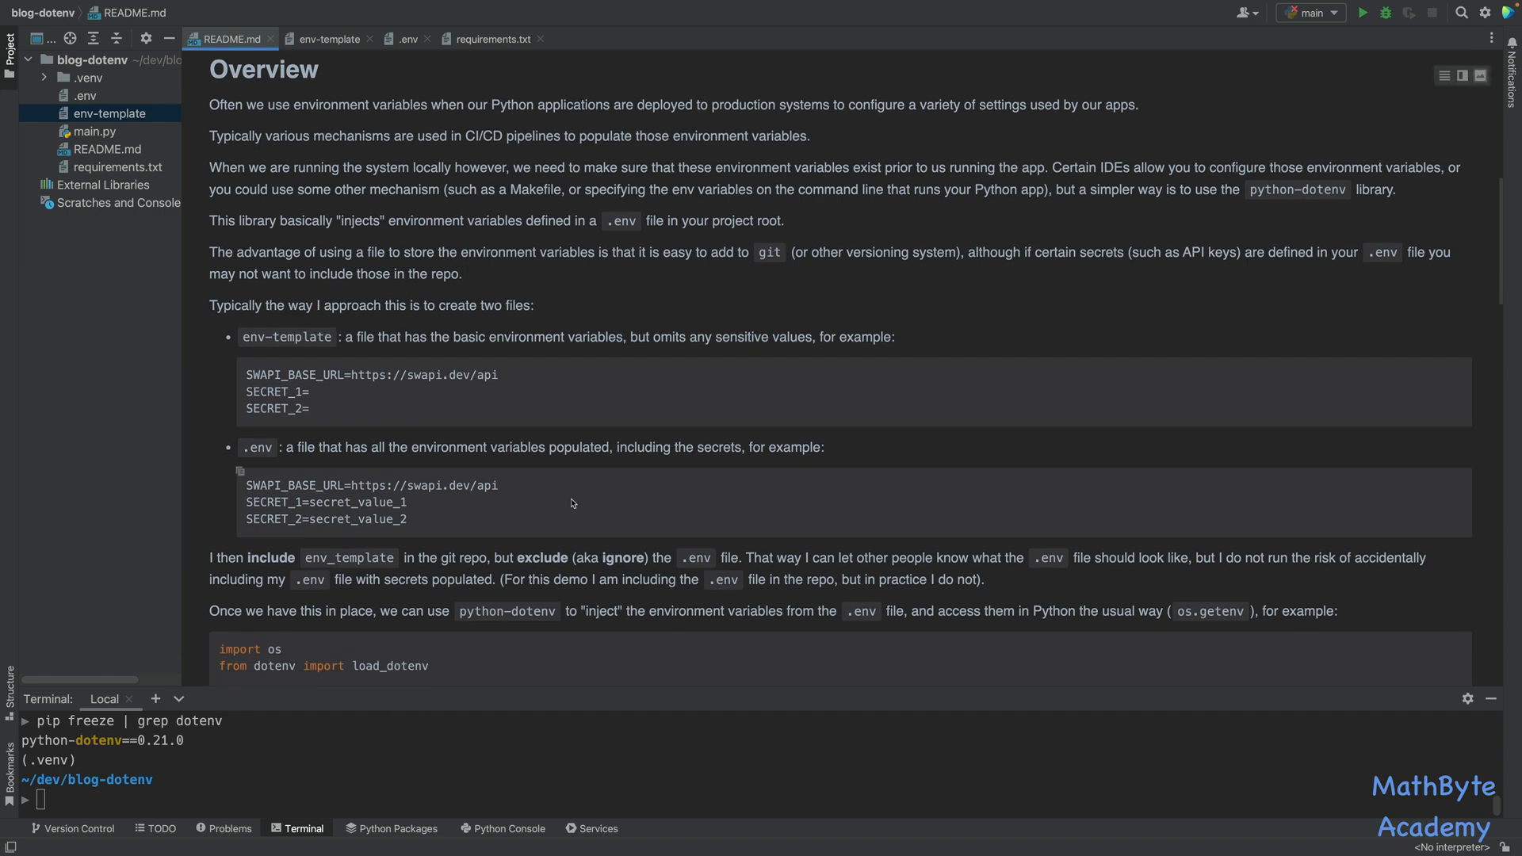
{"action": "scroll", "scroll_direction": "down", "scroll_amount": 3}
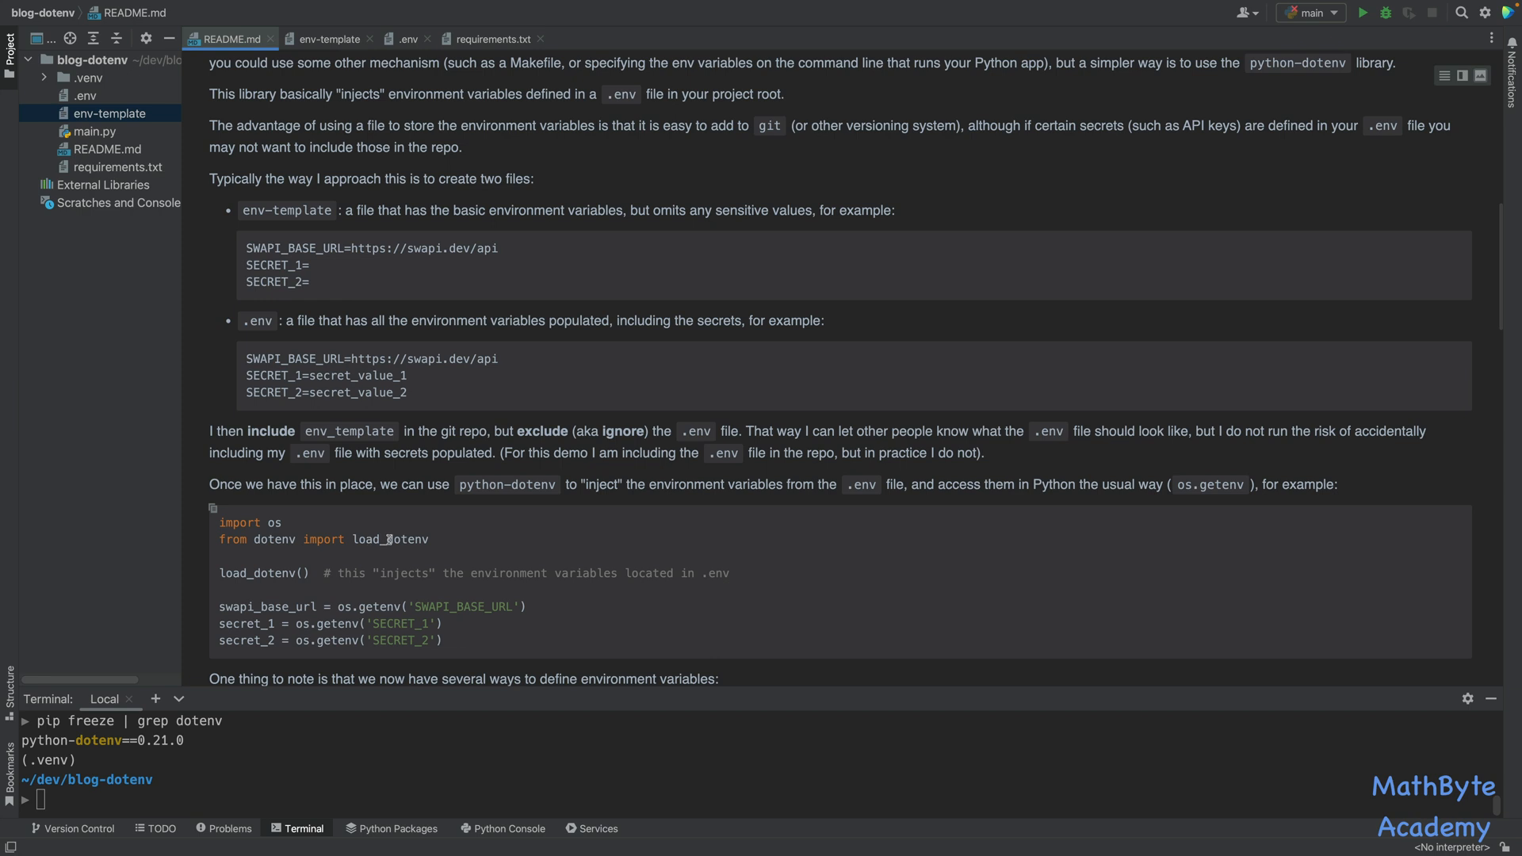
{"action": "double_click", "coordinate": [390, 539]}
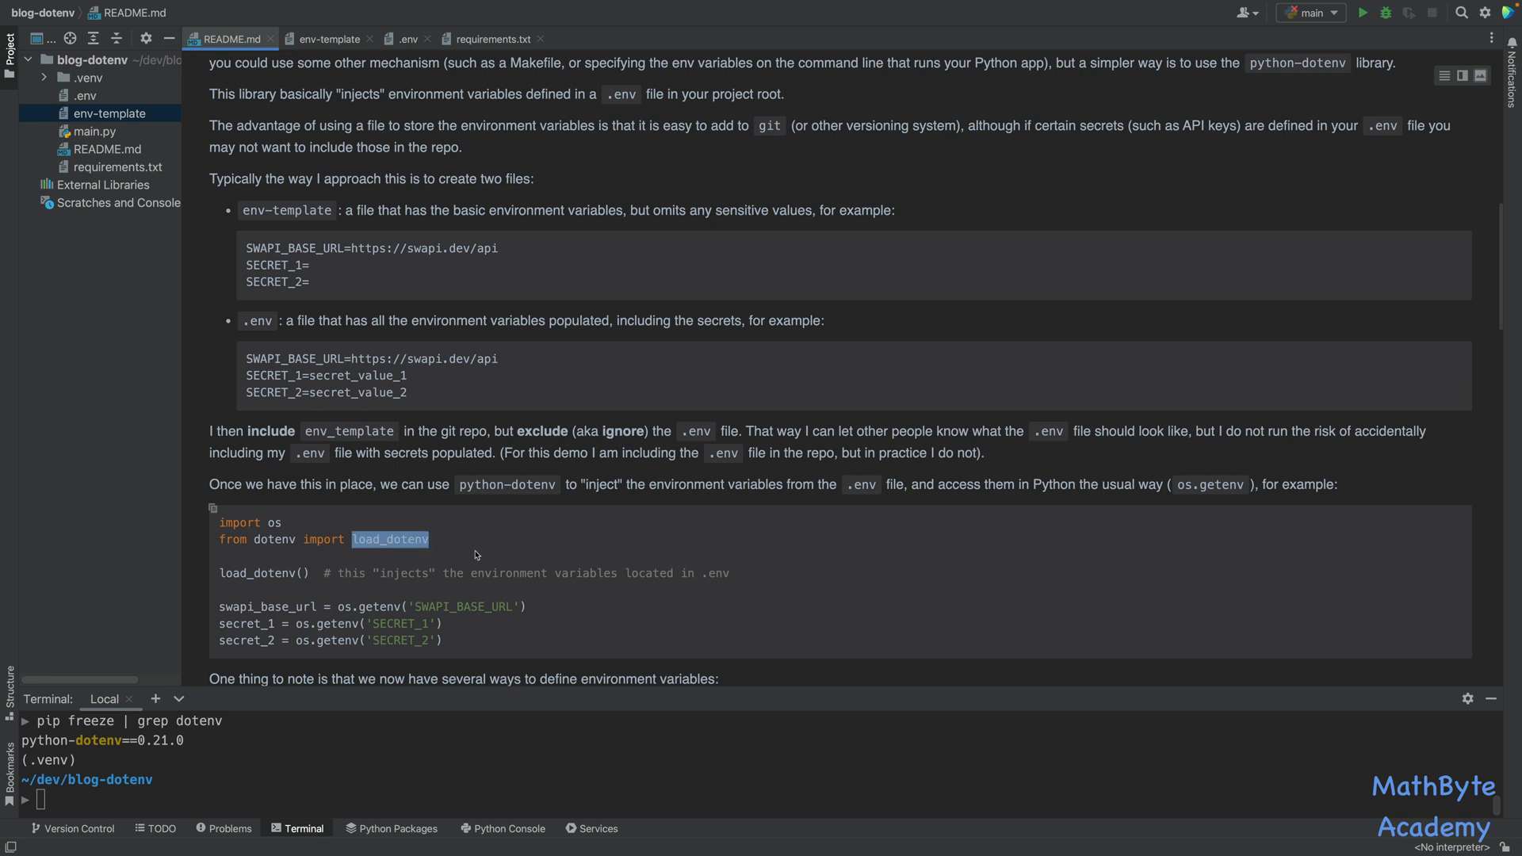
{"action": "mouse_move", "coordinate": [251, 574]}
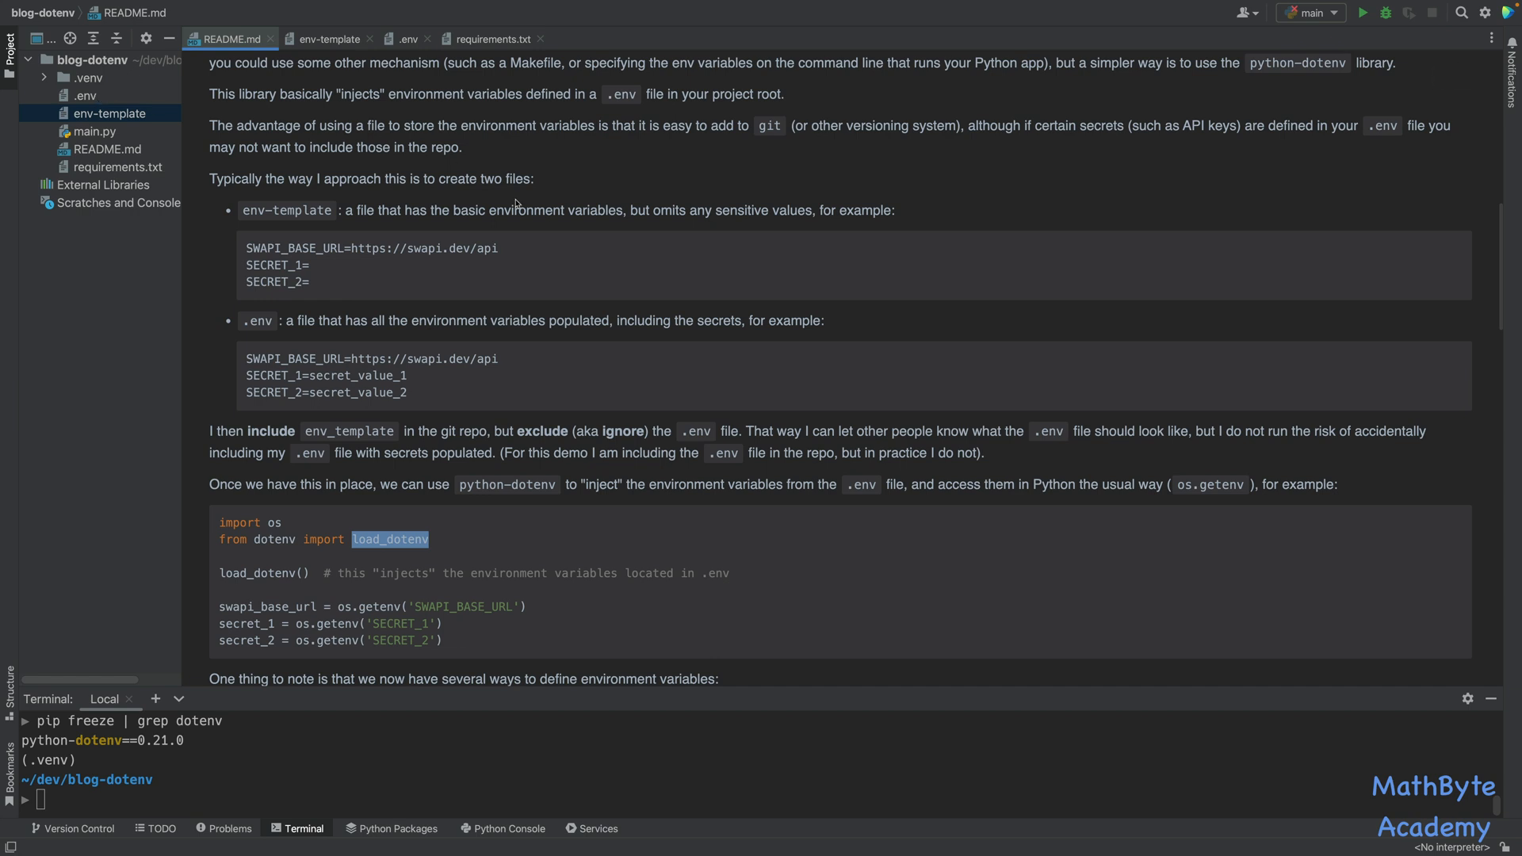
{"action": "mouse_move", "coordinate": [609, 359]}
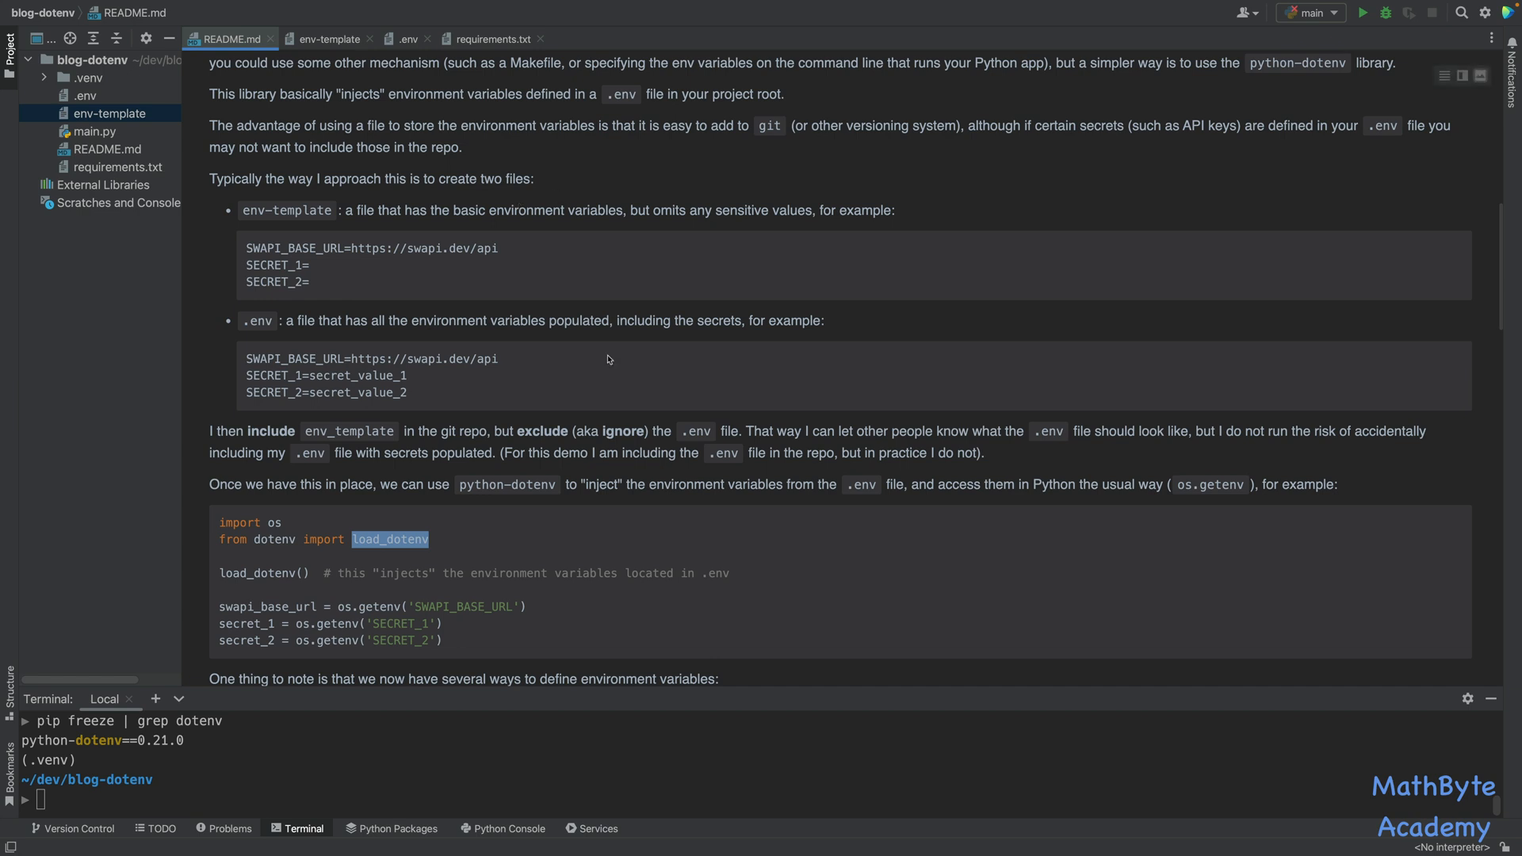
{"action": "mouse_move", "coordinate": [337, 607]}
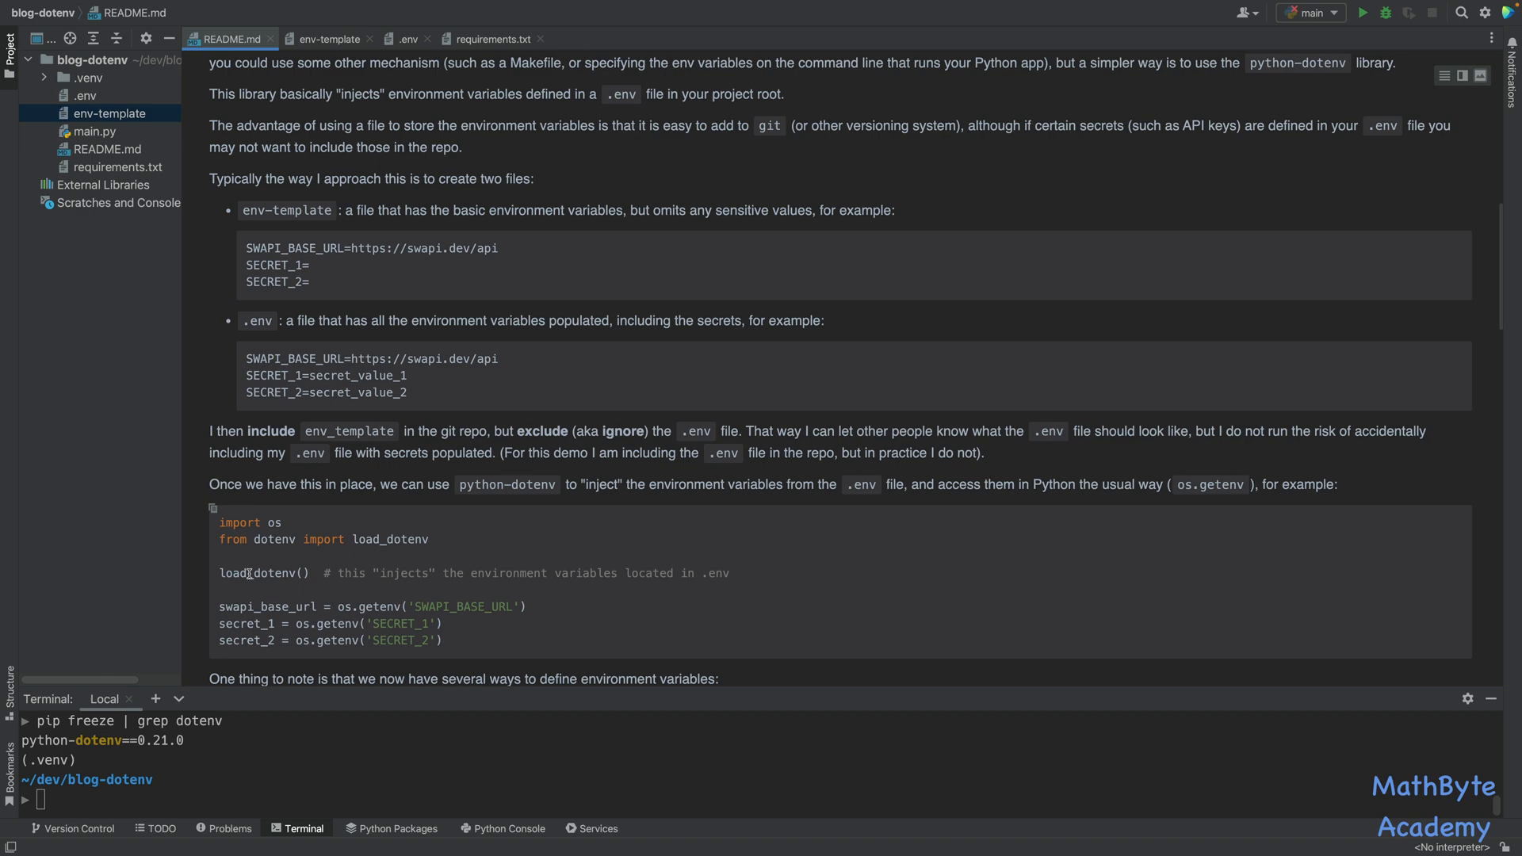
{"action": "mouse_move", "coordinate": [338, 562]}
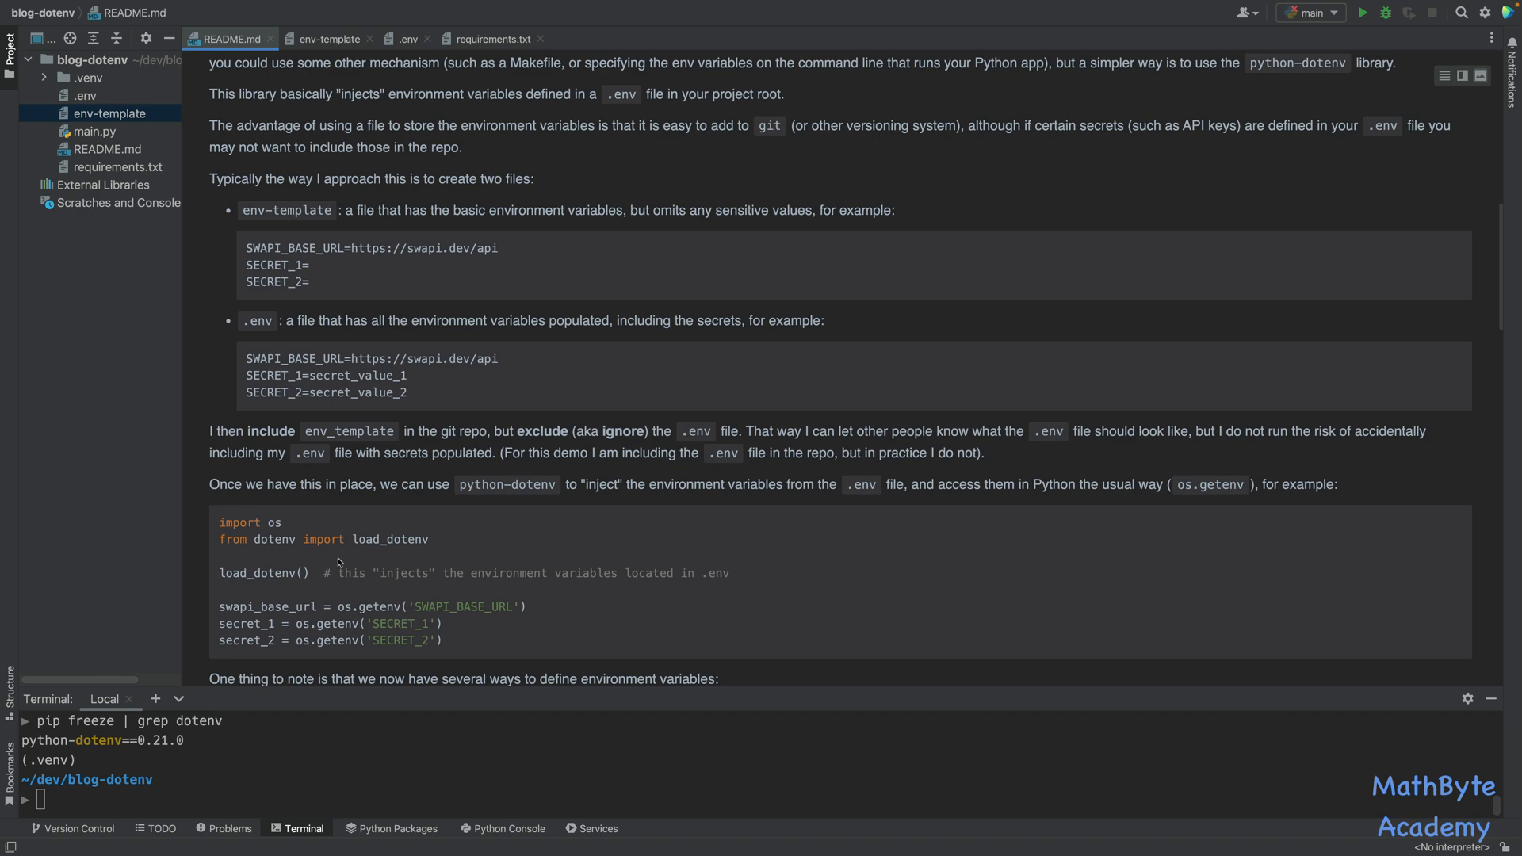
{"action": "mouse_move", "coordinate": [311, 584]}
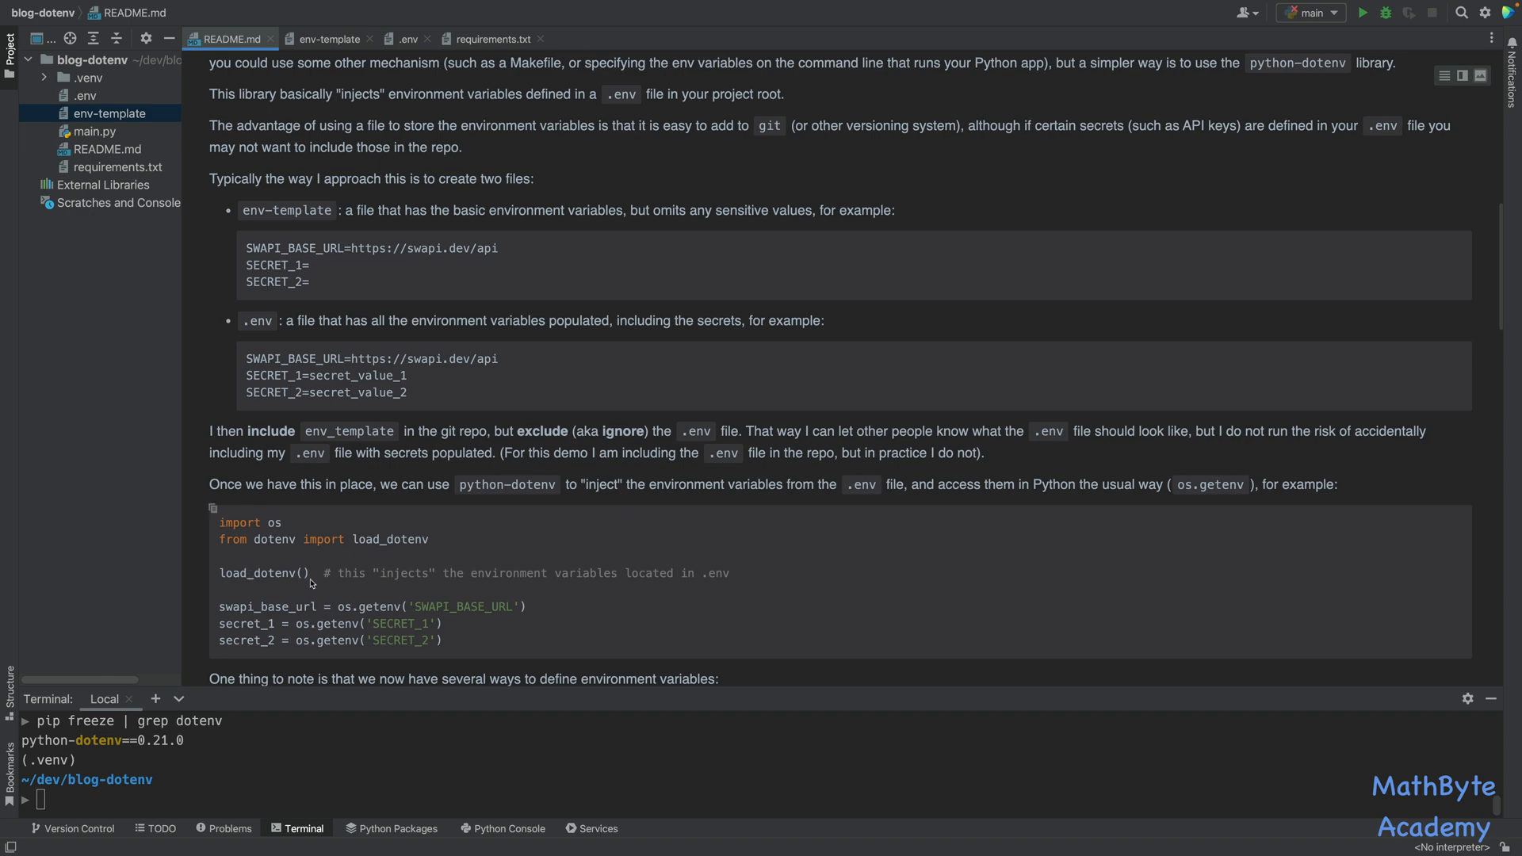
{"action": "scroll", "scroll_direction": "down", "scroll_amount": 3}
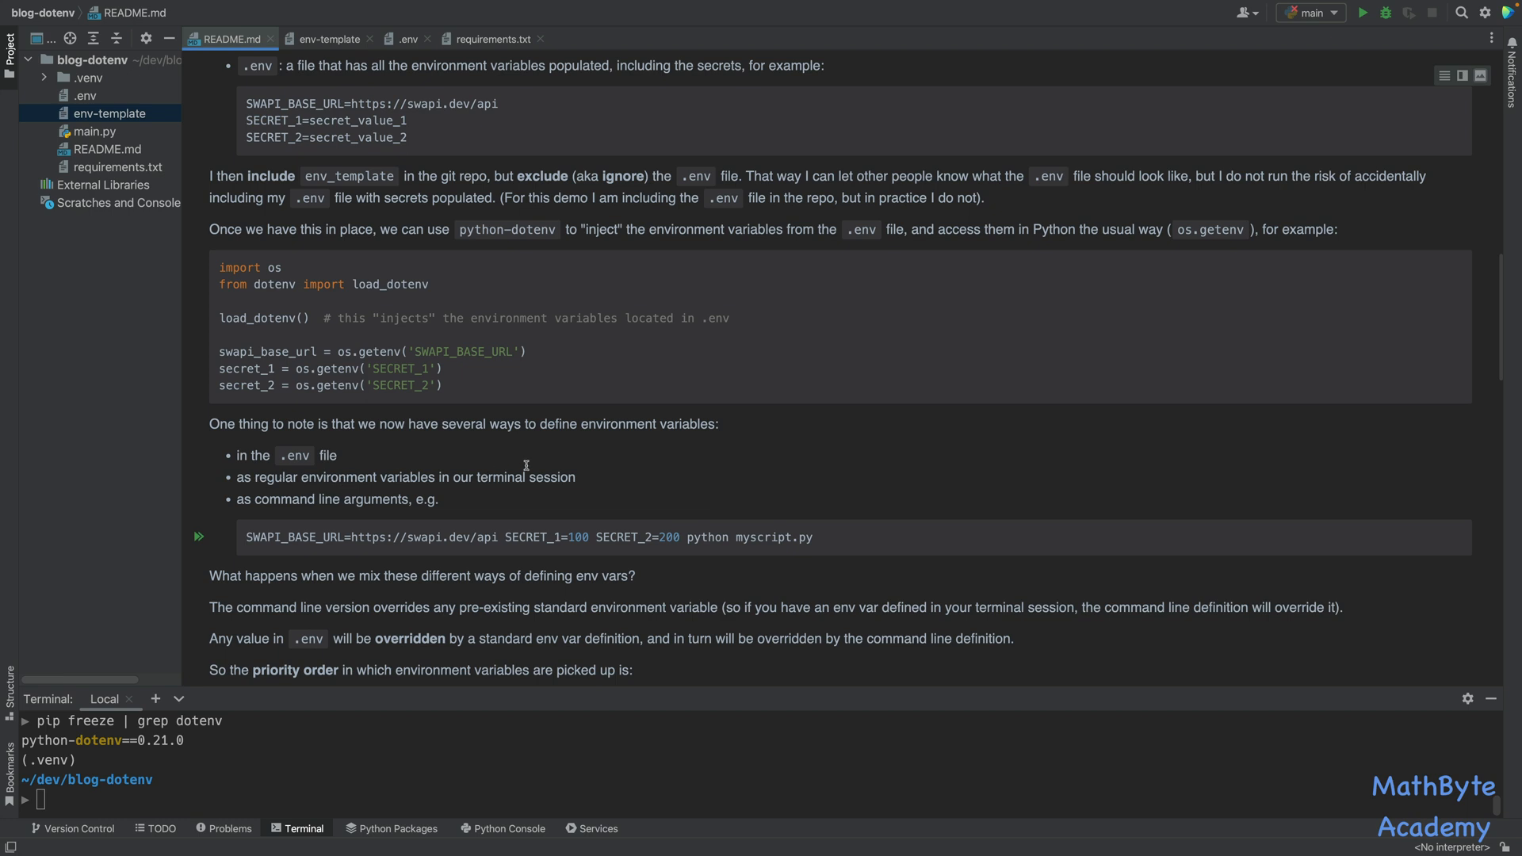
{"action": "mouse_move", "coordinate": [600, 467]}
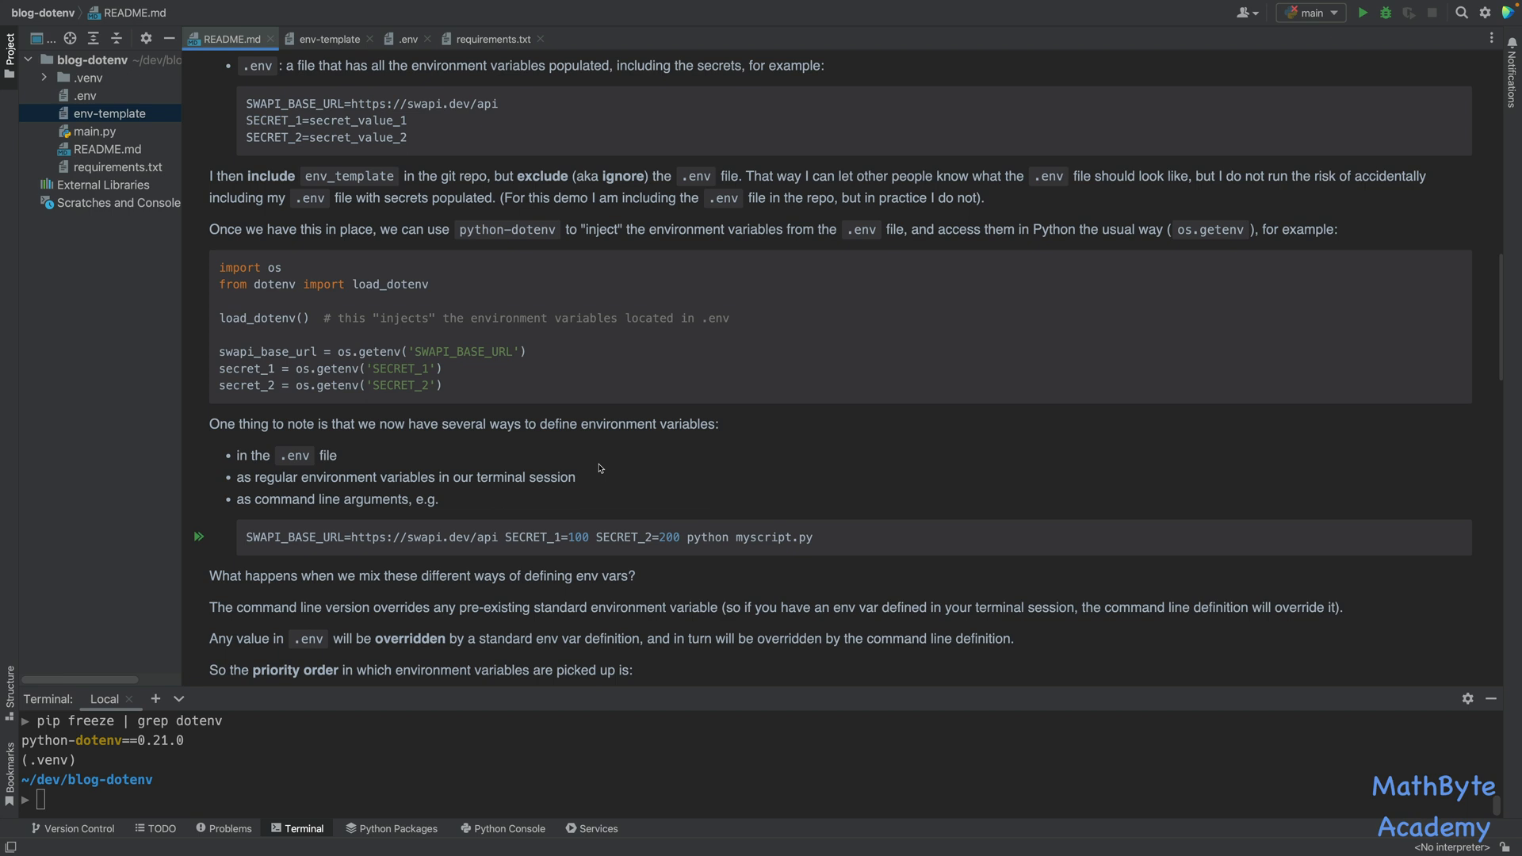
{"action": "mouse_move", "coordinate": [458, 546]}
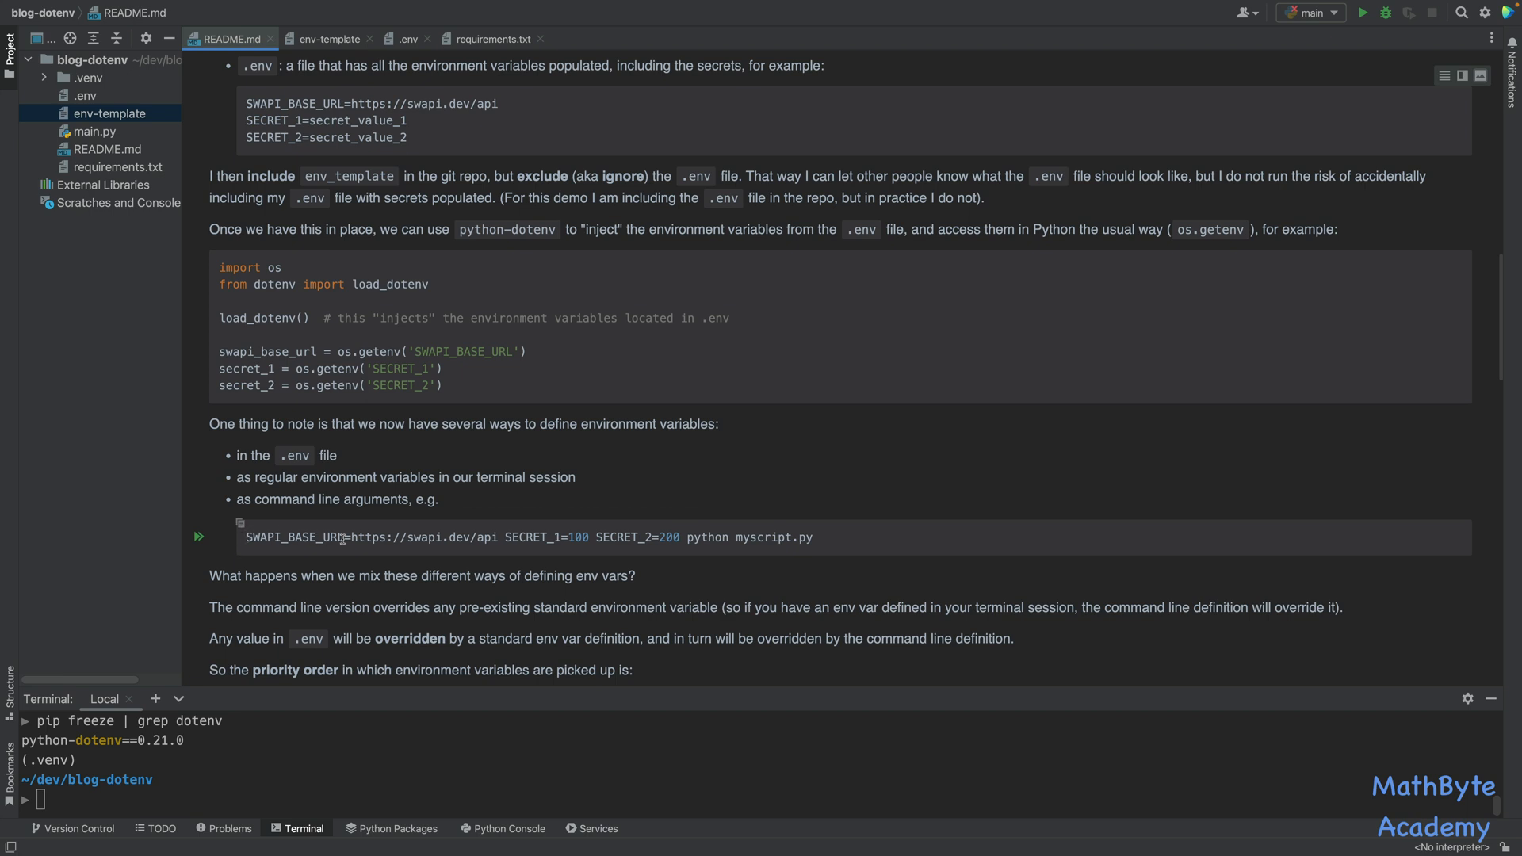
{"action": "mouse_move", "coordinate": [842, 549]}
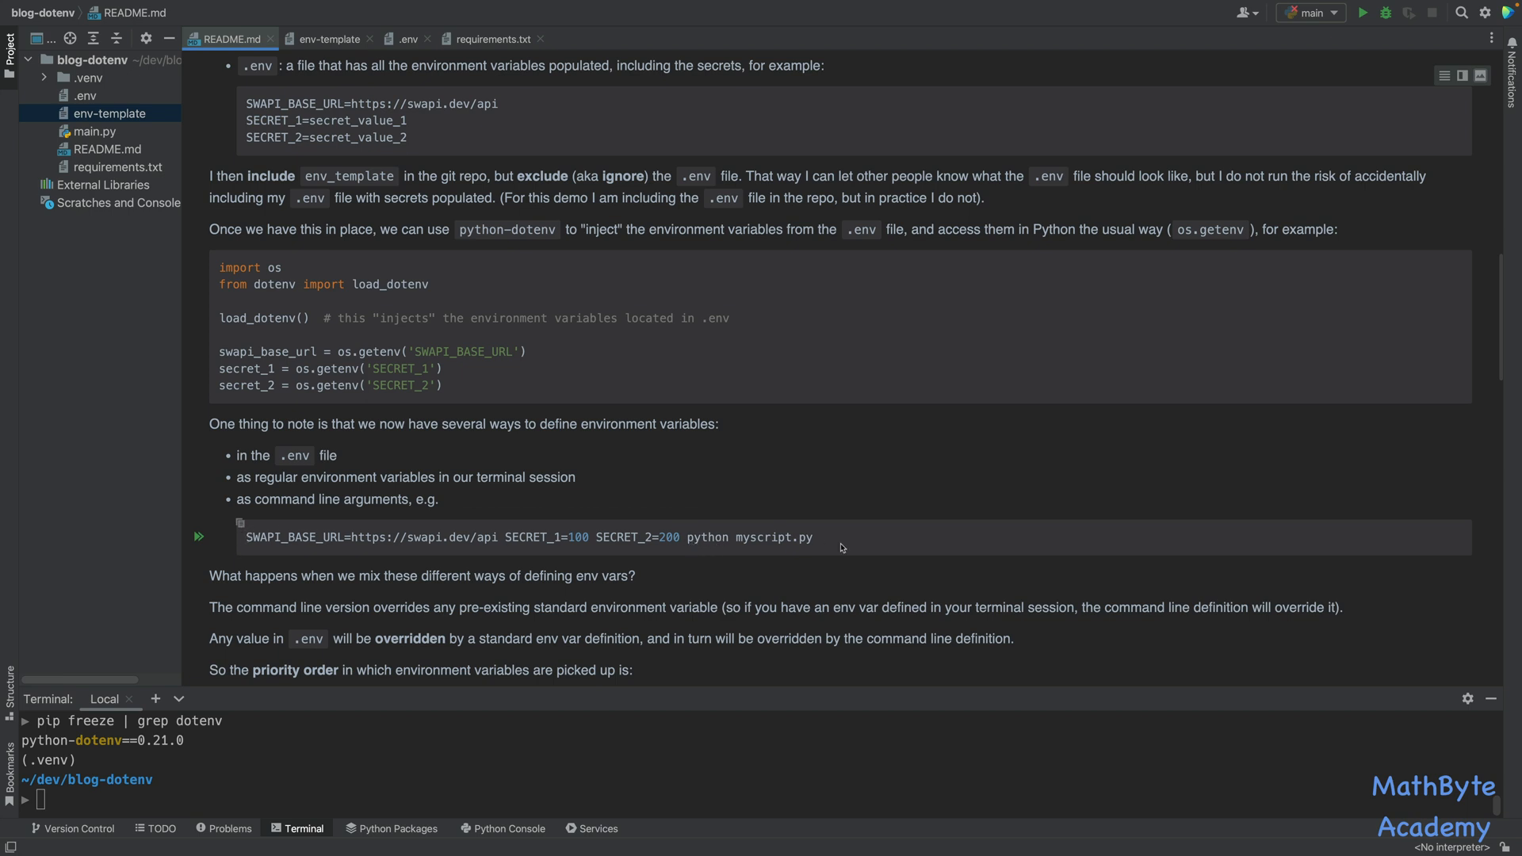
{"action": "mouse_move", "coordinate": [736, 582]}
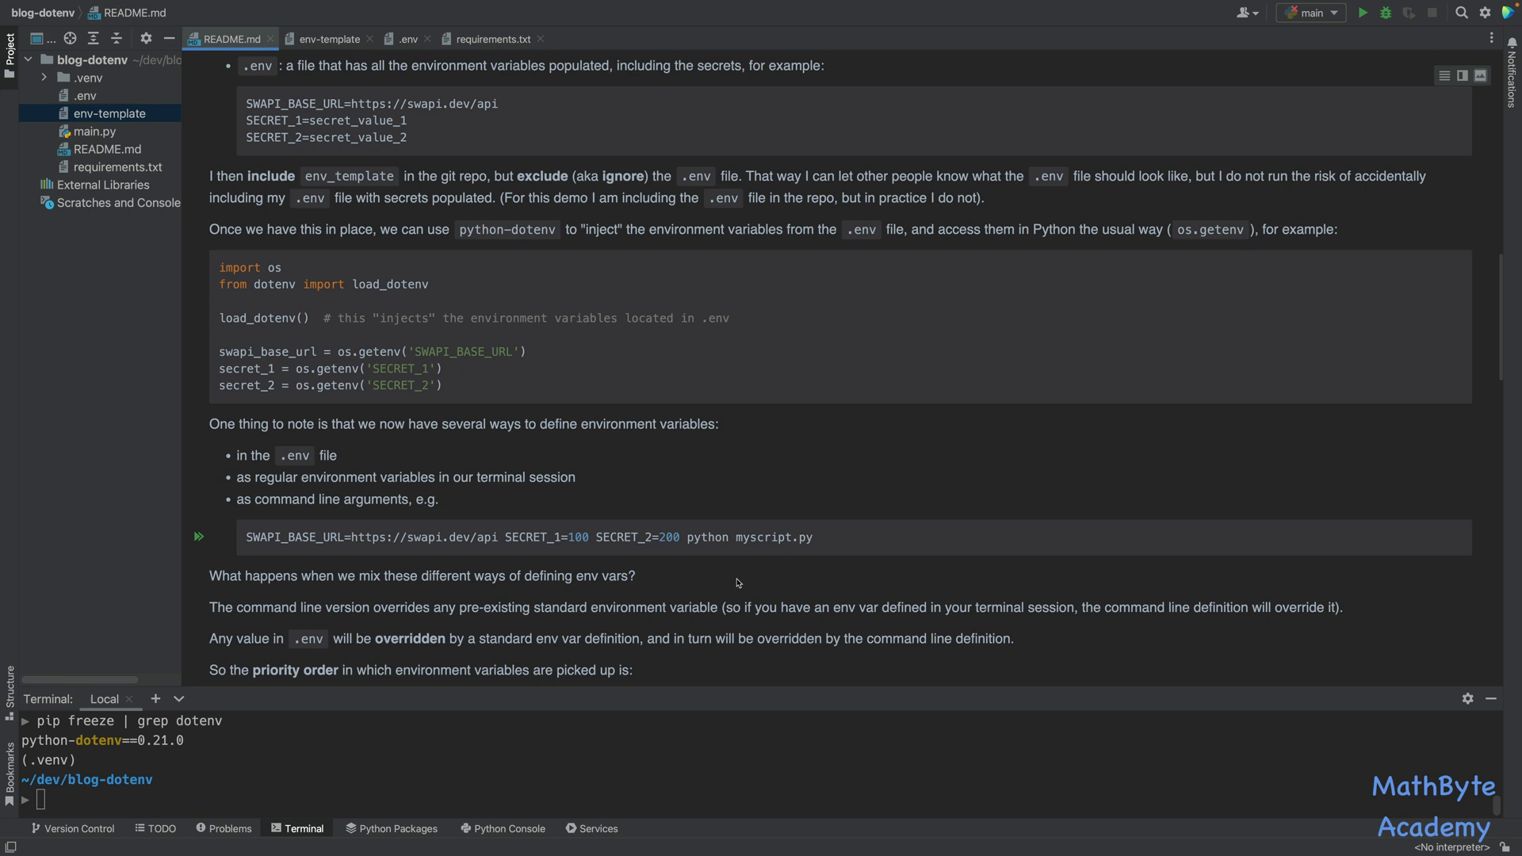
{"action": "scroll", "scroll_direction": "down", "scroll_amount": 3}
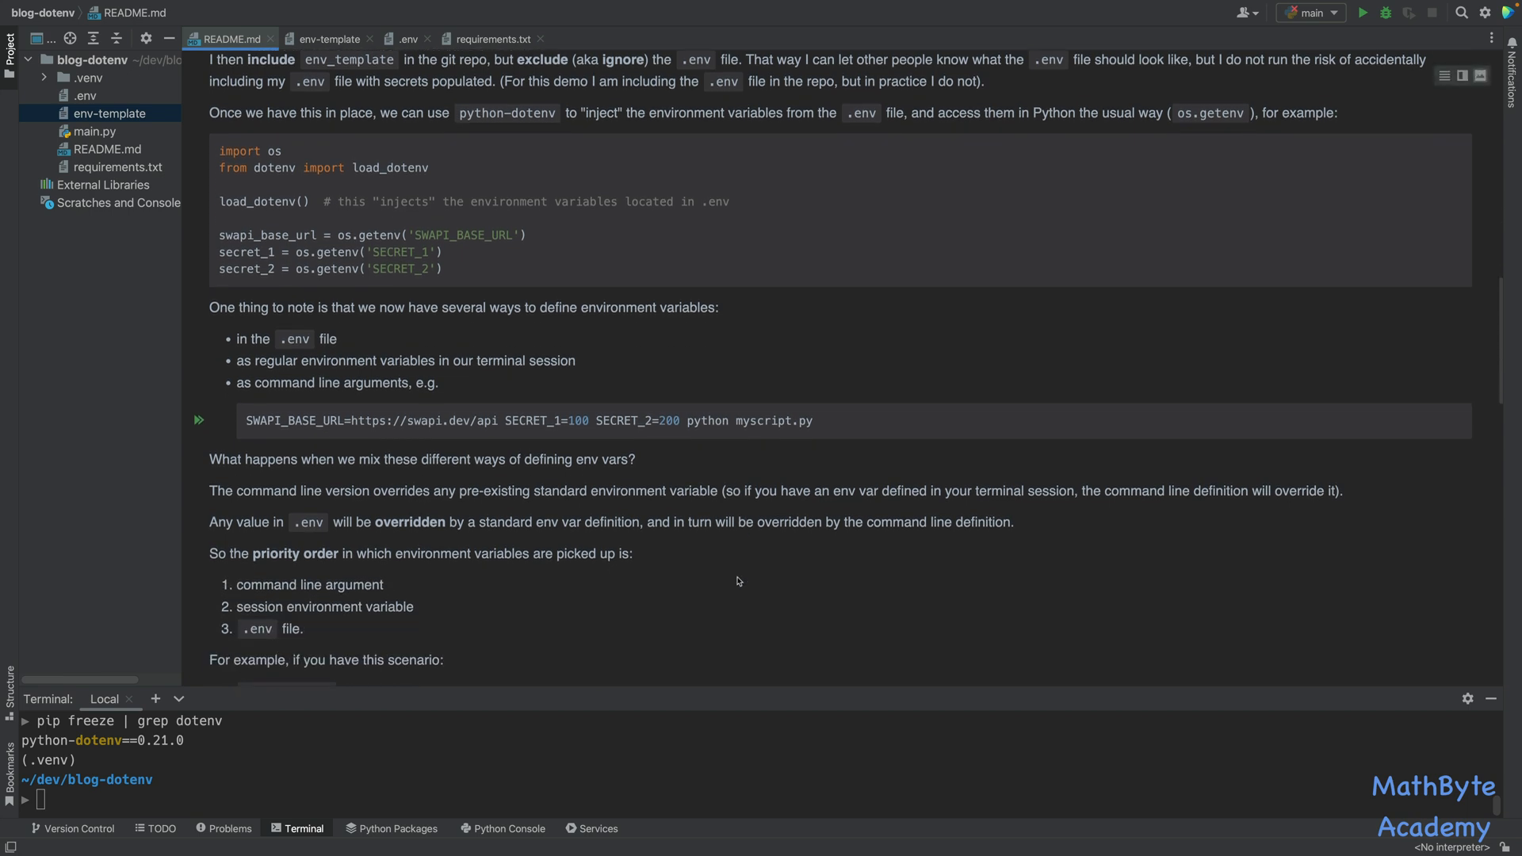
{"action": "scroll", "scroll_direction": "down", "scroll_amount": 3}
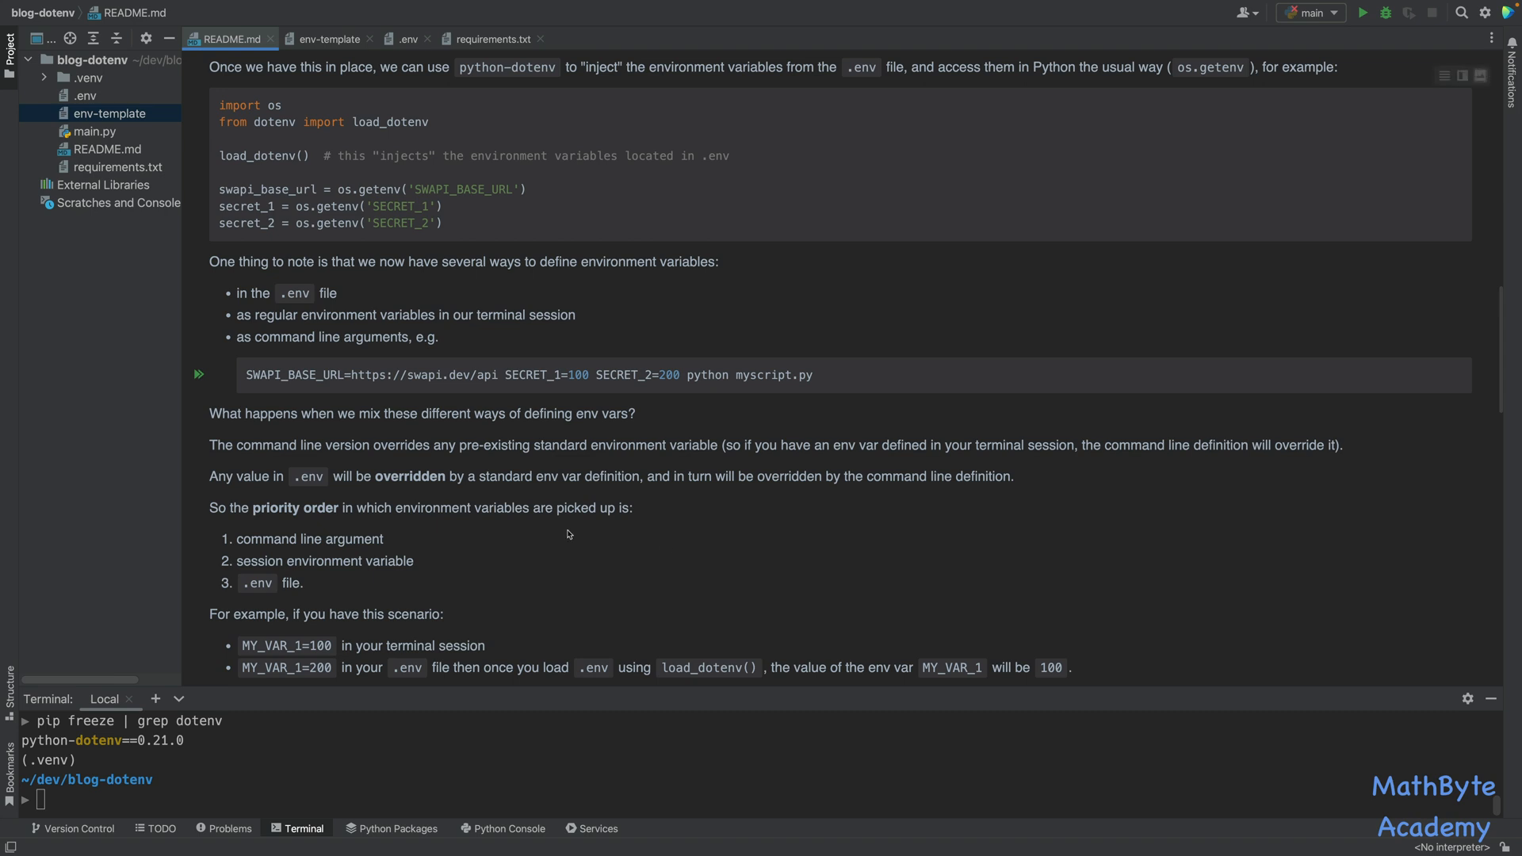
{"action": "mouse_move", "coordinate": [405, 497]}
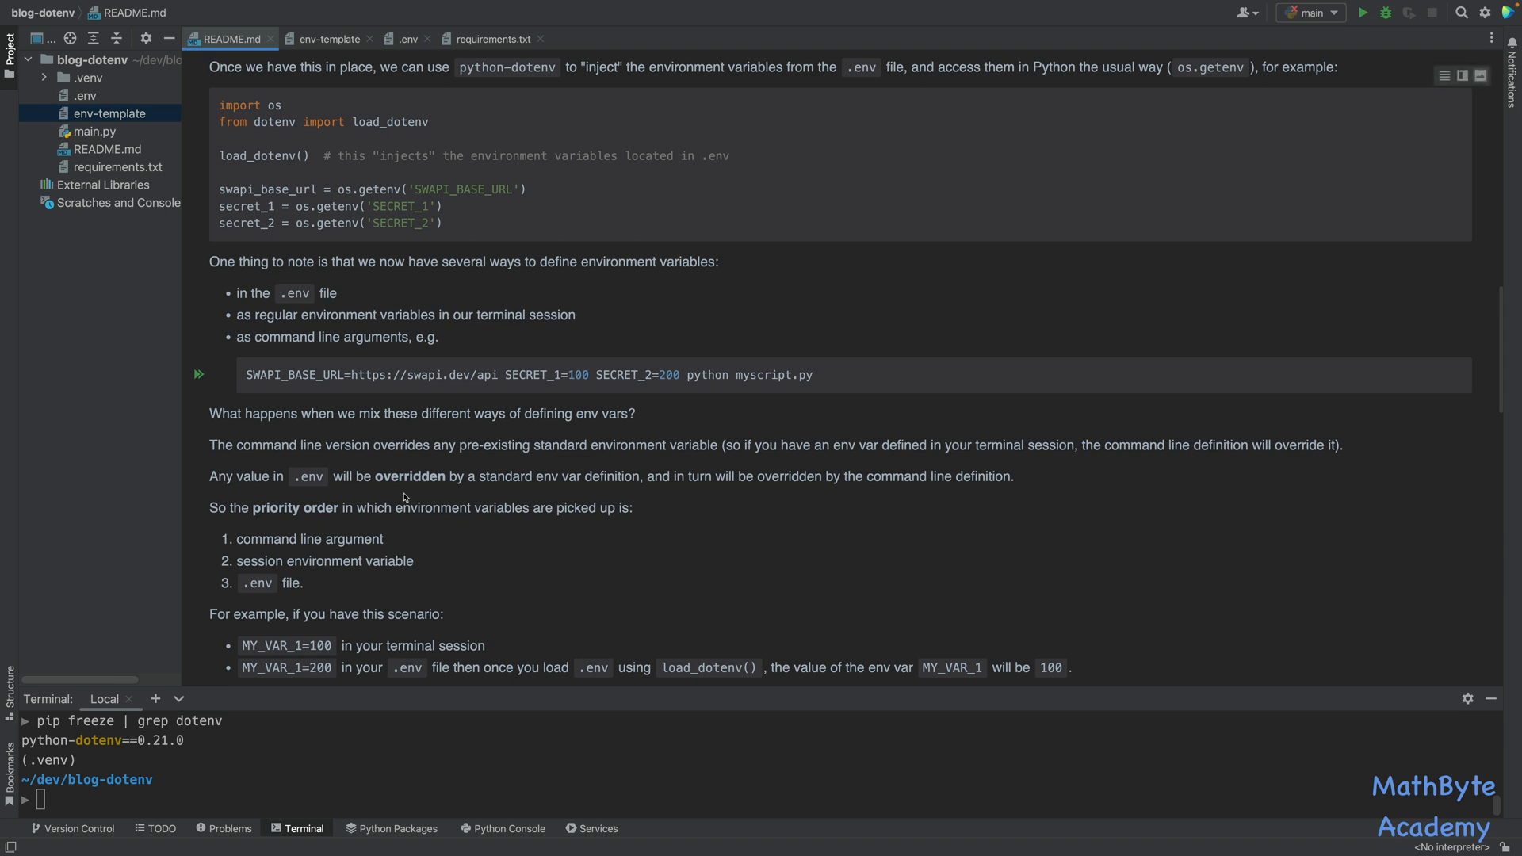
{"action": "mouse_move", "coordinate": [544, 466]}
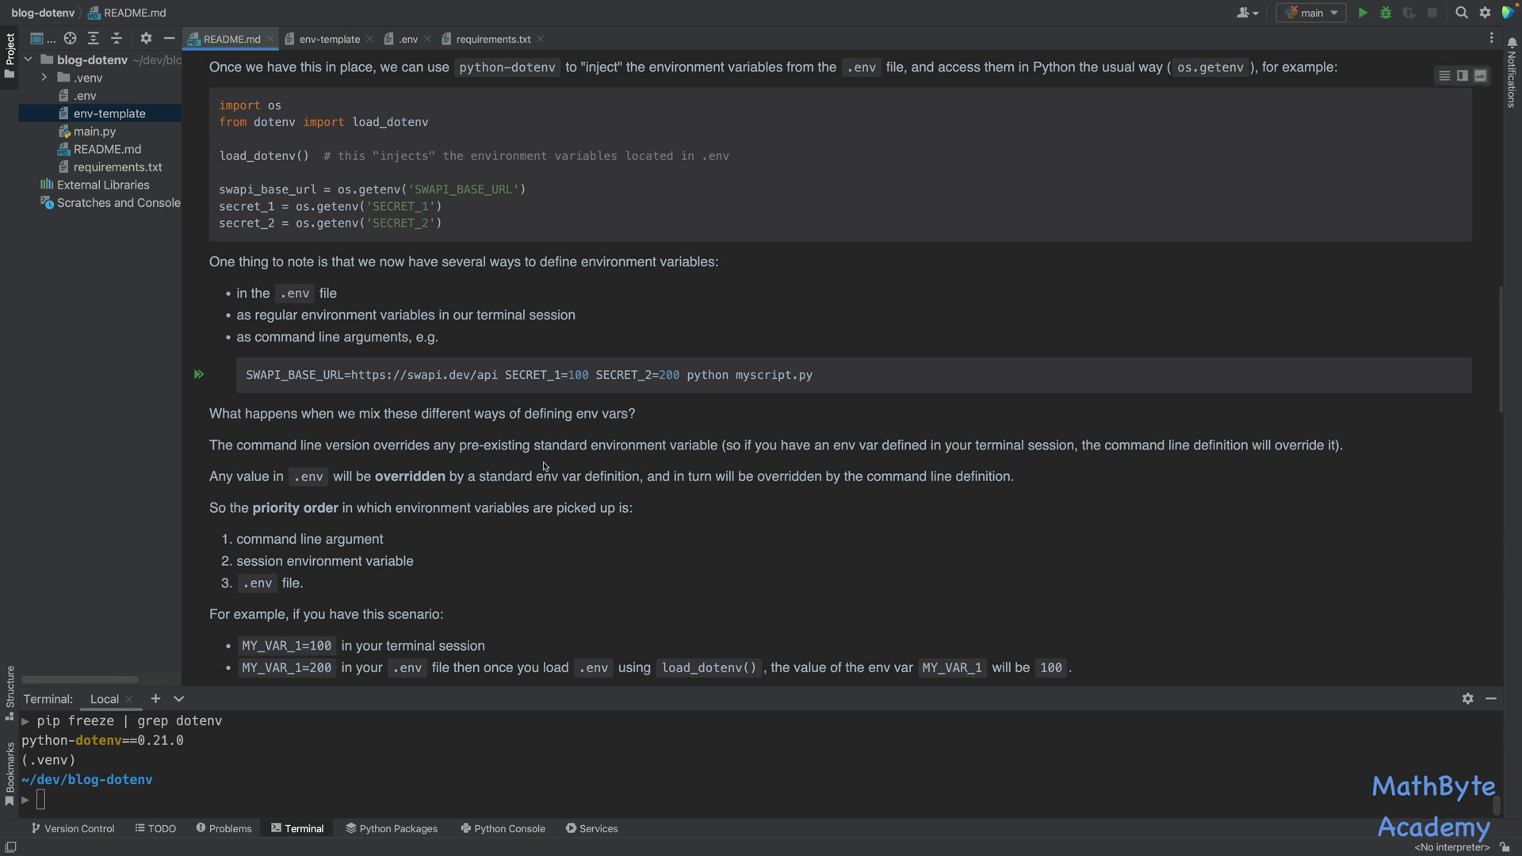
{"action": "mouse_move", "coordinate": [164, 798]}
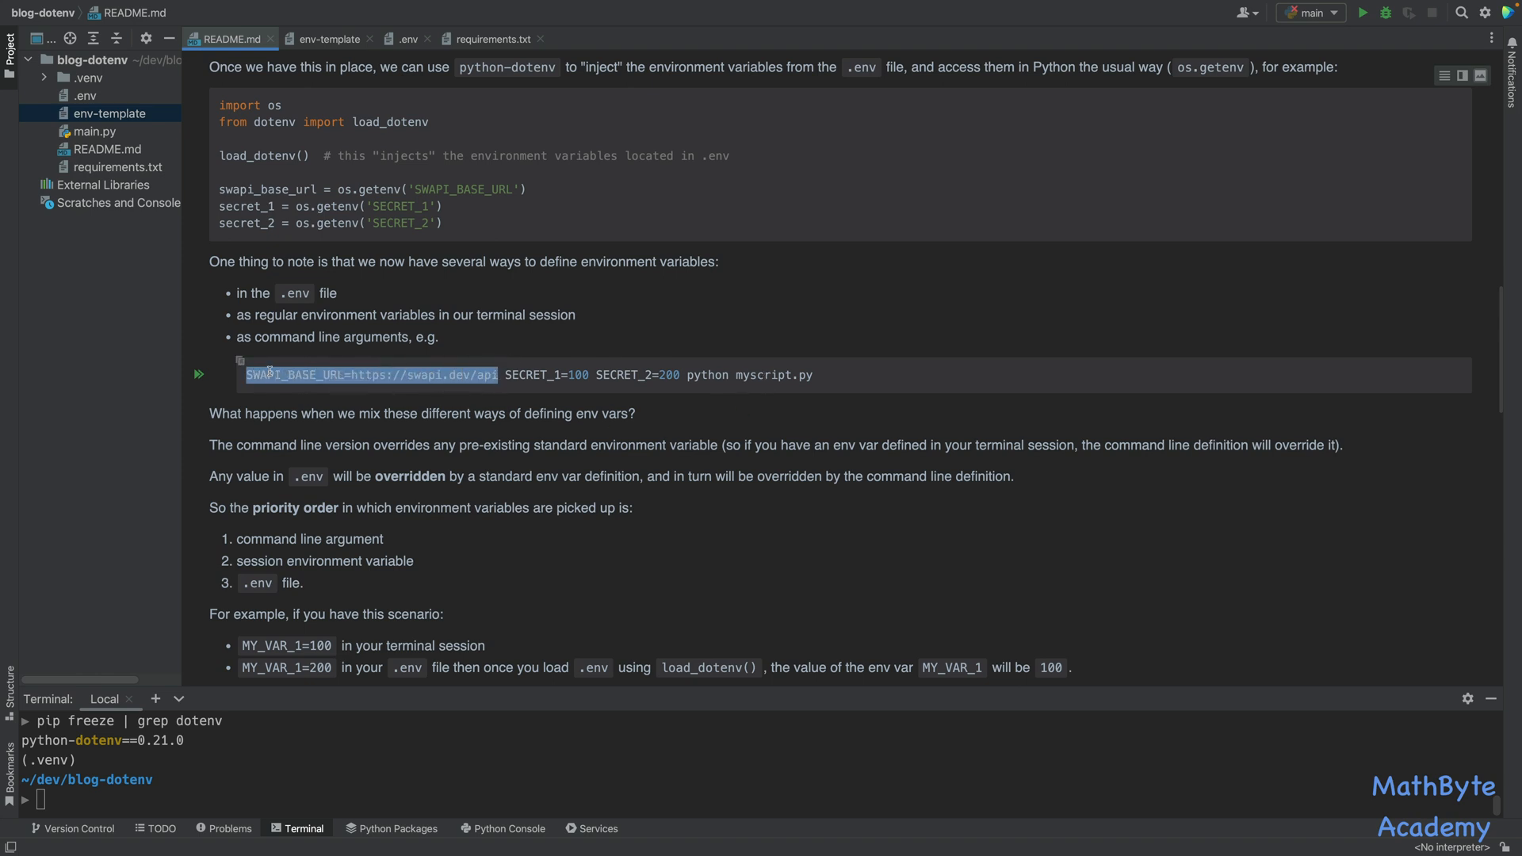
{"action": "mouse_move", "coordinate": [377, 622]}
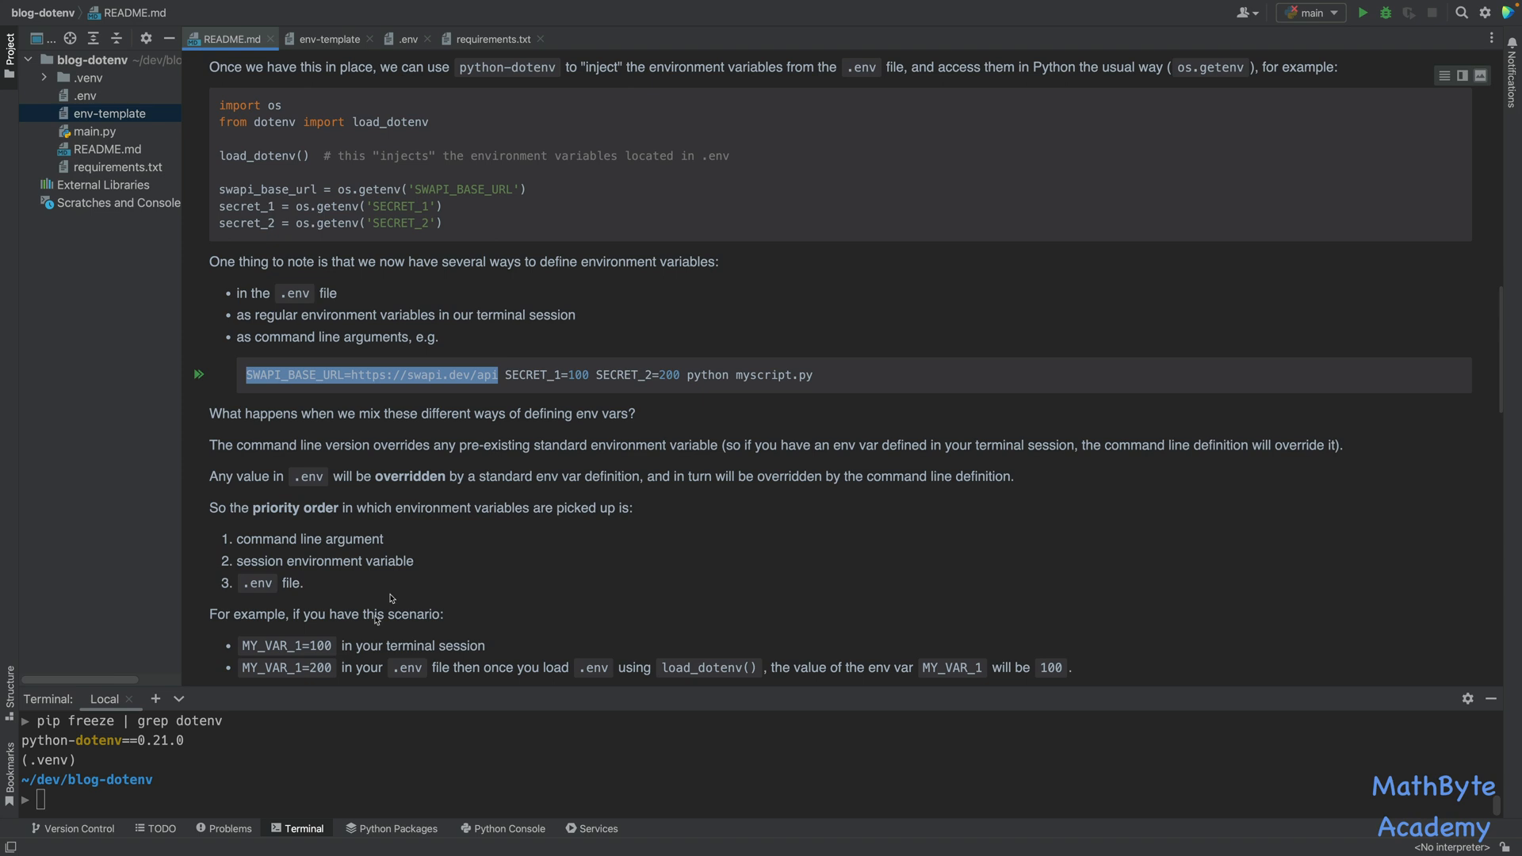
{"action": "mouse_move", "coordinate": [418, 610]}
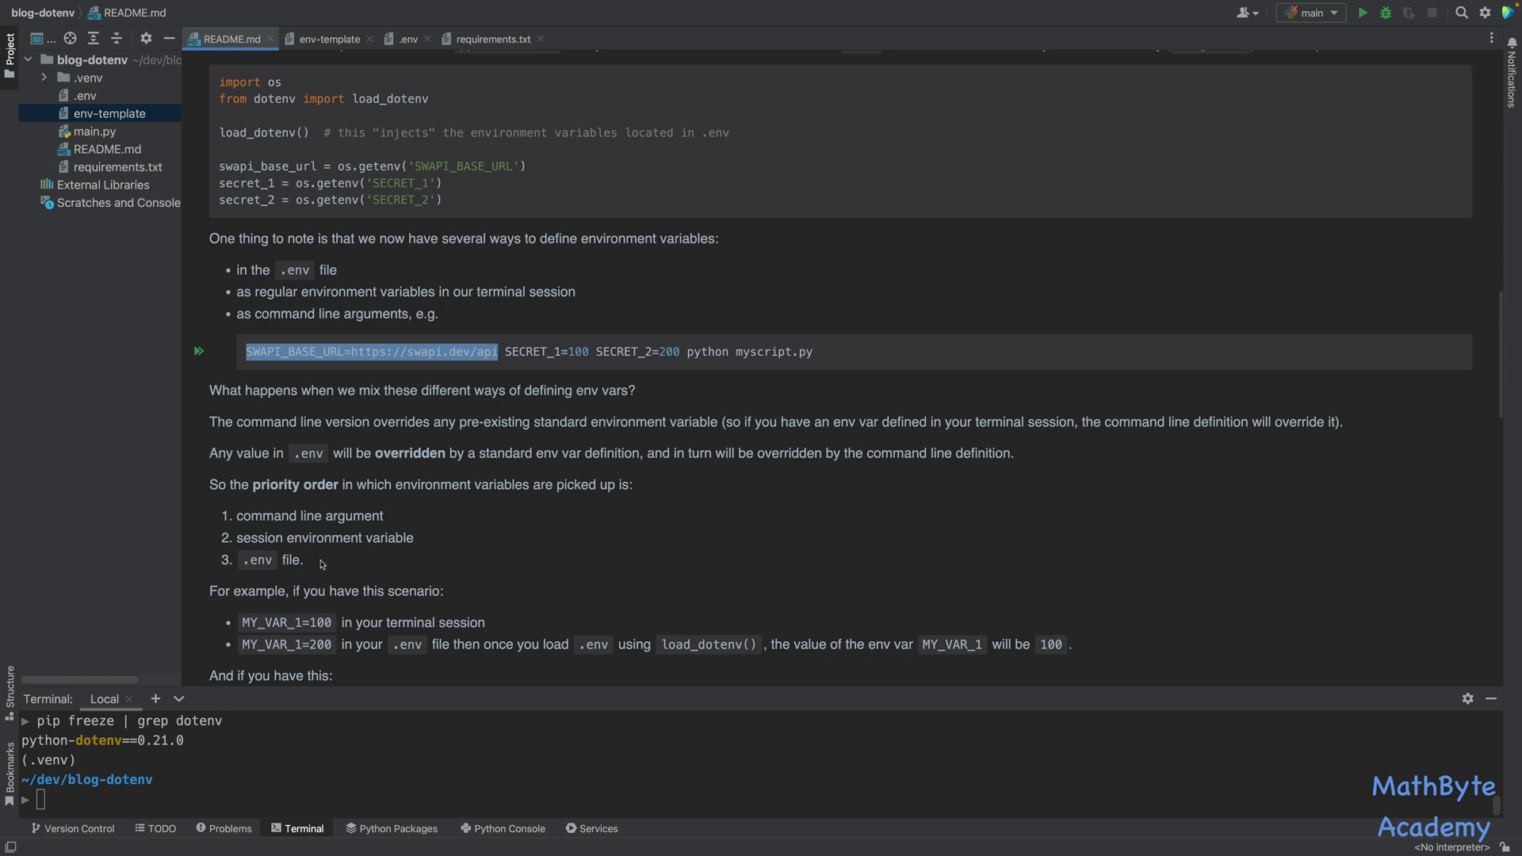
{"action": "mouse_move", "coordinate": [524, 545]}
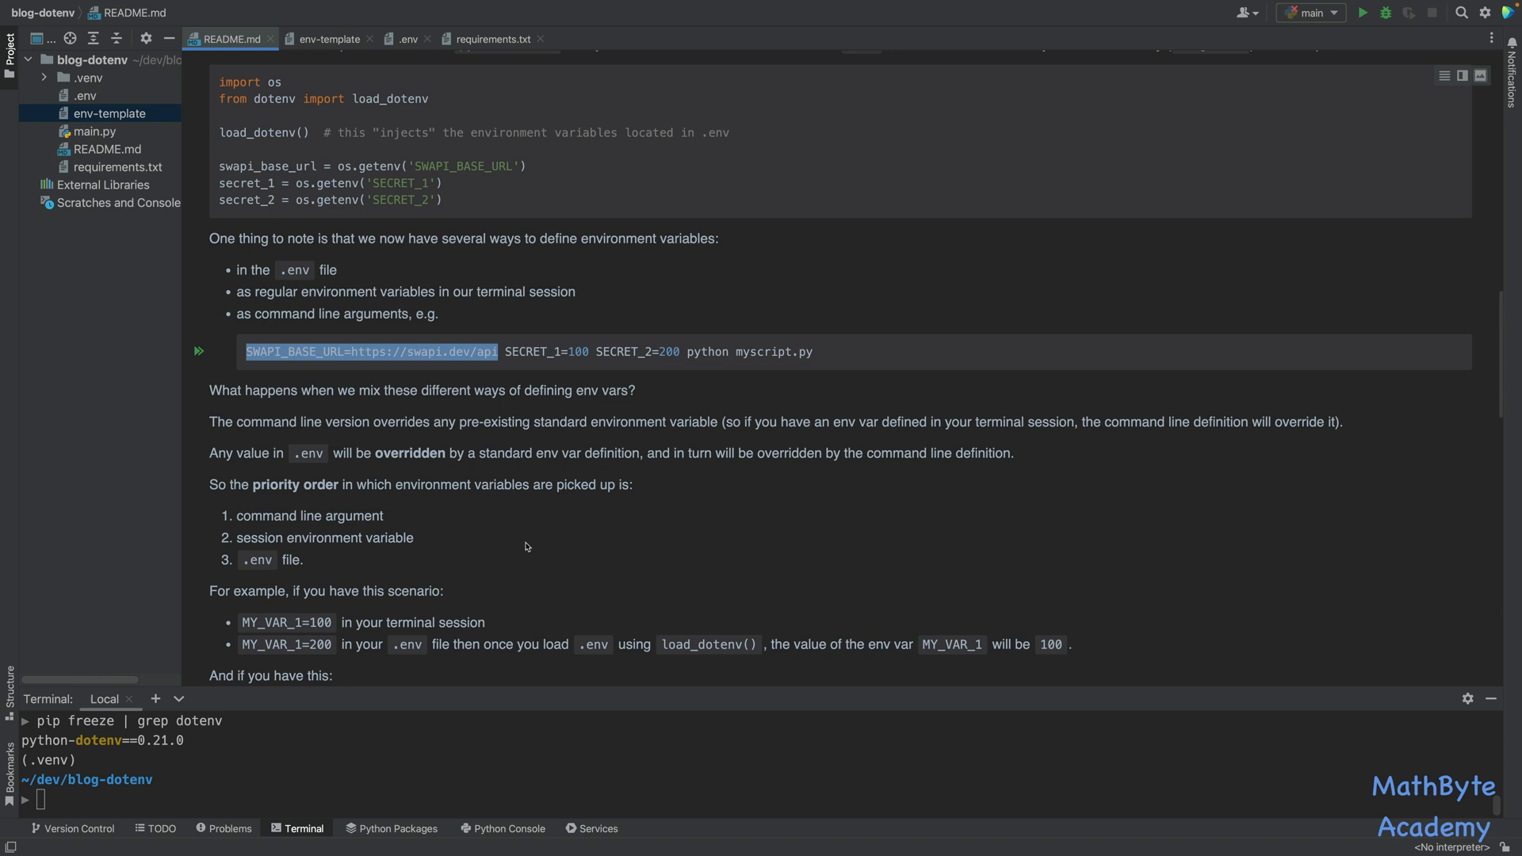
{"action": "scroll", "scroll_direction": "down", "scroll_amount": 3}
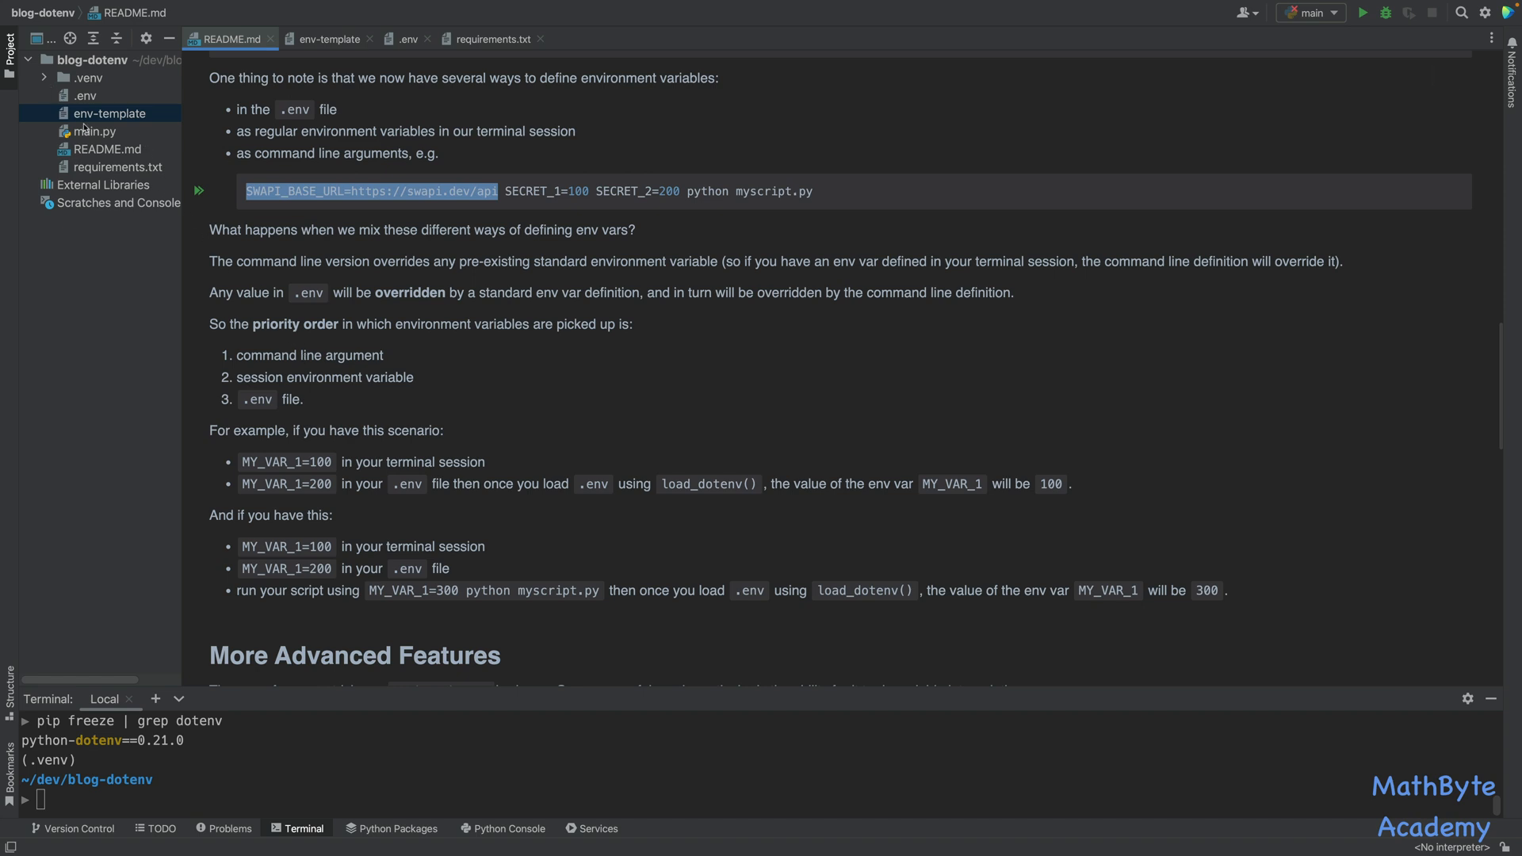
- Review the variables in .env, then open main.py, which loads and prints them
{"action": "left_click", "coordinate": [85, 96]}
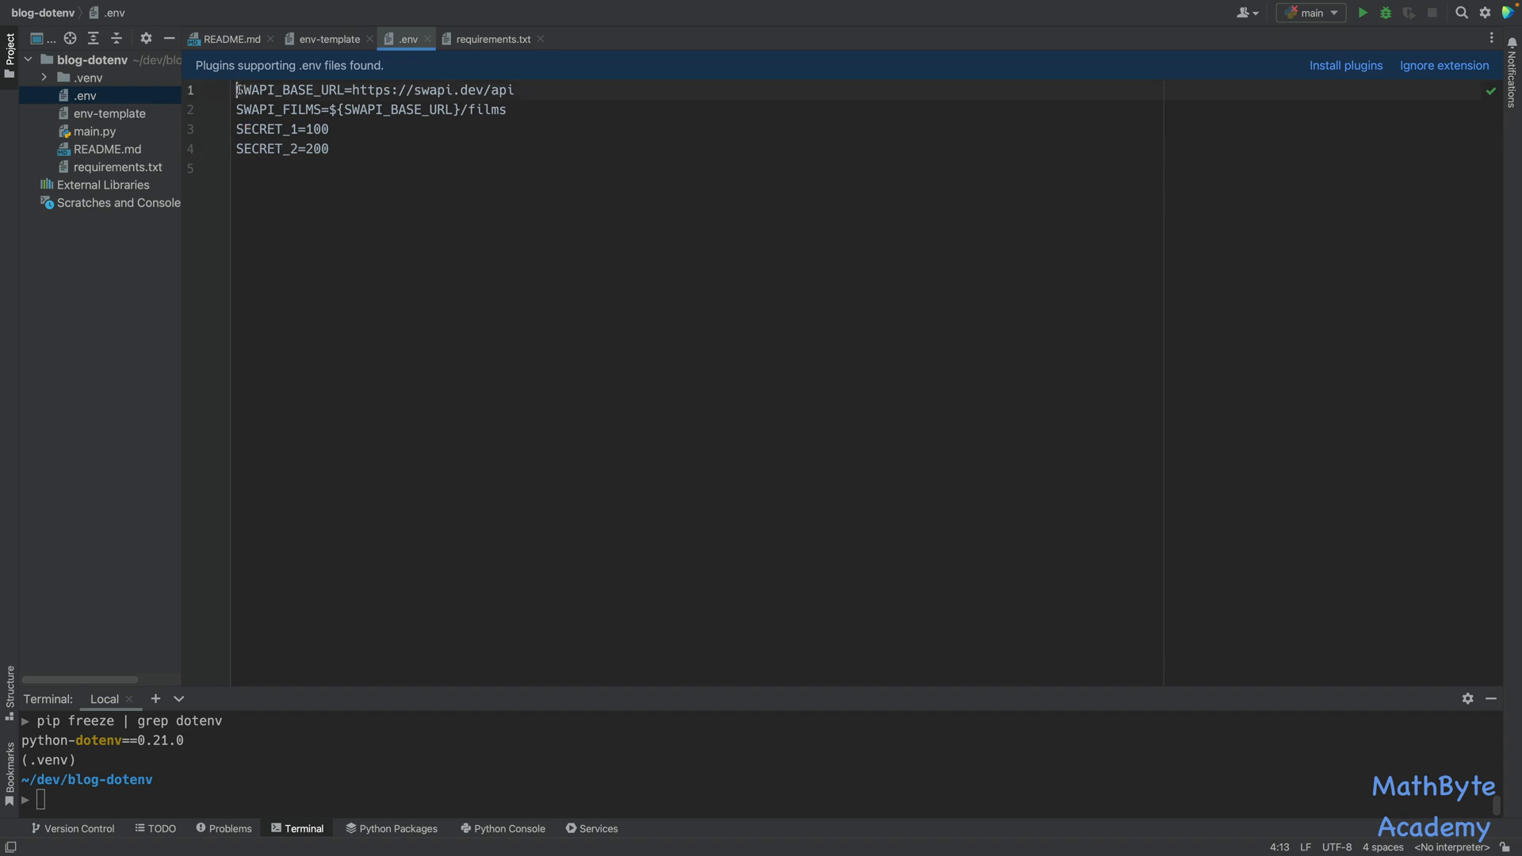
{"action": "double_click", "coordinate": [289, 90]}
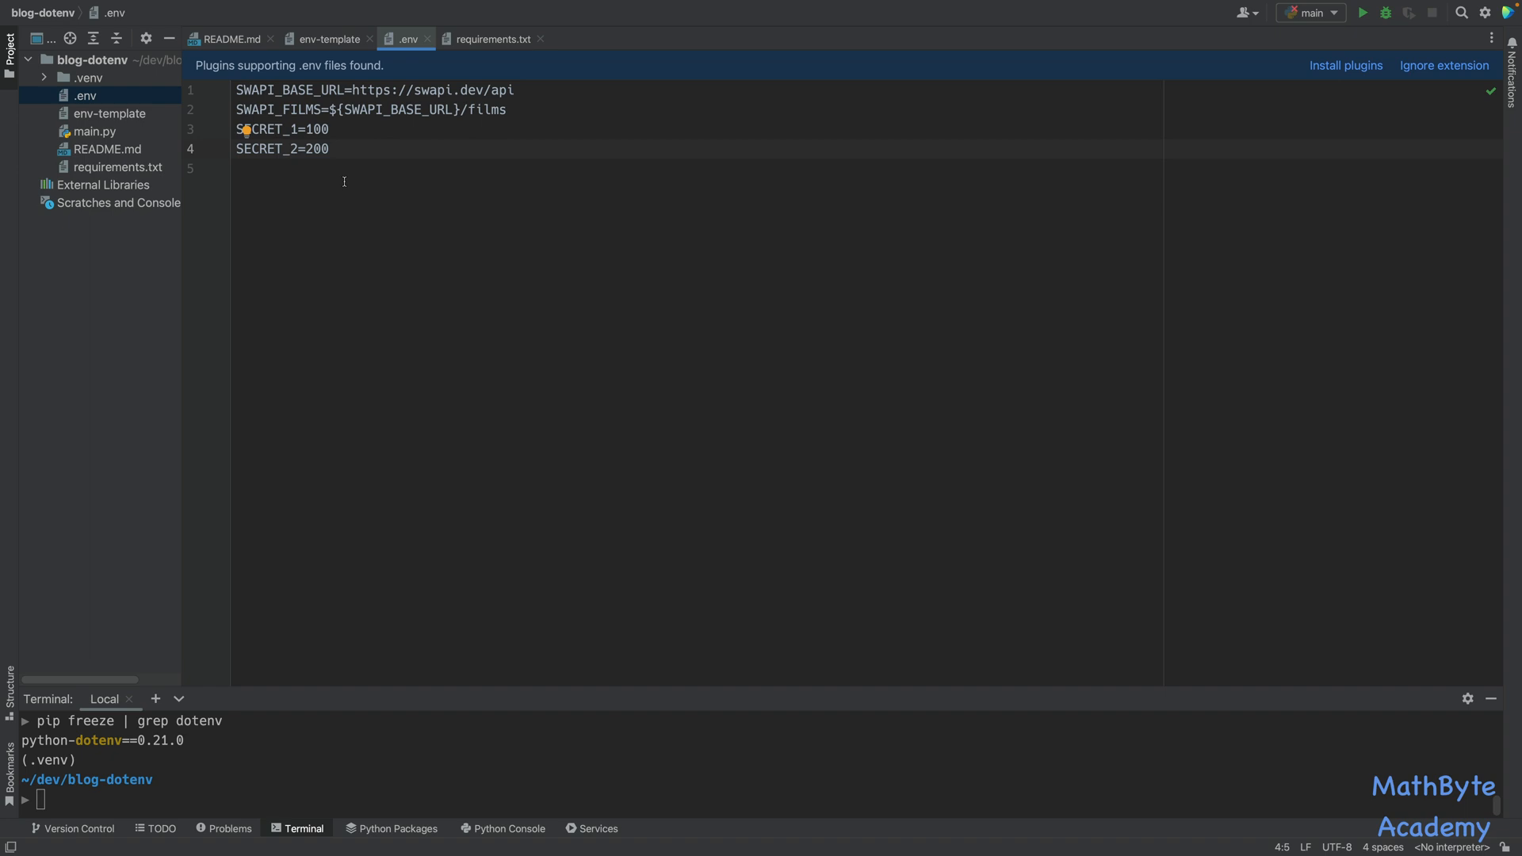
{"action": "mouse_move", "coordinate": [351, 186]}
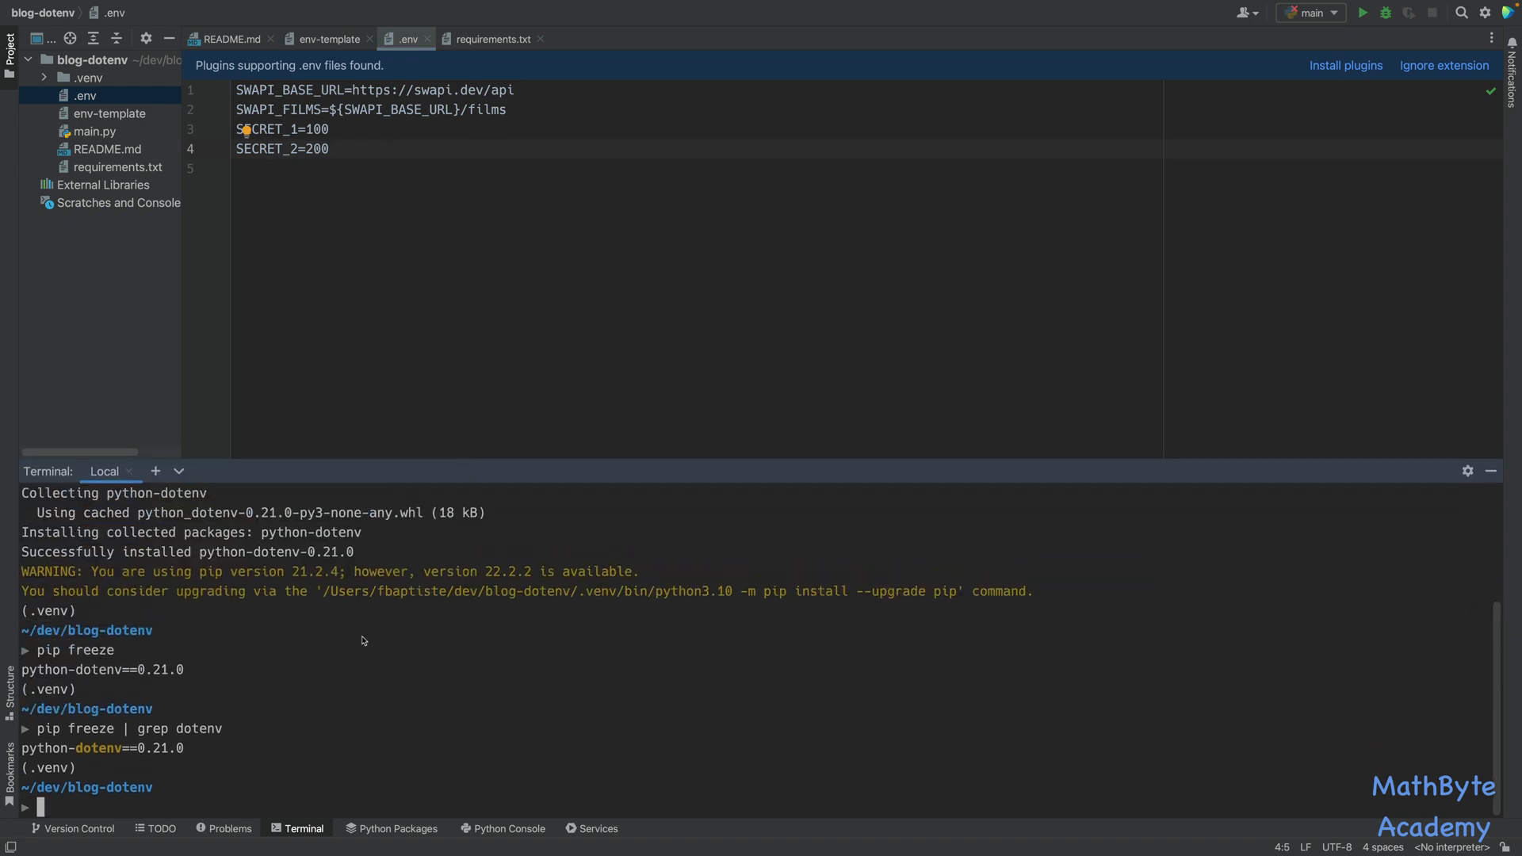
{"action": "left_click", "coordinate": [94, 131]}
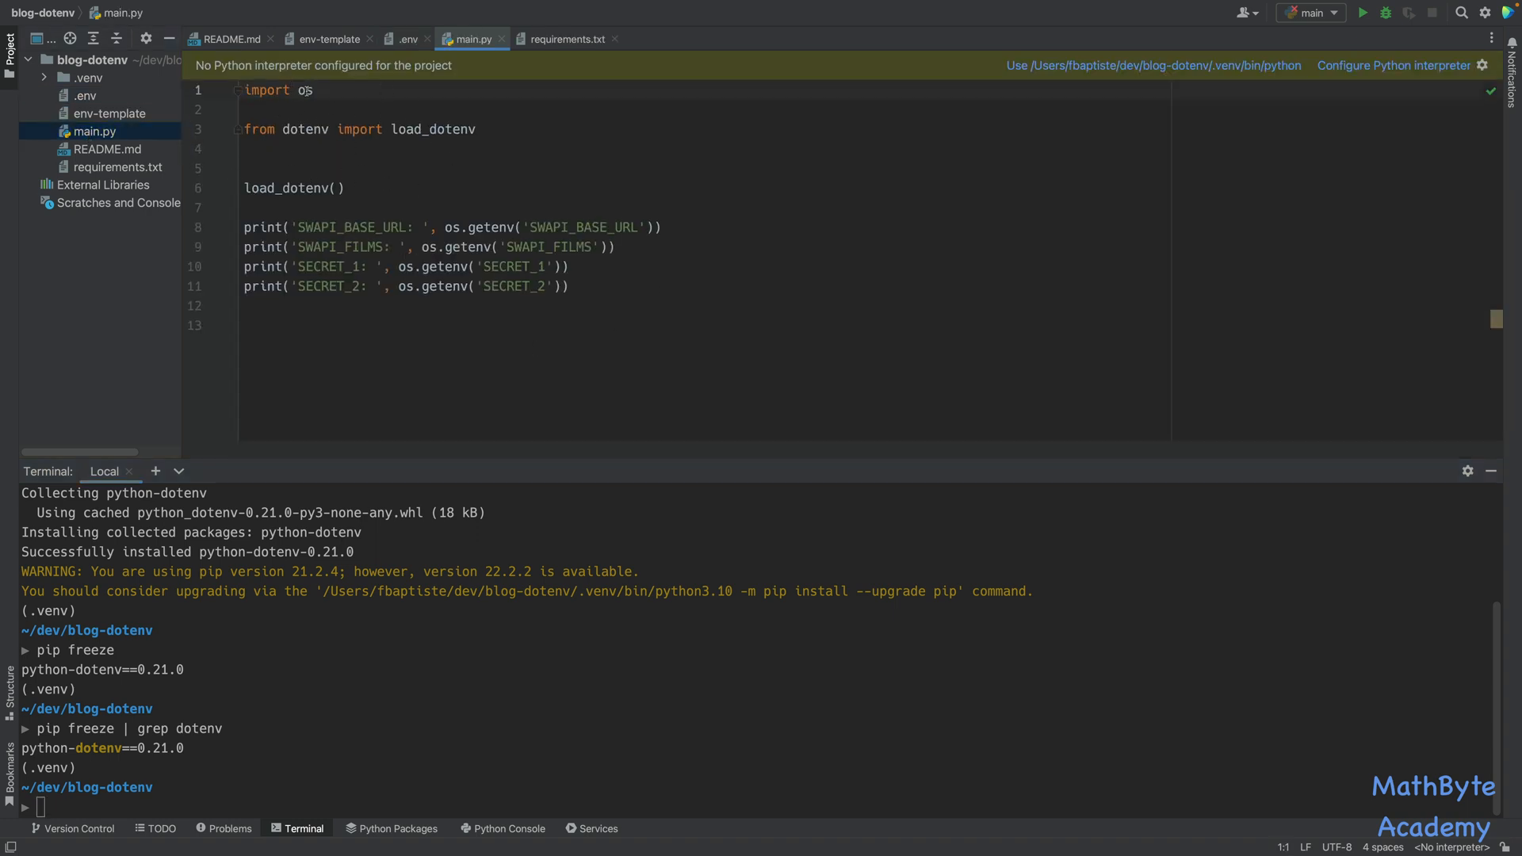
{"action": "double_click", "coordinate": [434, 129]}
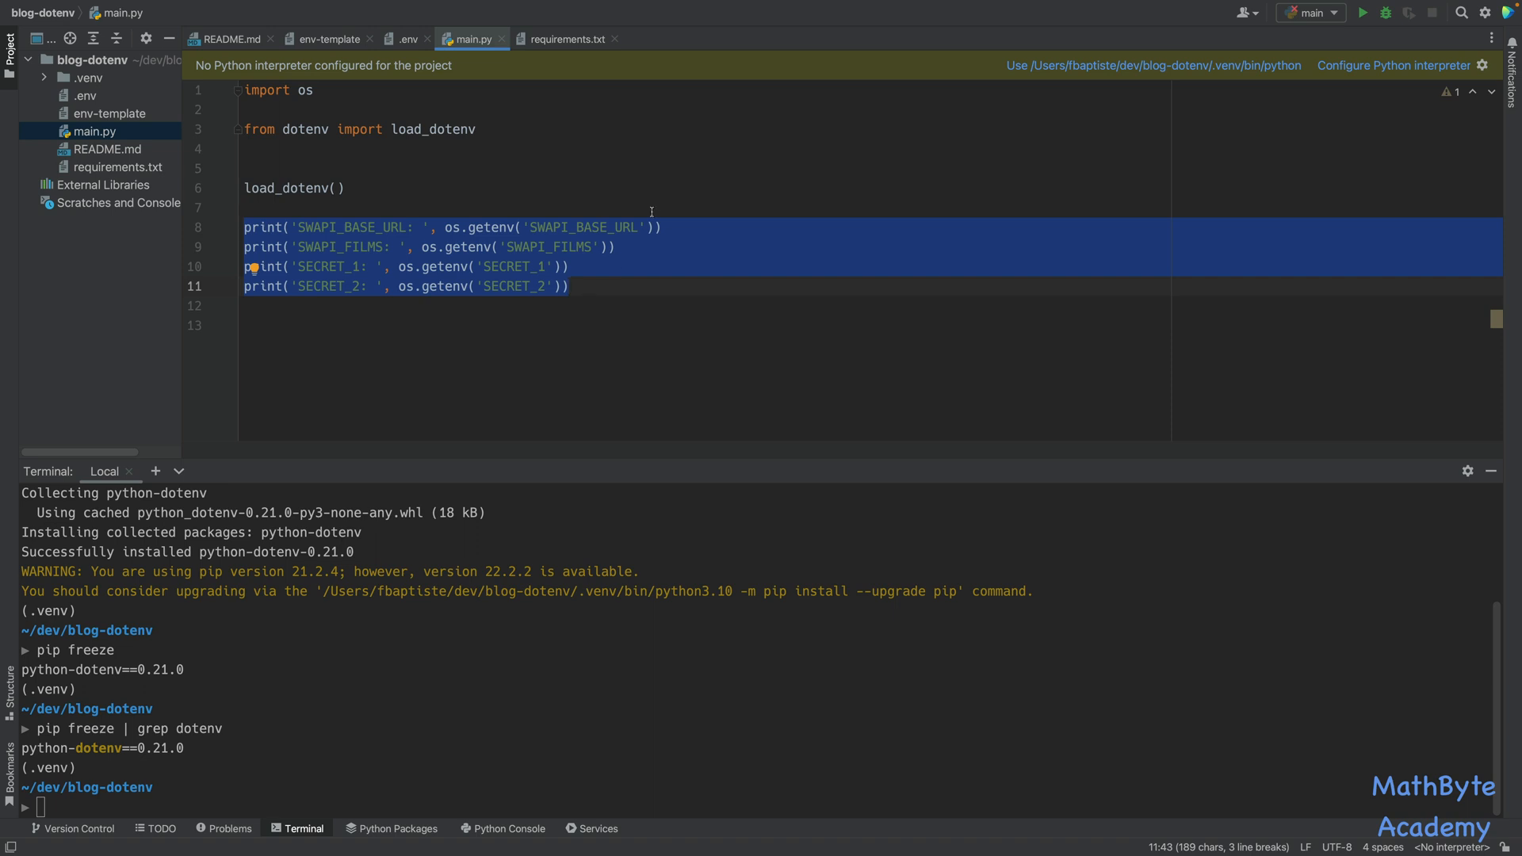
{"action": "left_click", "coordinate": [571, 285]}
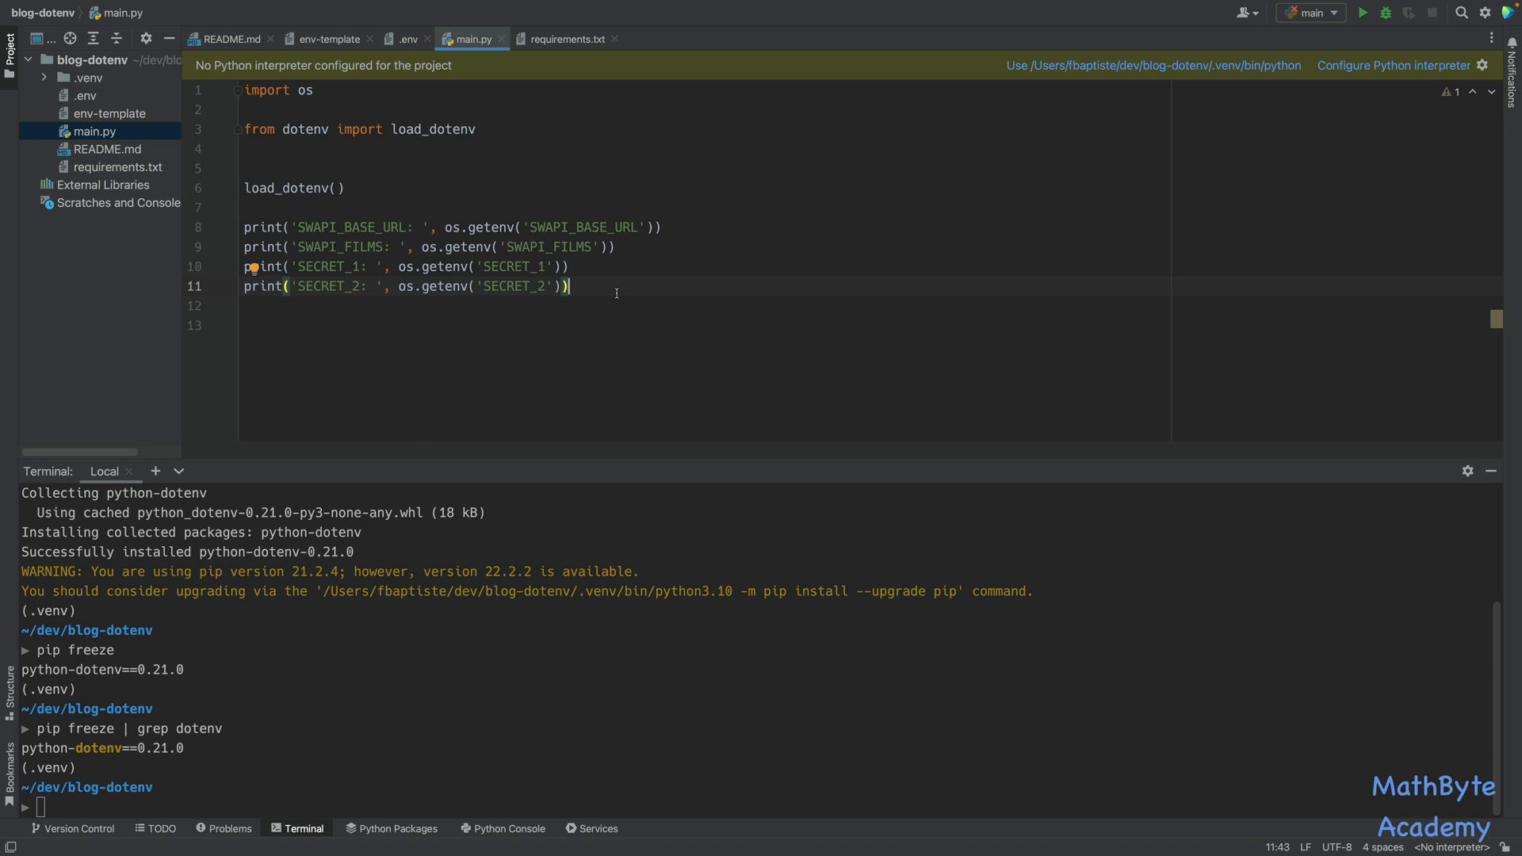
{"action": "mouse_move", "coordinate": [511, 308]}
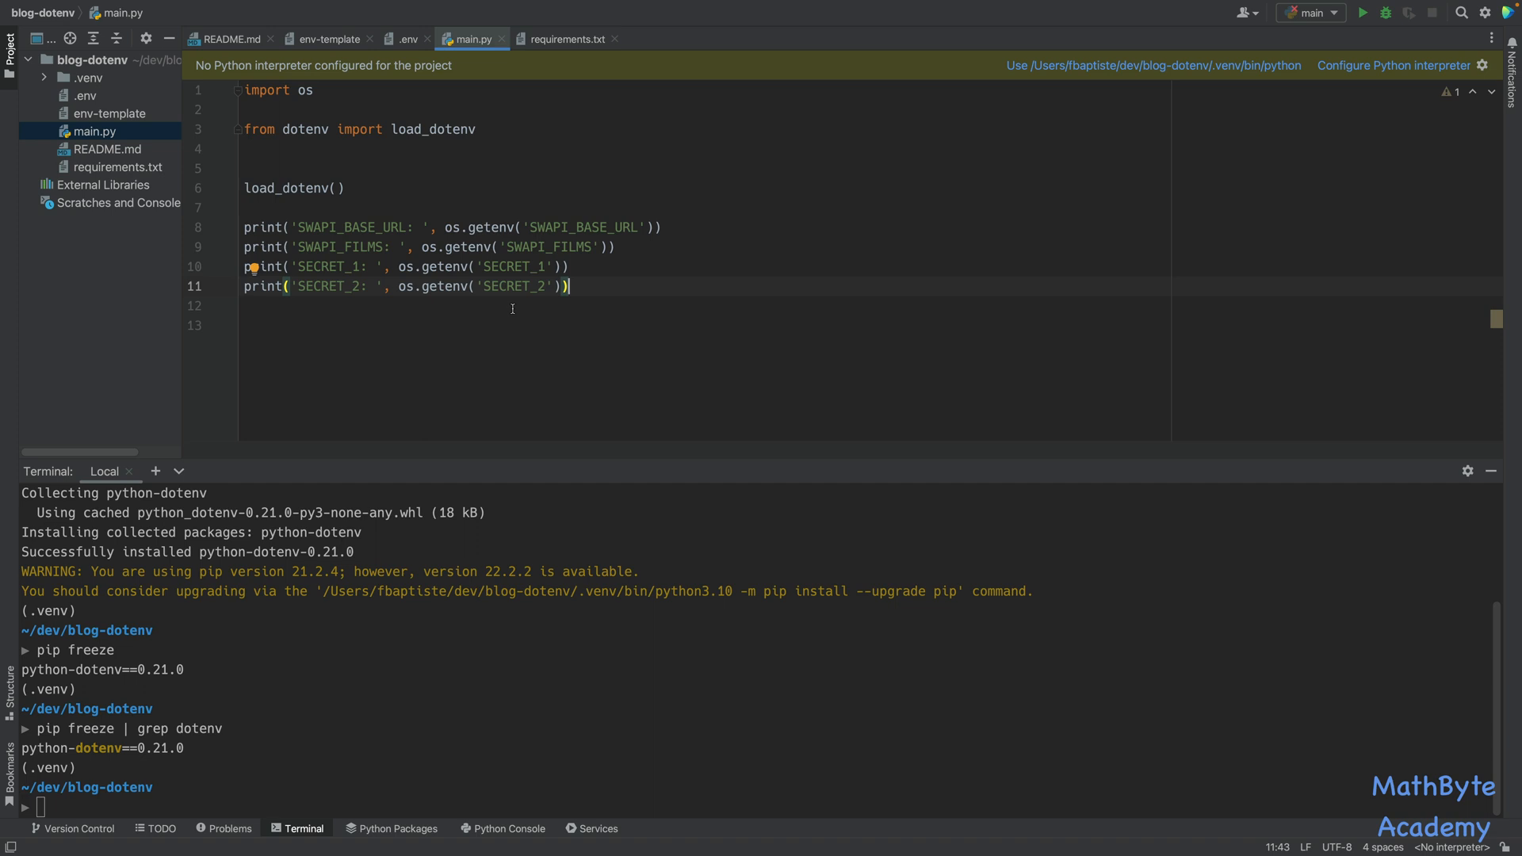
{"action": "mouse_move", "coordinate": [389, 334]}
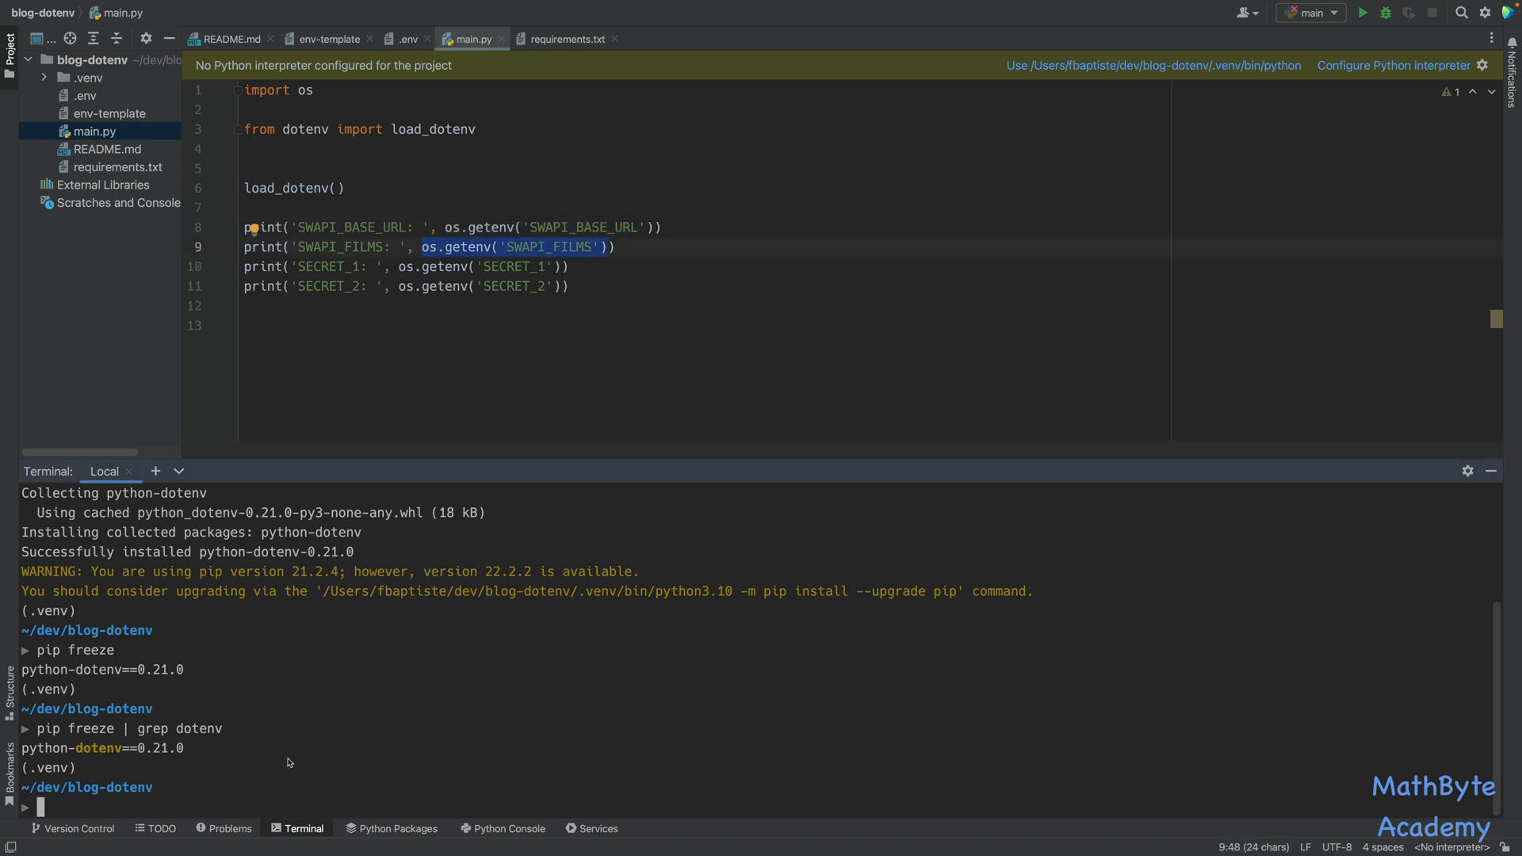
- Run python main.py to print both SWAPI URLs, SECRET_1 100 and SECRET_2 200, then reopen .env
{"action": "type", "text": "python main."}
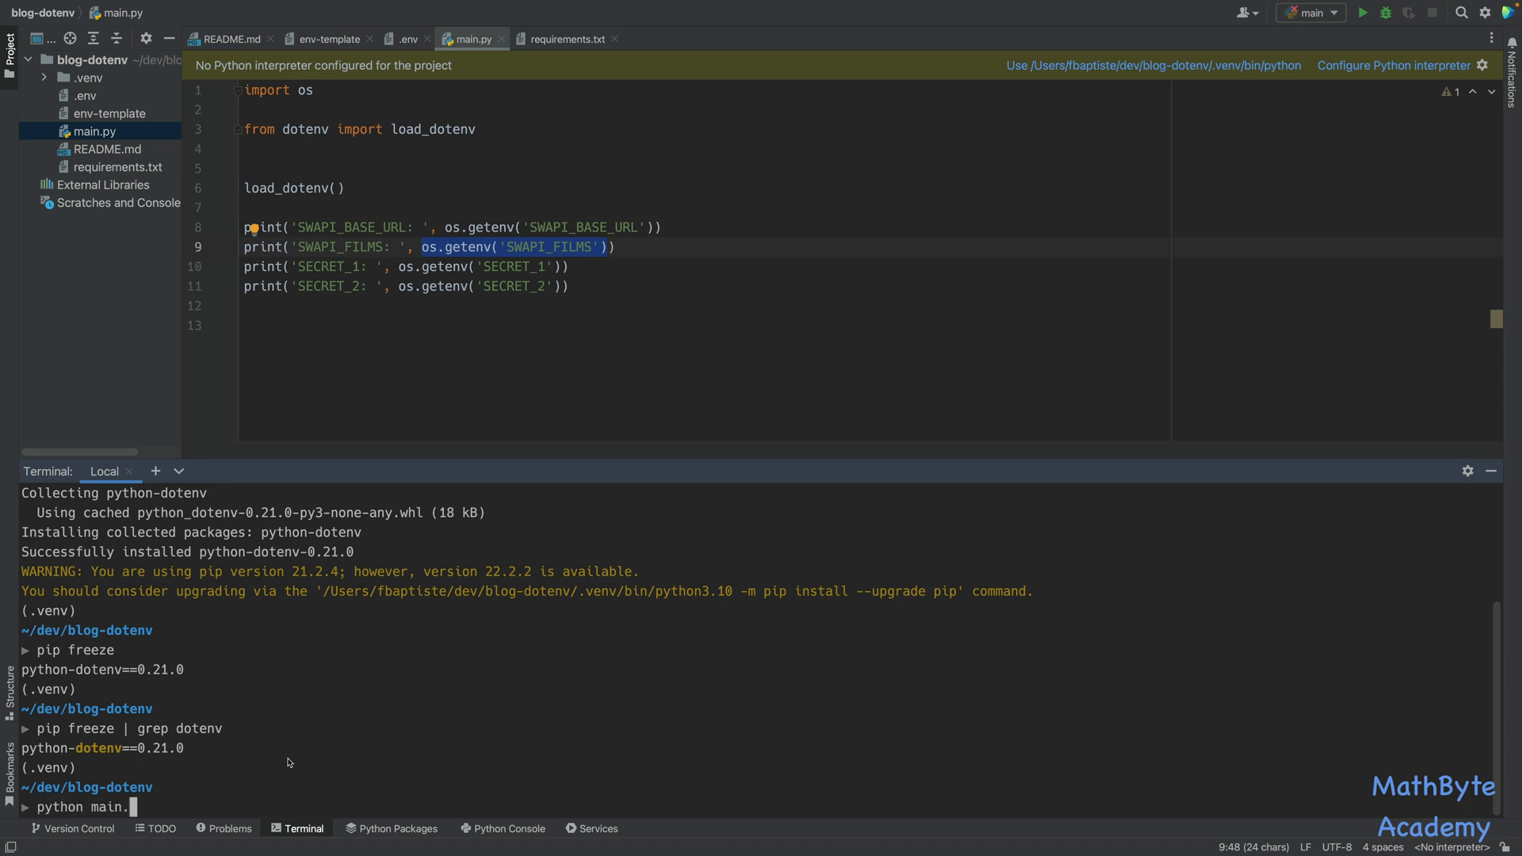
{"action": "key", "text": "Return"}
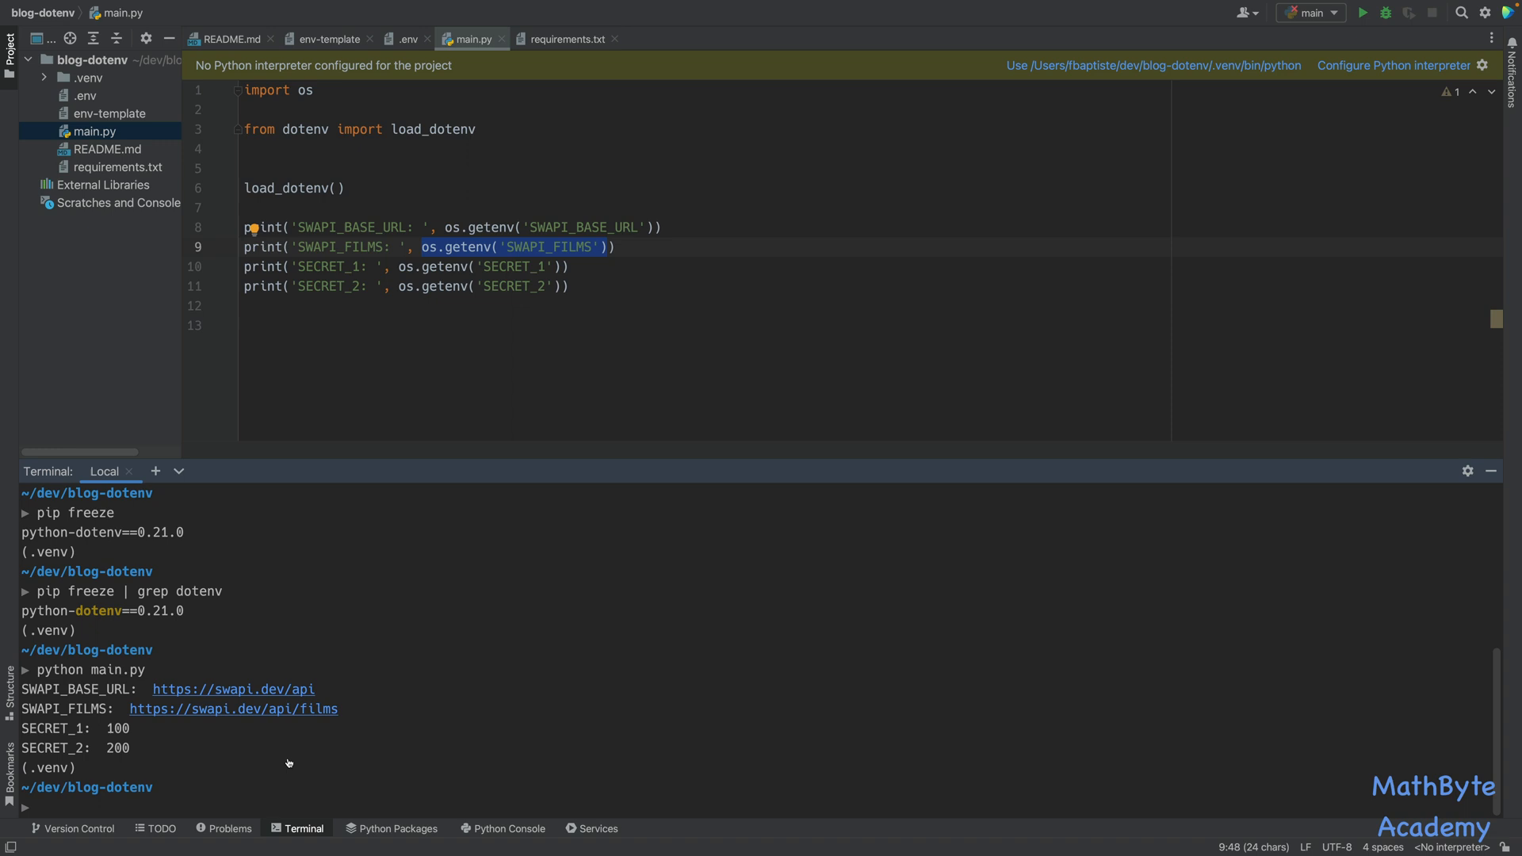
{"action": "mouse_move", "coordinate": [91, 695]}
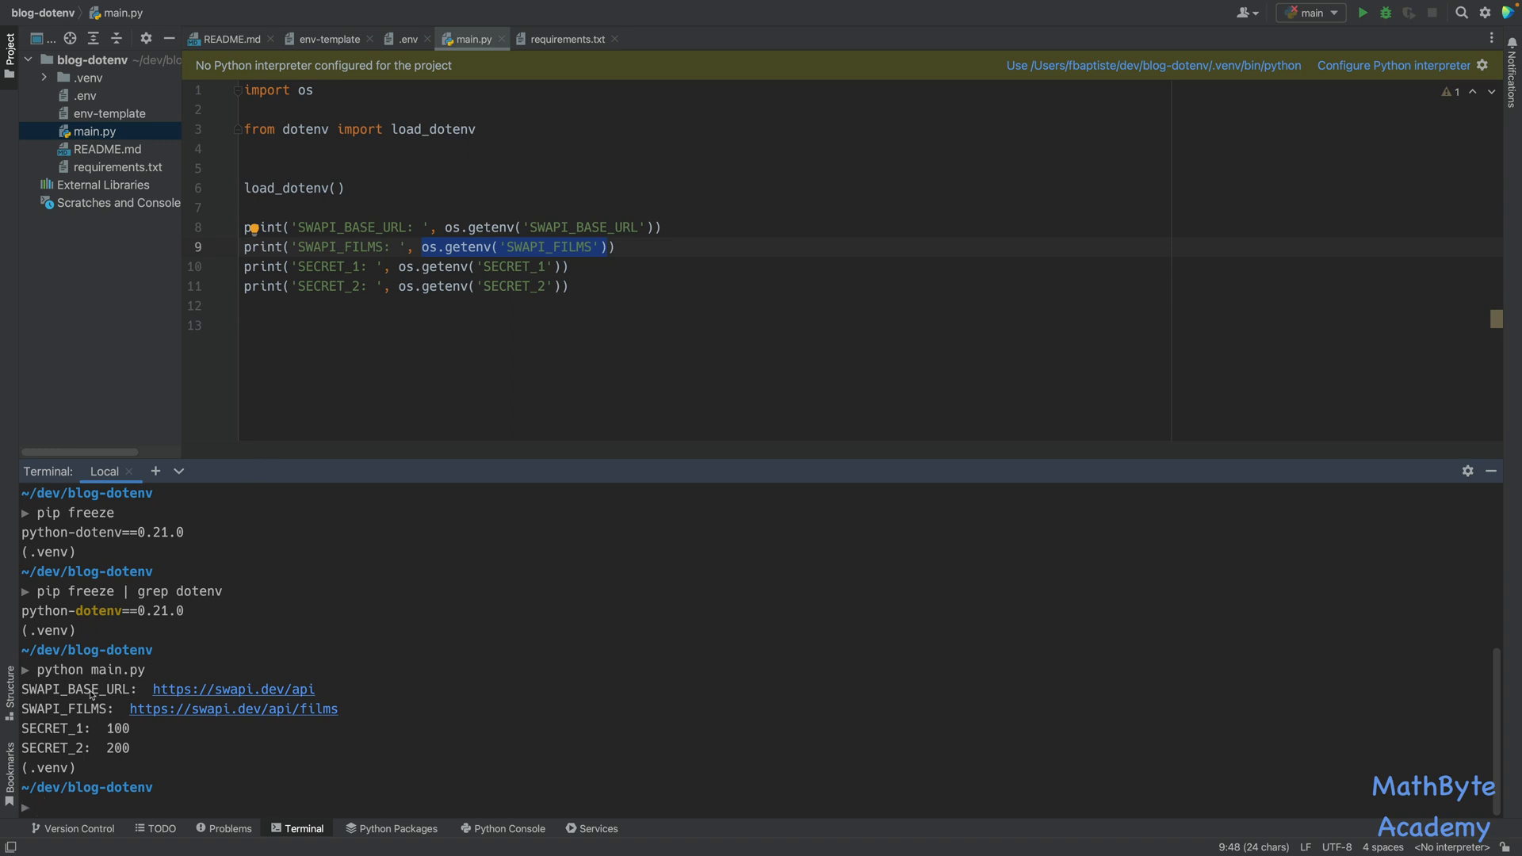
{"action": "left_click", "coordinate": [408, 39]}
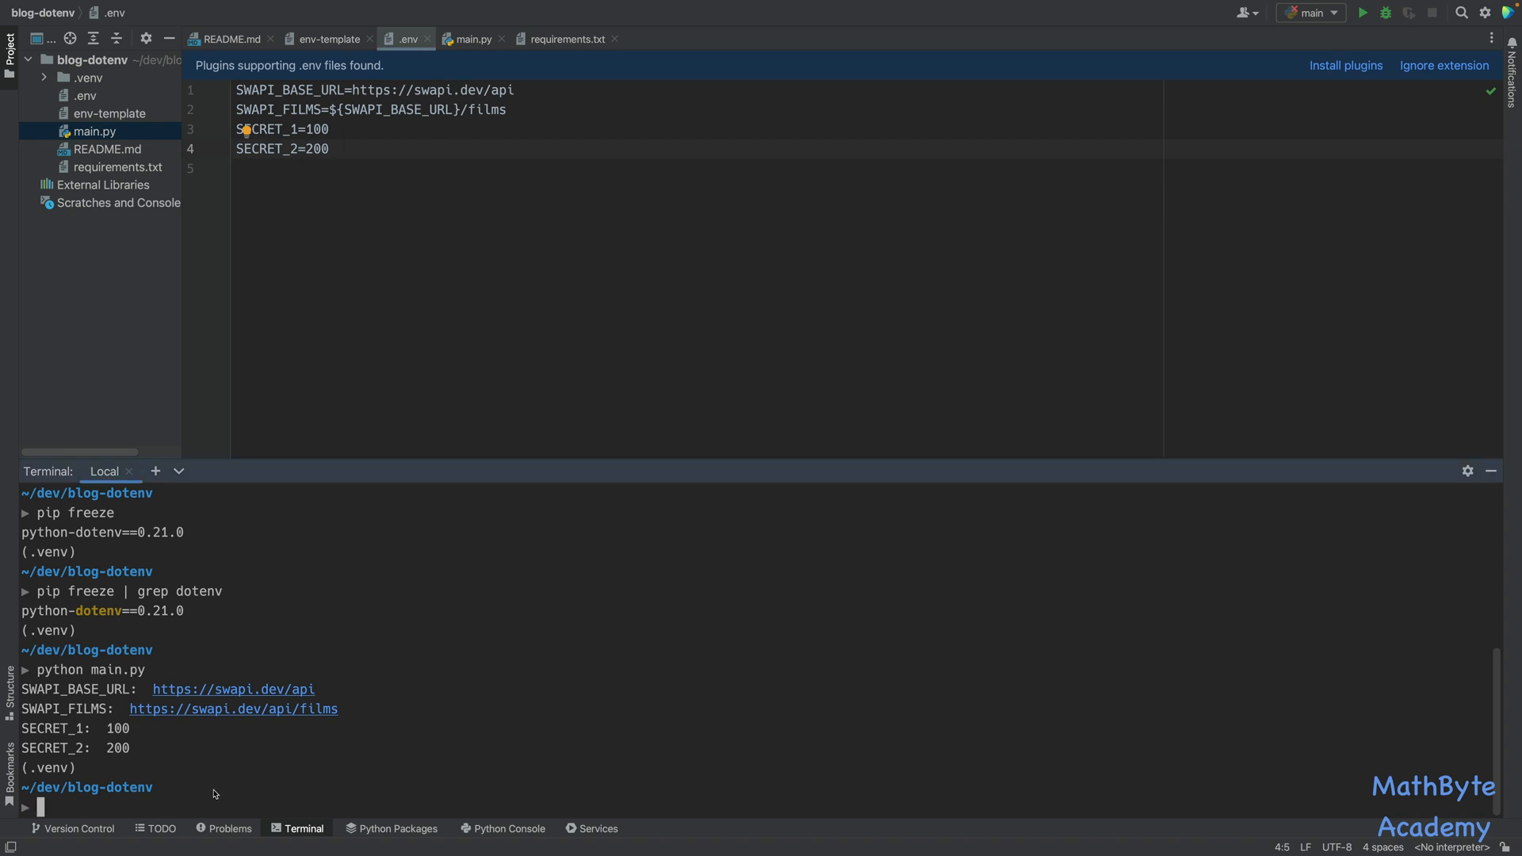
- Run env | grep 'SWAPI\|SECRET' showing no output, and select the four .env variable lines
{"action": "type", "text": "env"}
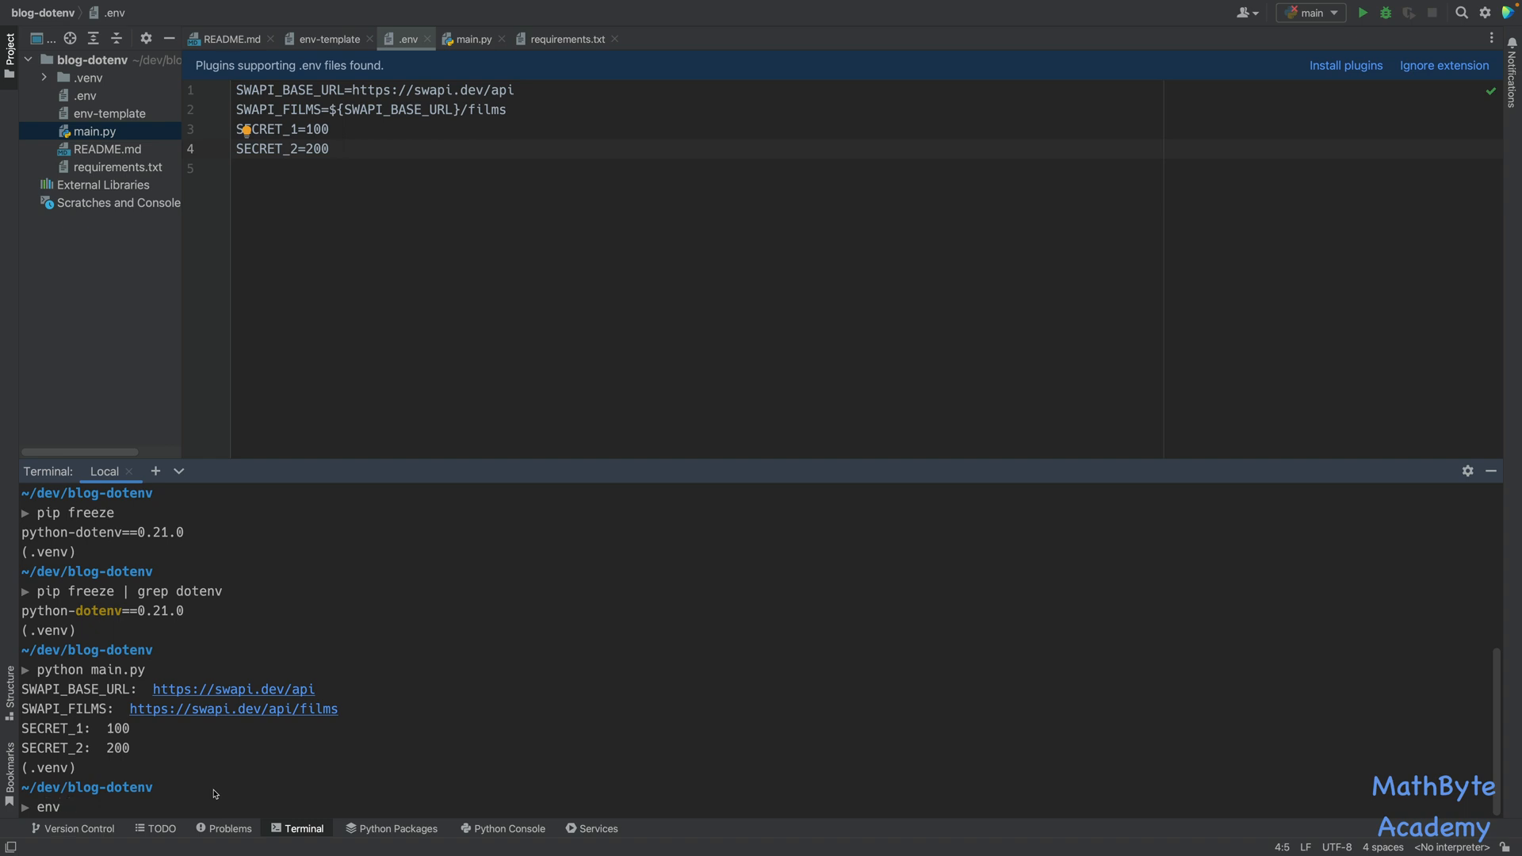
{"action": "type", "text": "| grep '"}
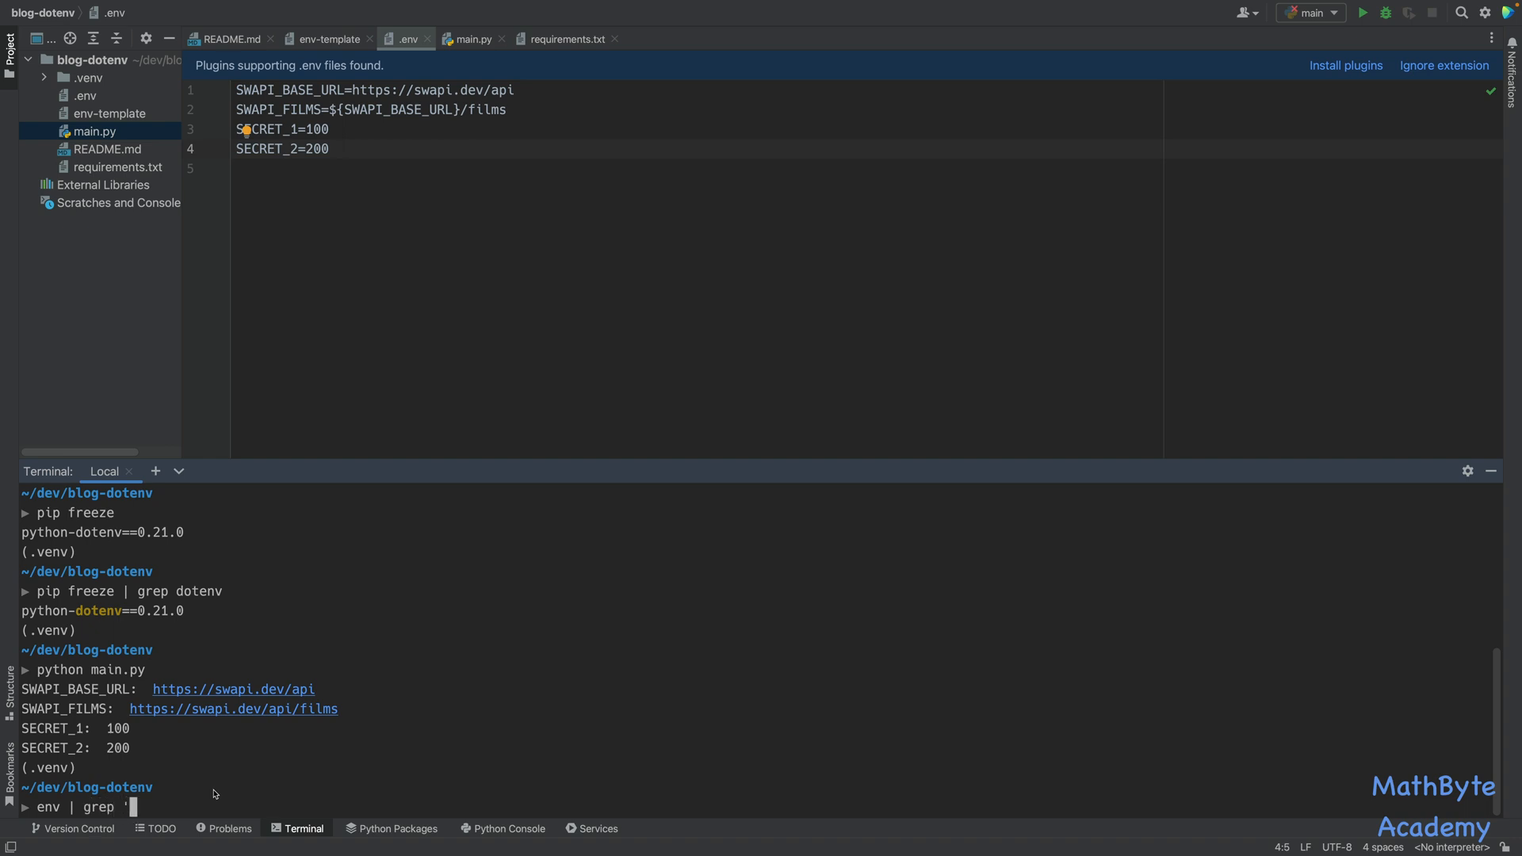
{"action": "type", "text": "W"}
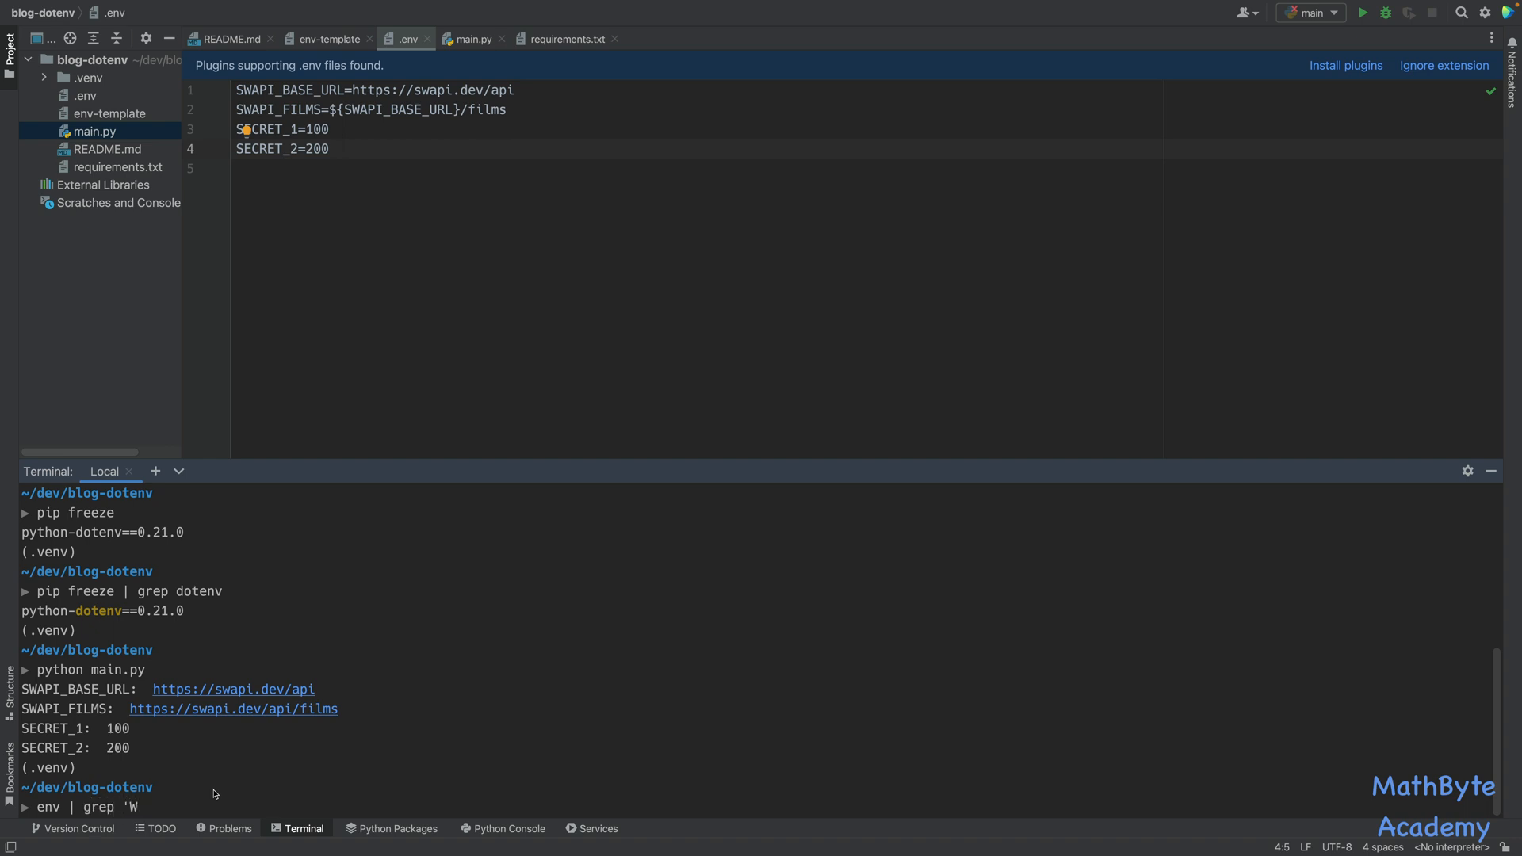
{"action": "type", "text": "W"}
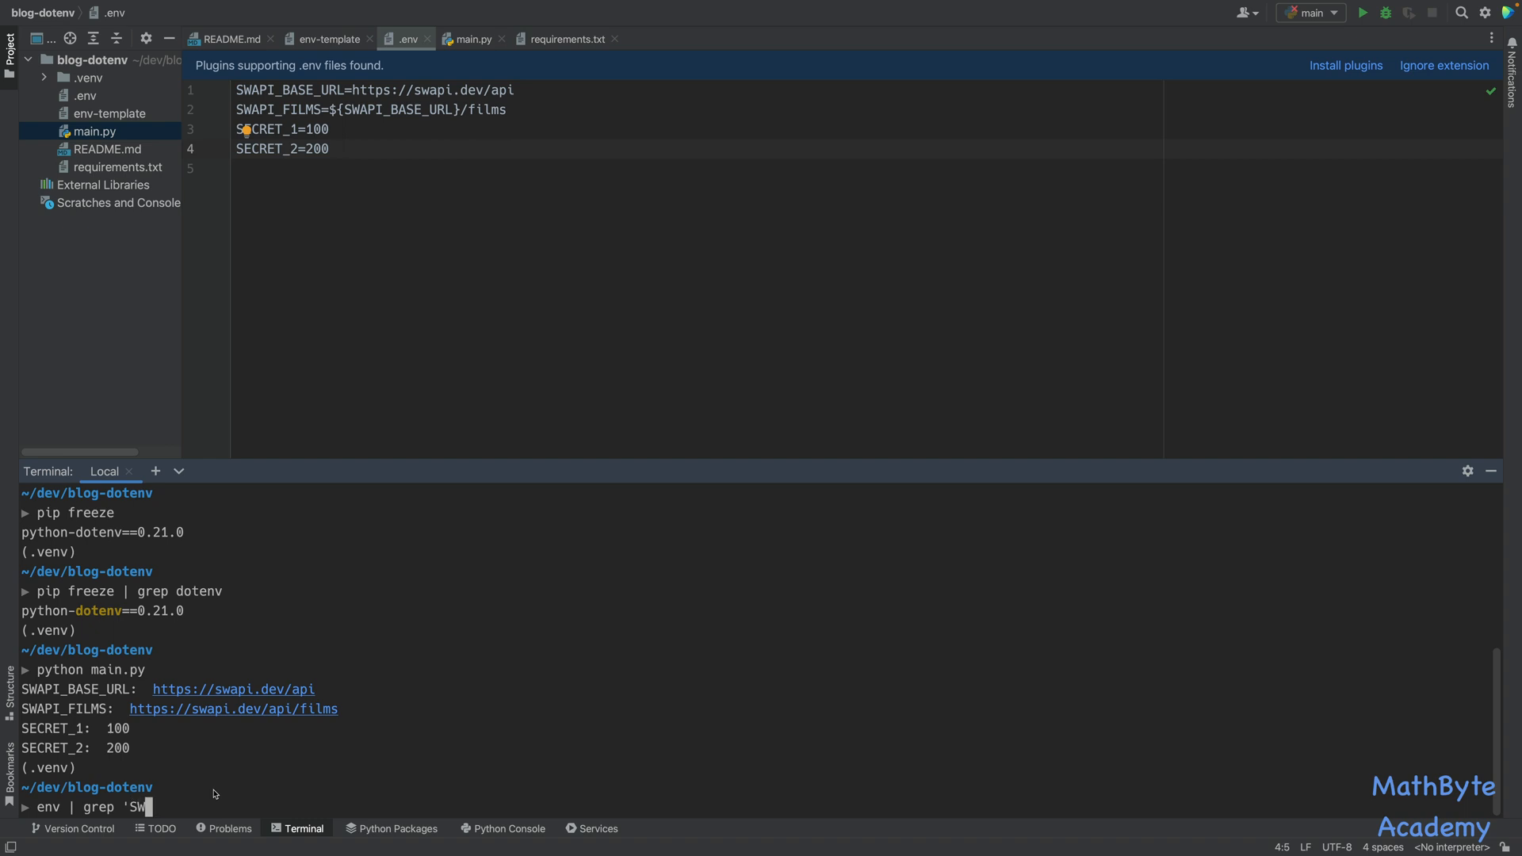
{"action": "type", "text": "API\\|"}
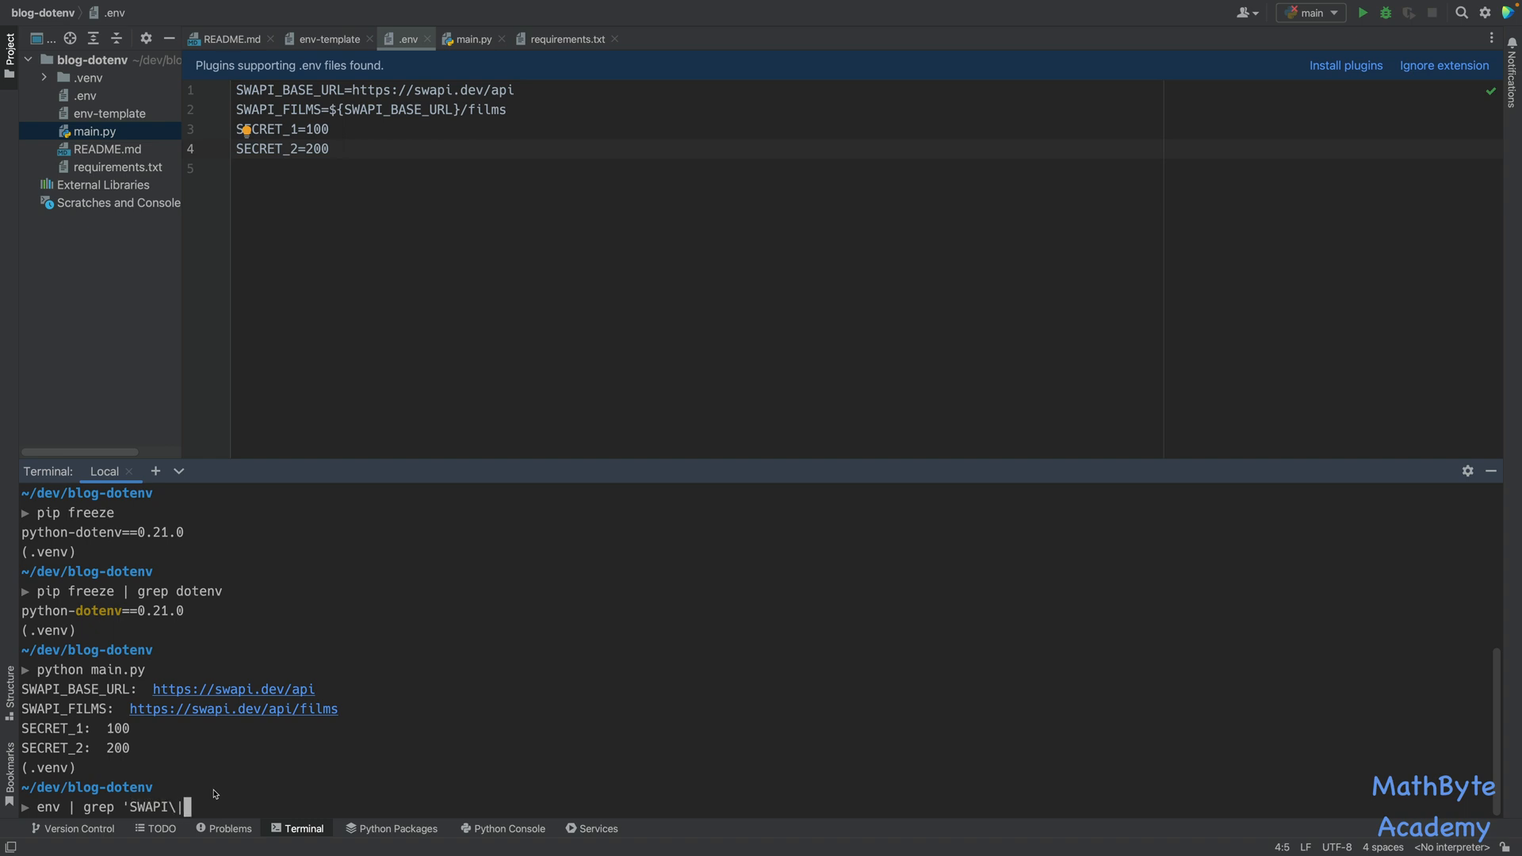
{"action": "type", "text": "SCERET"}
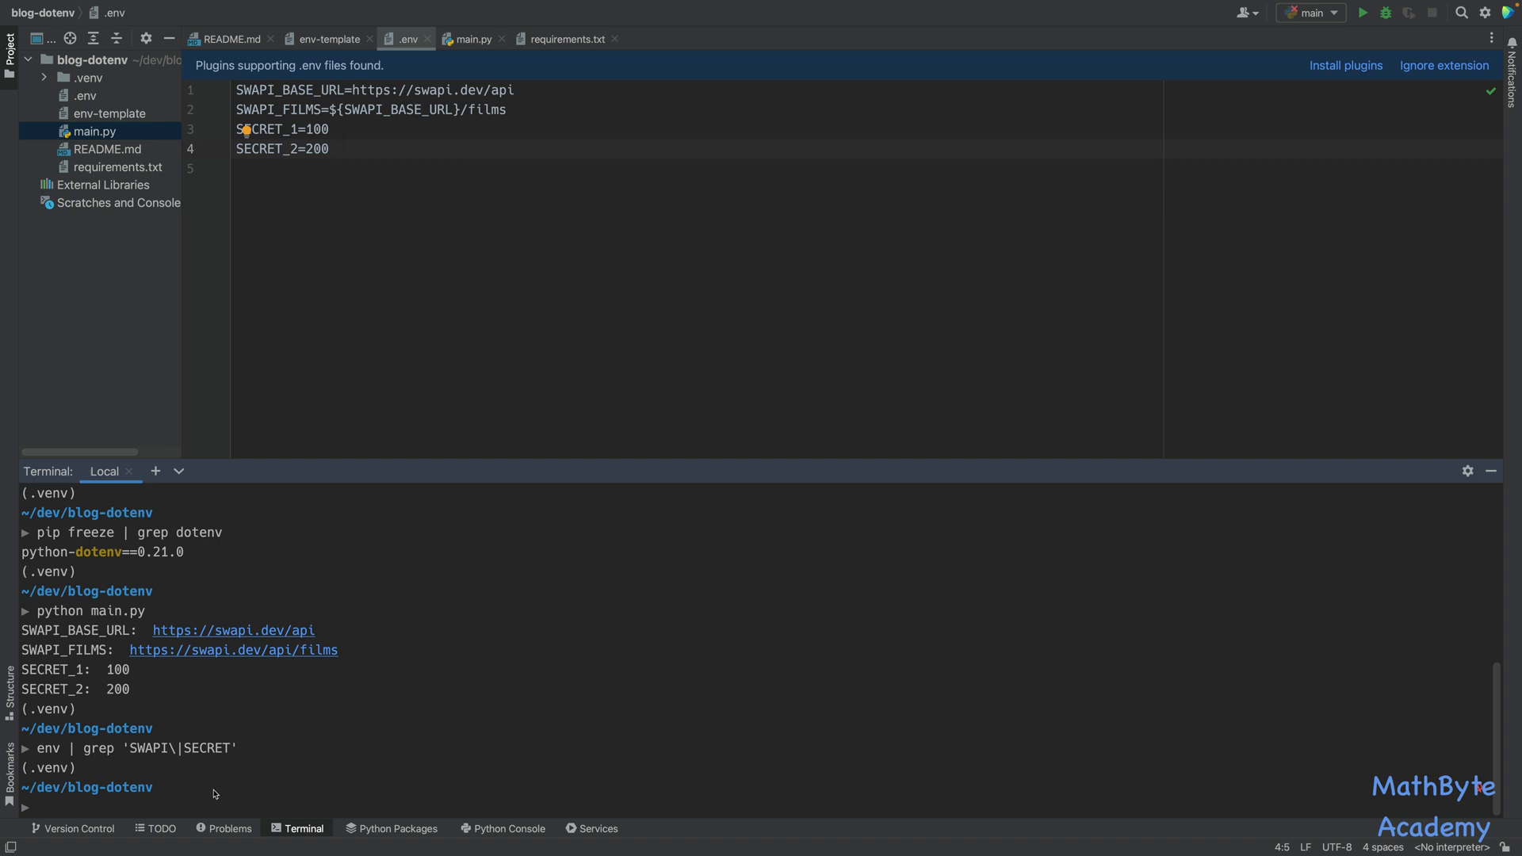
{"action": "mouse_move", "coordinate": [173, 631]}
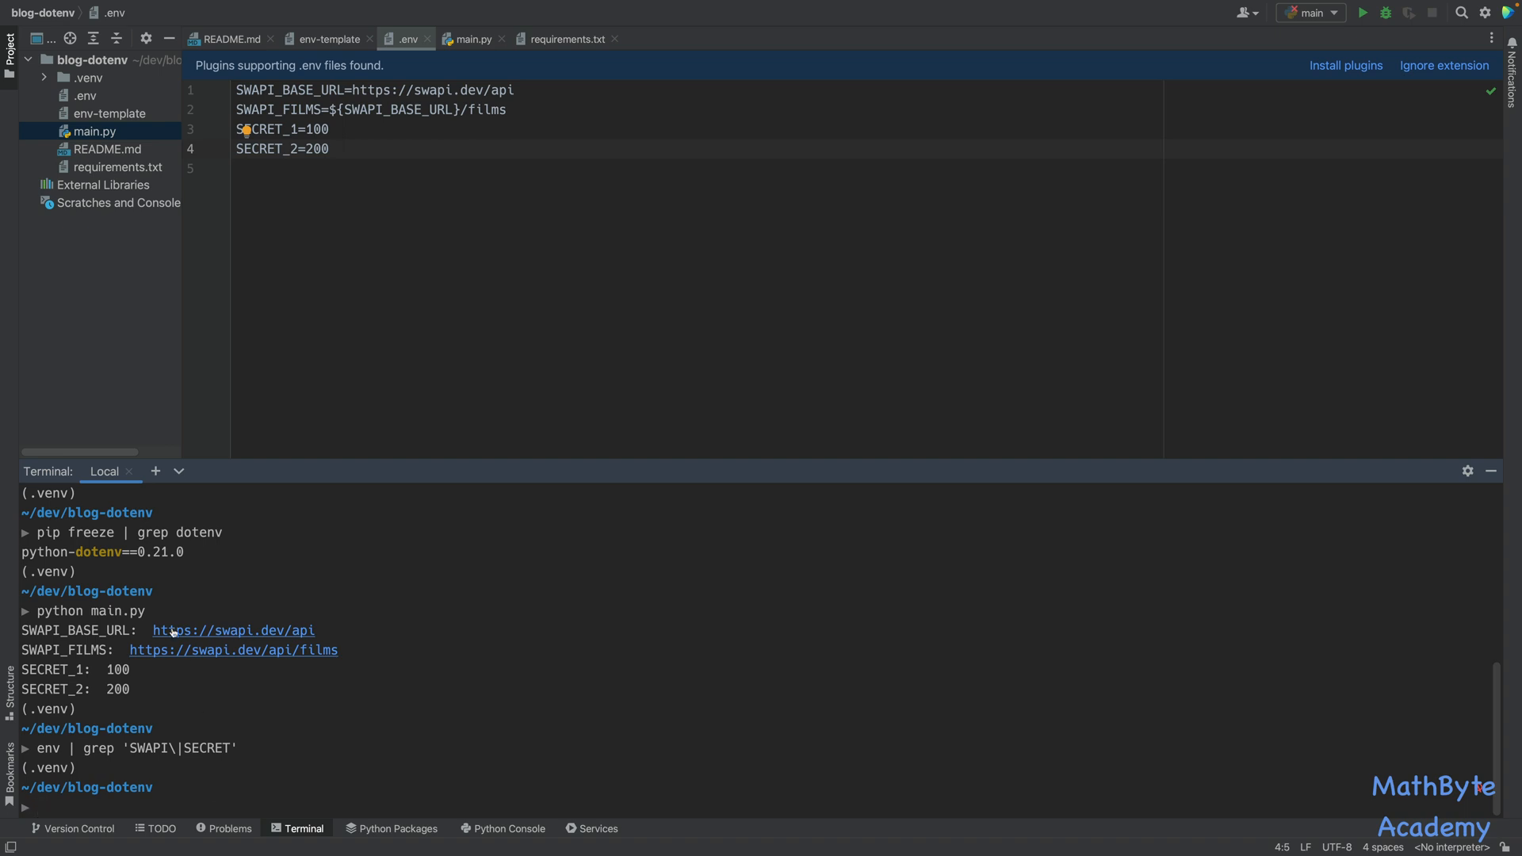
{"action": "left_click_drag", "start_coordinate": [247, 109], "coordinate": [329, 148]}
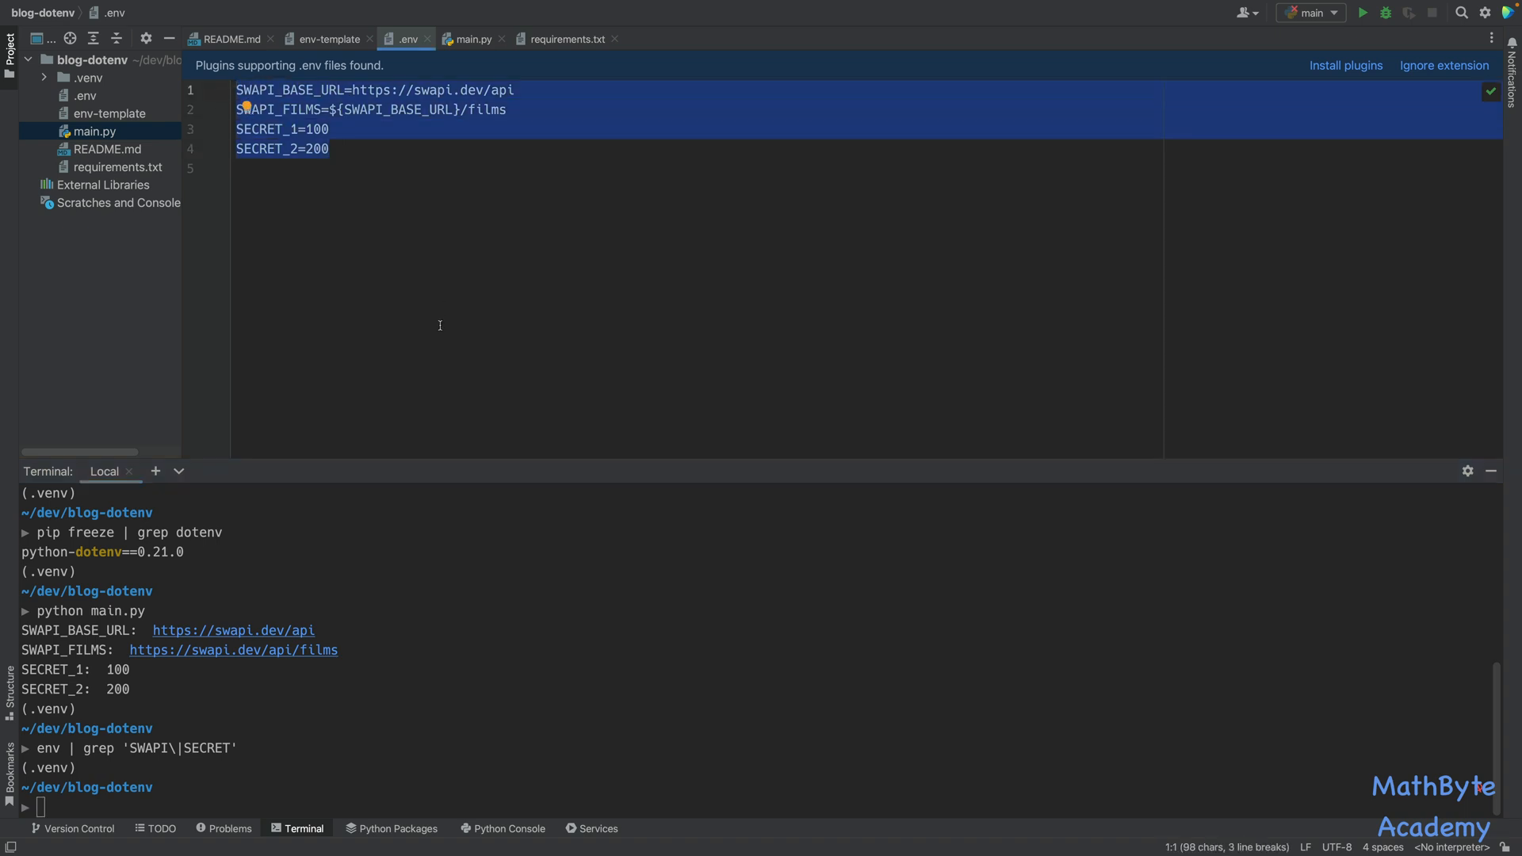
{"action": "mouse_move", "coordinate": [462, 640]}
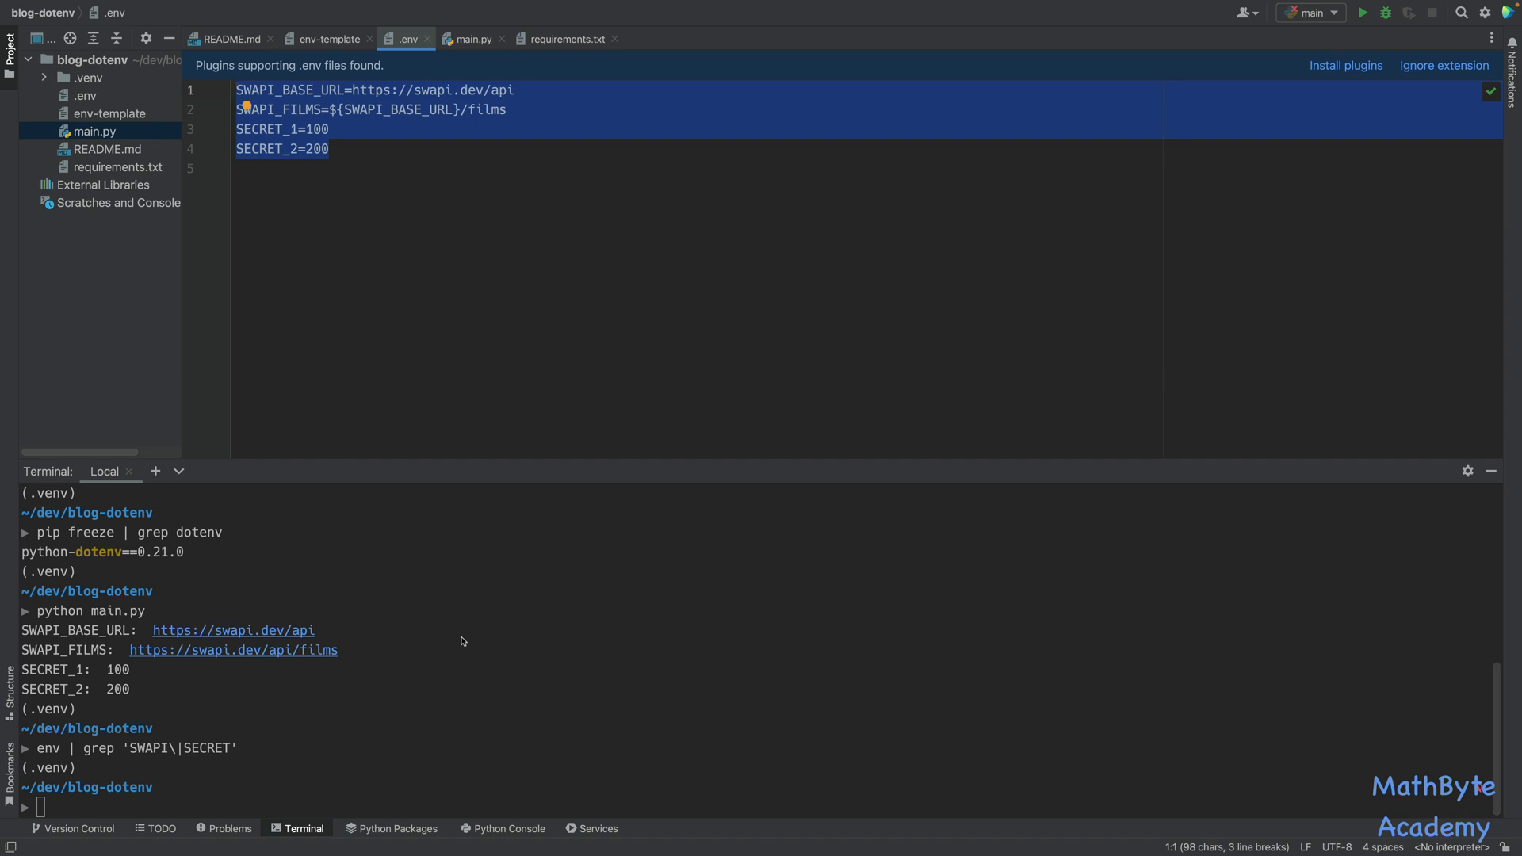
{"action": "mouse_move", "coordinate": [107, 131]}
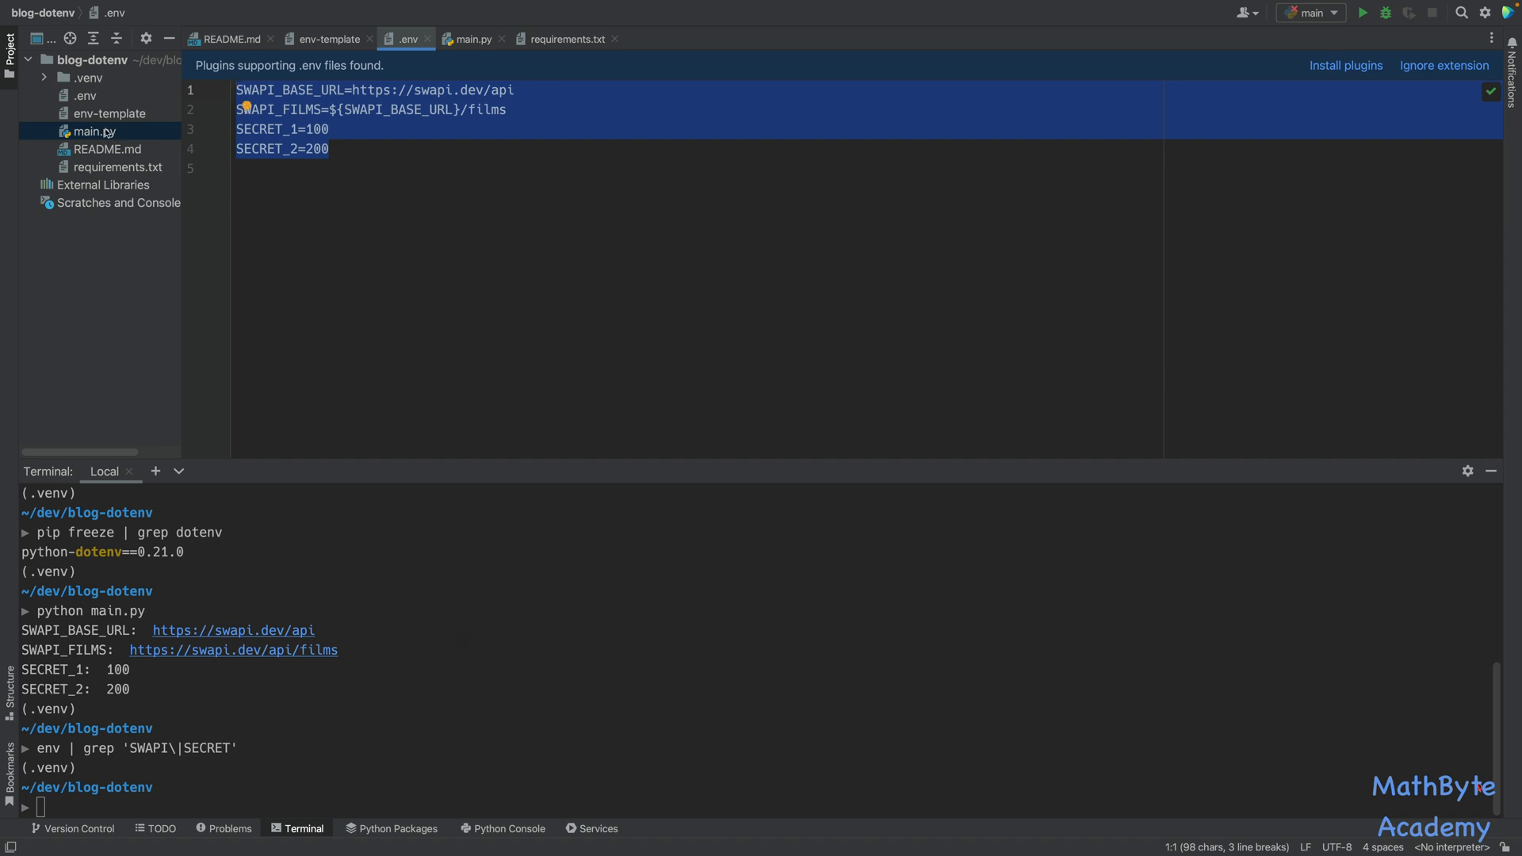
{"action": "mouse_move", "coordinate": [434, 665]}
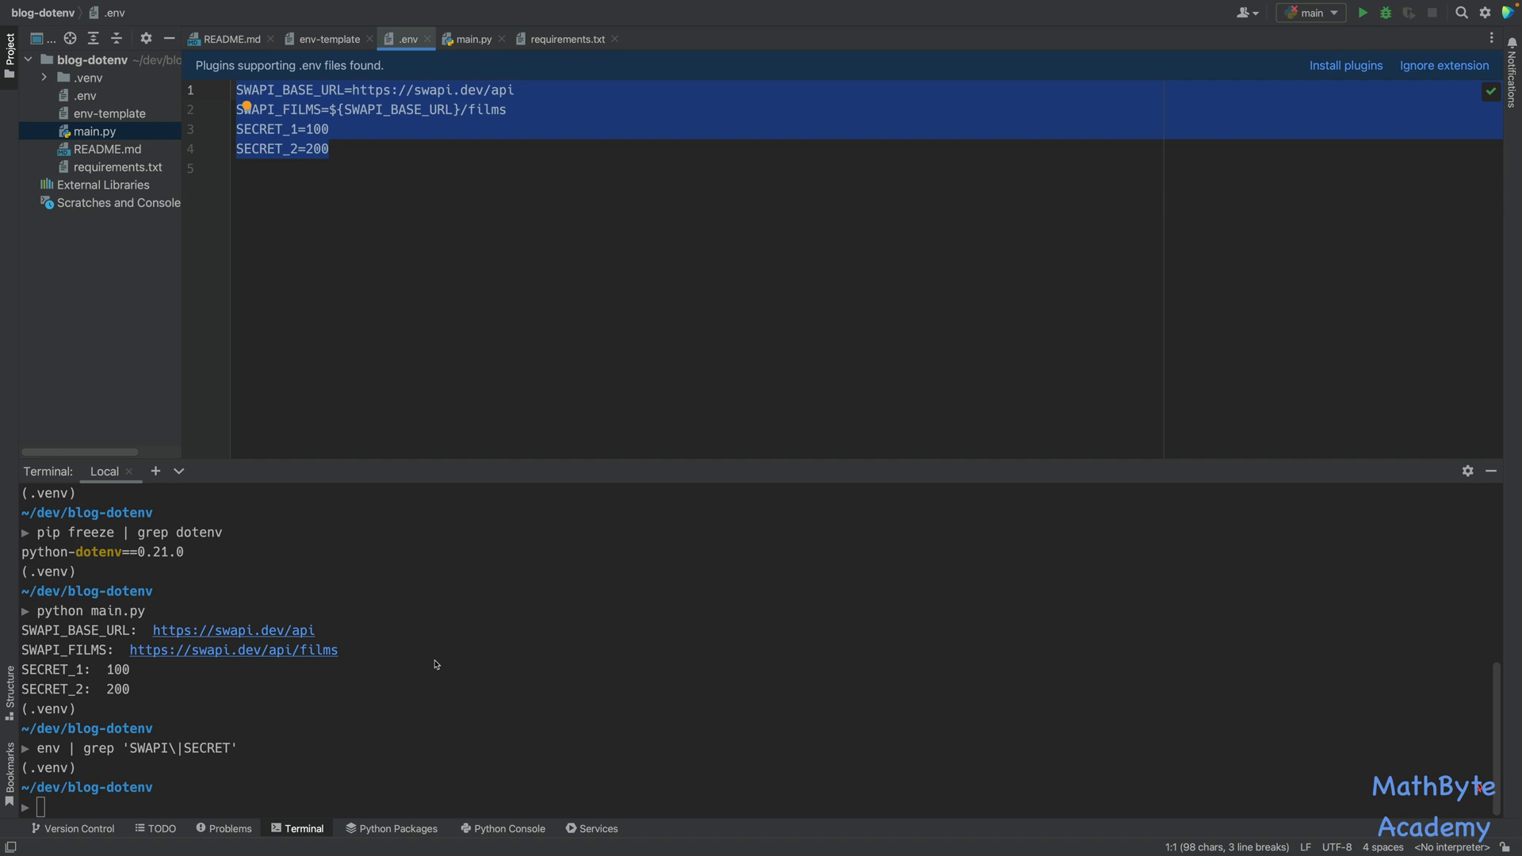
{"action": "mouse_move", "coordinate": [329, 789]}
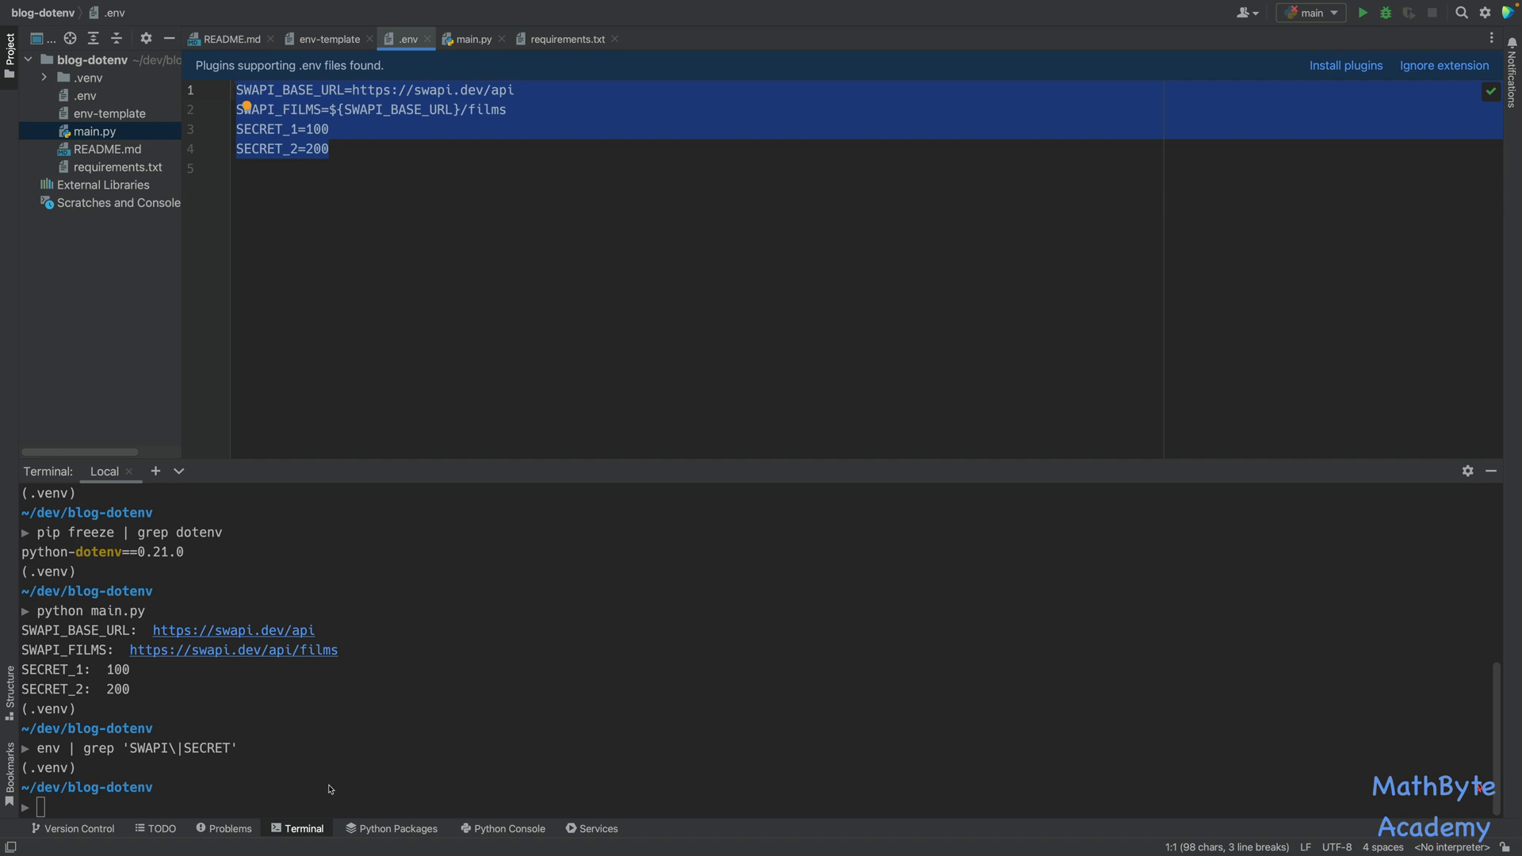
{"action": "mouse_move", "coordinate": [299, 805]}
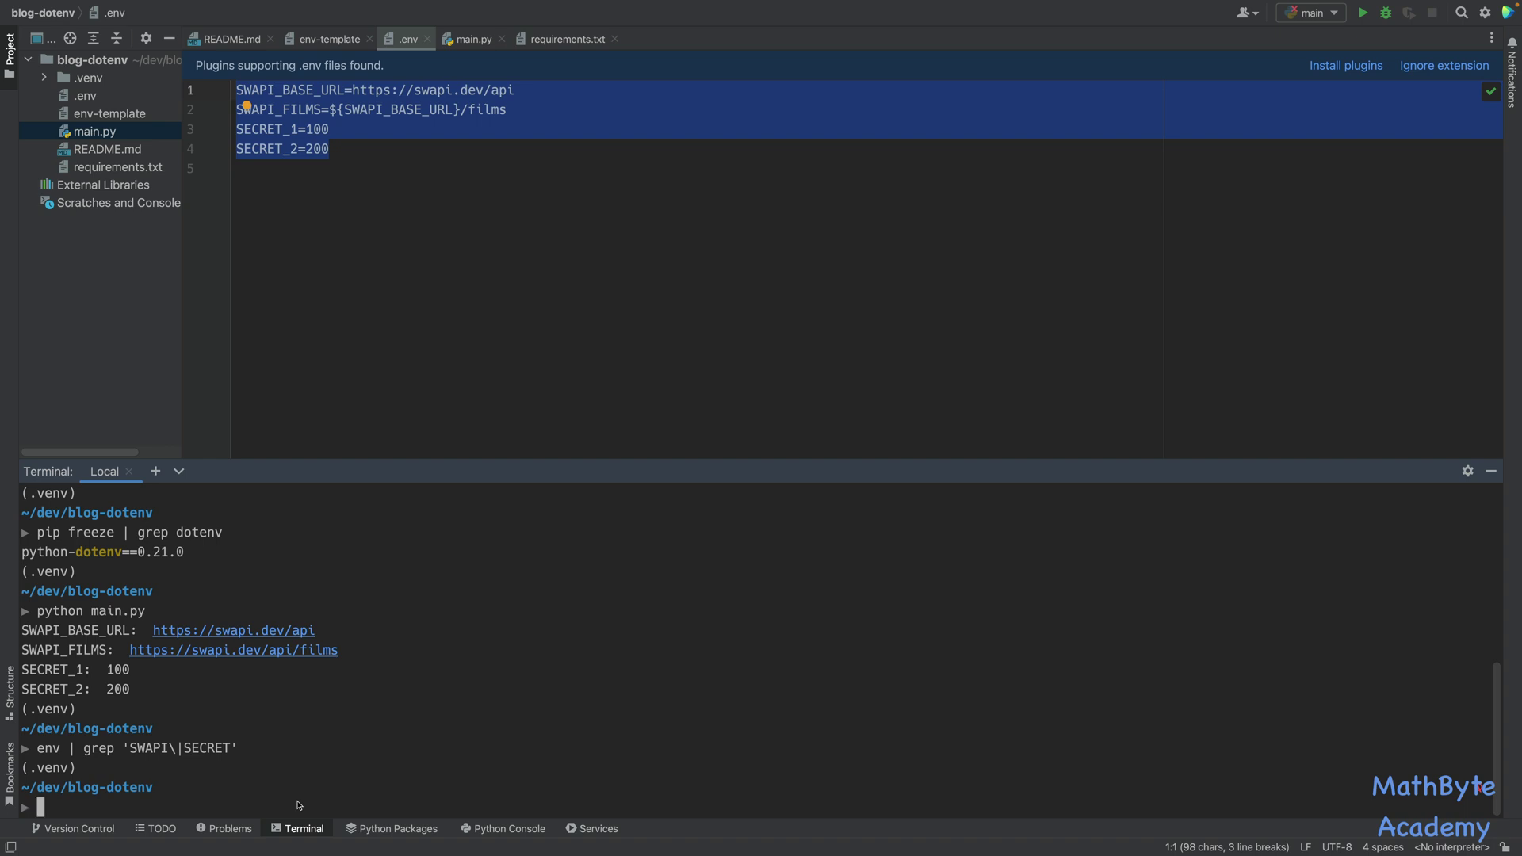
{"action": "type", "text": "export"}
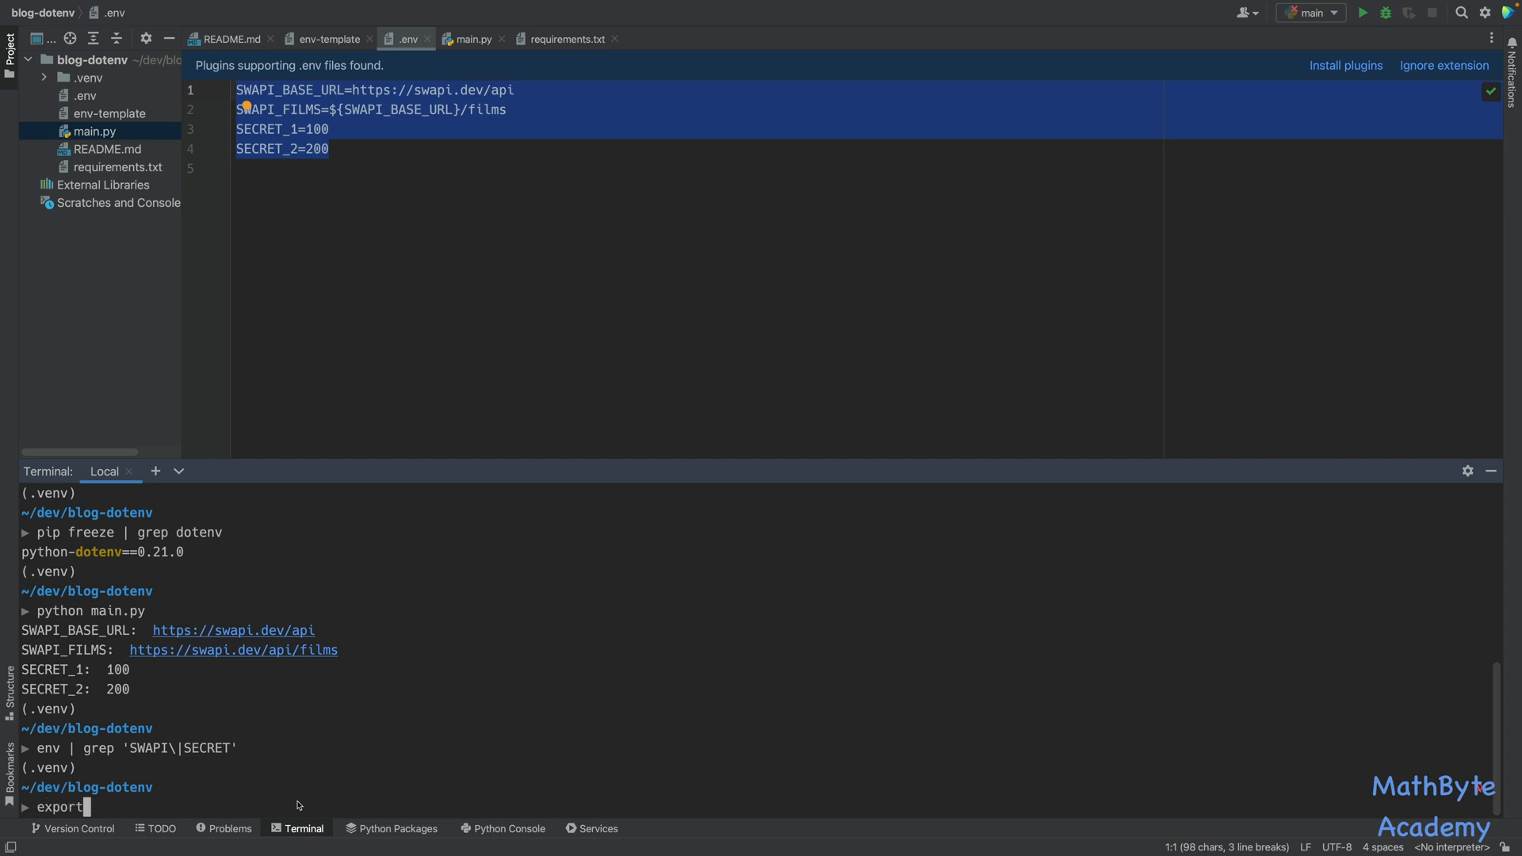
{"action": "type", "text": "SC"}
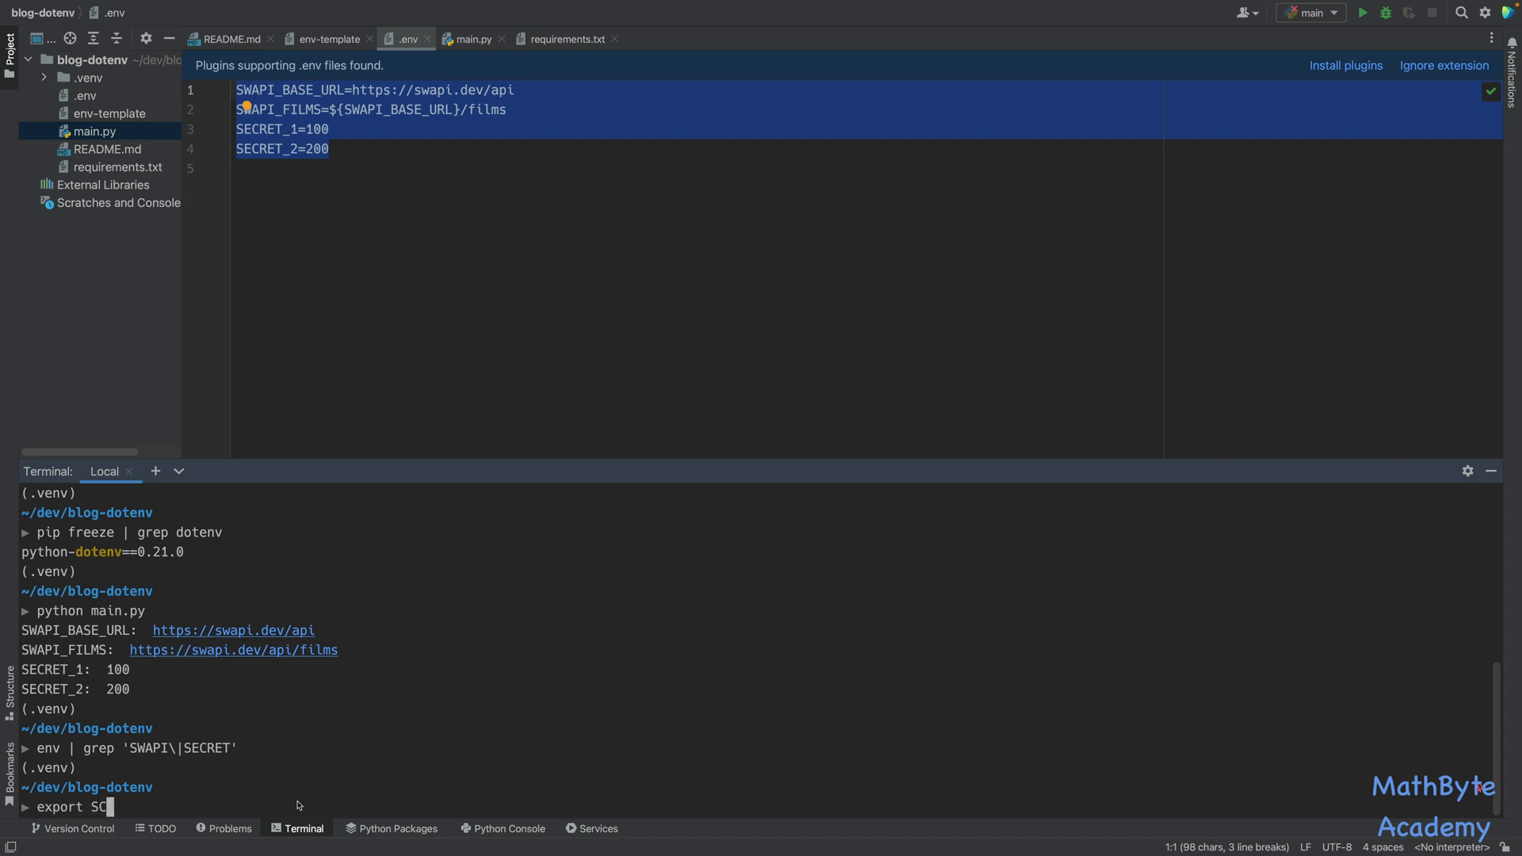
{"action": "type", "text": "C"}
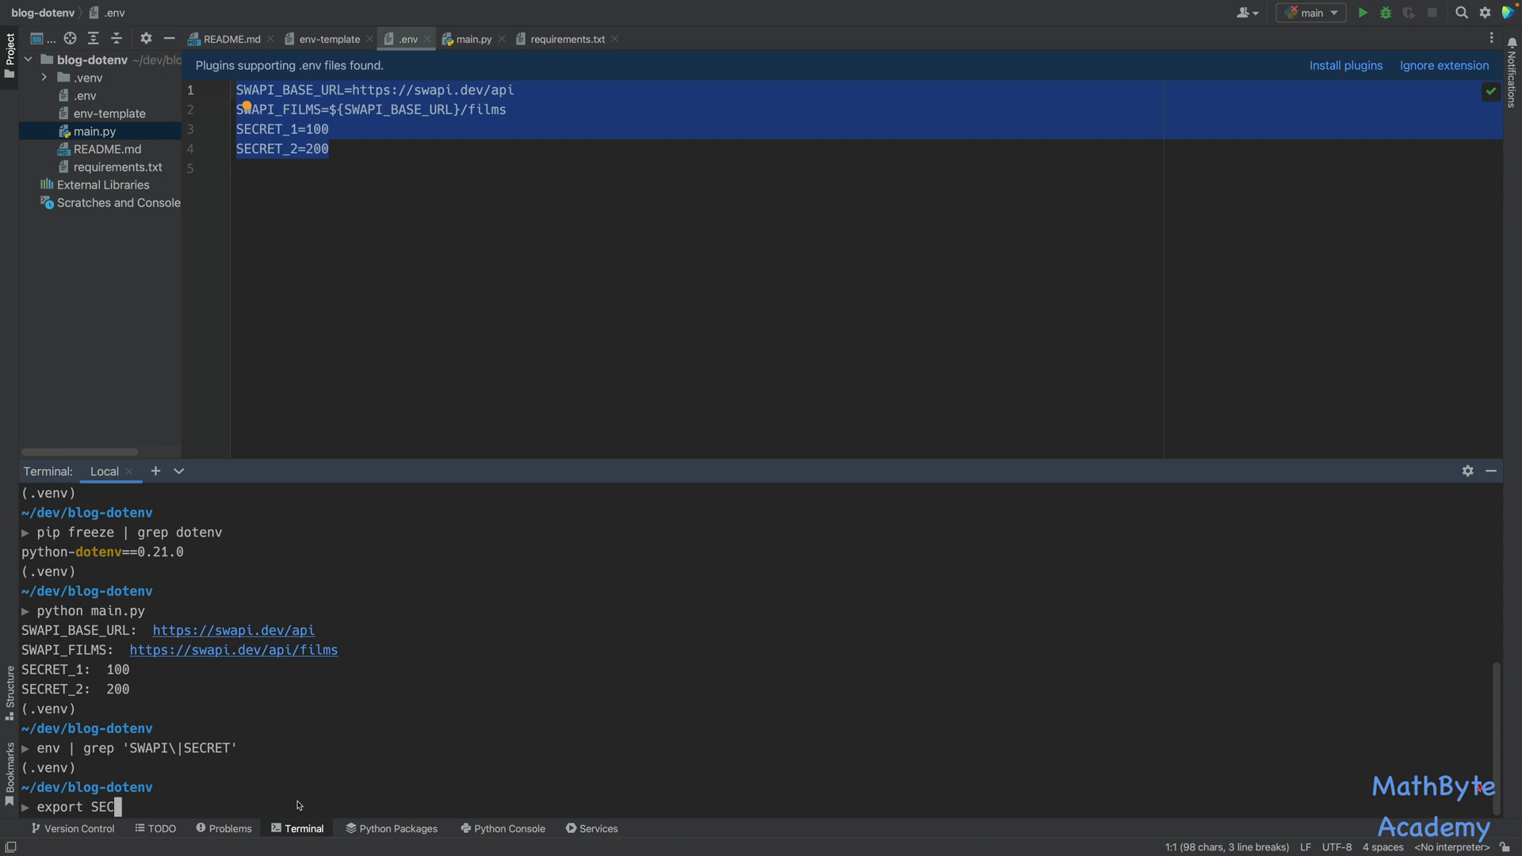
{"action": "type", "text": "RET_1="}
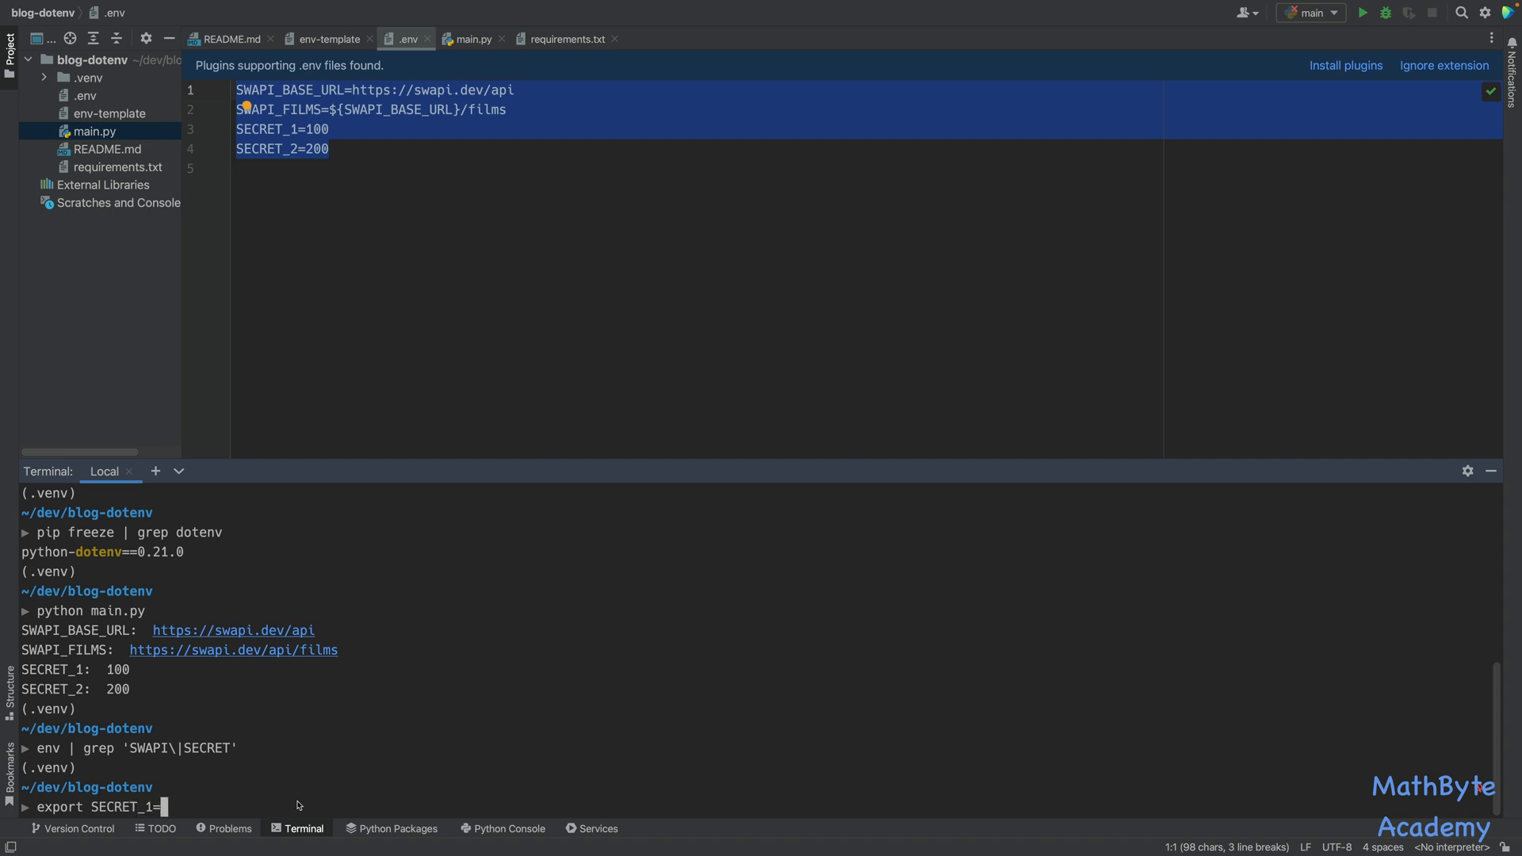
{"action": "type", "text": "abcdefg"}
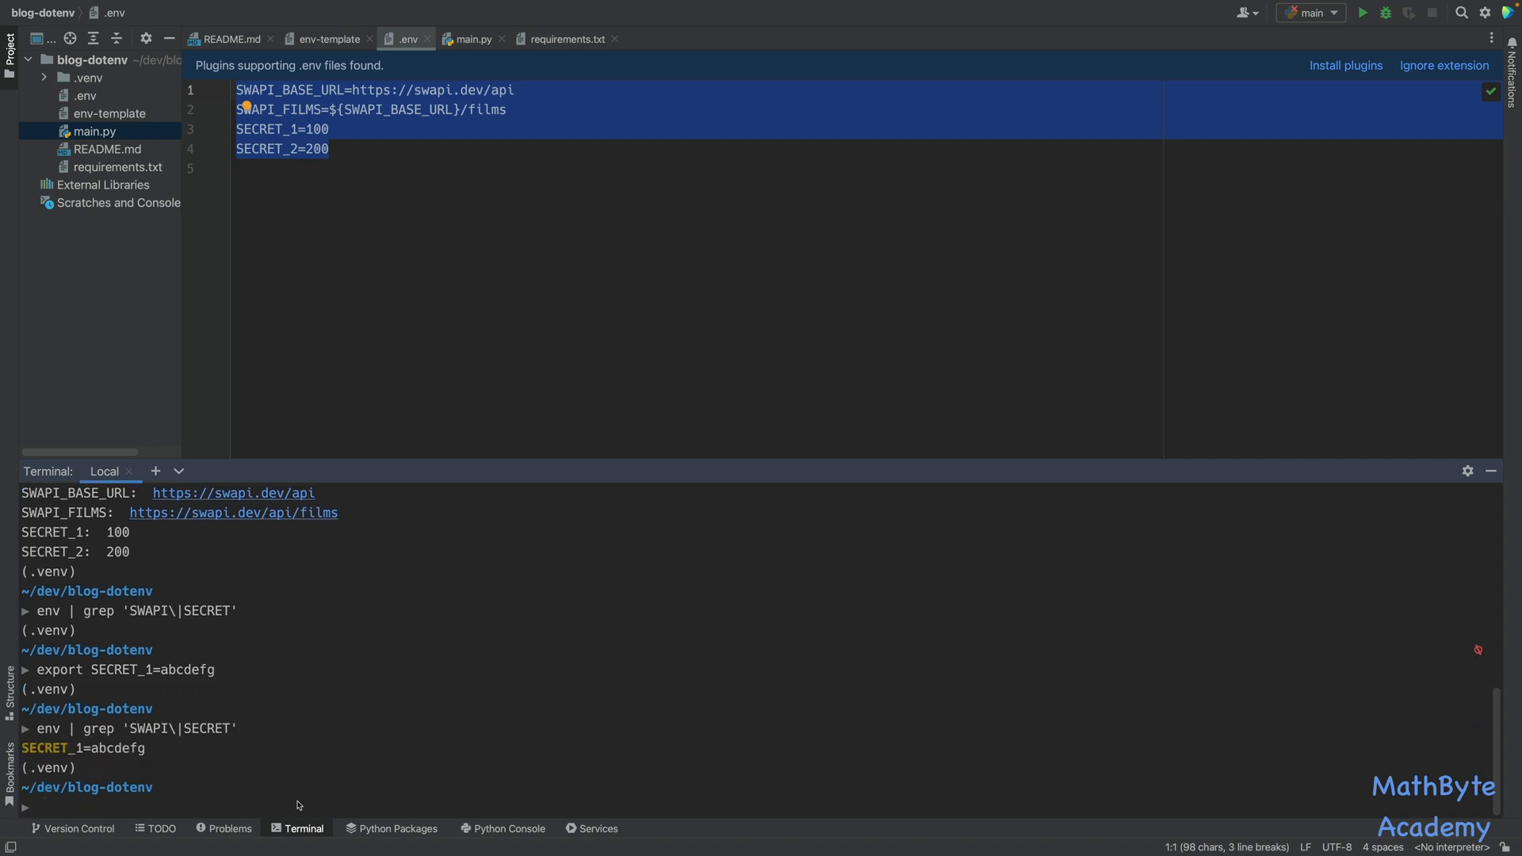
{"action": "mouse_move", "coordinate": [46, 753]}
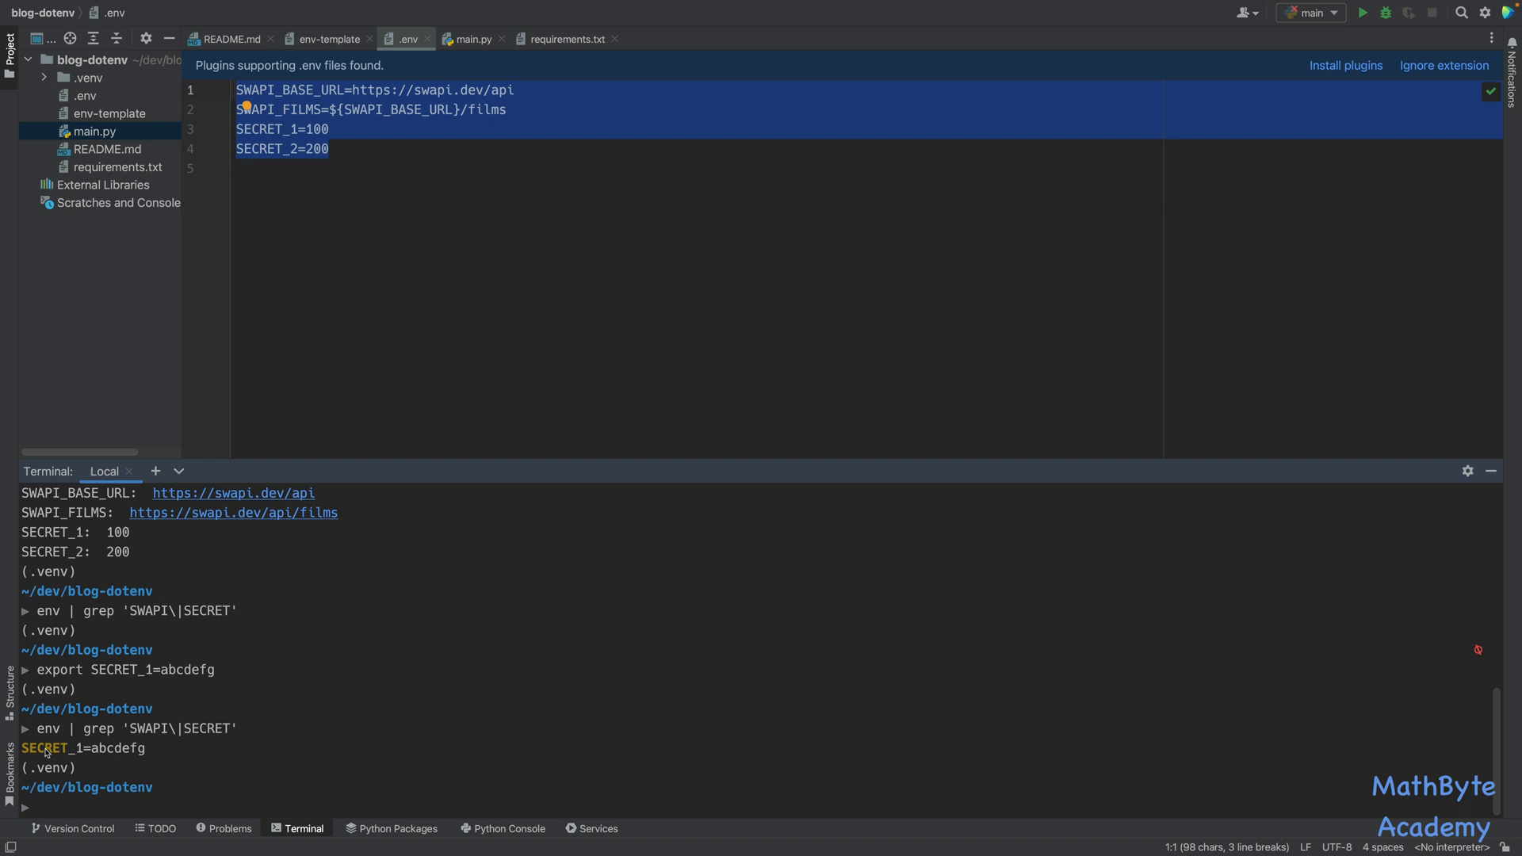
{"action": "mouse_move", "coordinate": [129, 816]}
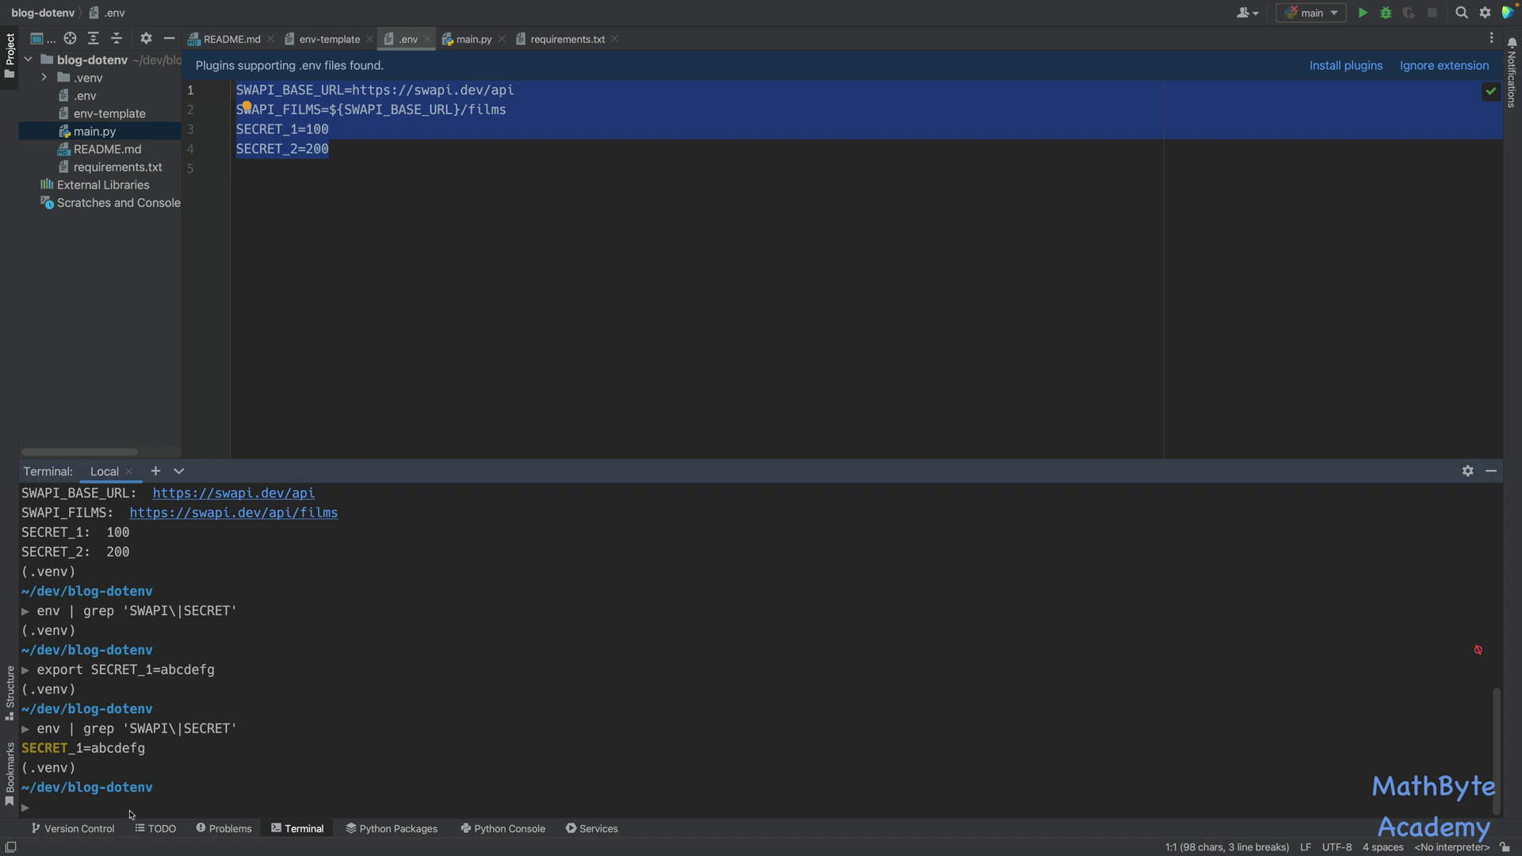
{"action": "type", "text": "python main.py"}
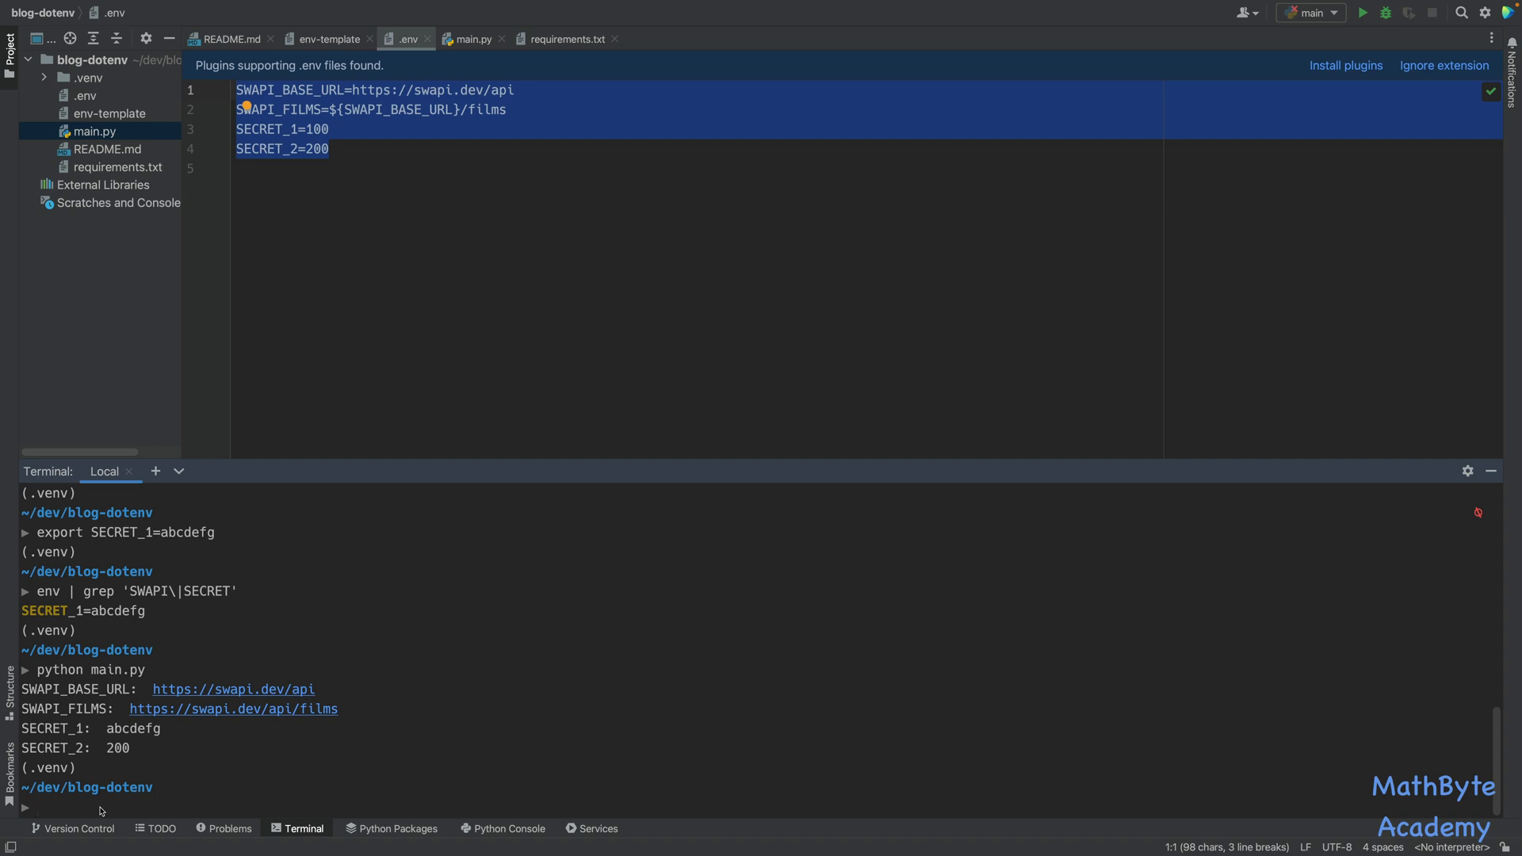
{"action": "type", "text": "S"}
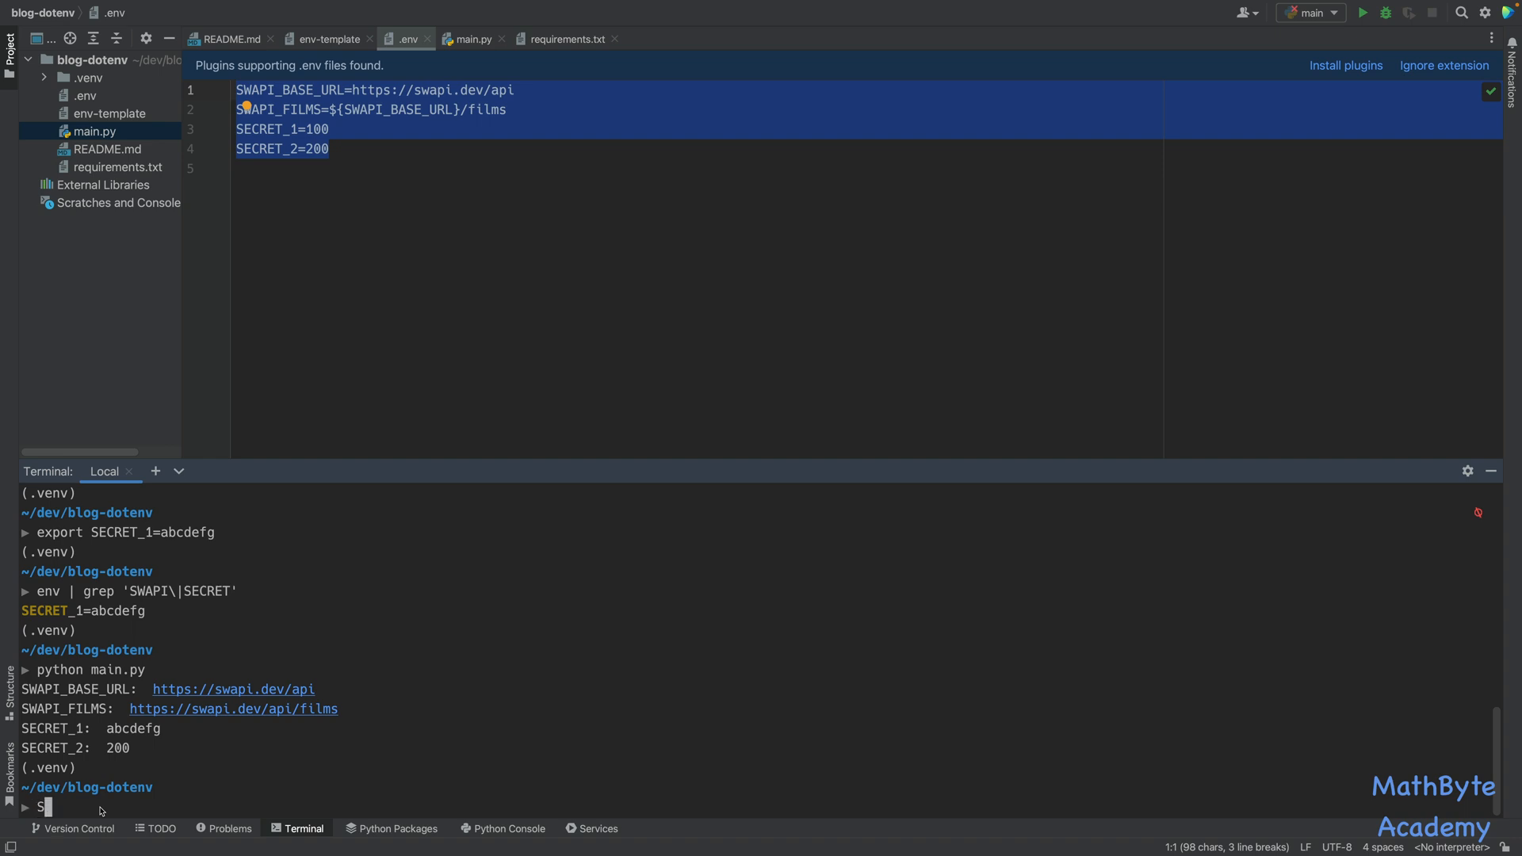
{"action": "type", "text": "SECRET_1="}
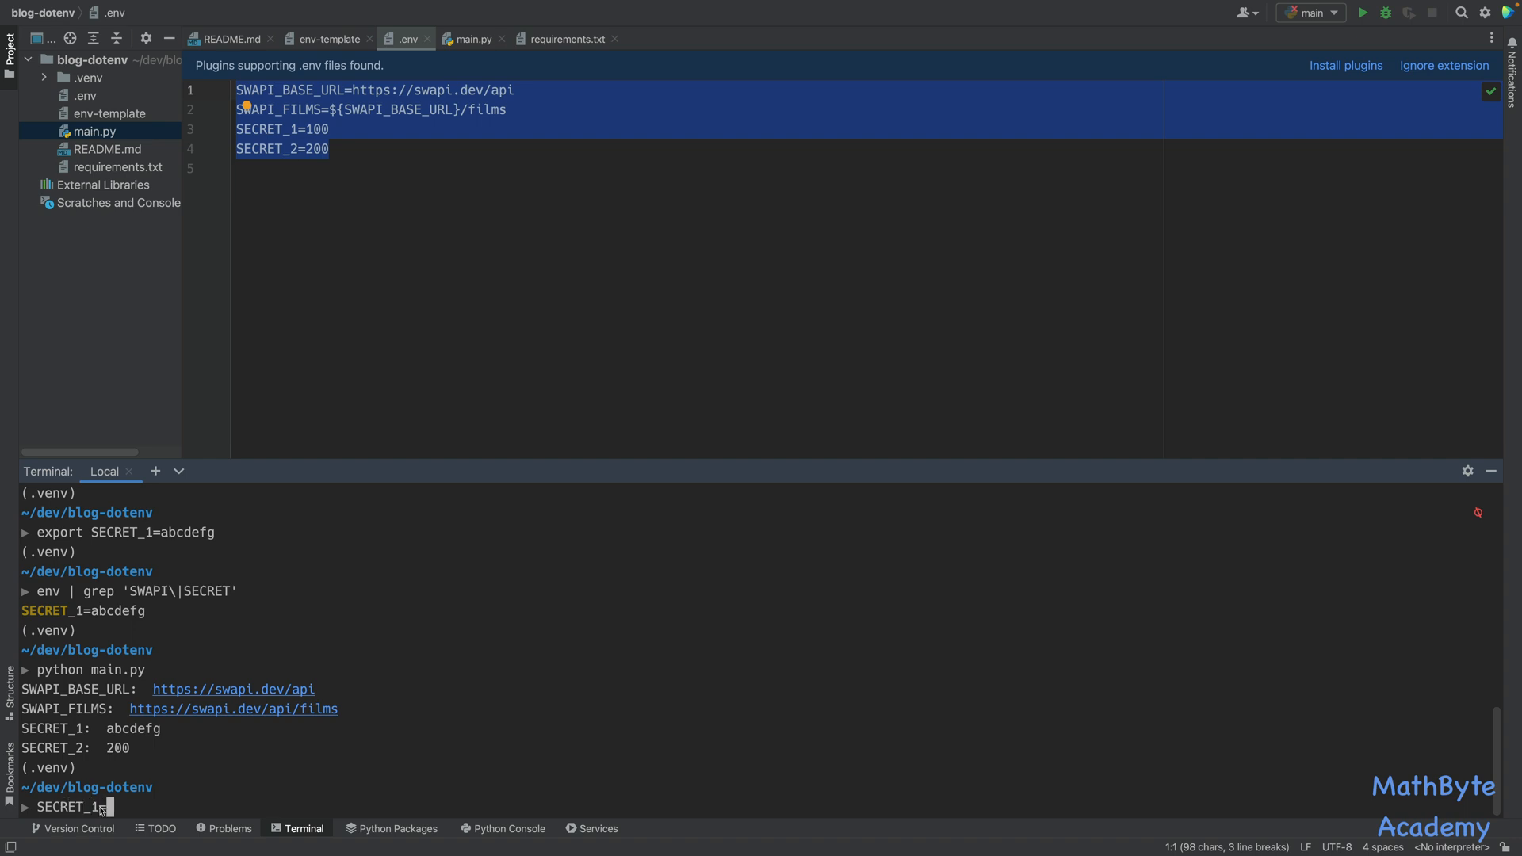
{"action": "type", "text": "stuvw"}
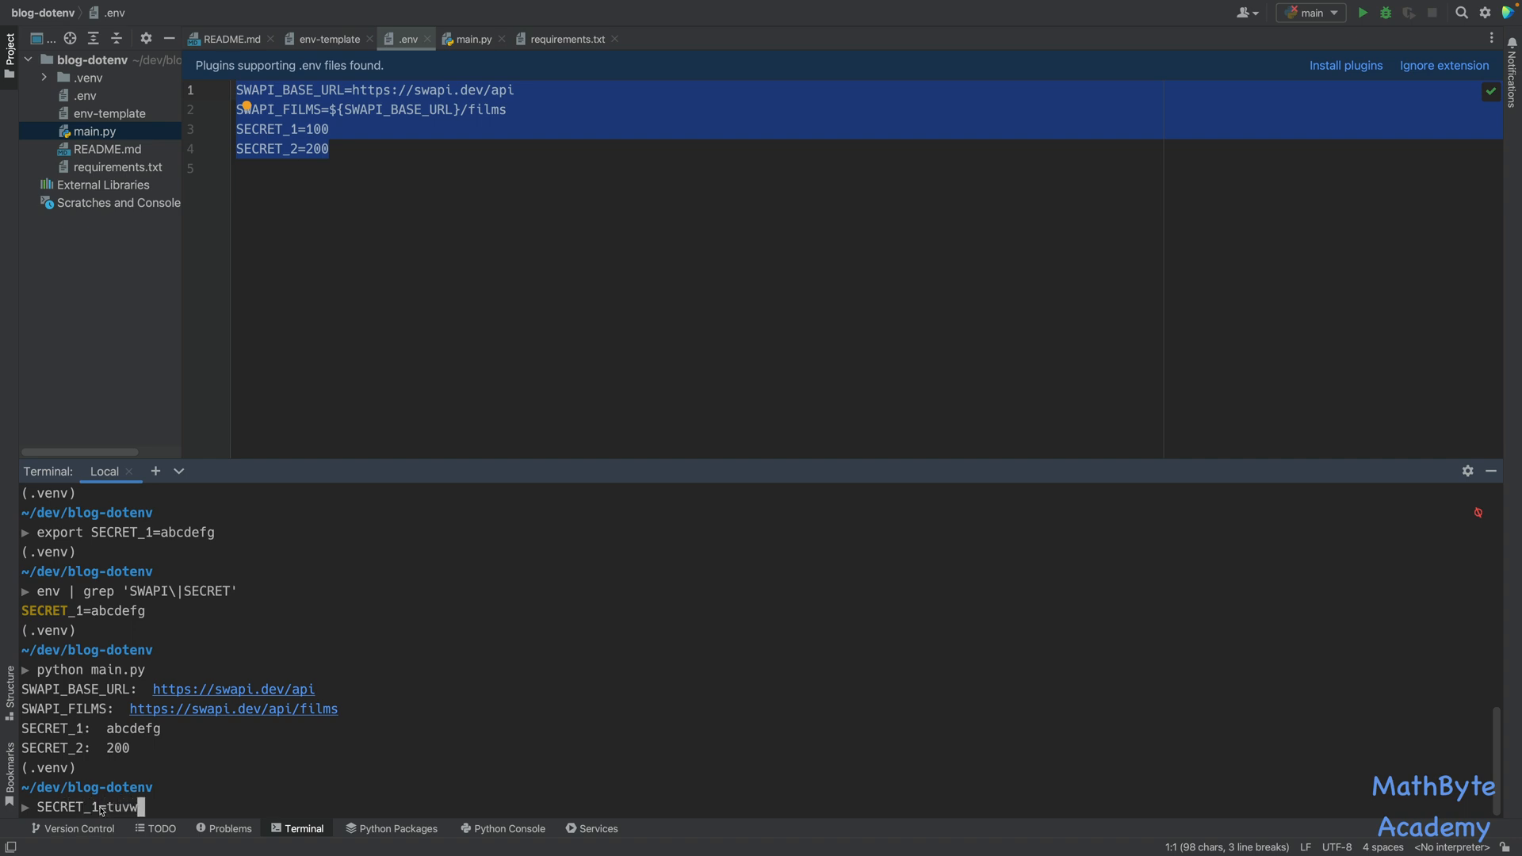
{"action": "type", "text": "xyz p"}
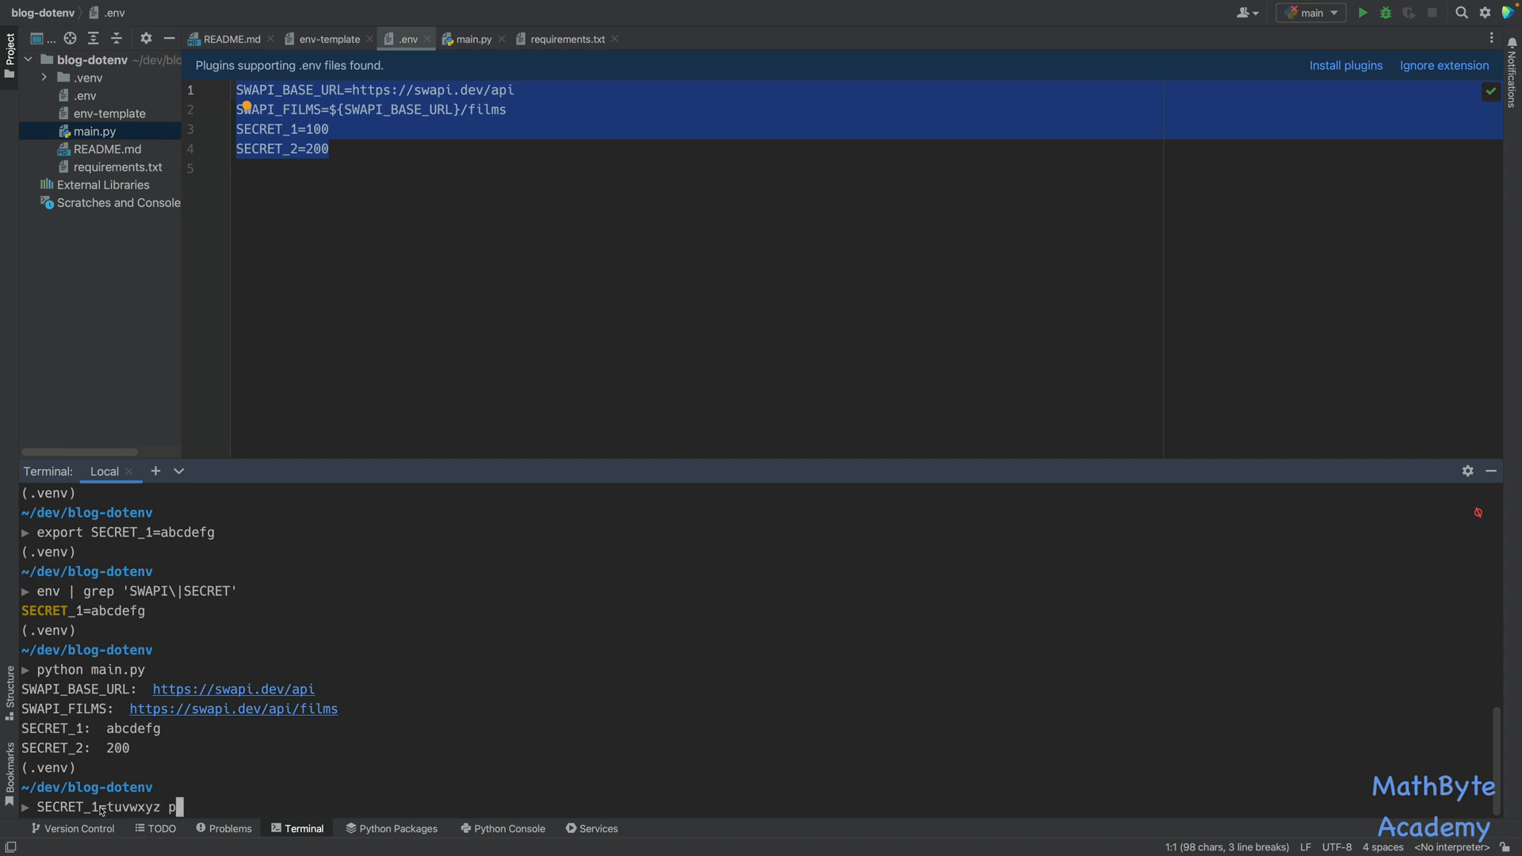
{"action": "type", "text": "ython main"}
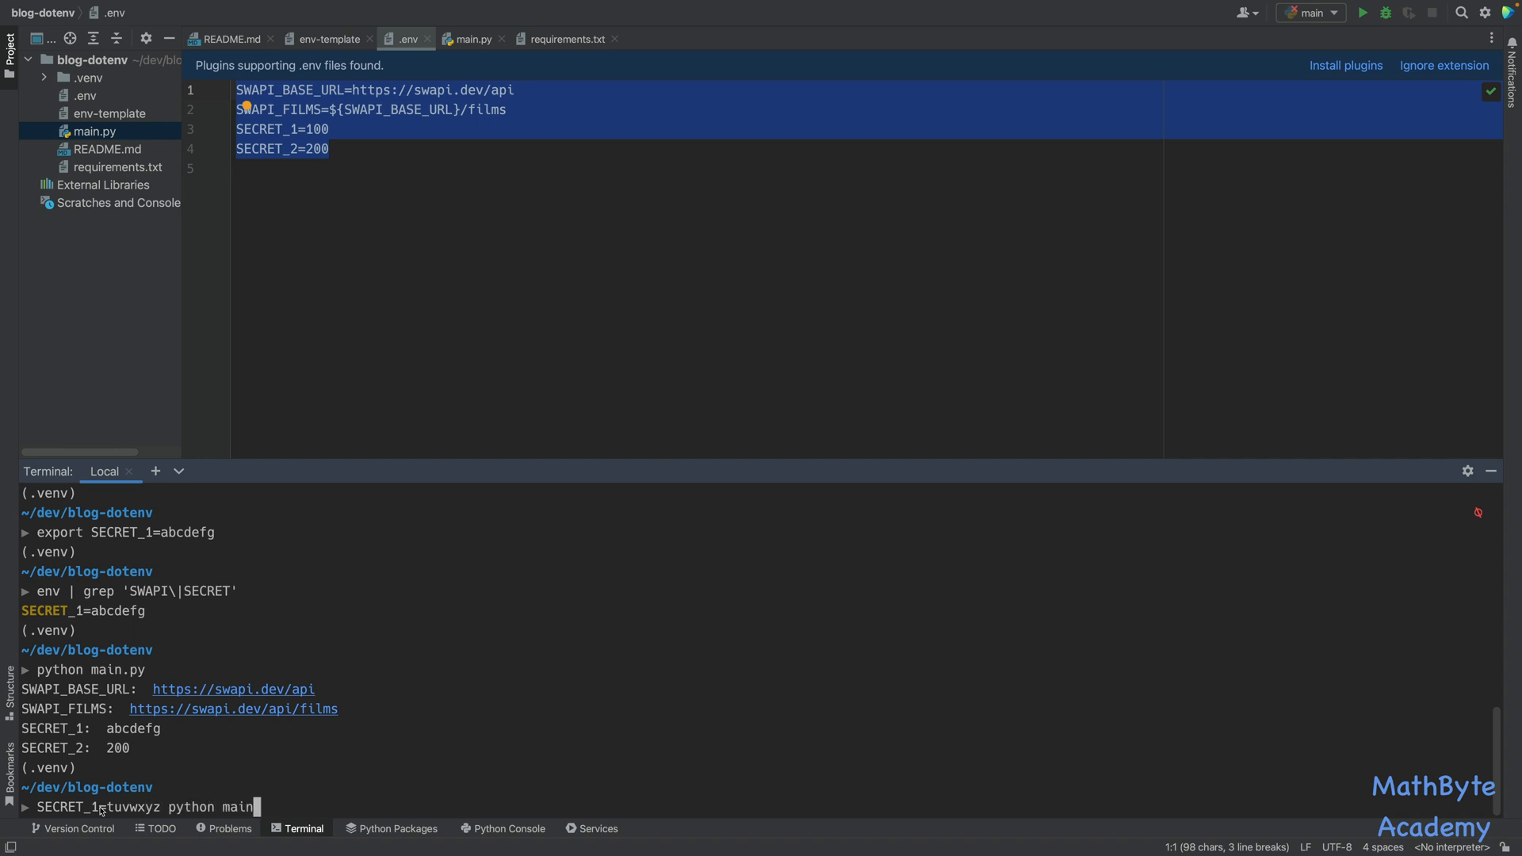
{"action": "key", "text": "Return"}
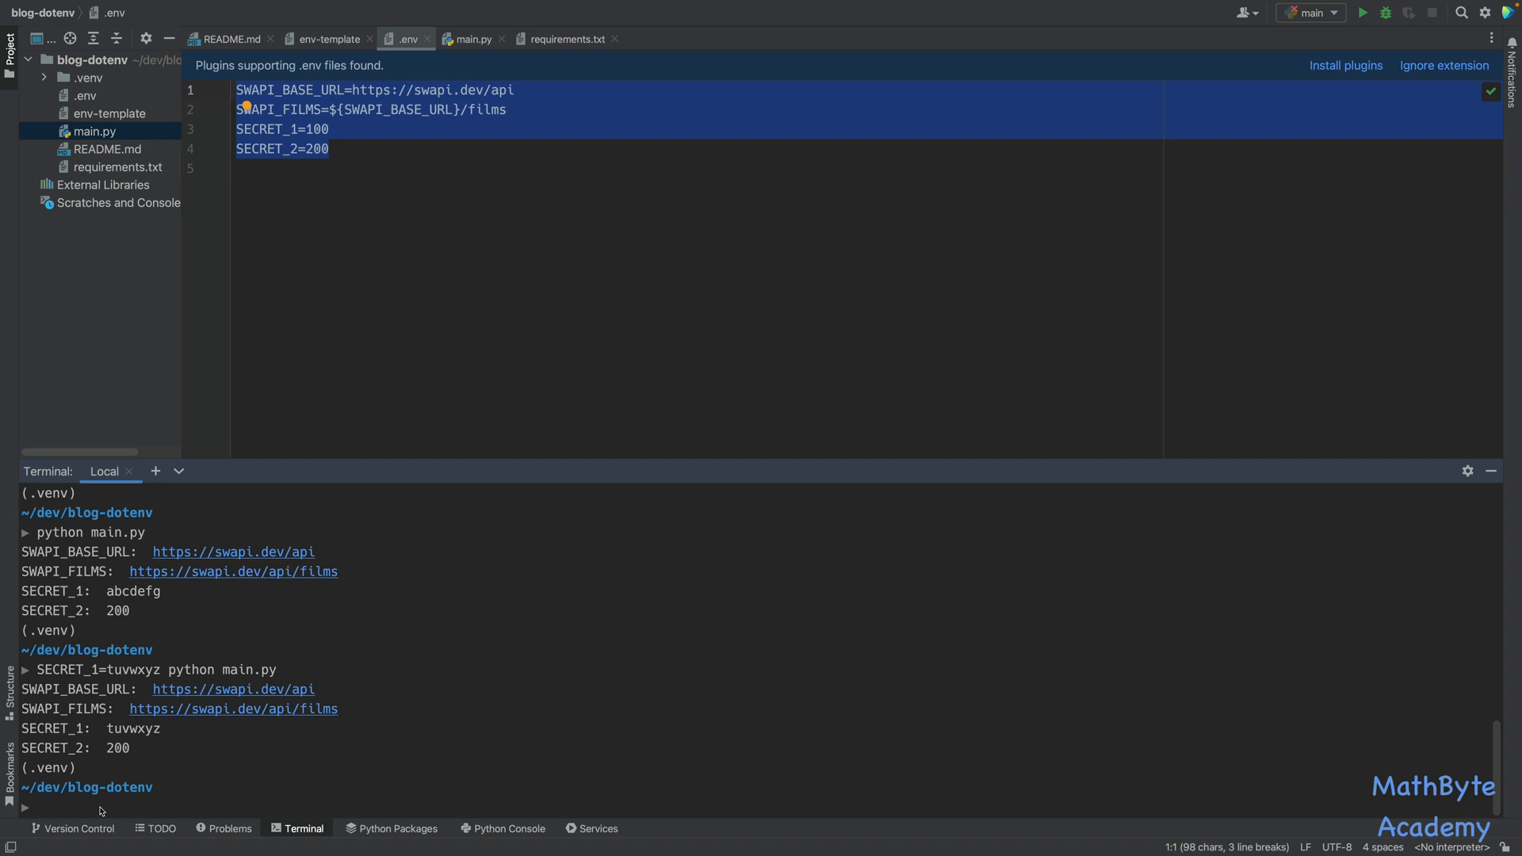
{"action": "mouse_move", "coordinate": [107, 730]}
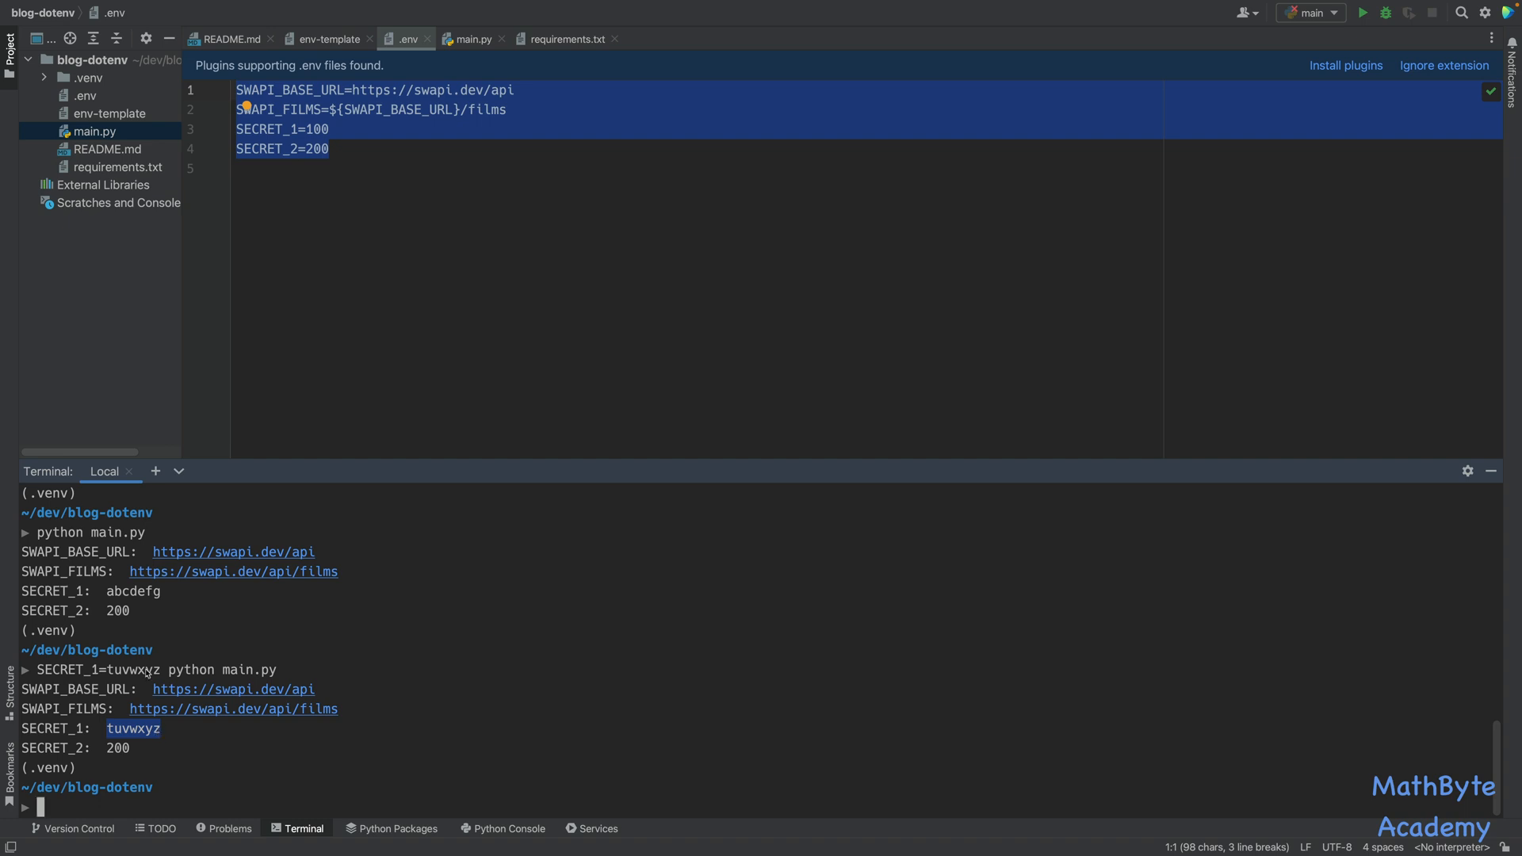
{"action": "mouse_move", "coordinate": [288, 781]}
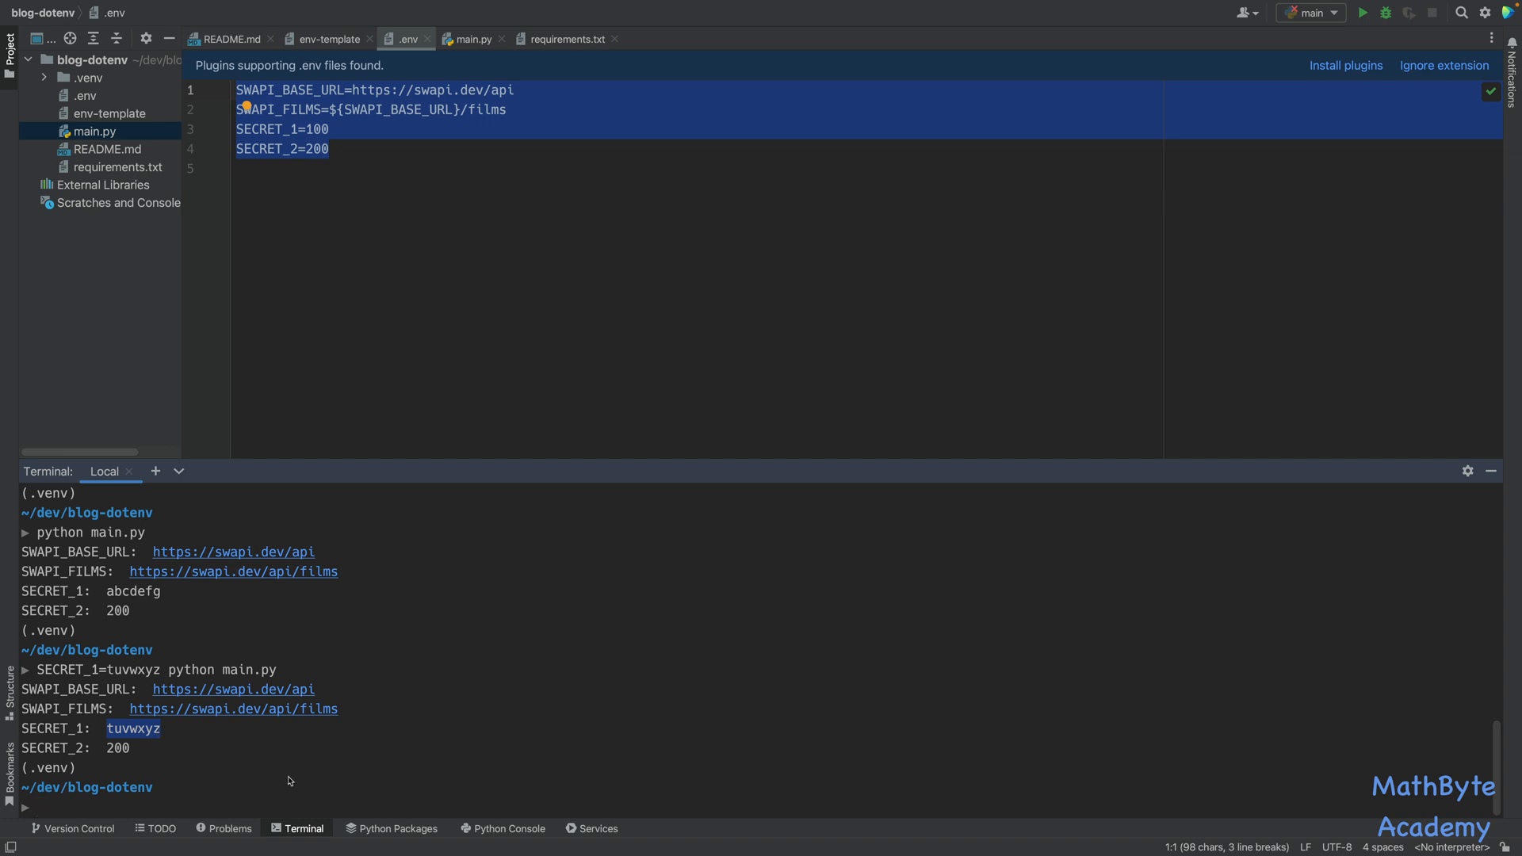
{"action": "mouse_move", "coordinate": [329, 226]}
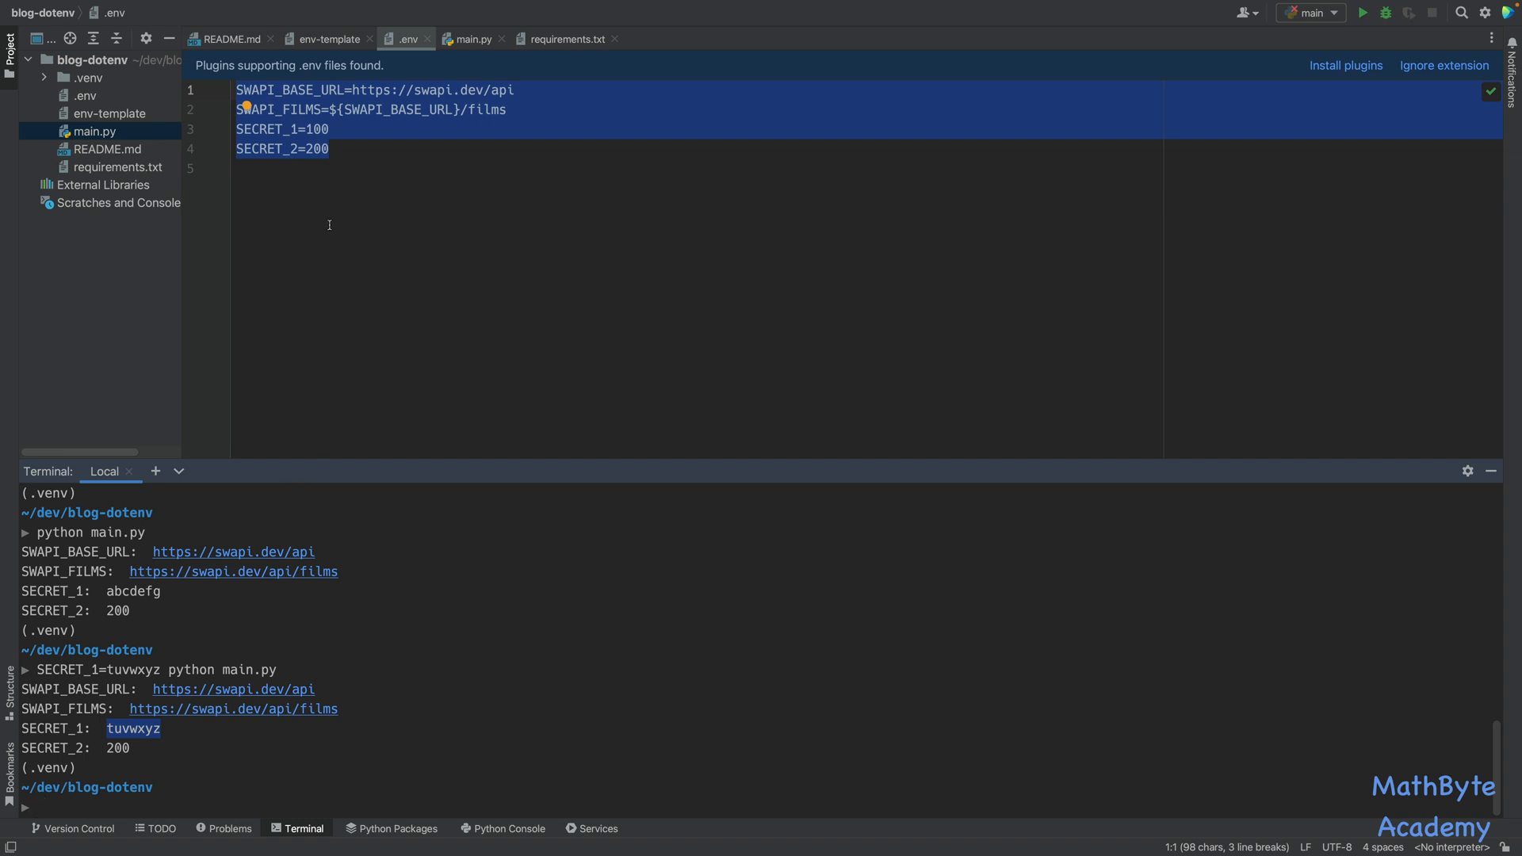
{"action": "left_click", "coordinate": [330, 149]}
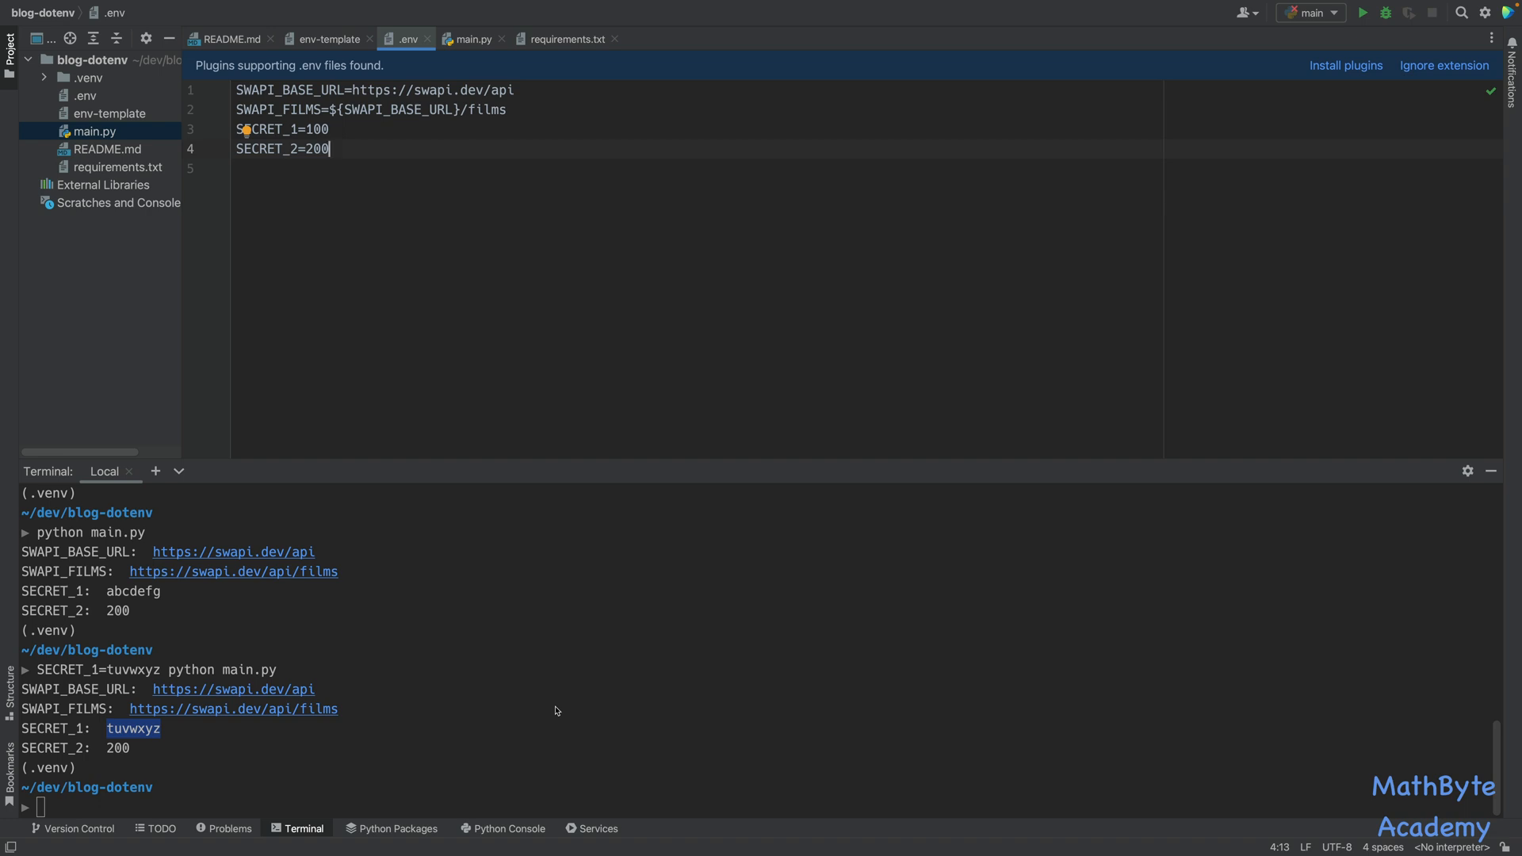
{"action": "mouse_move", "coordinate": [129, 810]}
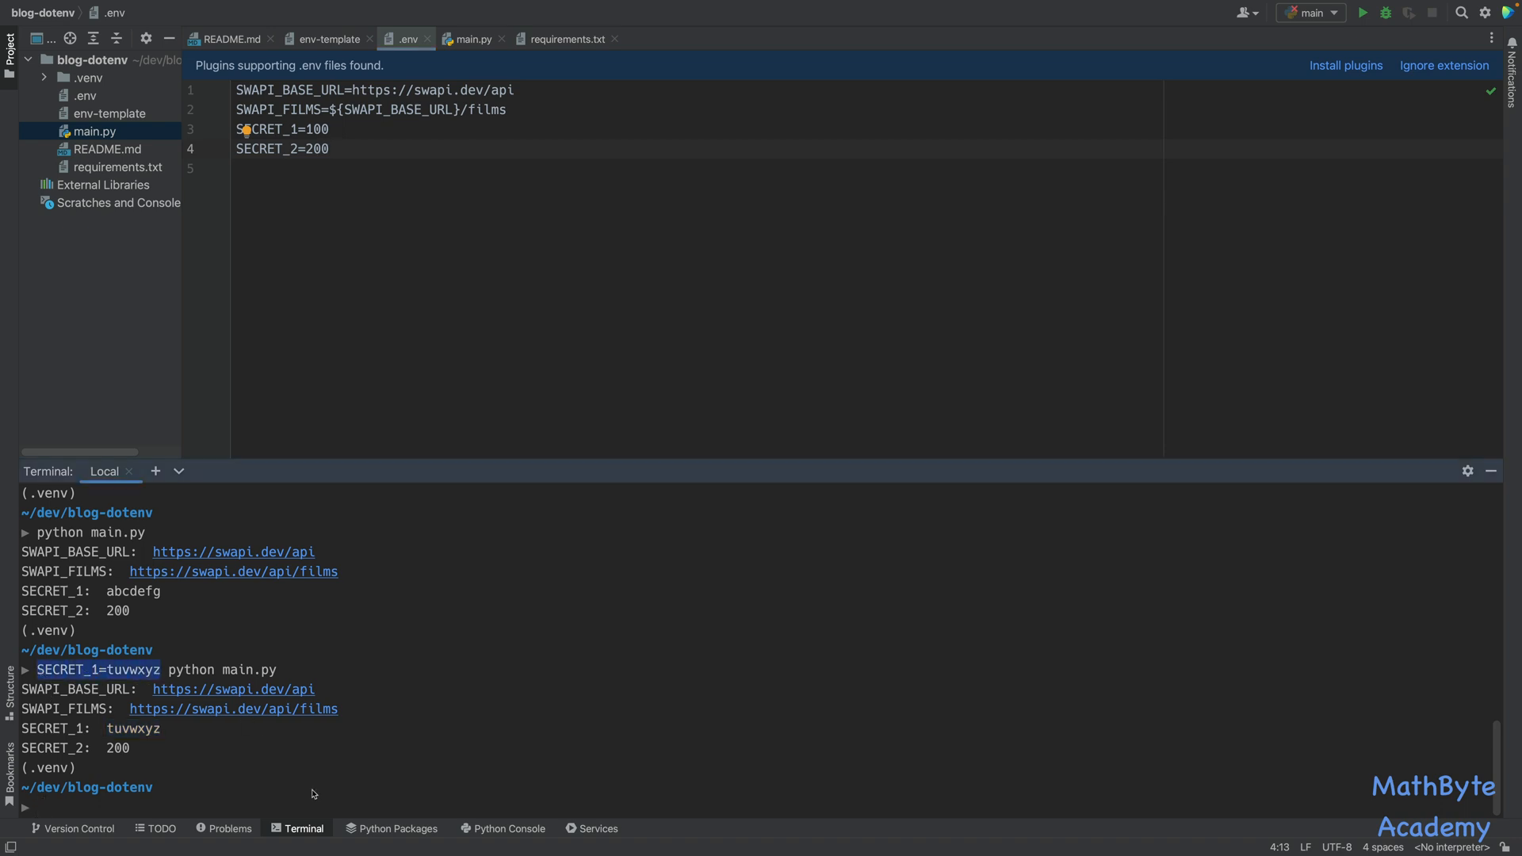
- Clear the terminal and rename the .env file to .env-old via Refactor > Rename
{"action": "key", "text": "ctrl+a"}
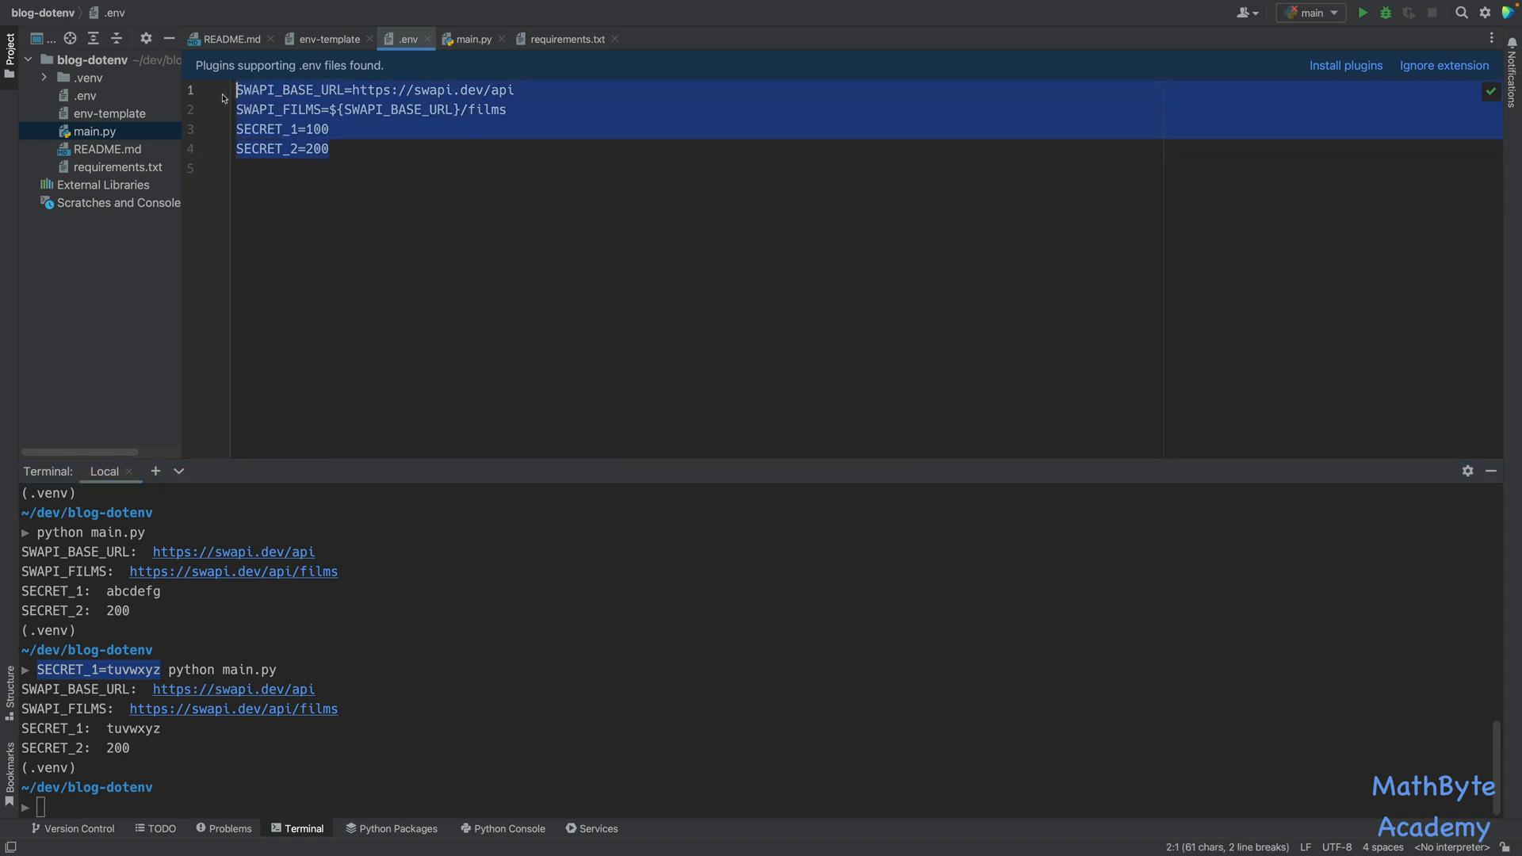
{"action": "left_click", "coordinate": [86, 96]}
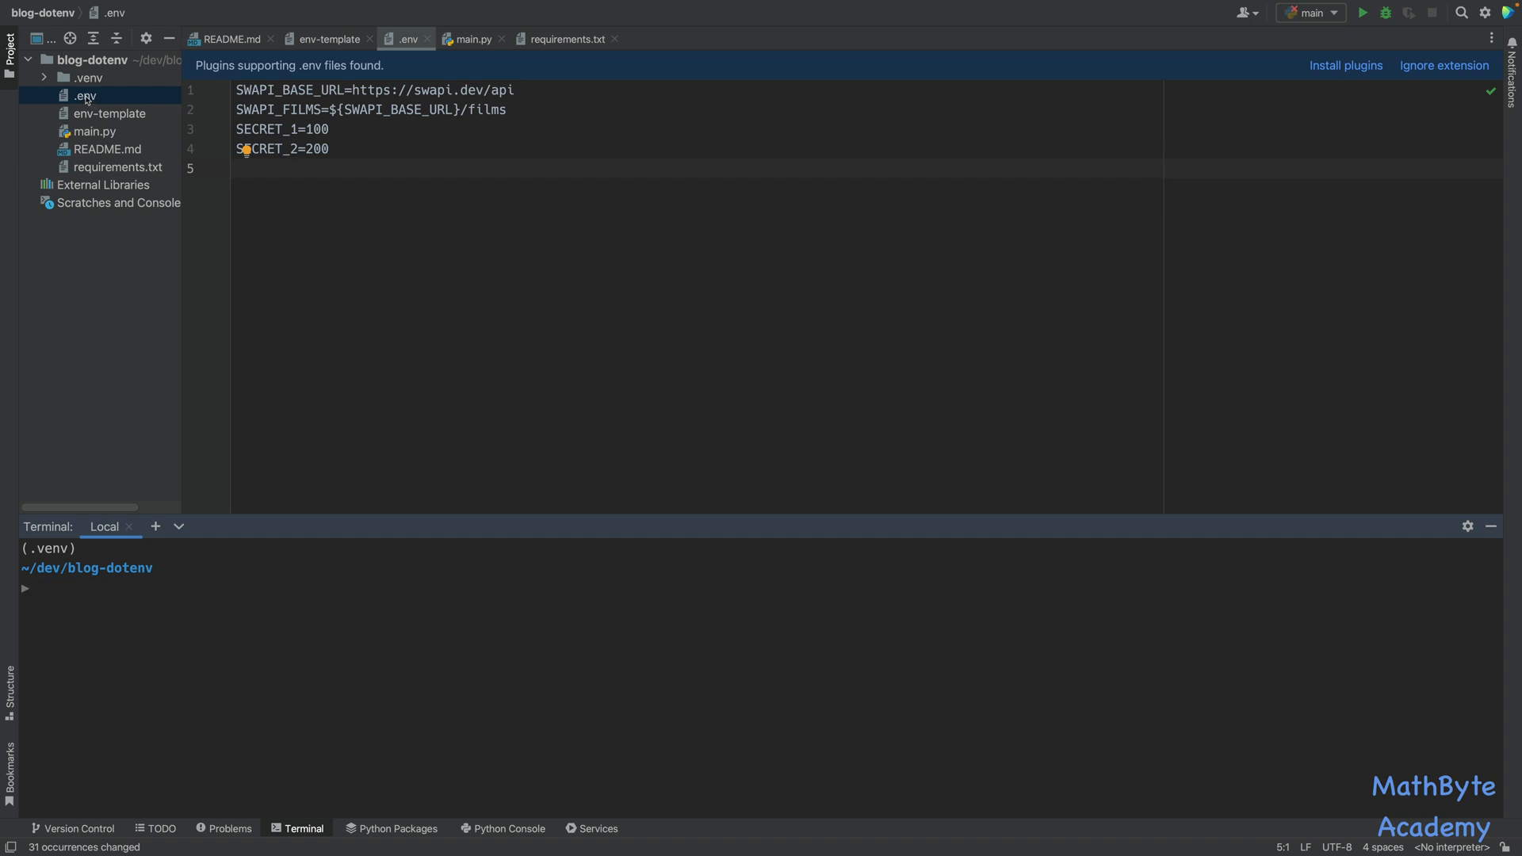
{"action": "right_click", "coordinate": [84, 95]}
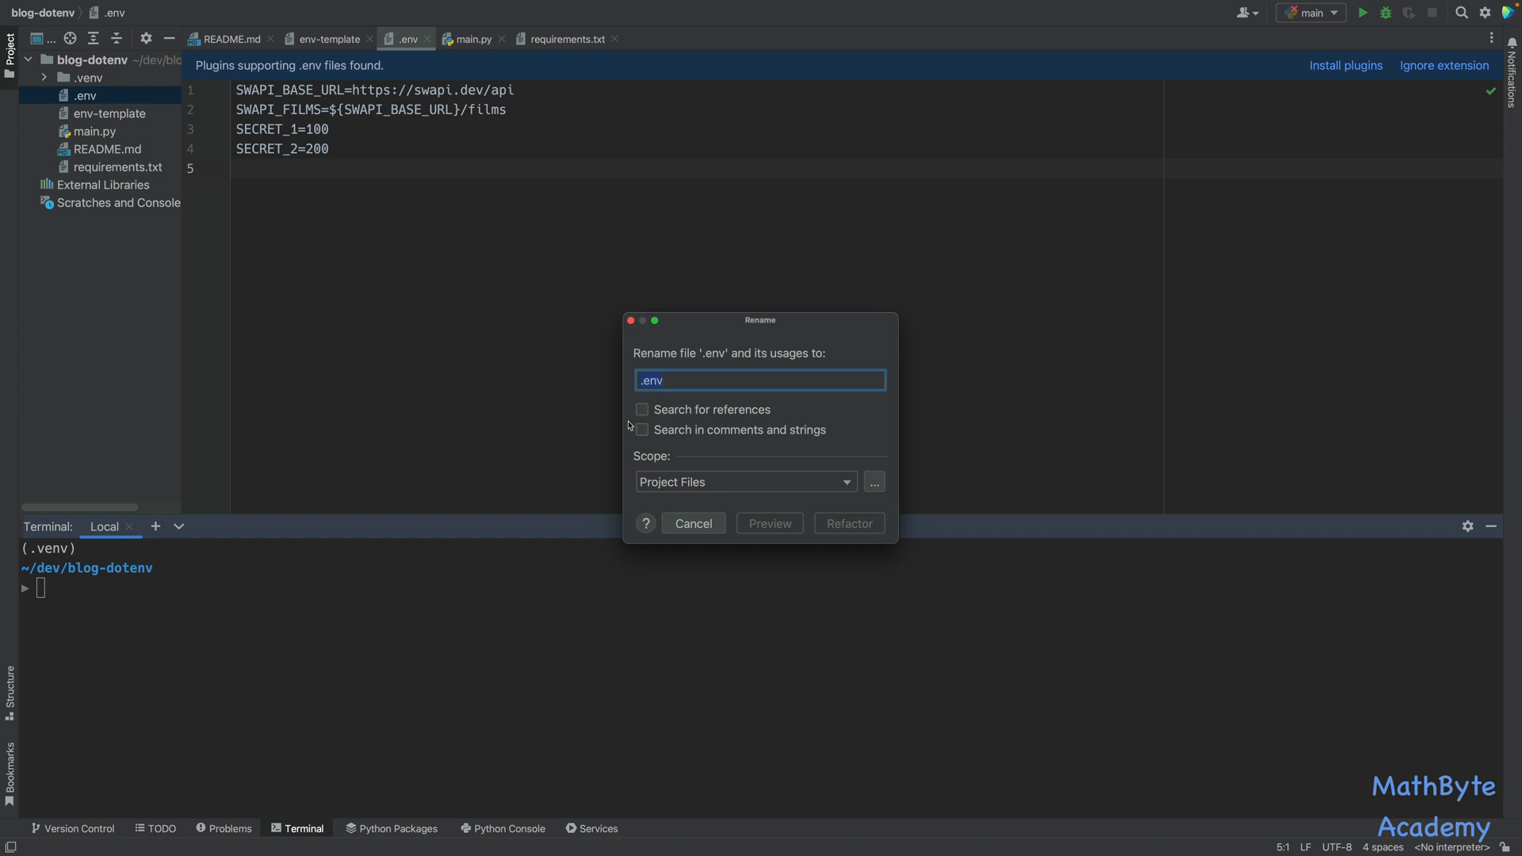
{"action": "mouse_move", "coordinate": [765, 513]}
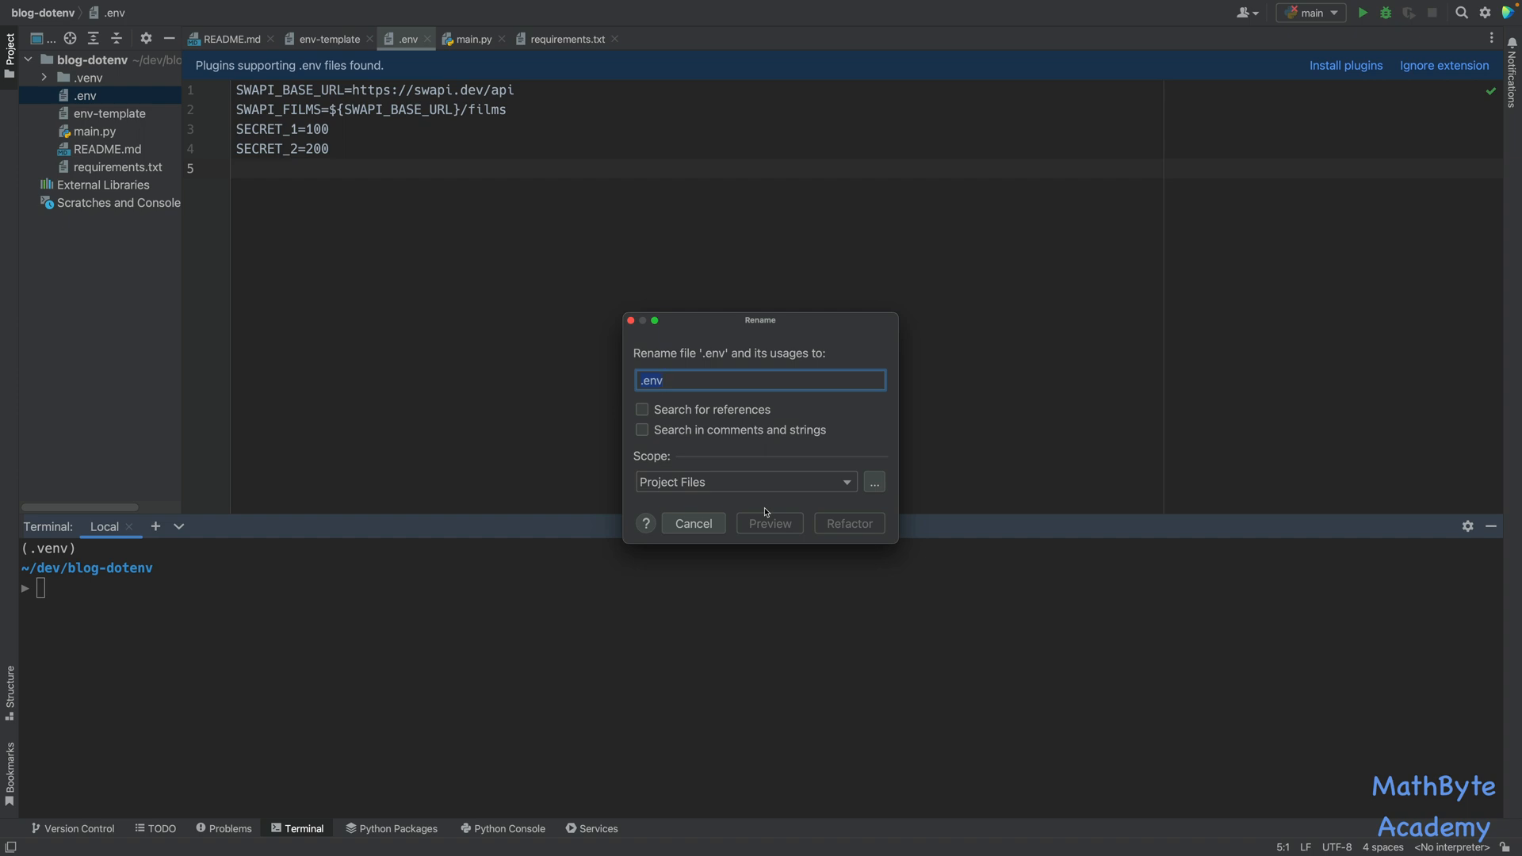
{"action": "left_click", "coordinate": [664, 380]}
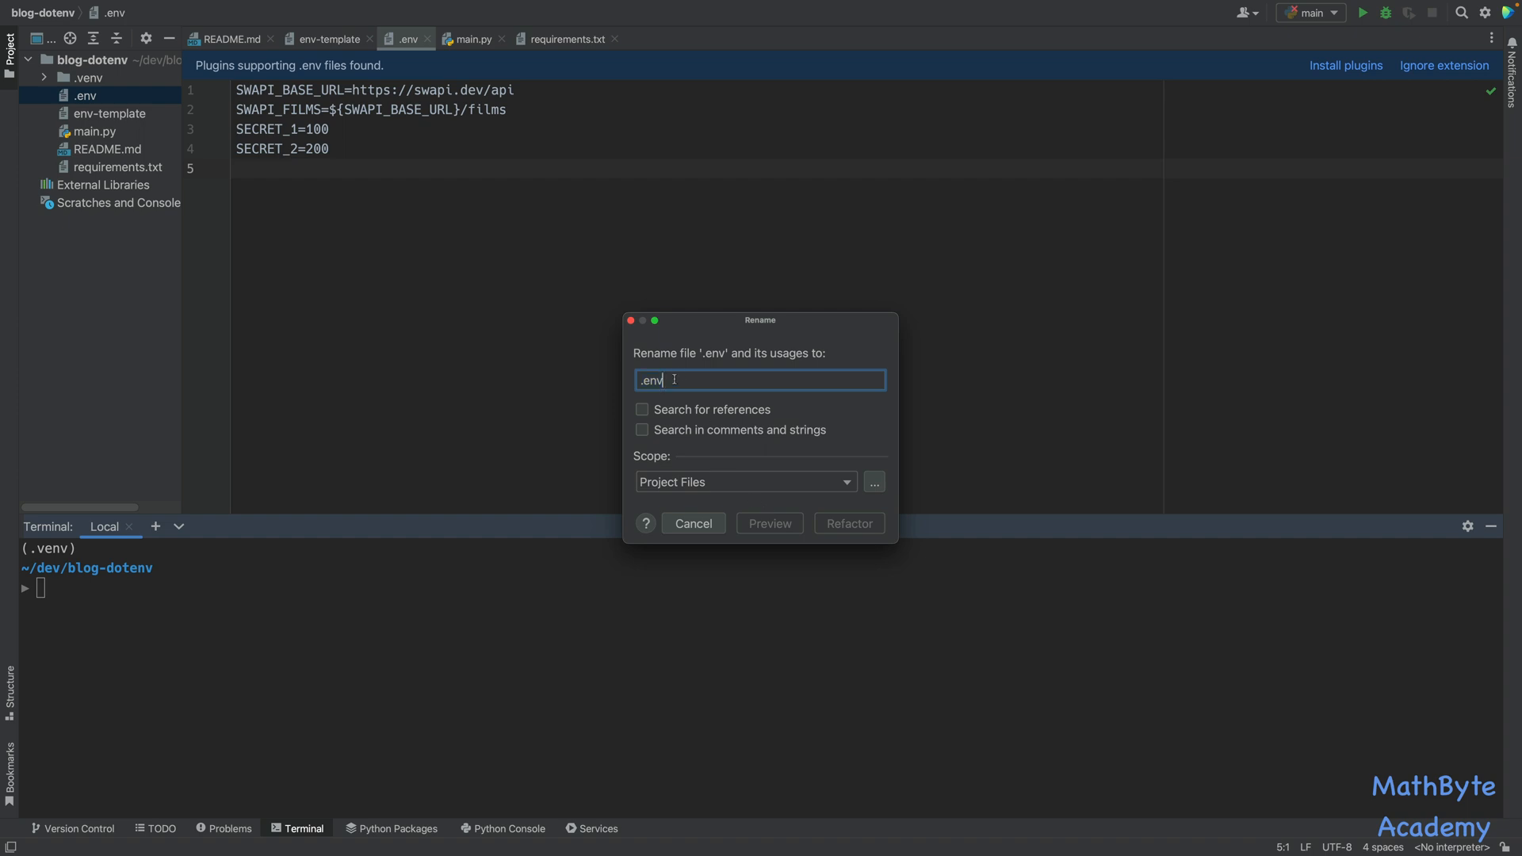
{"action": "type", "text": "-old"}
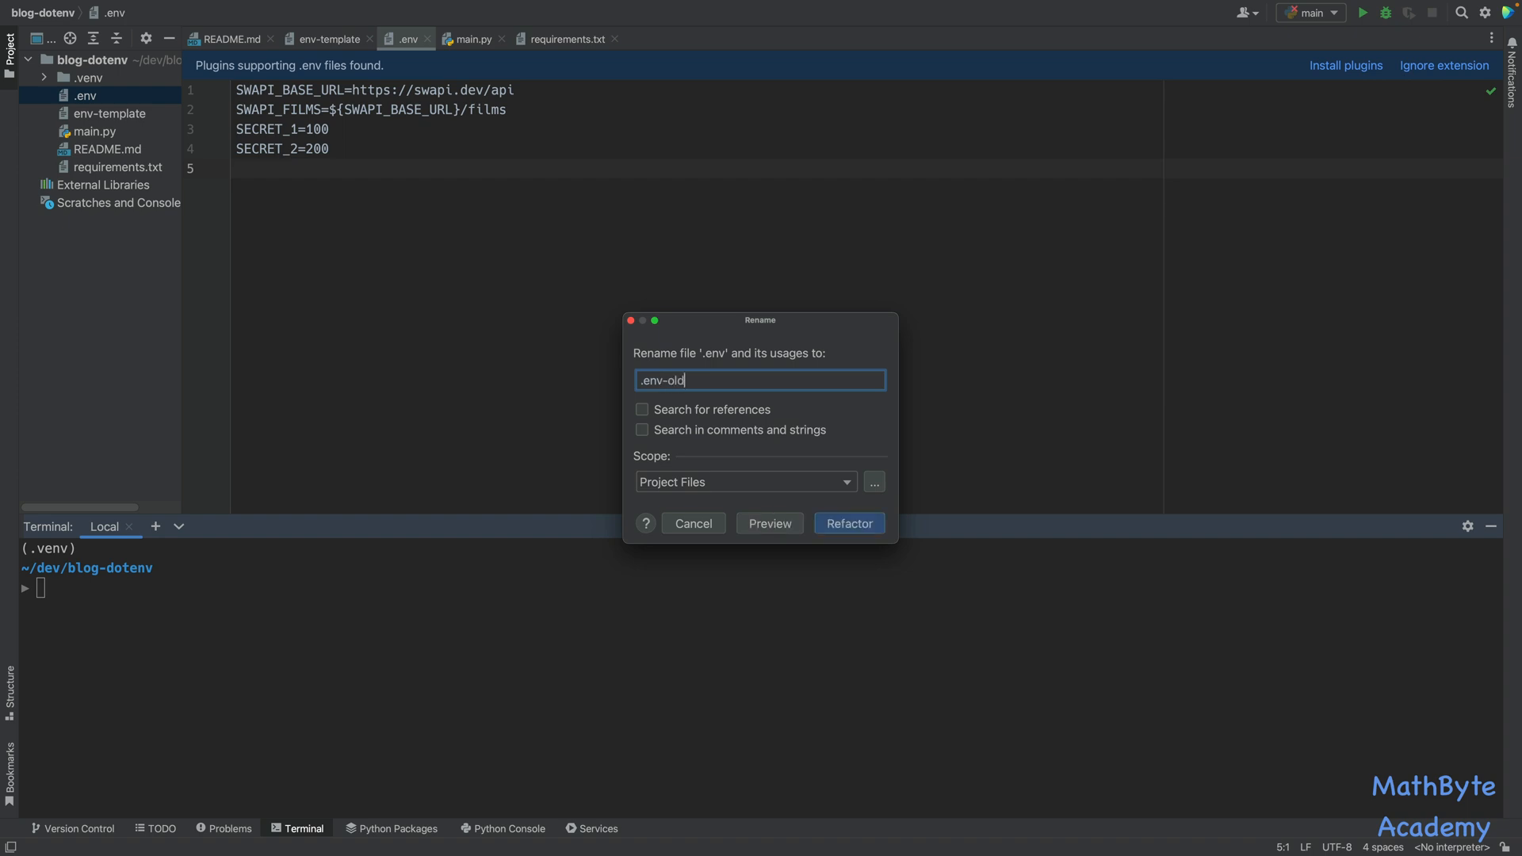
{"action": "left_click", "coordinate": [848, 523]}
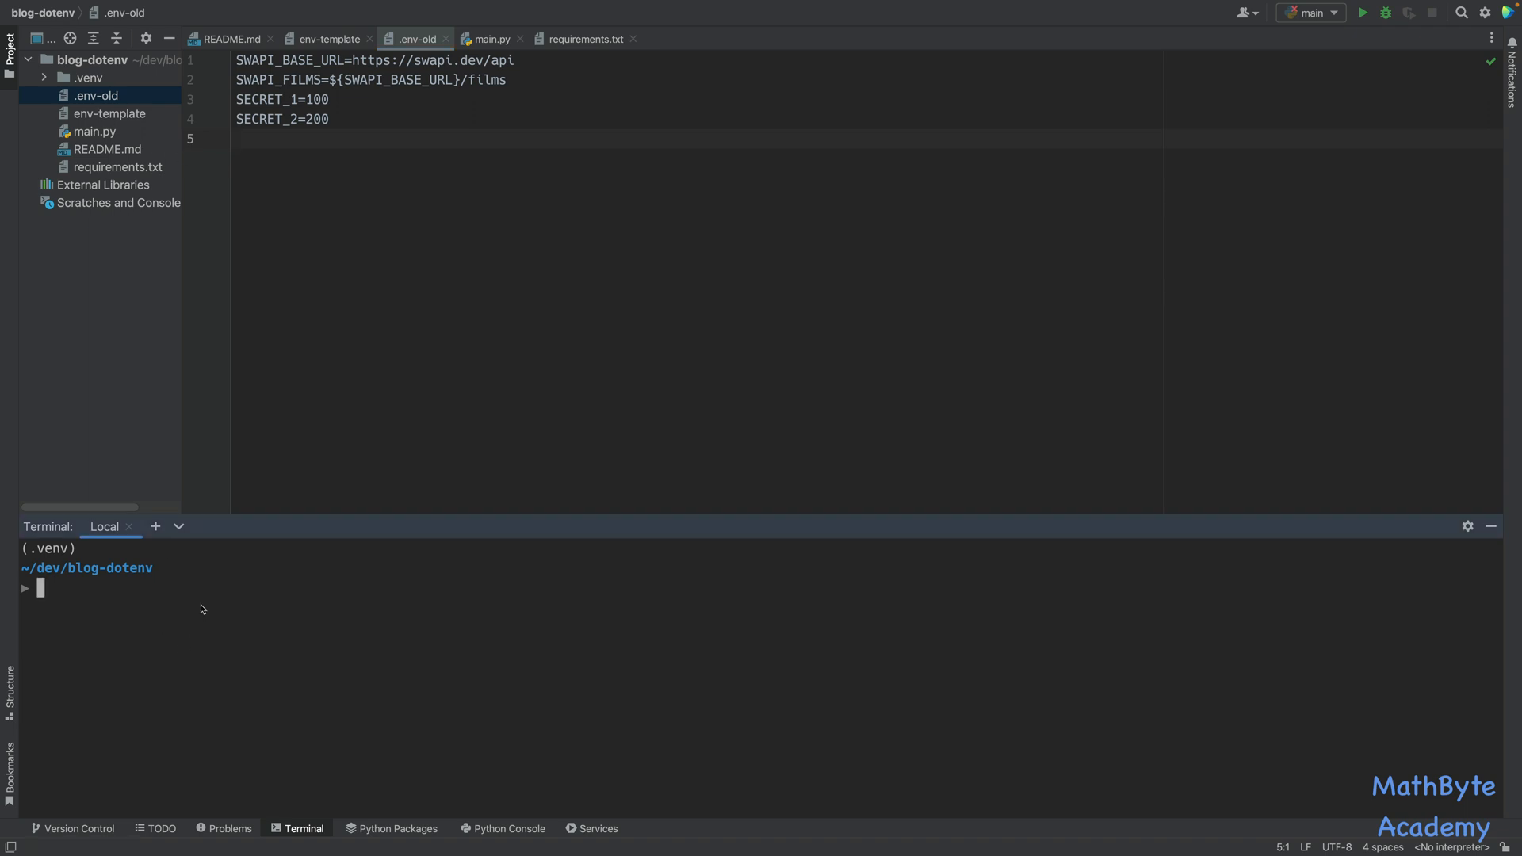
- List session SWAPI/SECRET variables with env | grep, then run main.py without .env
{"action": "type", "text": "g"}
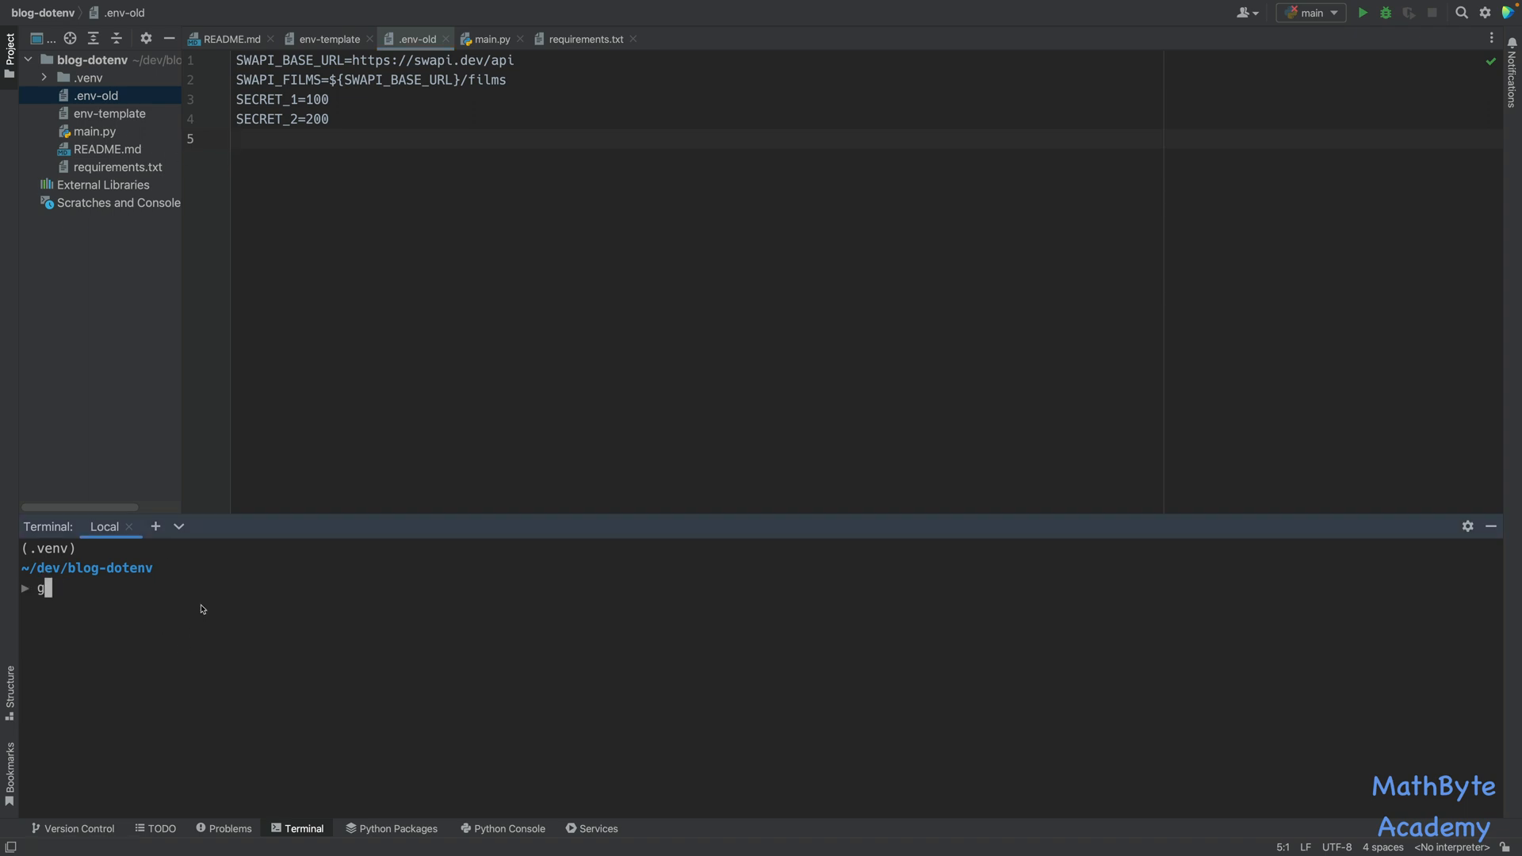
{"action": "type", "text": "env | grep 'SWAPI\\|SECRET'"}
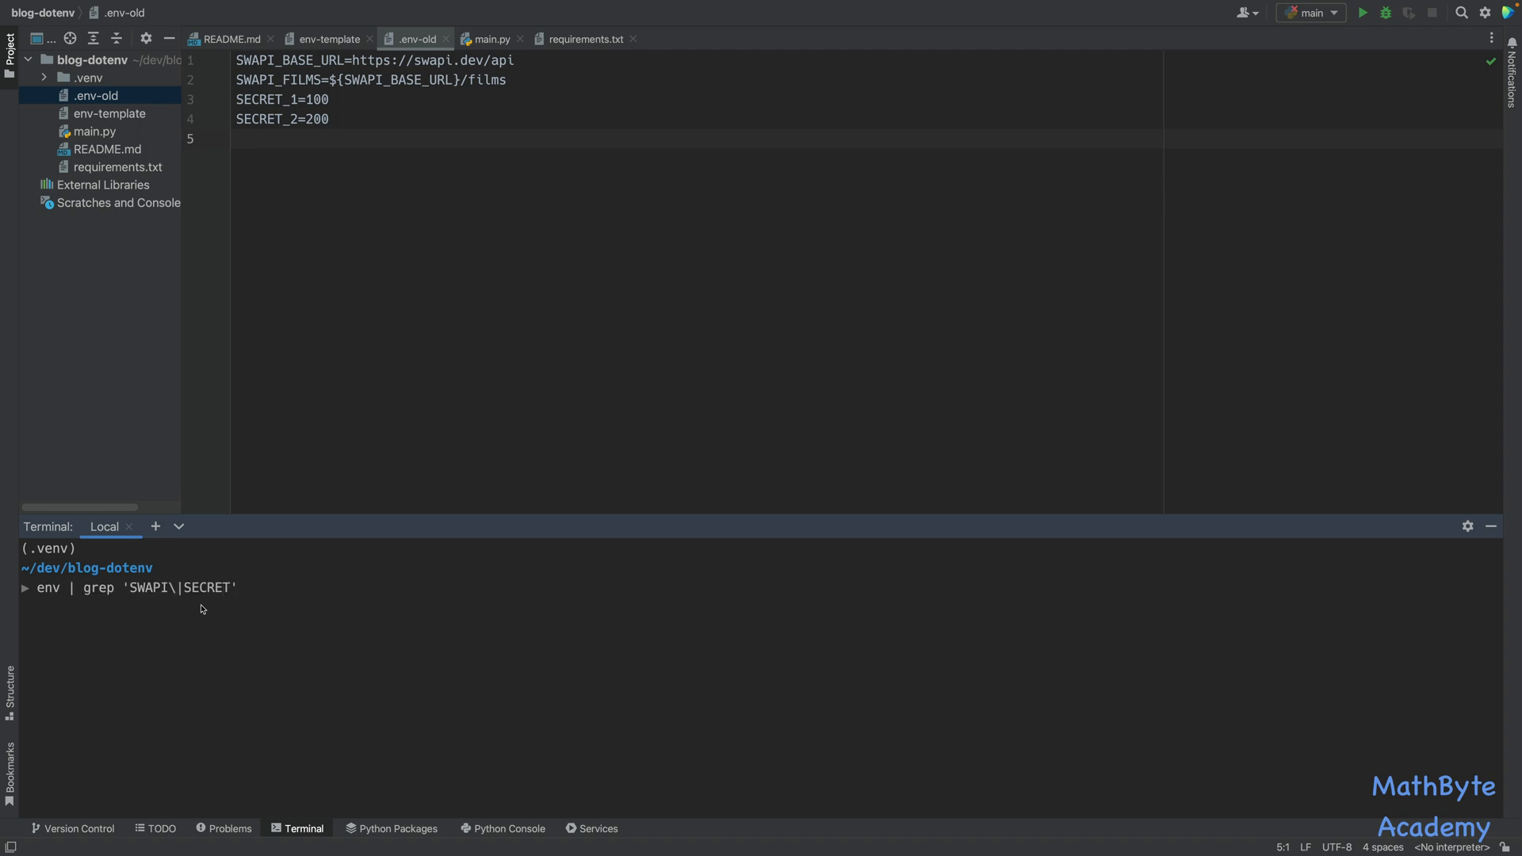
{"action": "key", "text": "Return"}
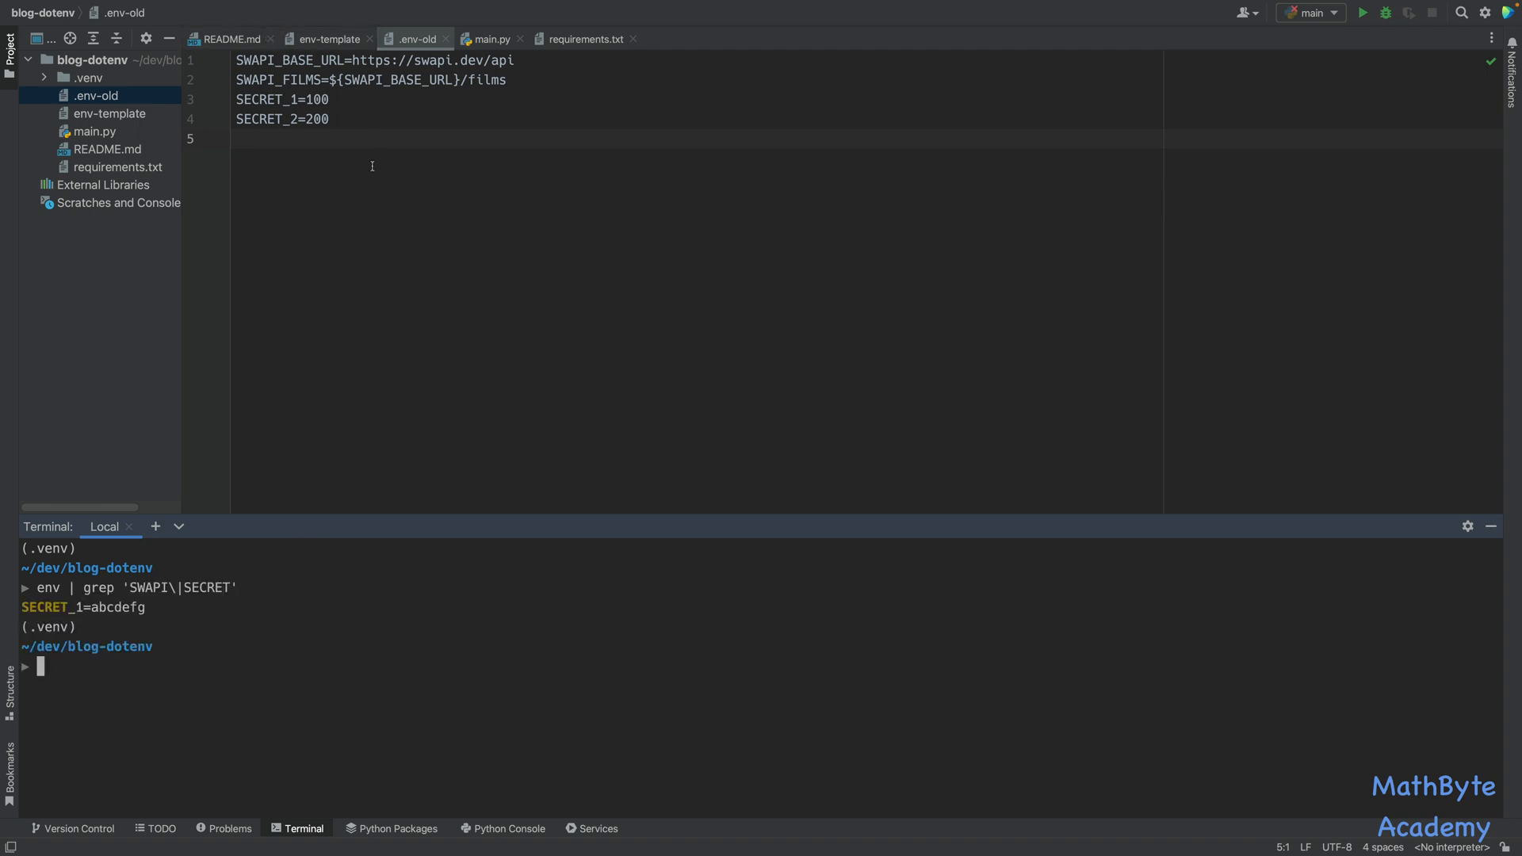
{"action": "mouse_move", "coordinate": [219, 647]}
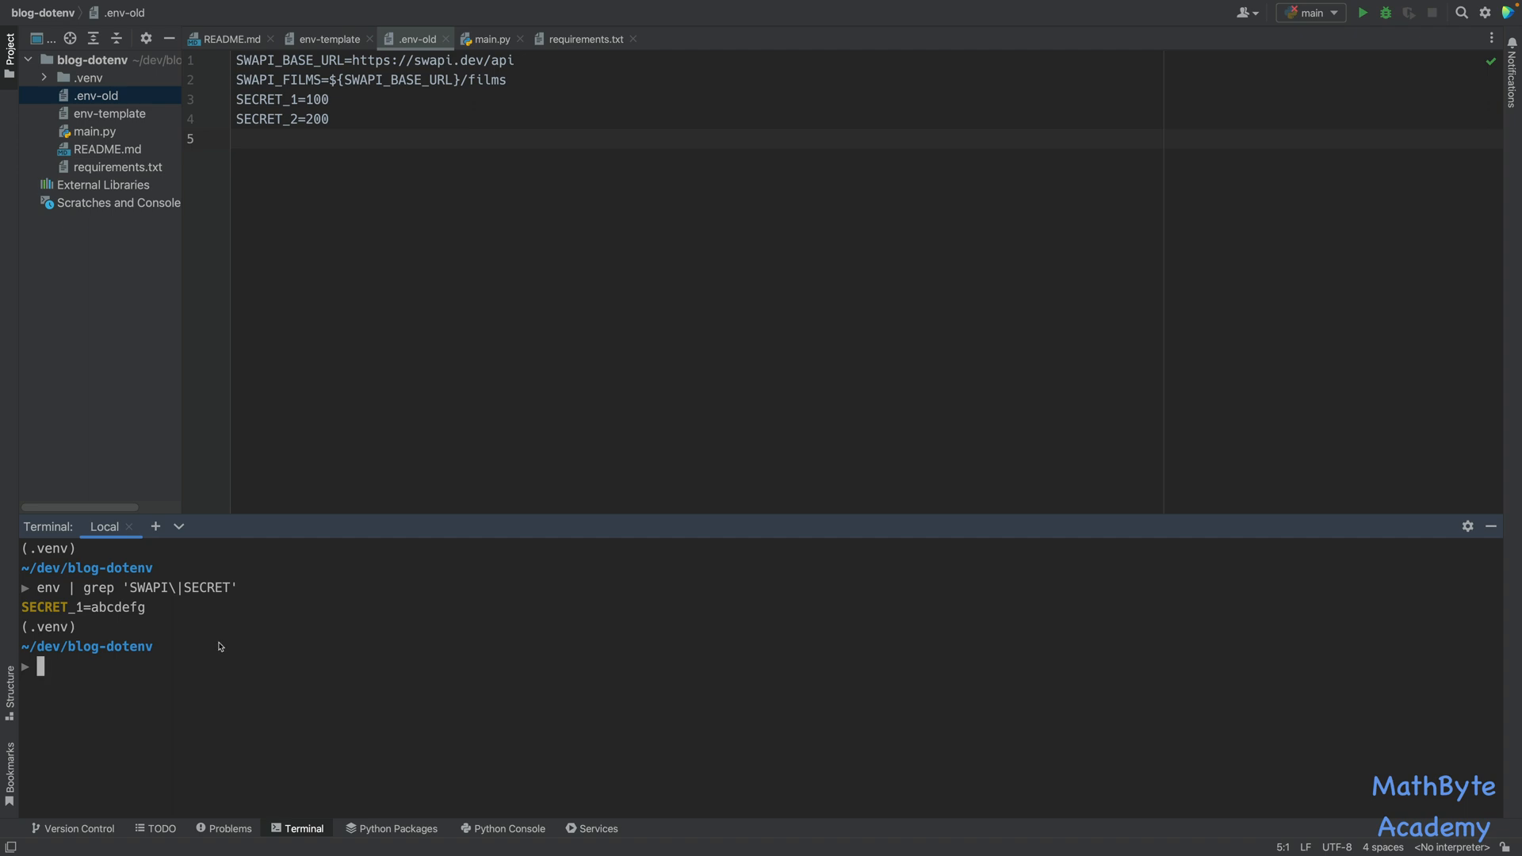
{"action": "type", "text": "pythion main.py"}
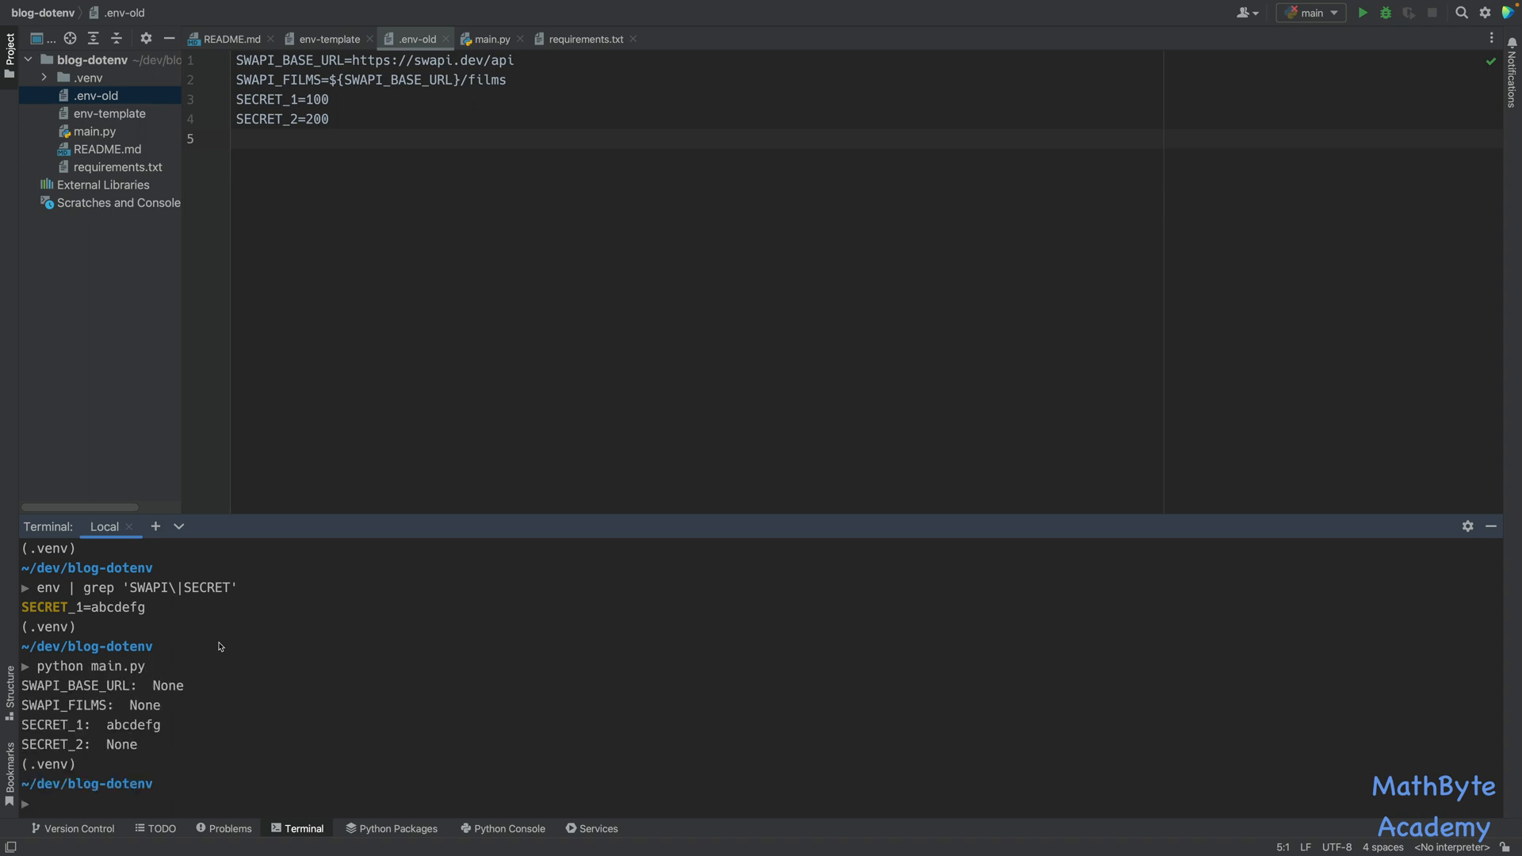
{"action": "mouse_move", "coordinate": [165, 687]}
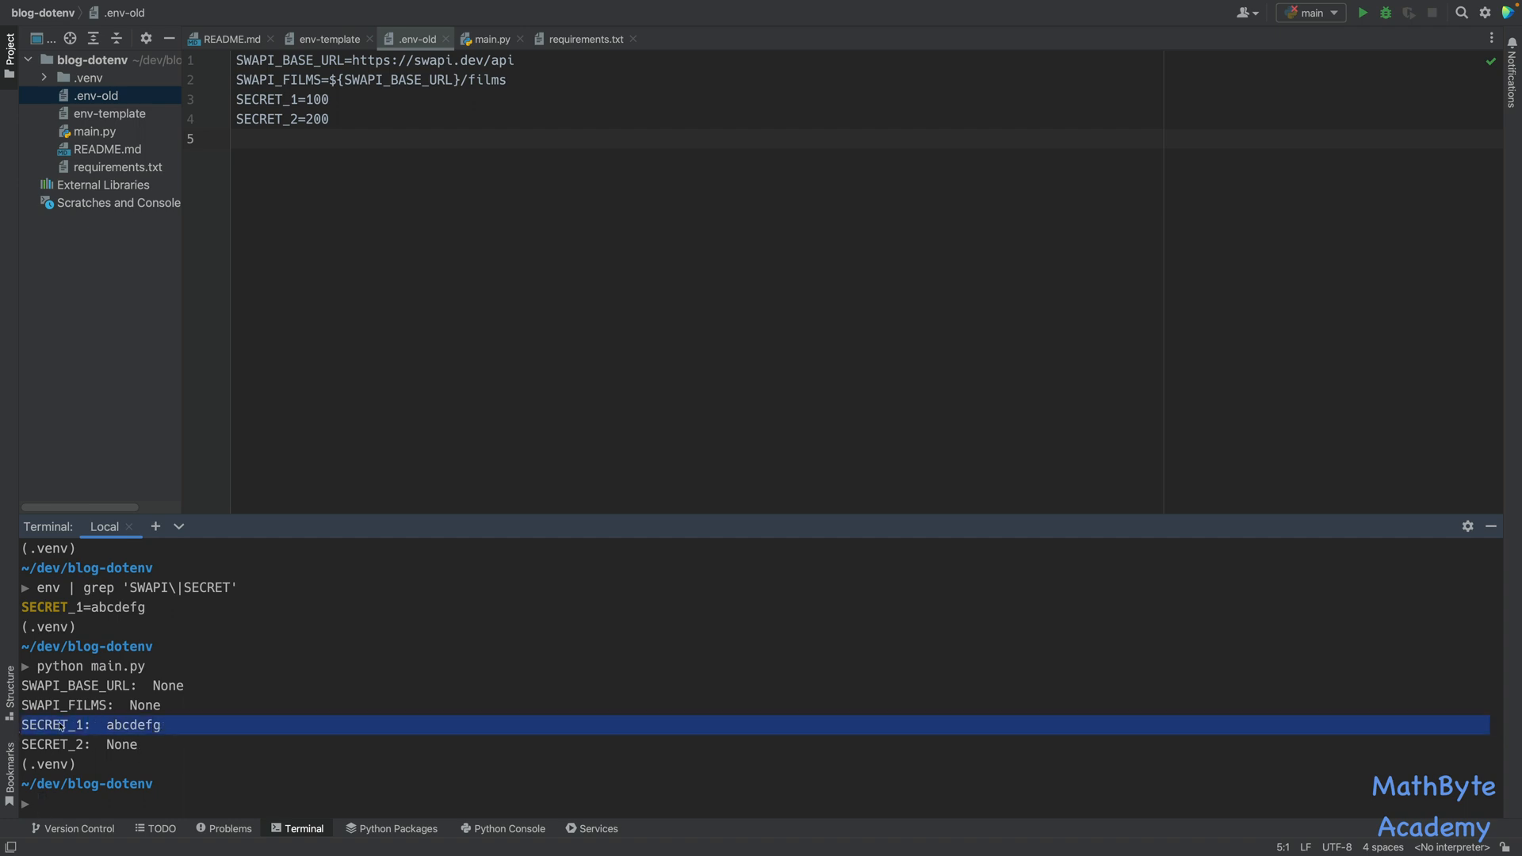
{"action": "mouse_move", "coordinate": [97, 121]}
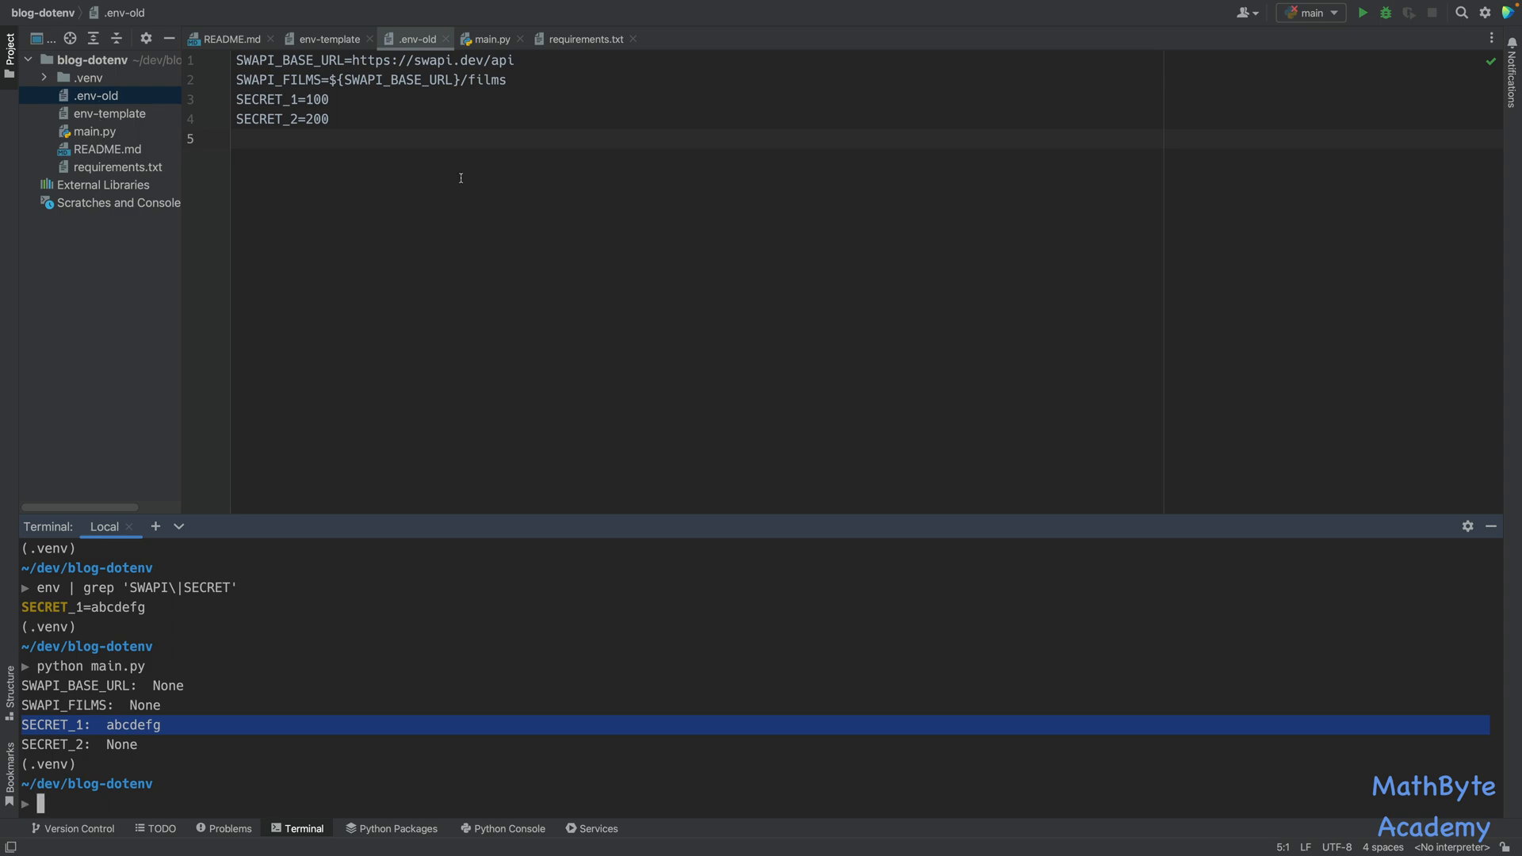
{"action": "mouse_move", "coordinate": [114, 151]}
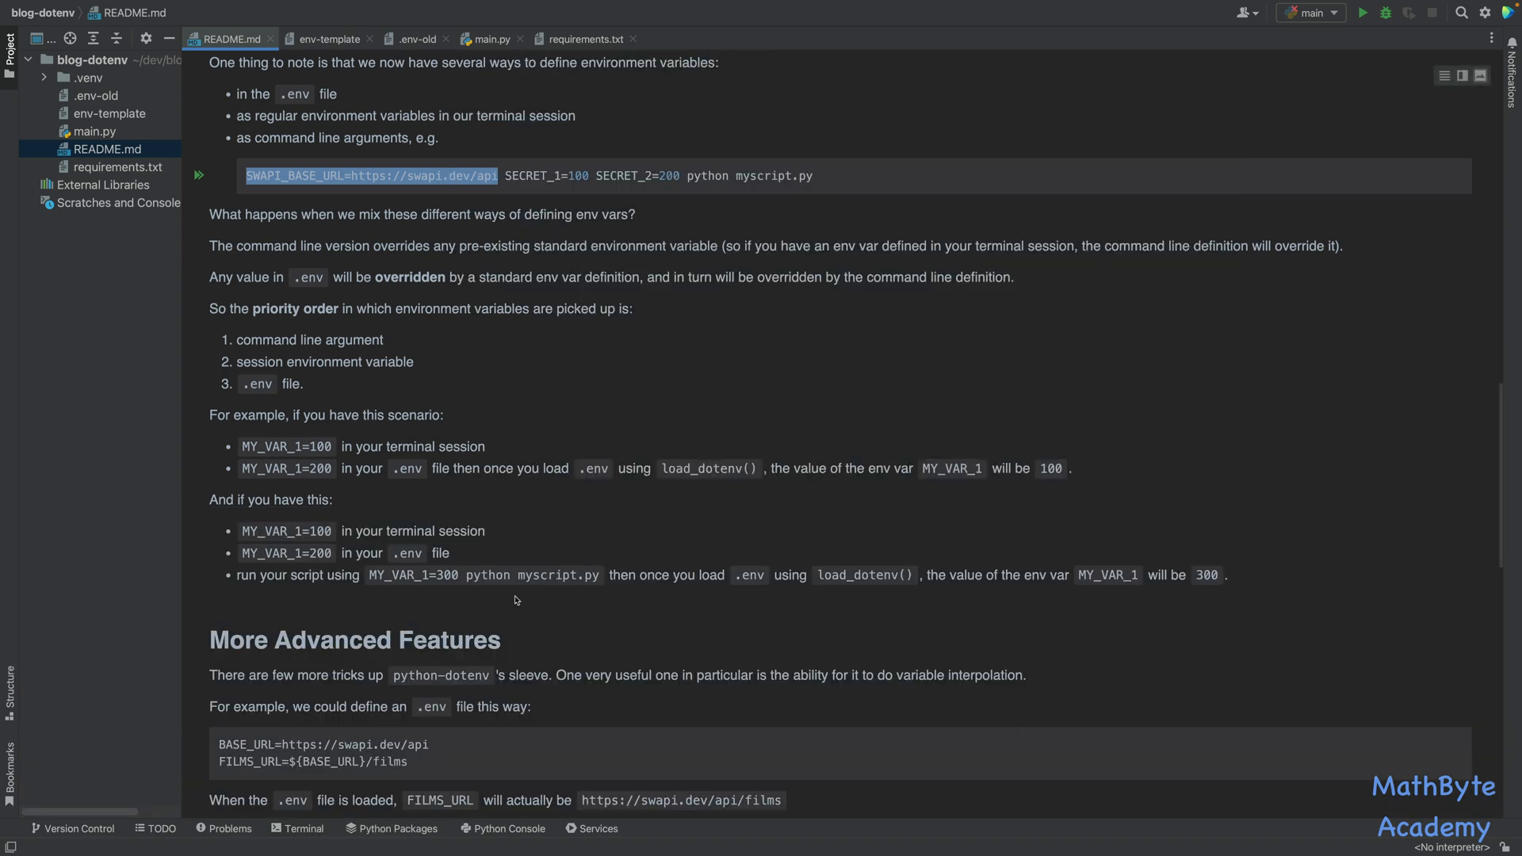
- Scroll README to More Advanced Features and select BASE_URL in the films URL example
{"action": "scroll", "scroll_direction": "down", "scroll_amount": 3}
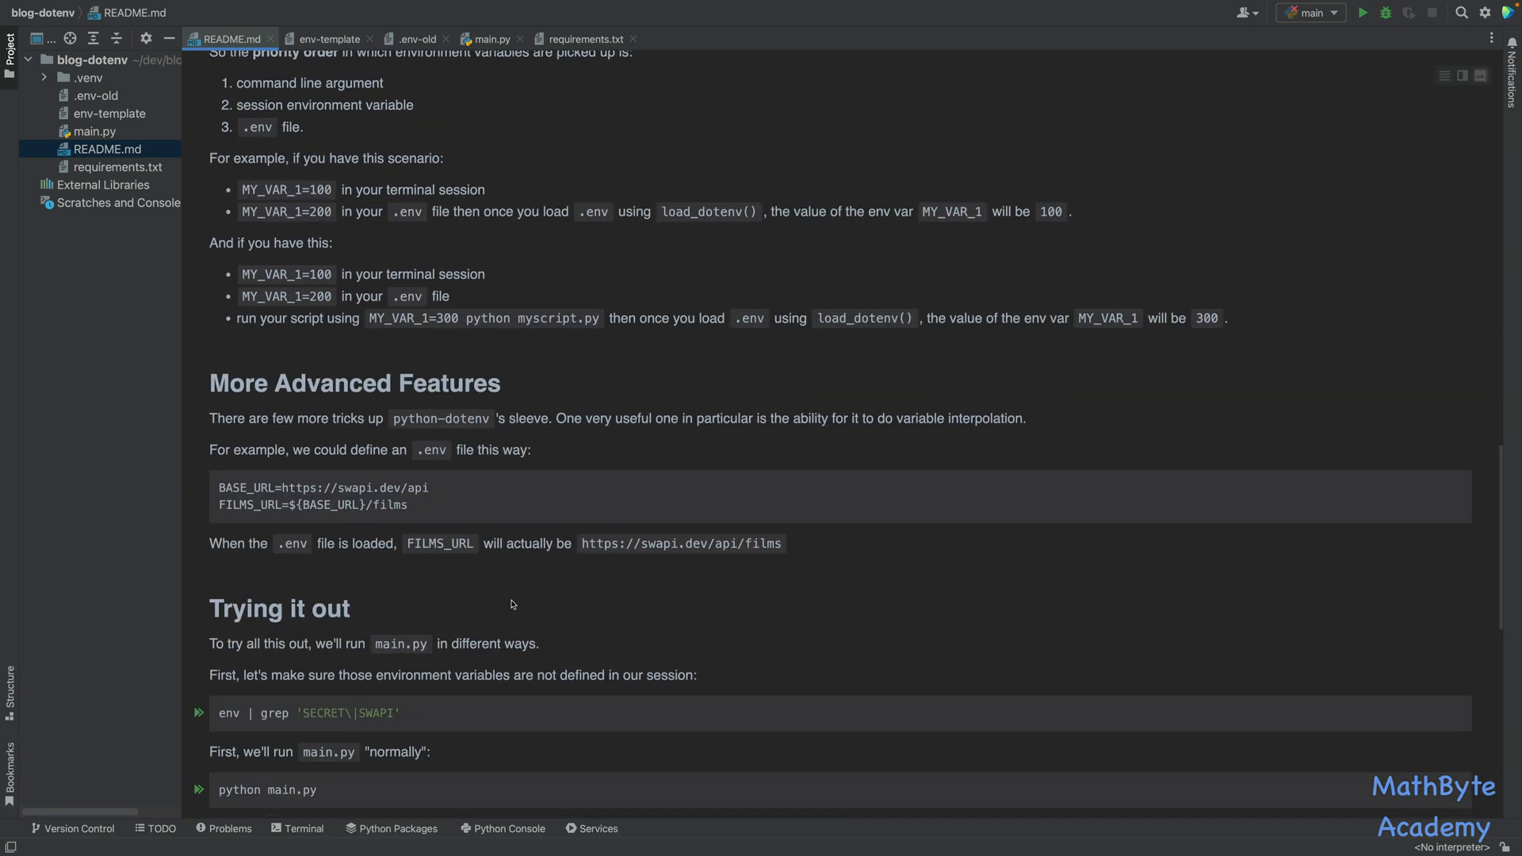
{"action": "mouse_move", "coordinate": [582, 542]}
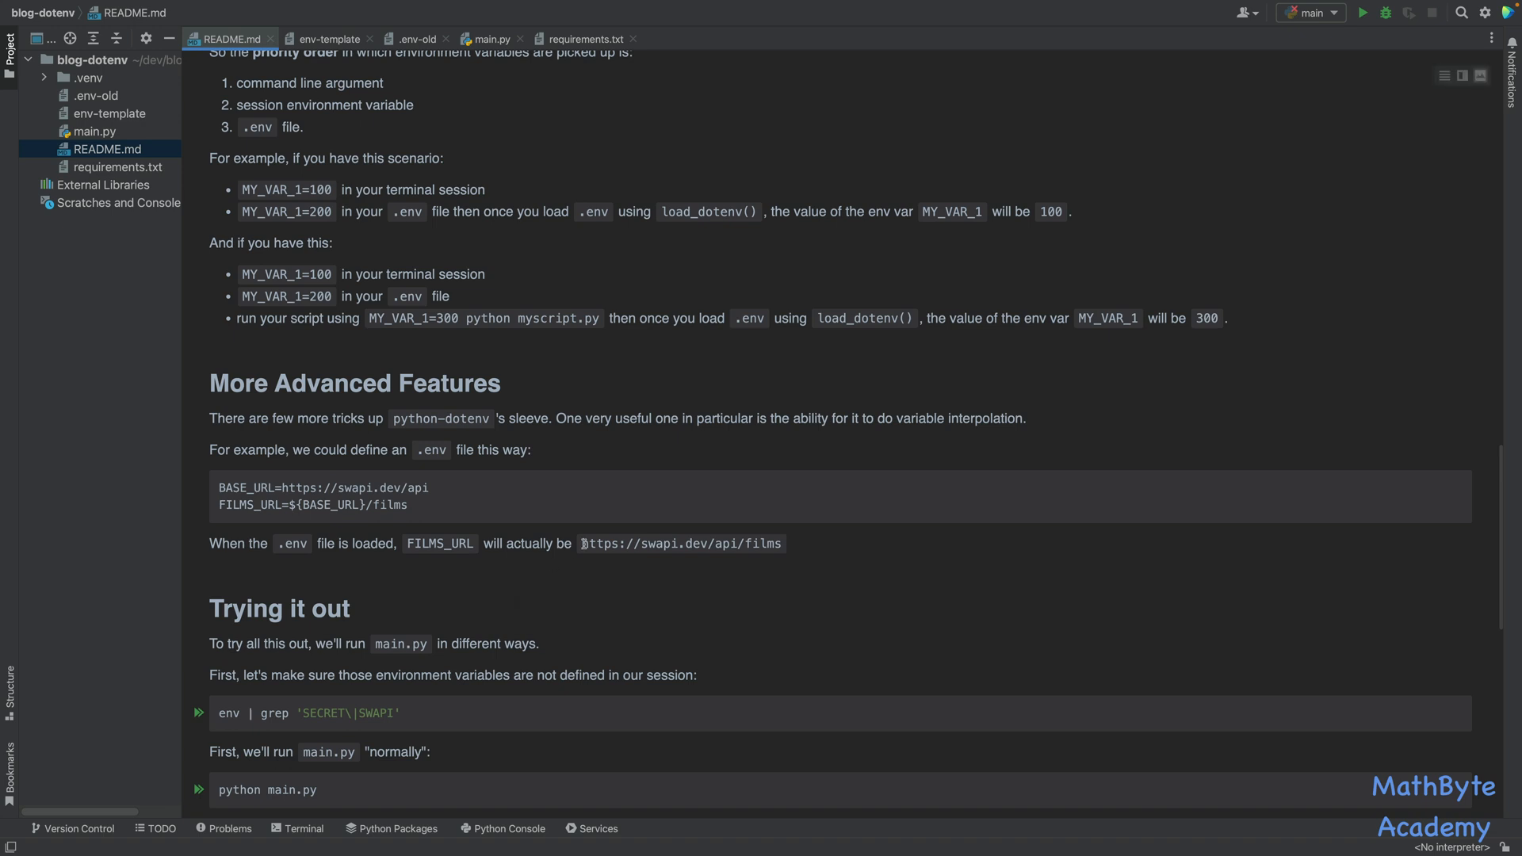
{"action": "mouse_move", "coordinate": [579, 473]}
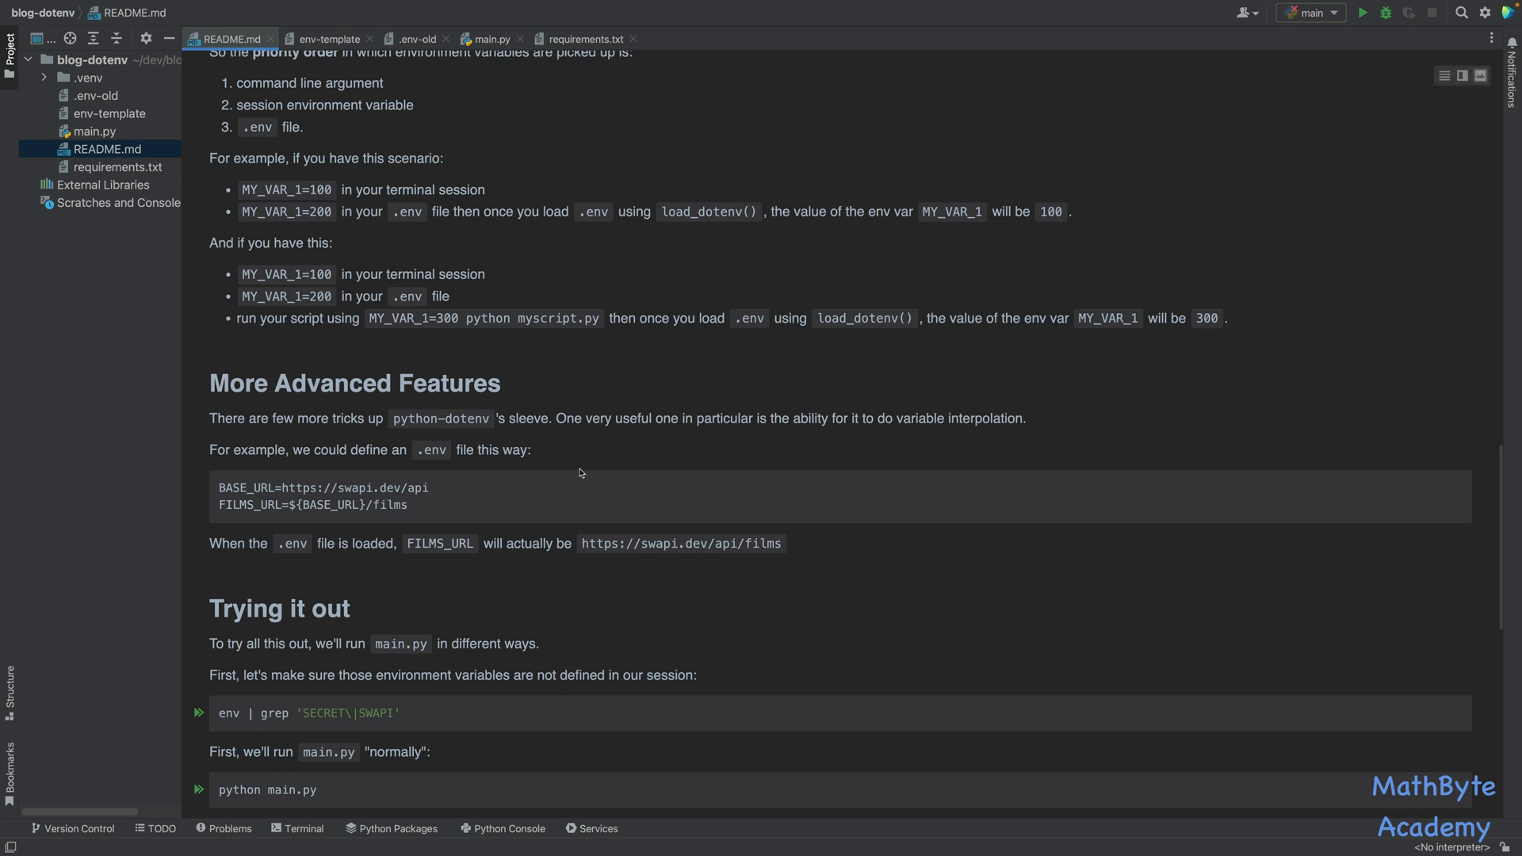
{"action": "mouse_move", "coordinate": [301, 508]}
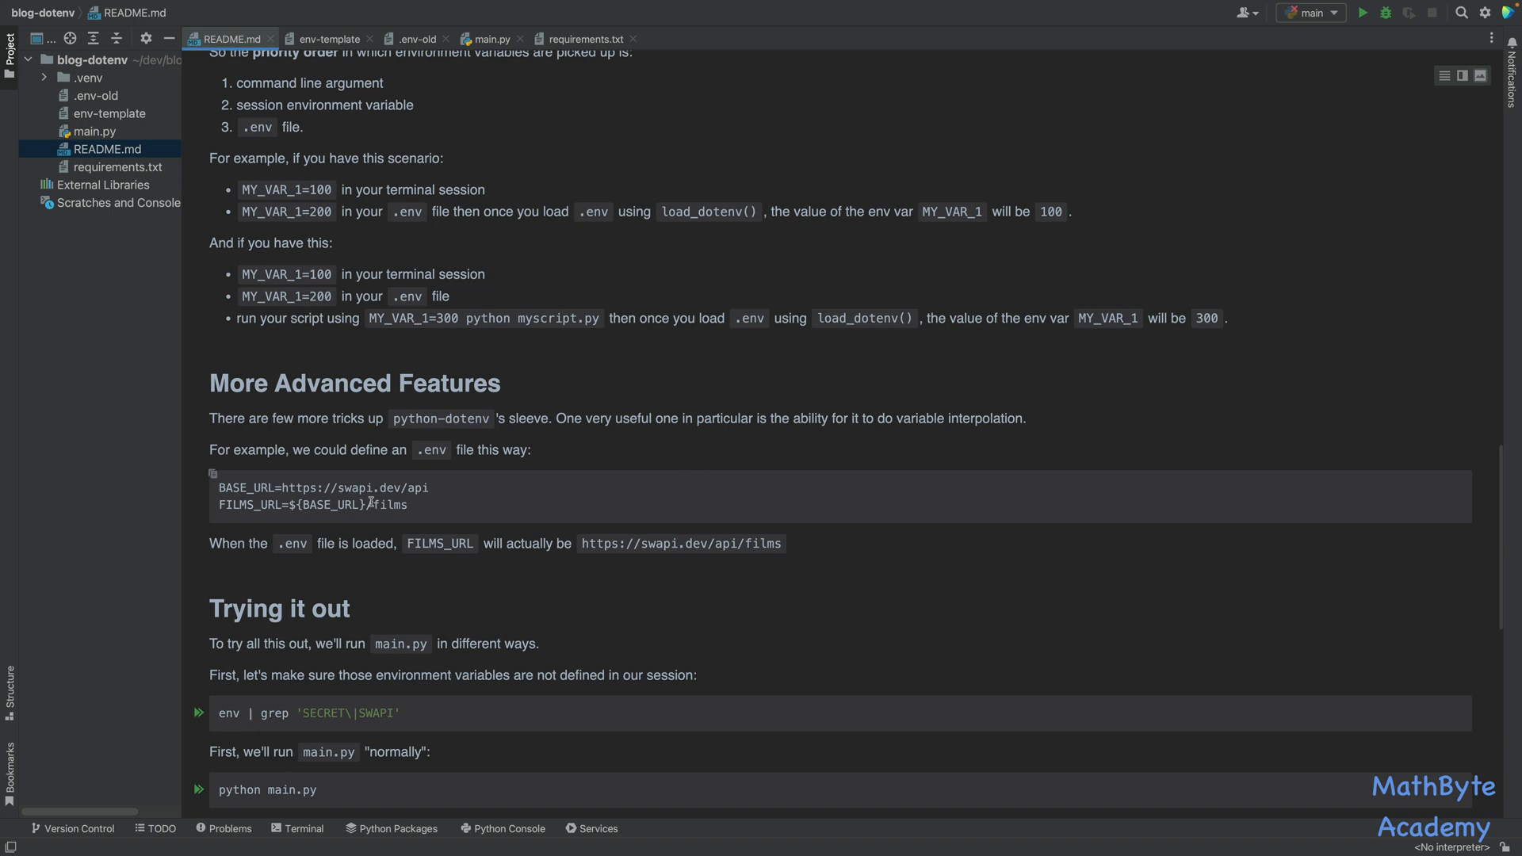
{"action": "mouse_move", "coordinate": [251, 563]}
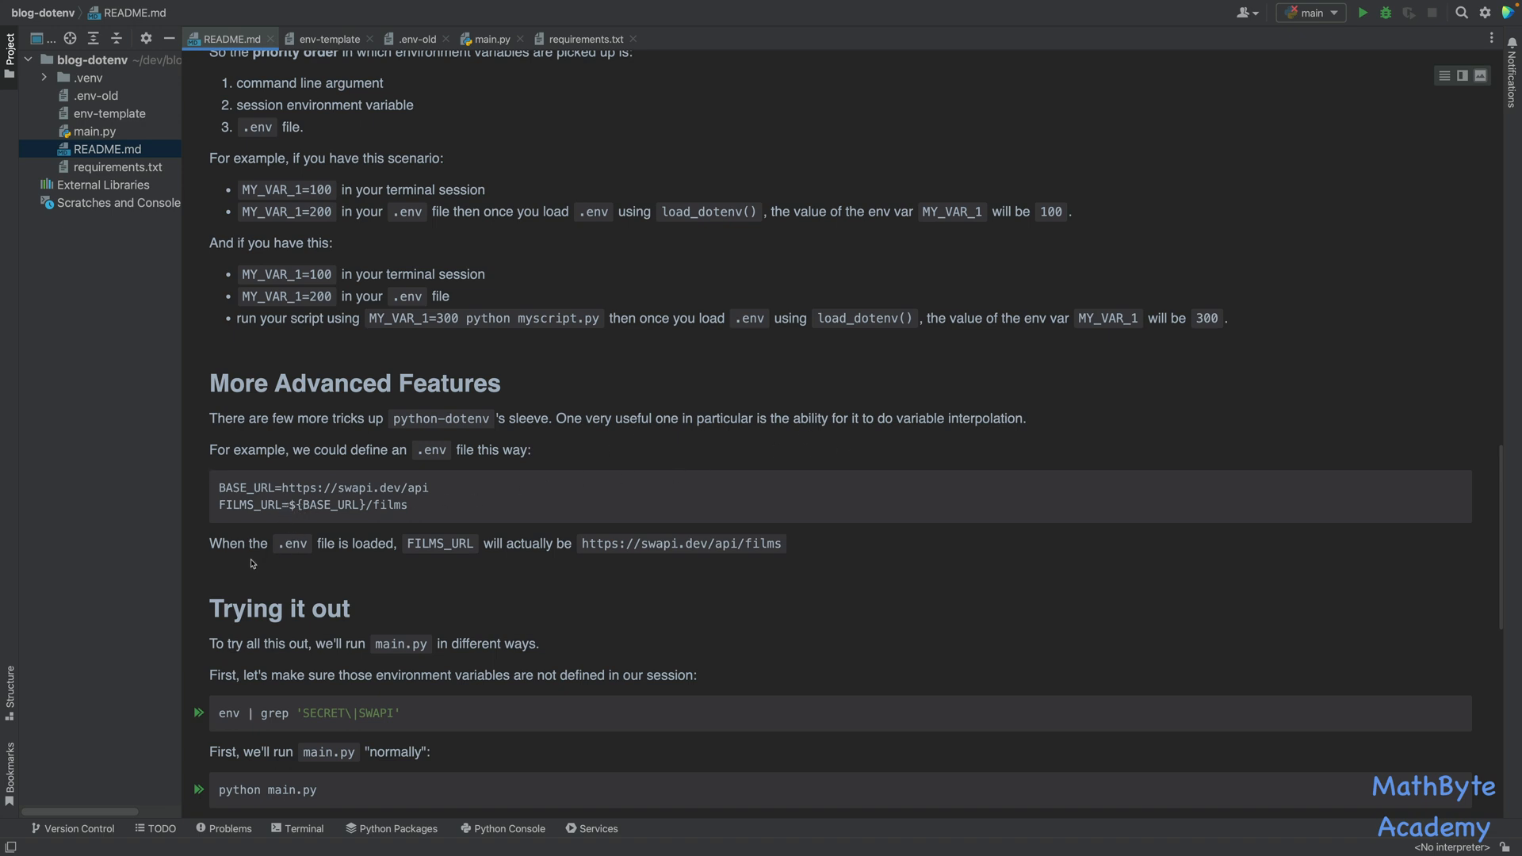
{"action": "mouse_move", "coordinate": [216, 488]}
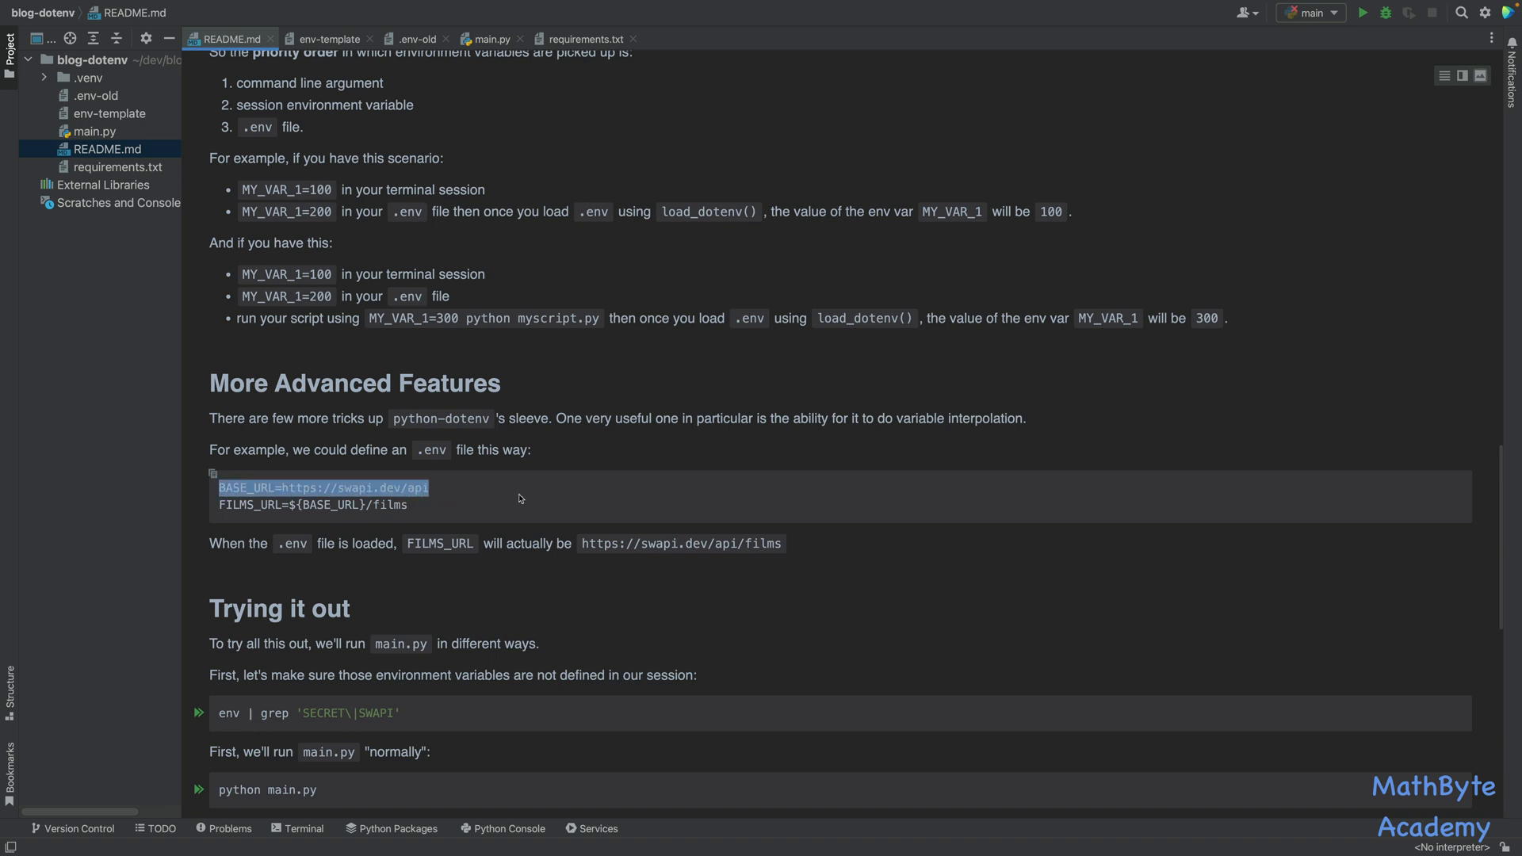
{"action": "left_click", "coordinate": [289, 505]}
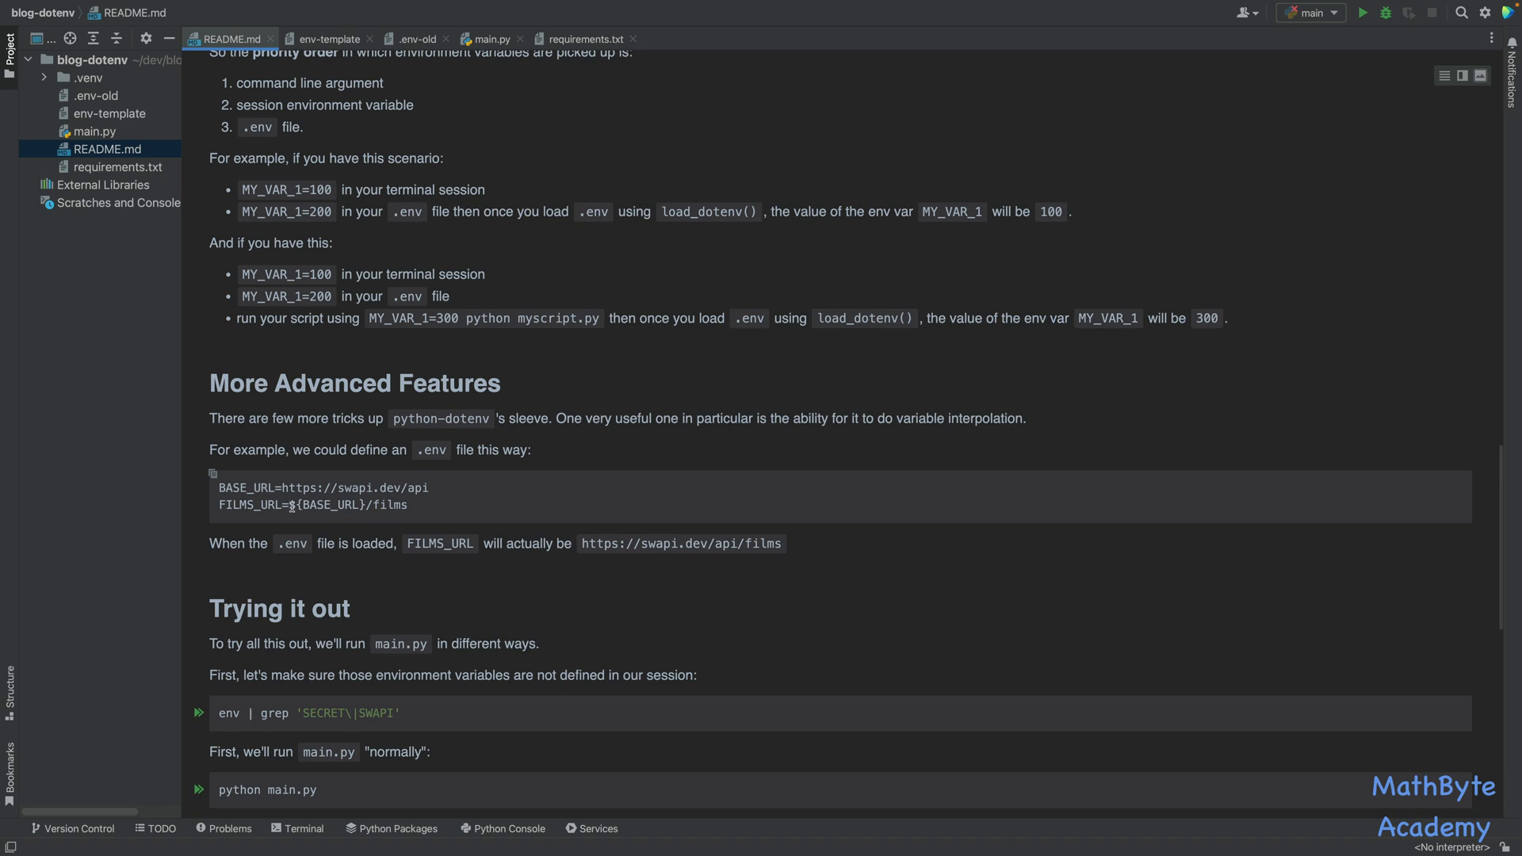
{"action": "mouse_move", "coordinate": [313, 515]}
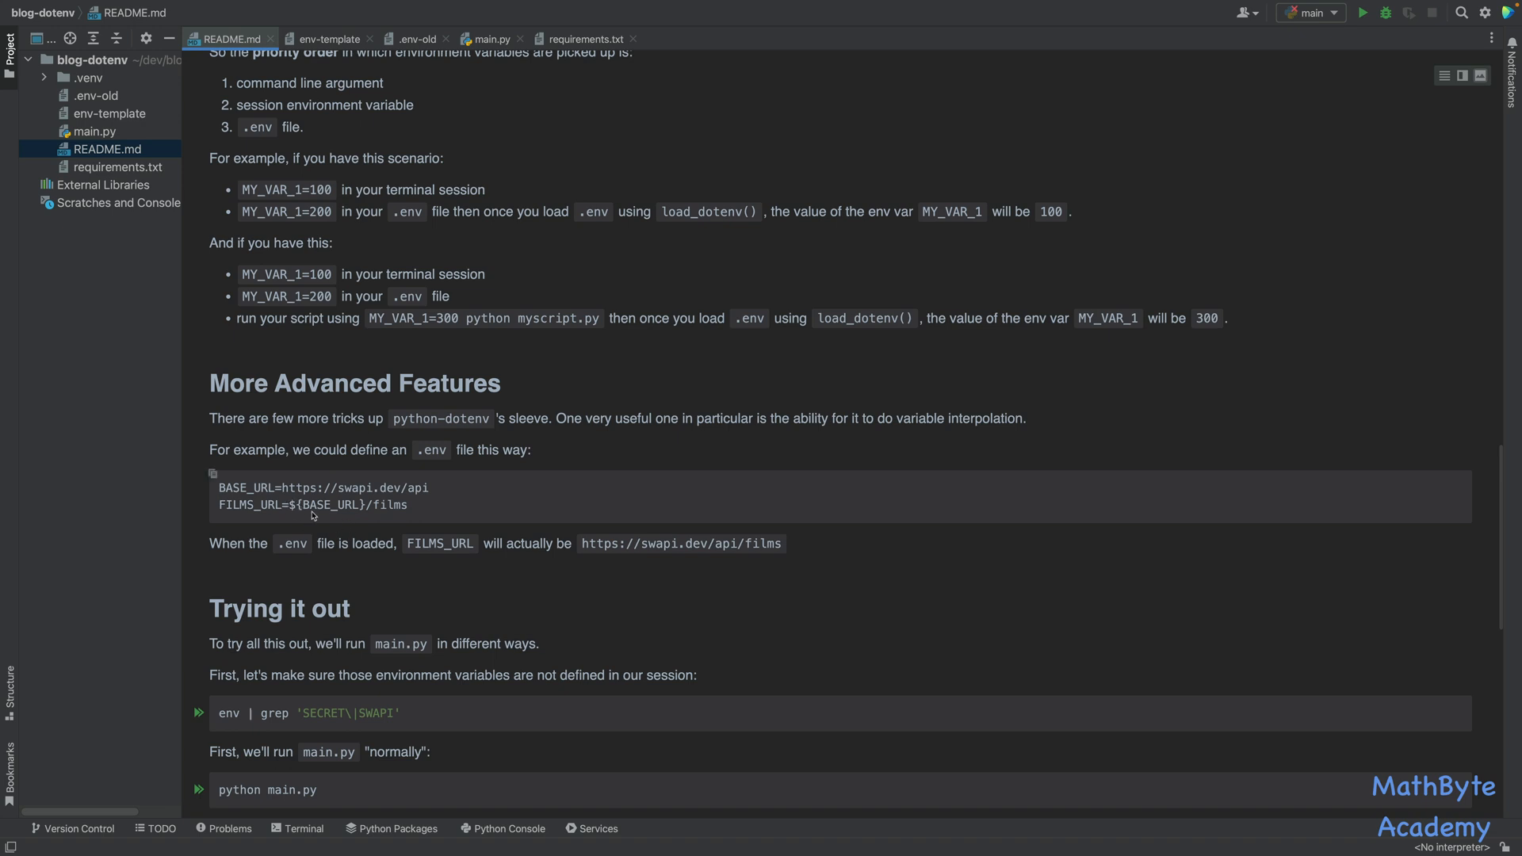
{"action": "double_click", "coordinate": [330, 505]}
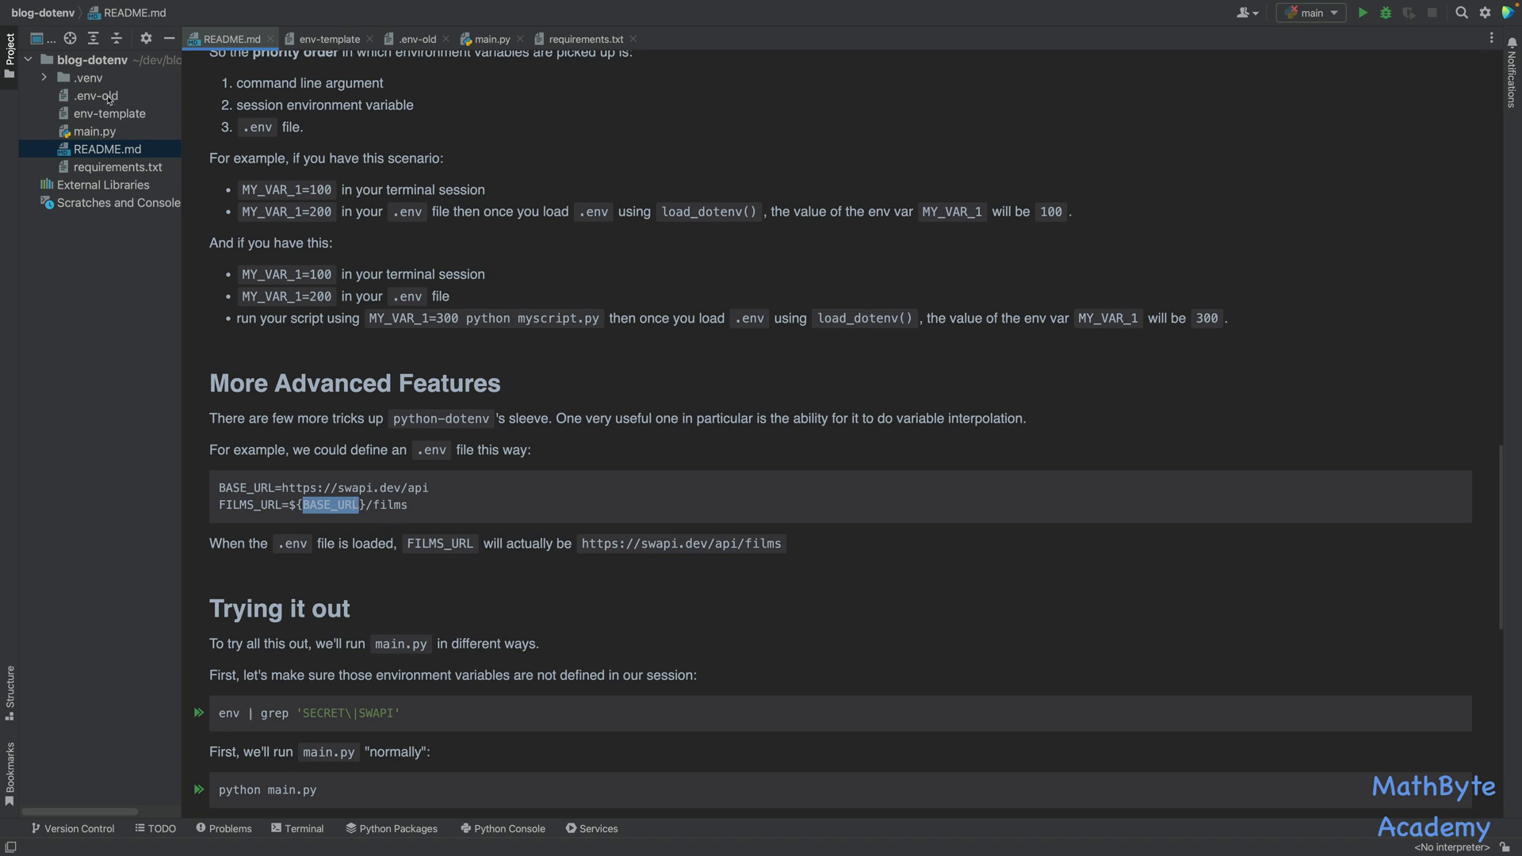
- Rename .env-old back to .env and view its contents with the interpolated SWAPI_FILMS
{"action": "right_click", "coordinate": [96, 95]}
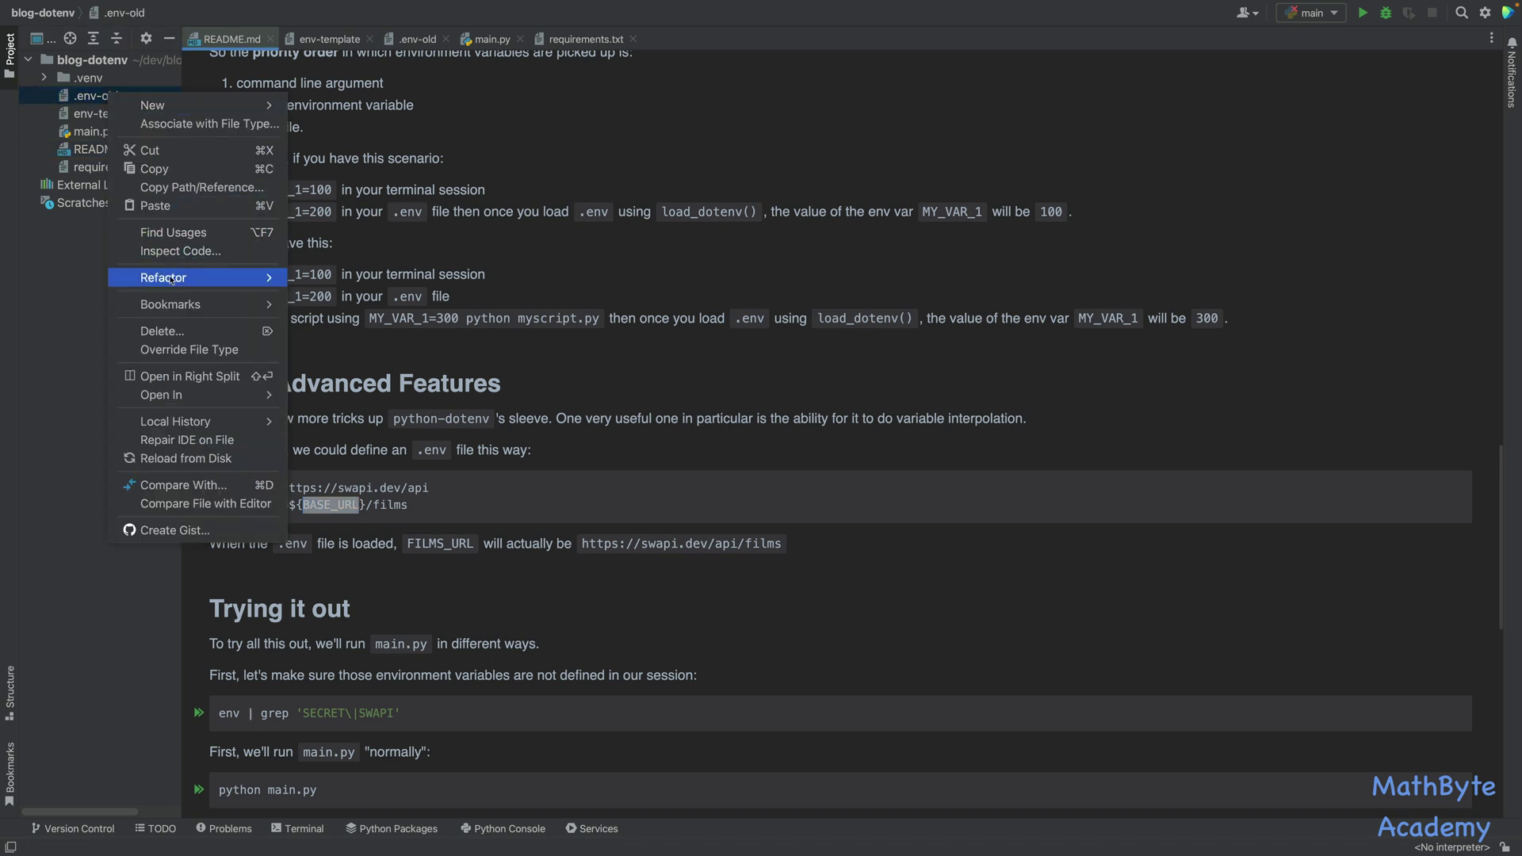
{"action": "left_click", "coordinate": [165, 277]}
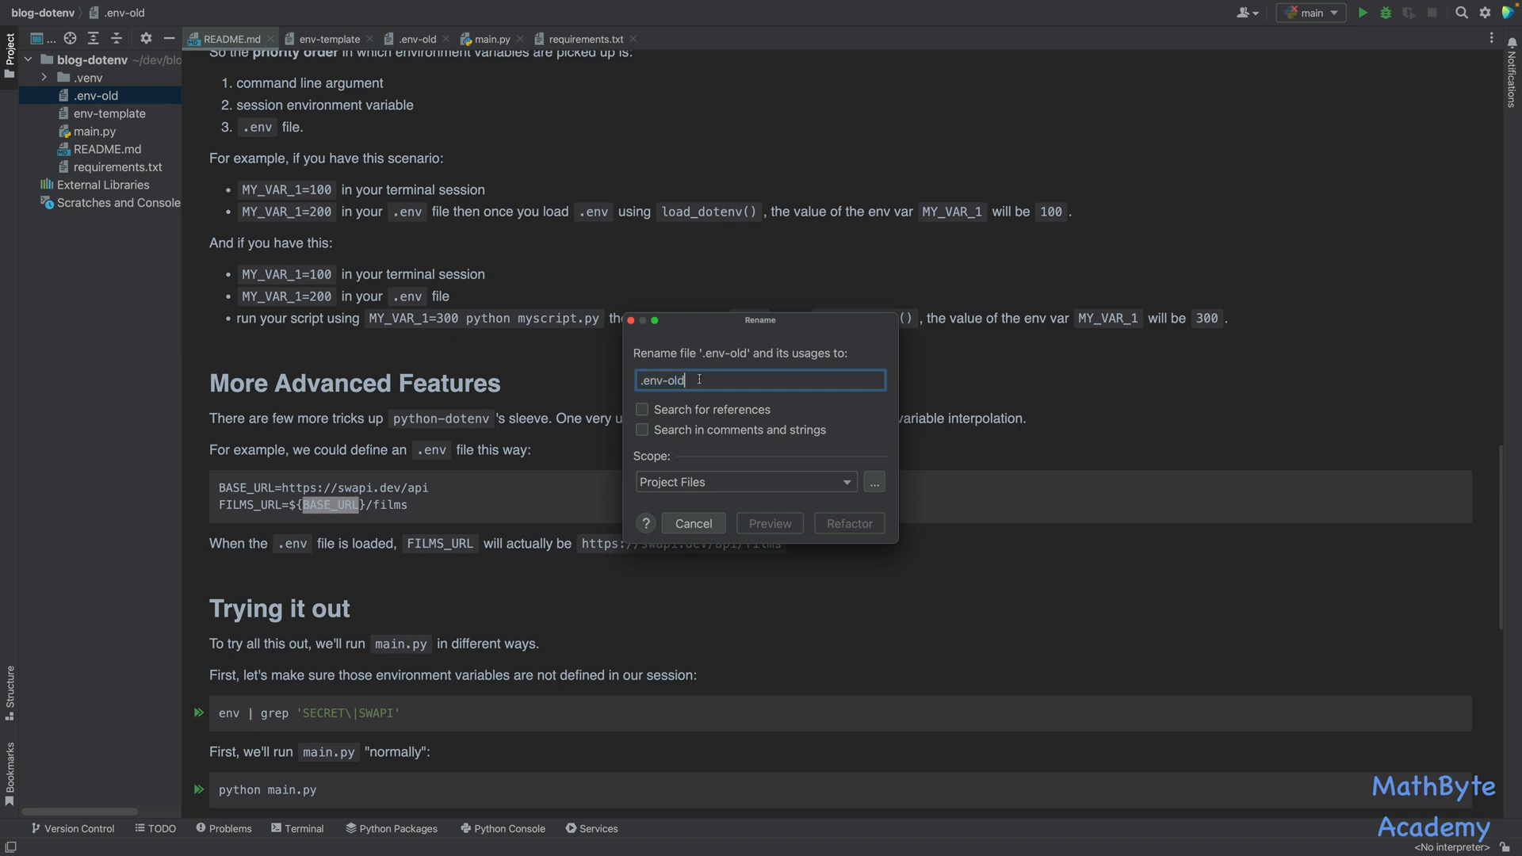
{"action": "left_click", "coordinate": [847, 524]}
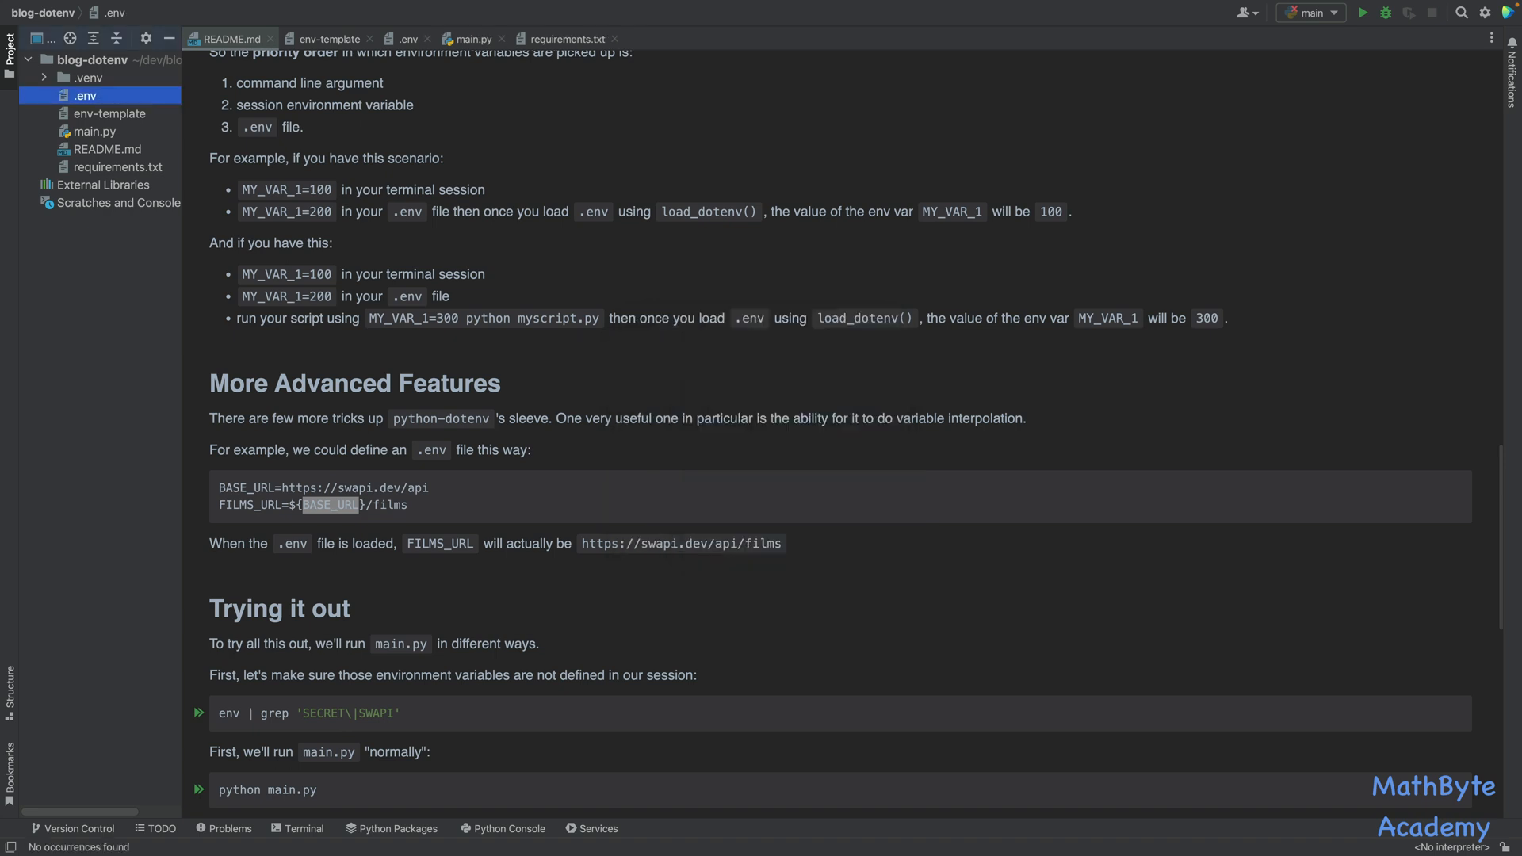
{"action": "left_click", "coordinate": [407, 39]}
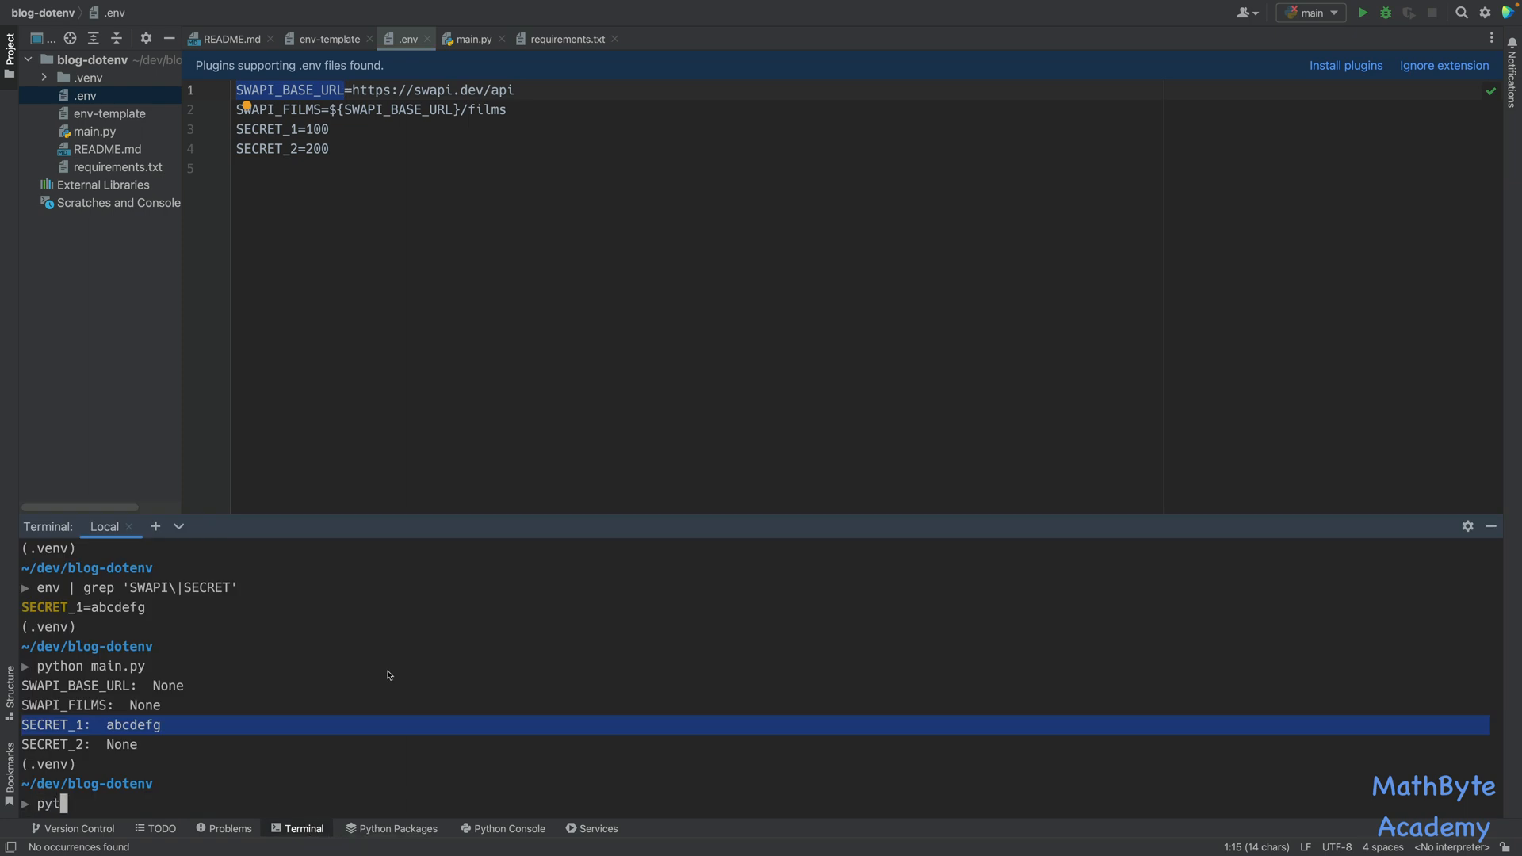
{"action": "key", "text": "Return"}
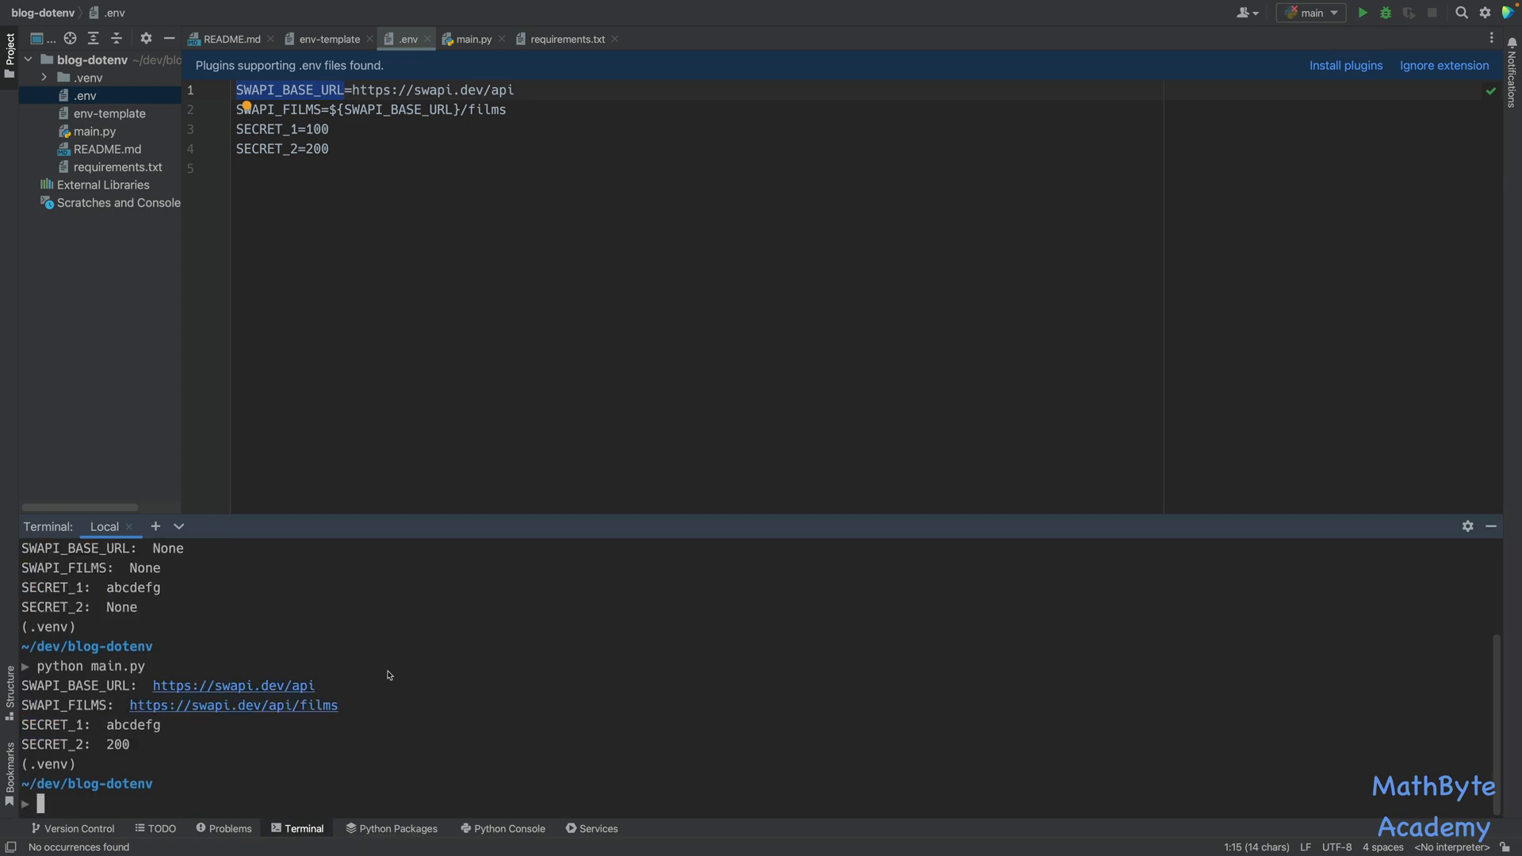
{"action": "mouse_move", "coordinate": [216, 715]}
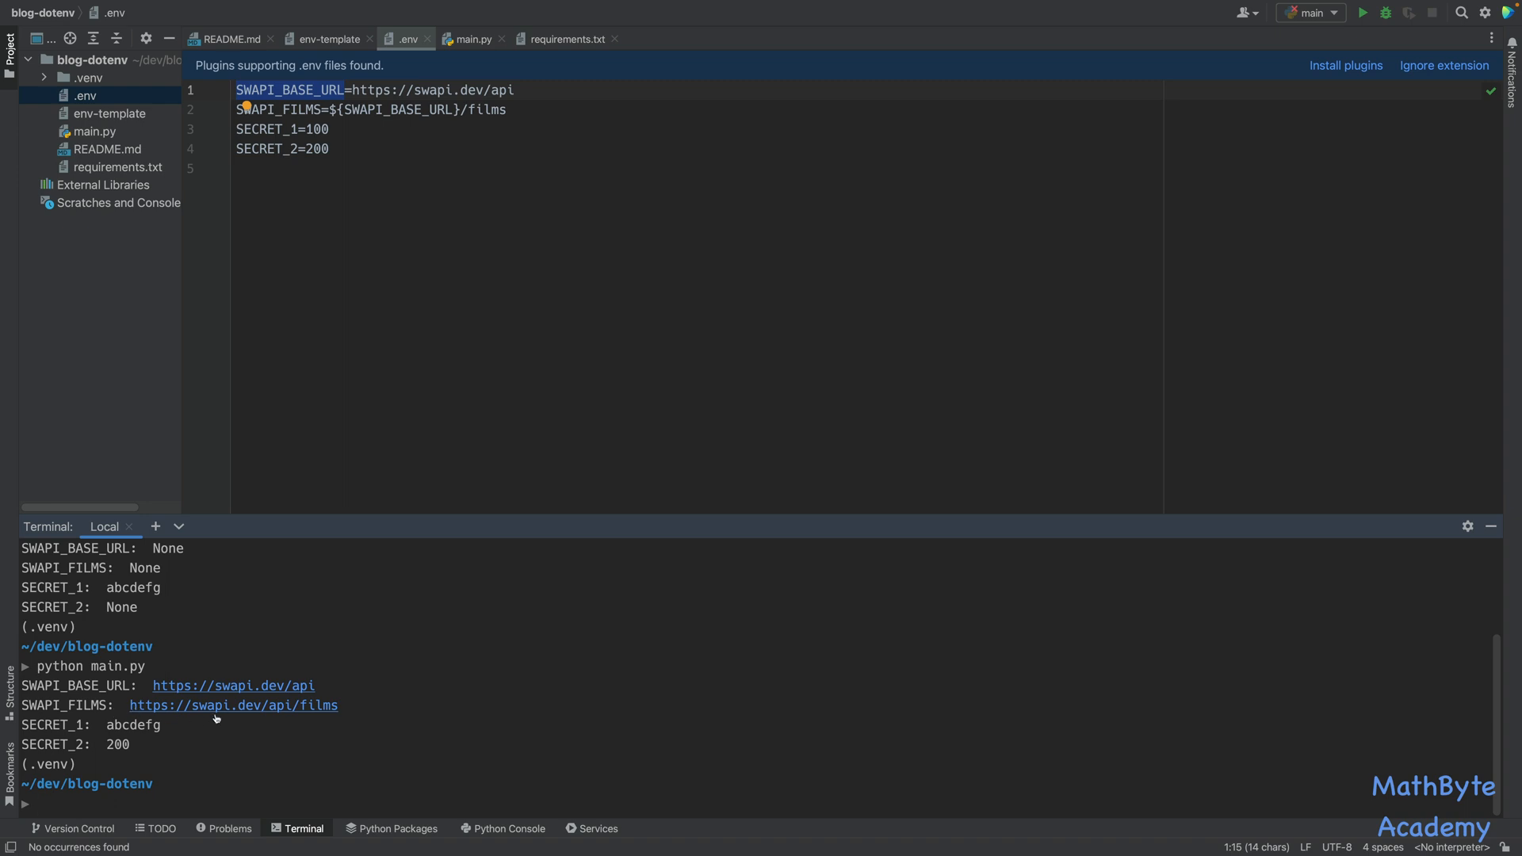
{"action": "mouse_move", "coordinate": [301, 688]}
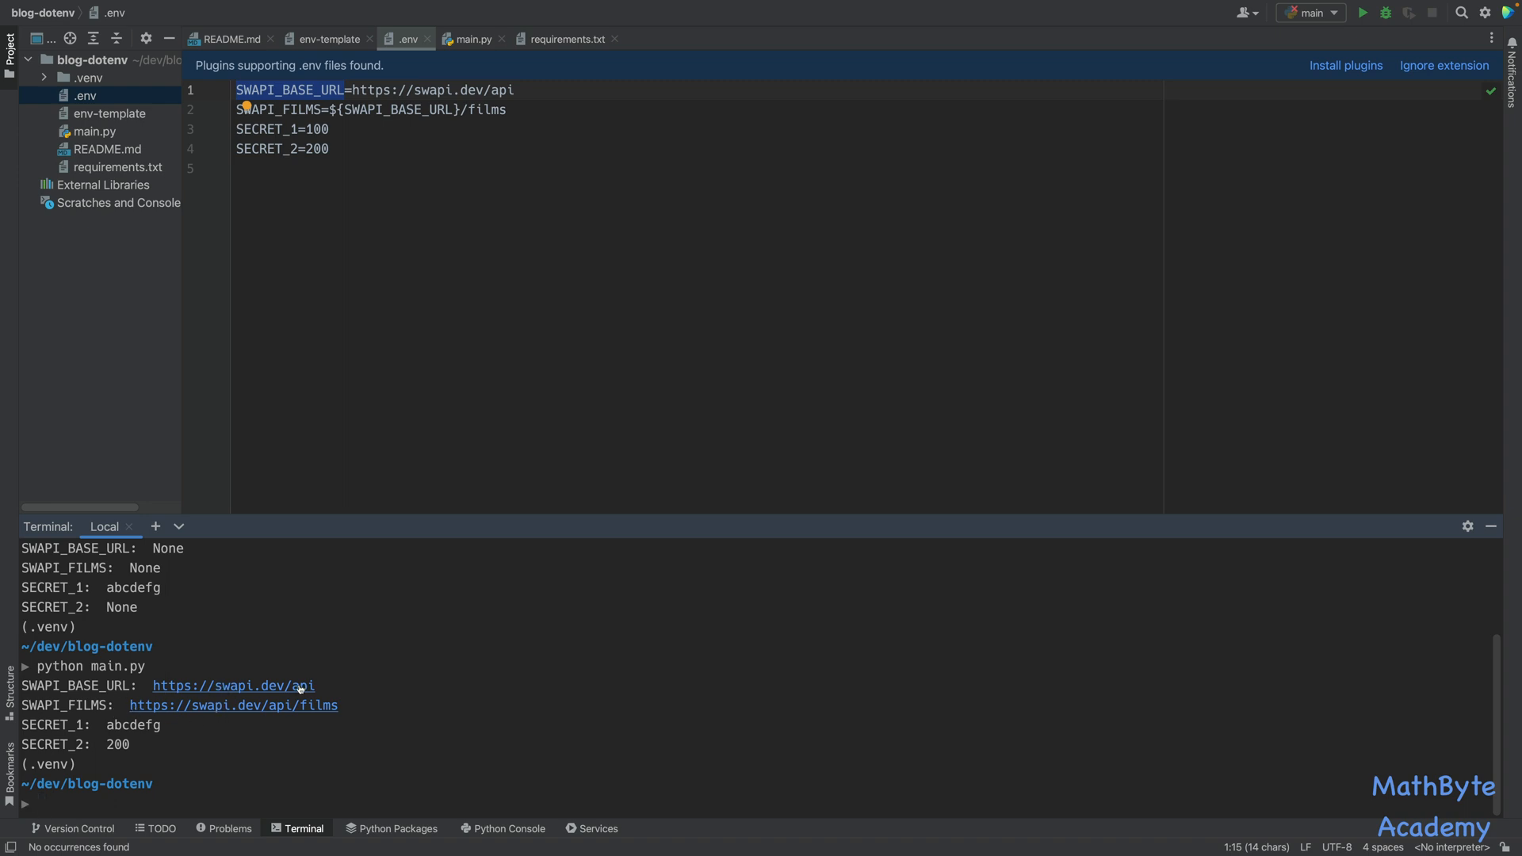
{"action": "mouse_move", "coordinate": [219, 719]}
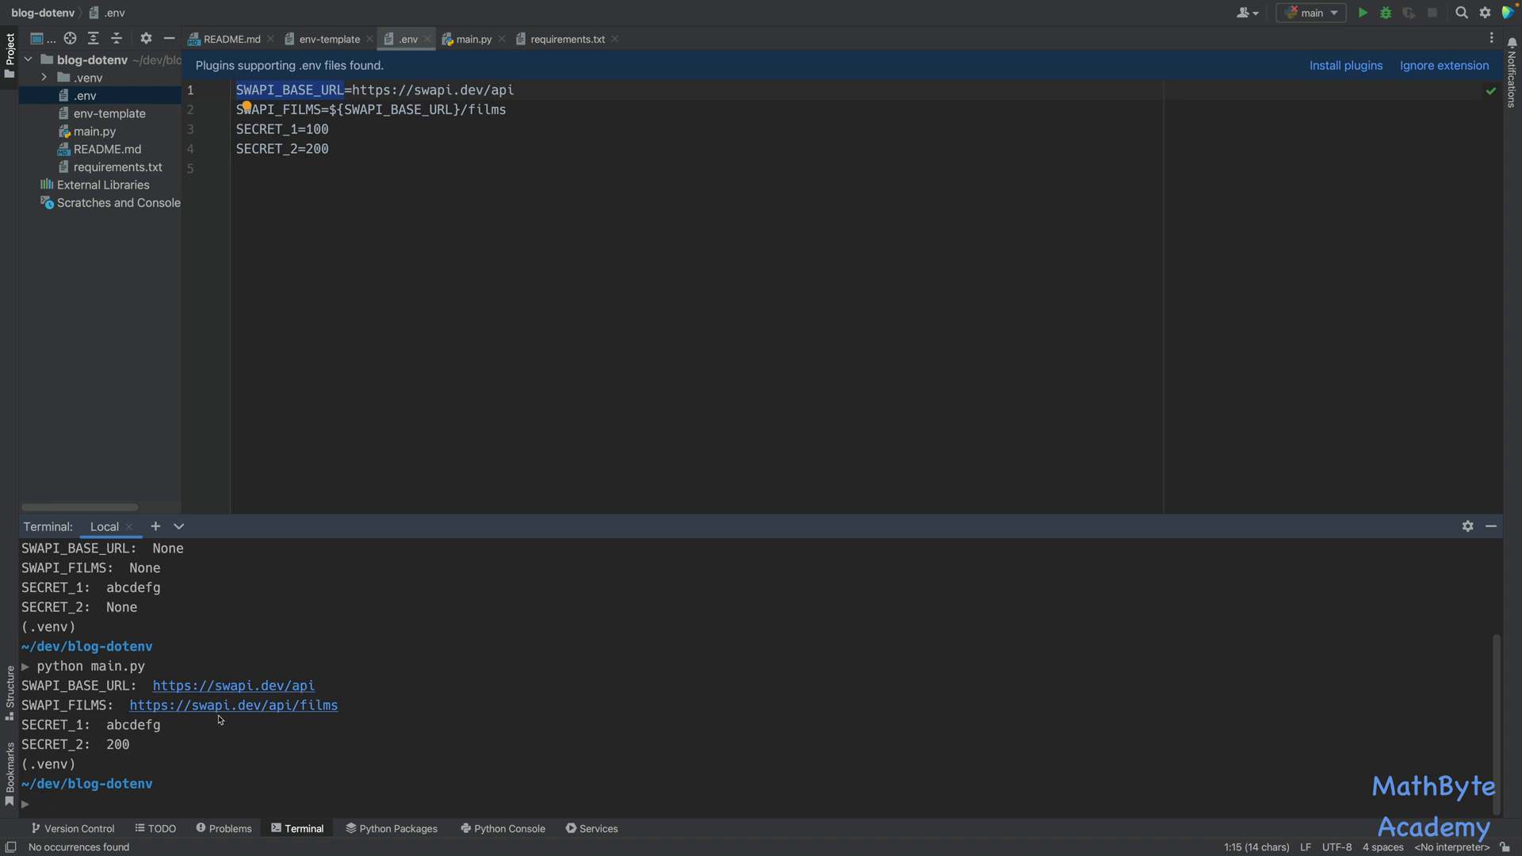